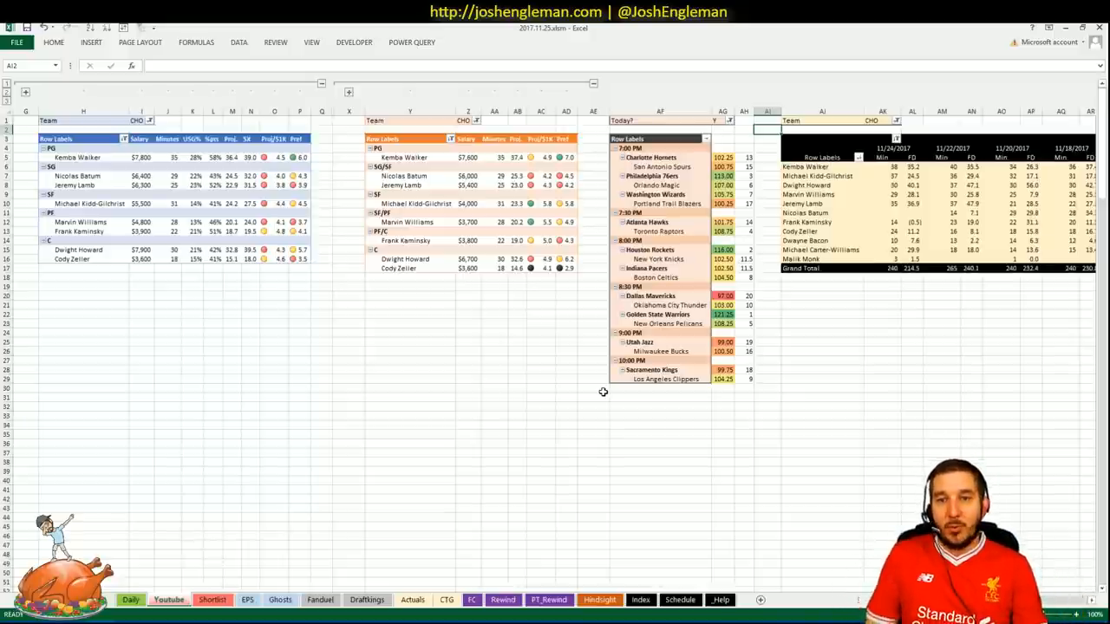
mouse_move(546, 413)
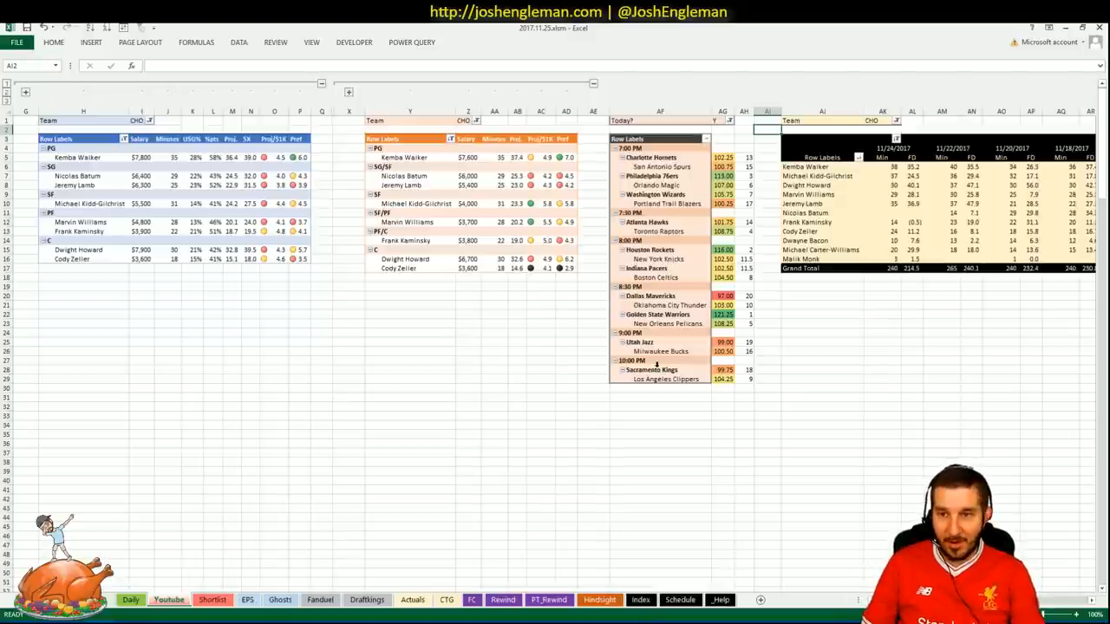
mouse_move(443, 221)
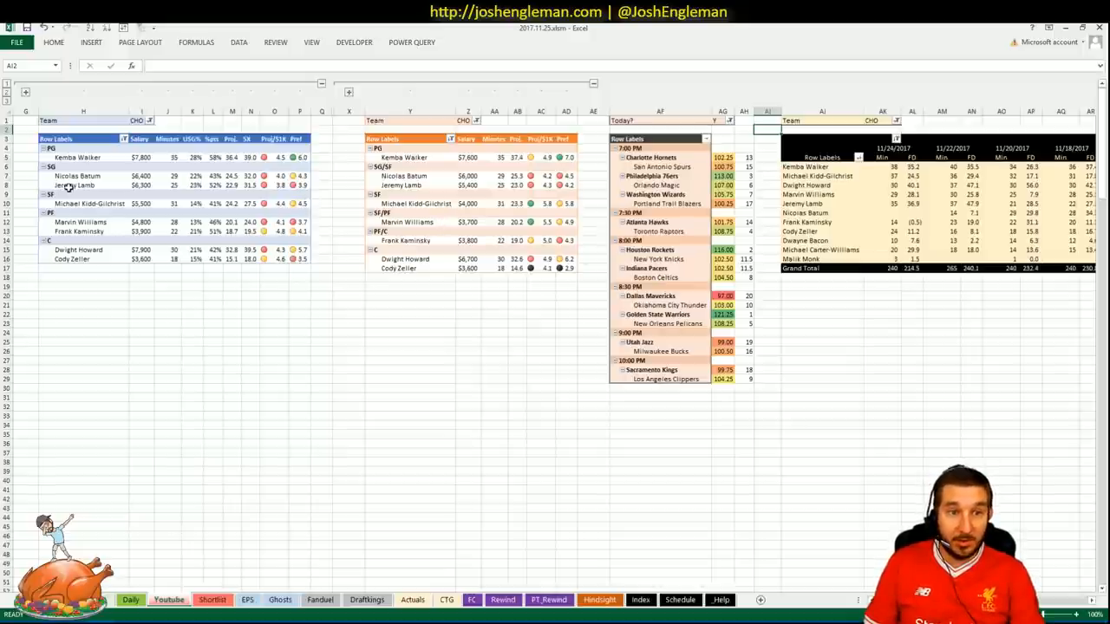
Step: Select Jeremy Lamb, then filter the FanDuel optimal lineup player pool to shooting guards
left_click(83, 185)
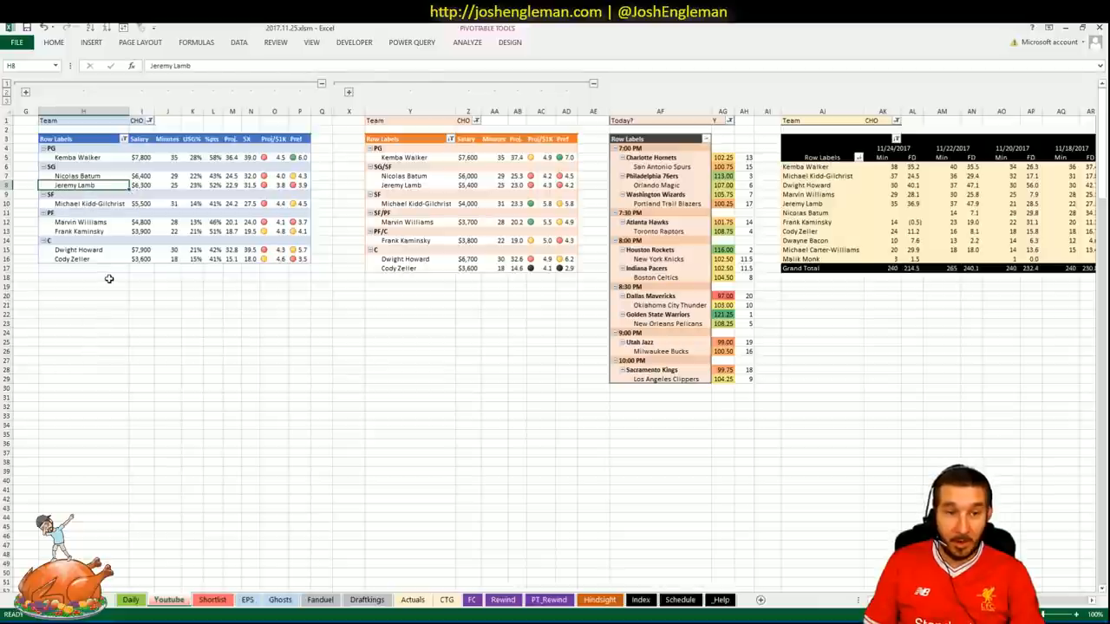
mouse_move(260, 293)
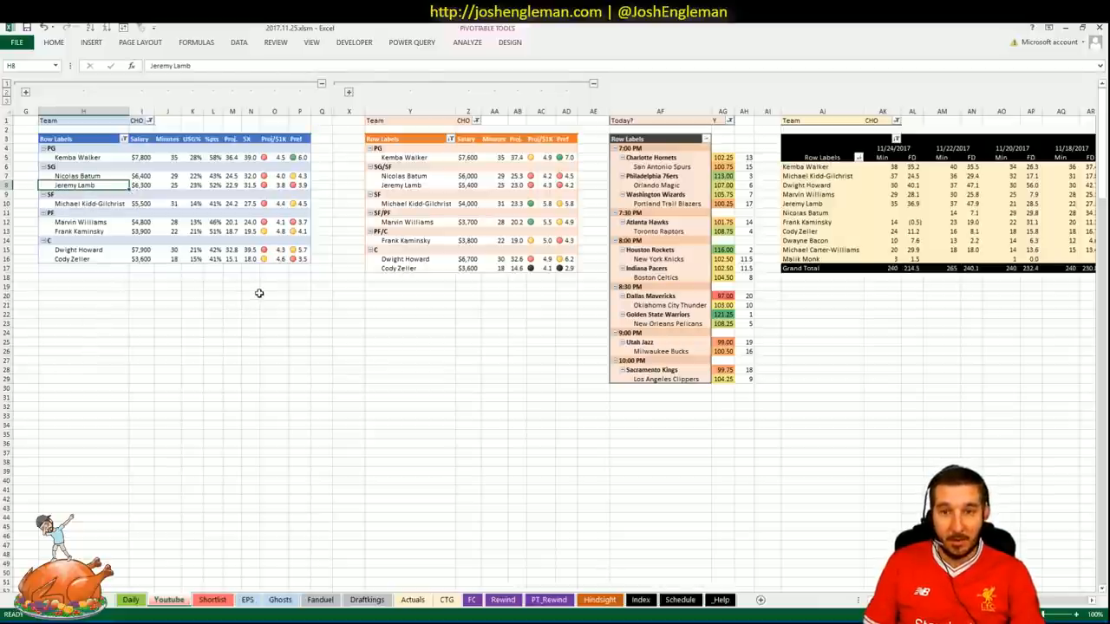
mouse_move(280, 286)
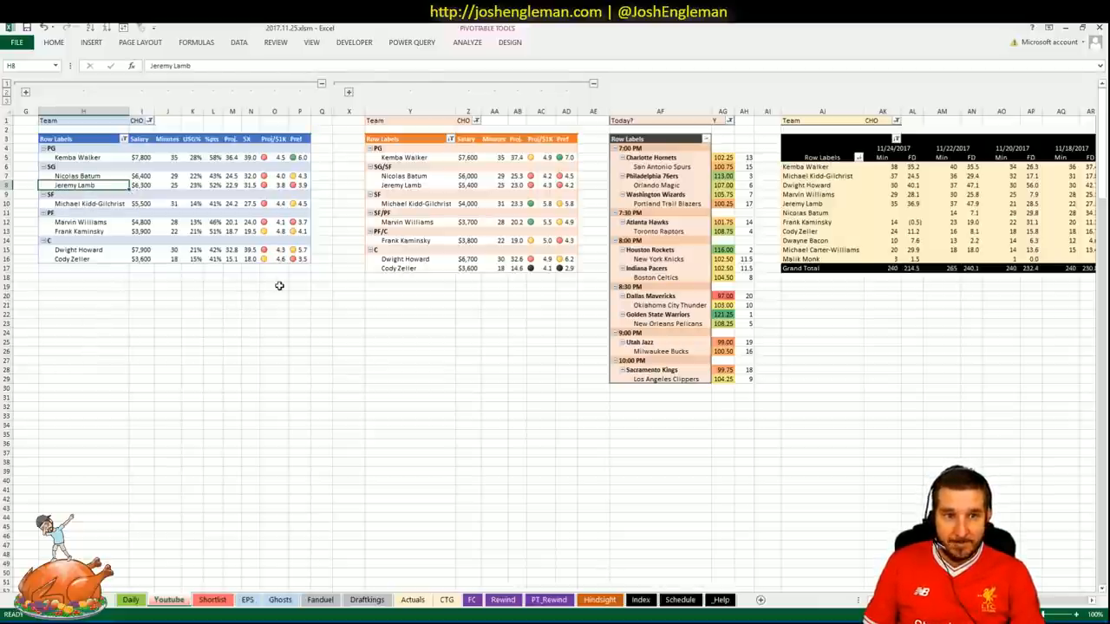
mouse_move(251, 286)
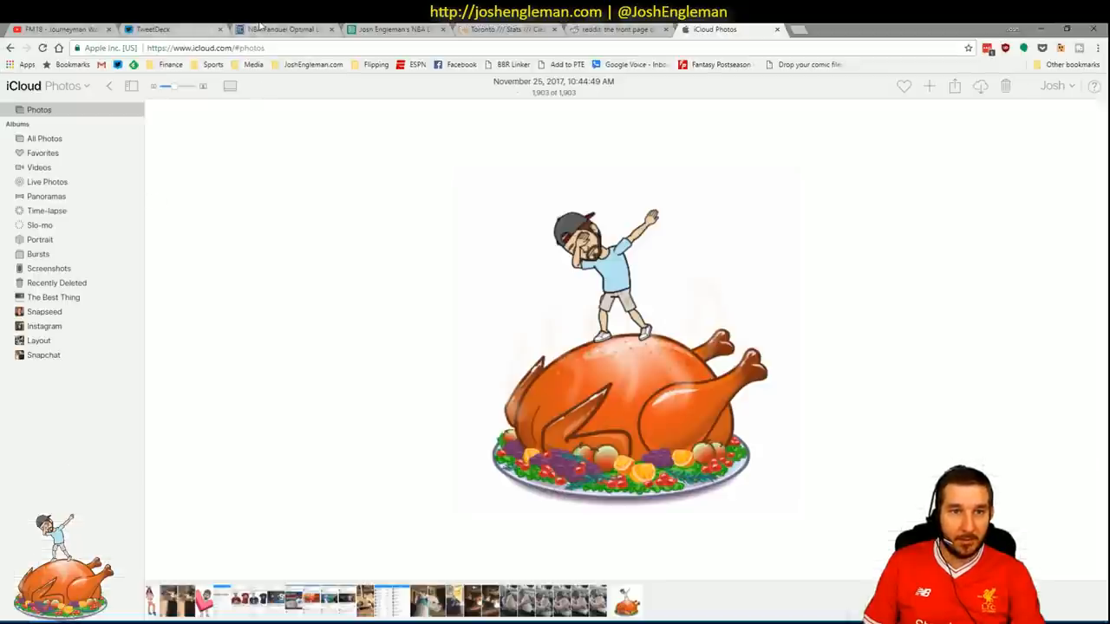
left_click(282, 29)
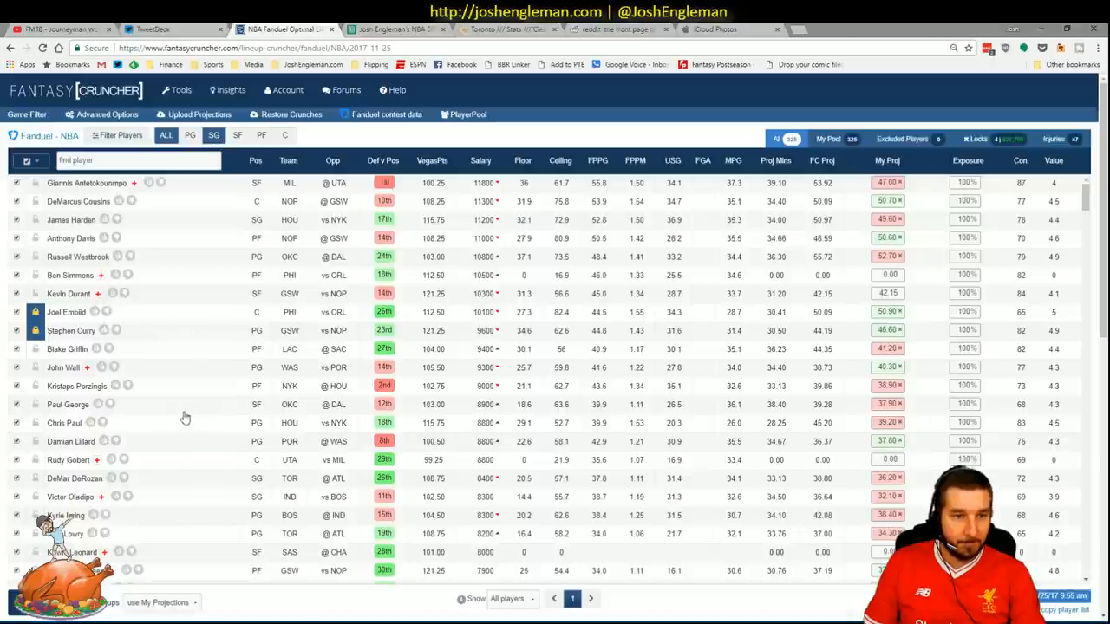
left_click(213, 136)
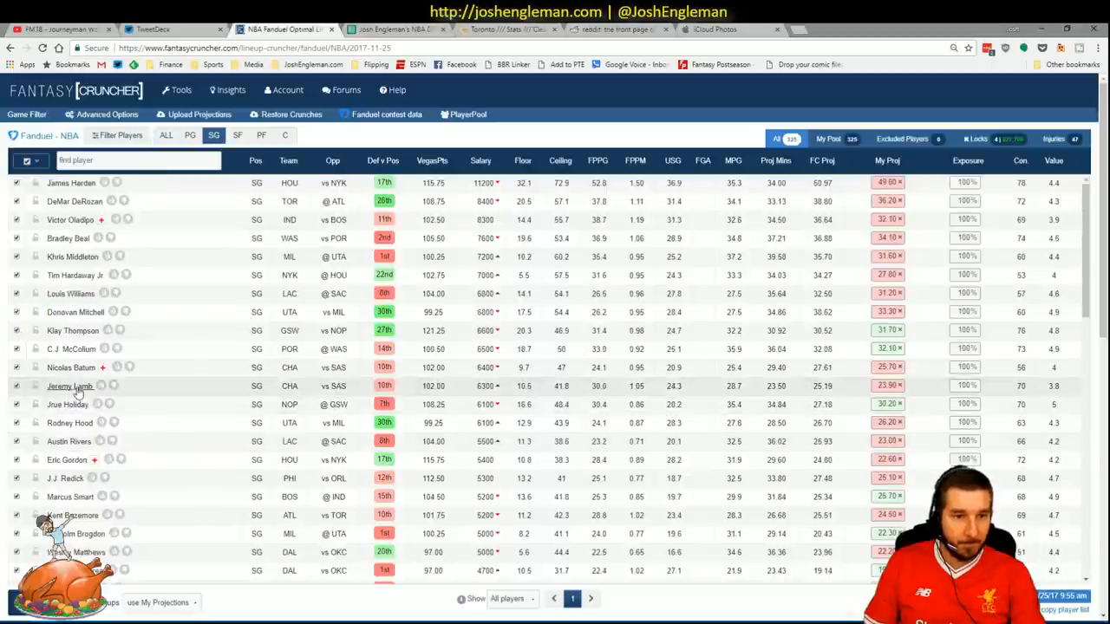
left_click(71, 386)
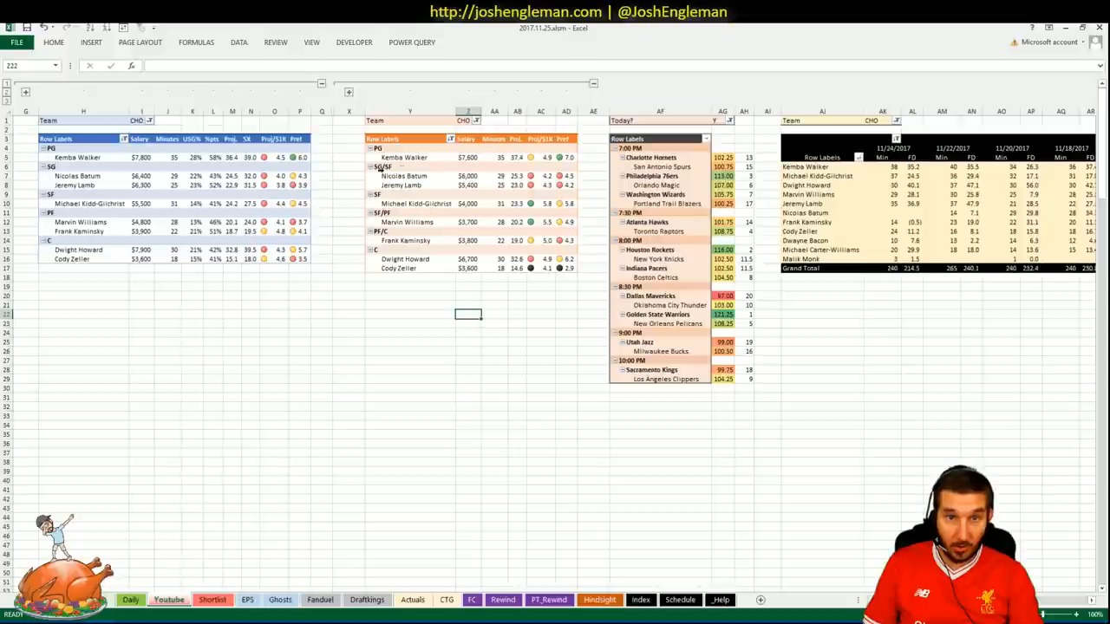
Step: Place the Hornets workbook beside the Fantasy Cruncher shooting-guard pool
left_click(517, 295)
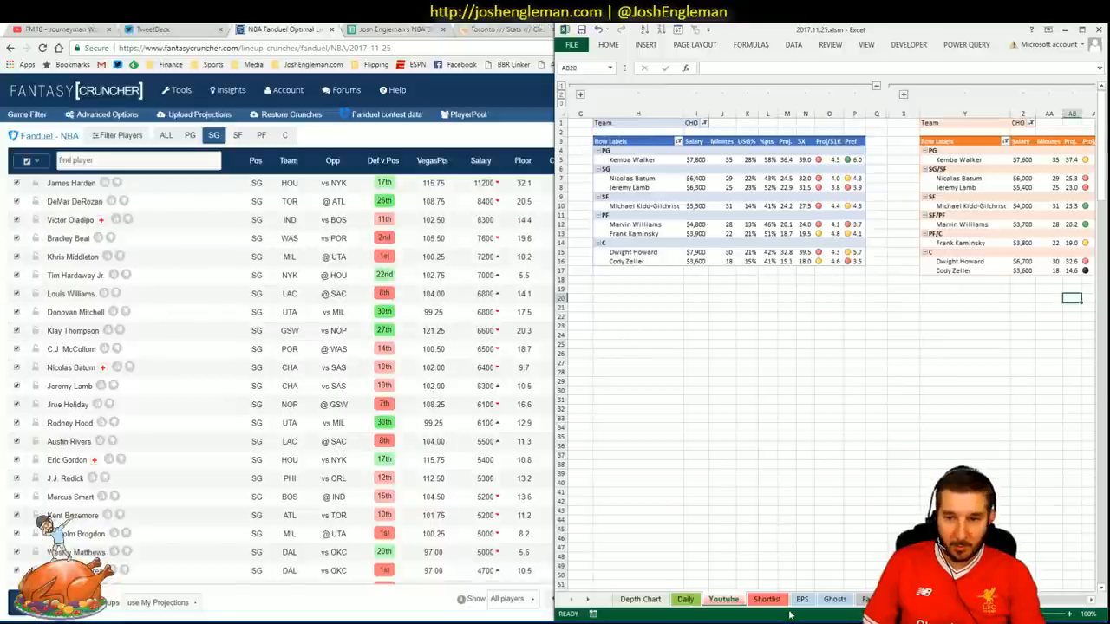
Step: Bring the Excel workbook to the front, full screen
left_click(865, 45)
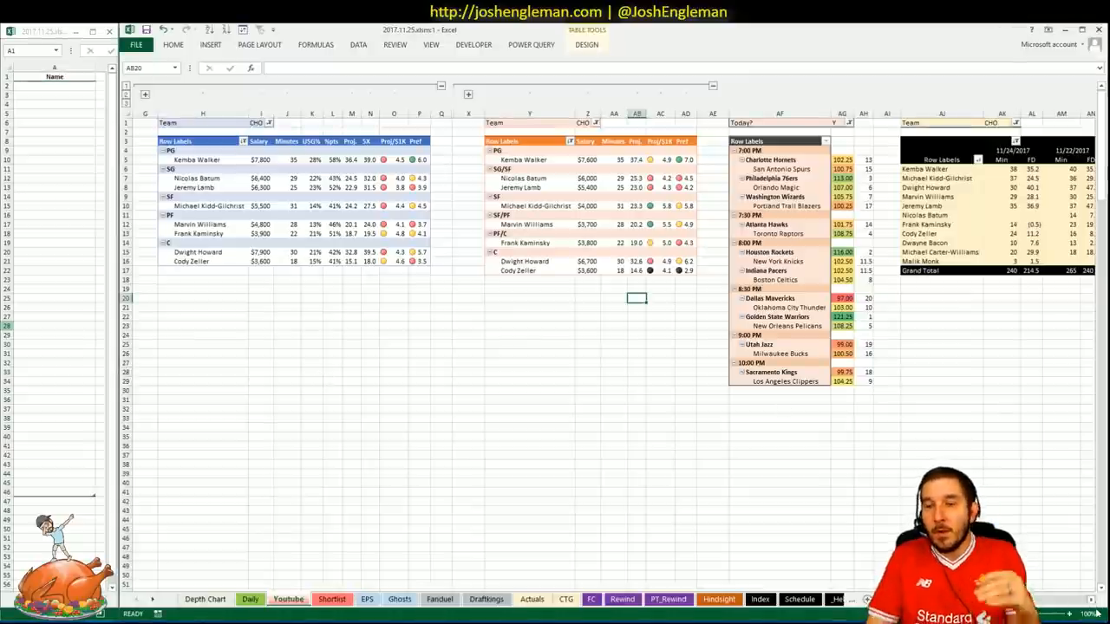
mouse_move(653, 309)
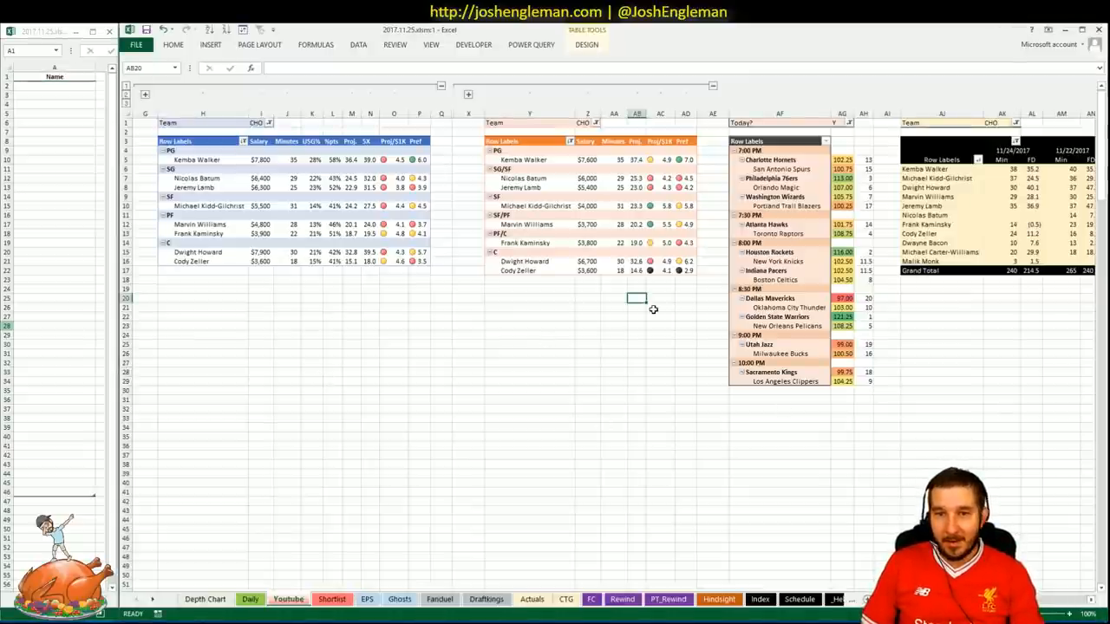
Step: Set all three pivot tables' Team filters to SAS and check Pau Gasol's 5X value
left_click(270, 123)
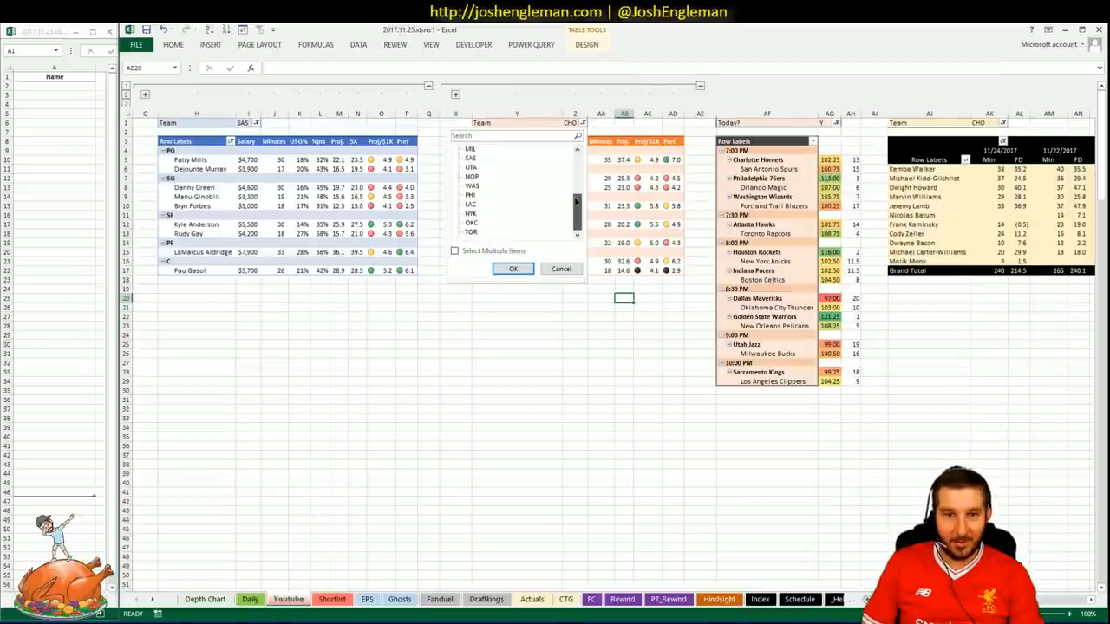
left_click(512, 269)
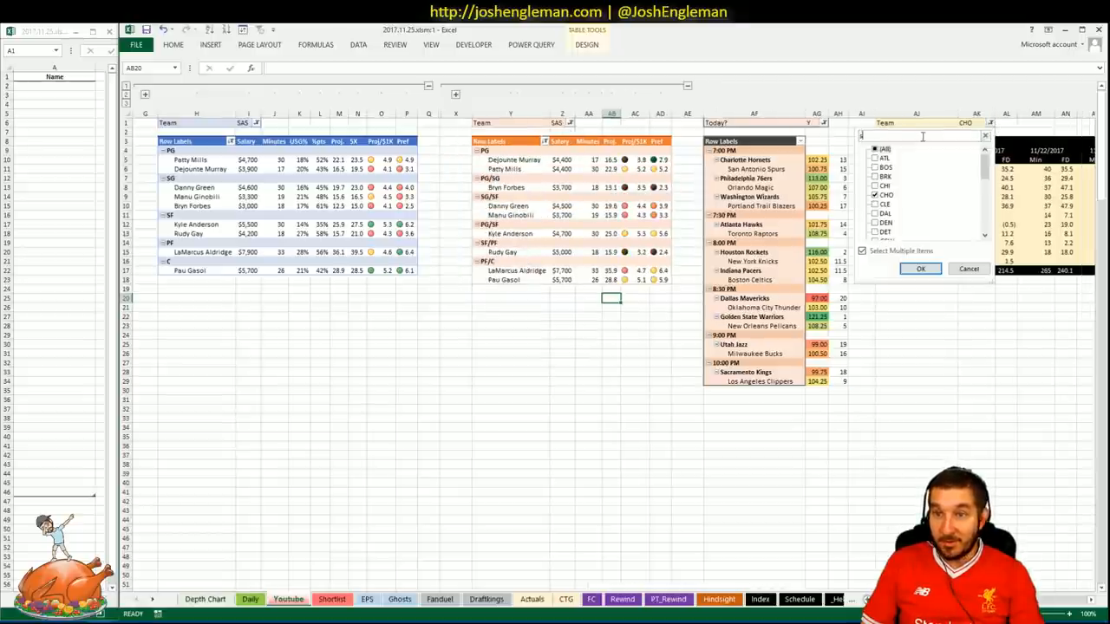
left_click(920, 268)
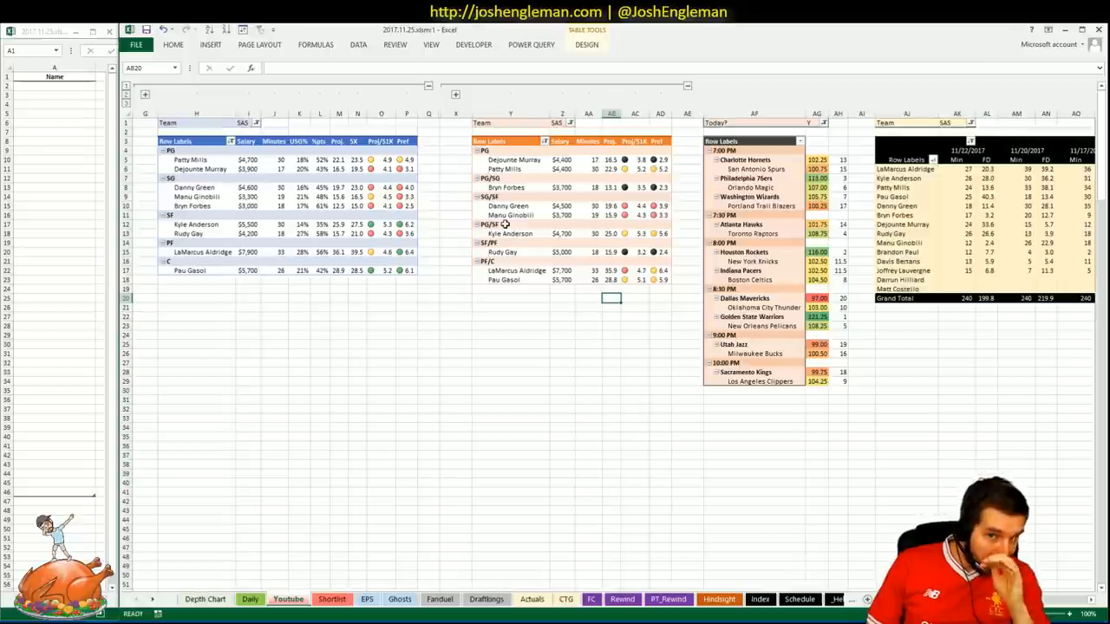
mouse_move(338, 284)
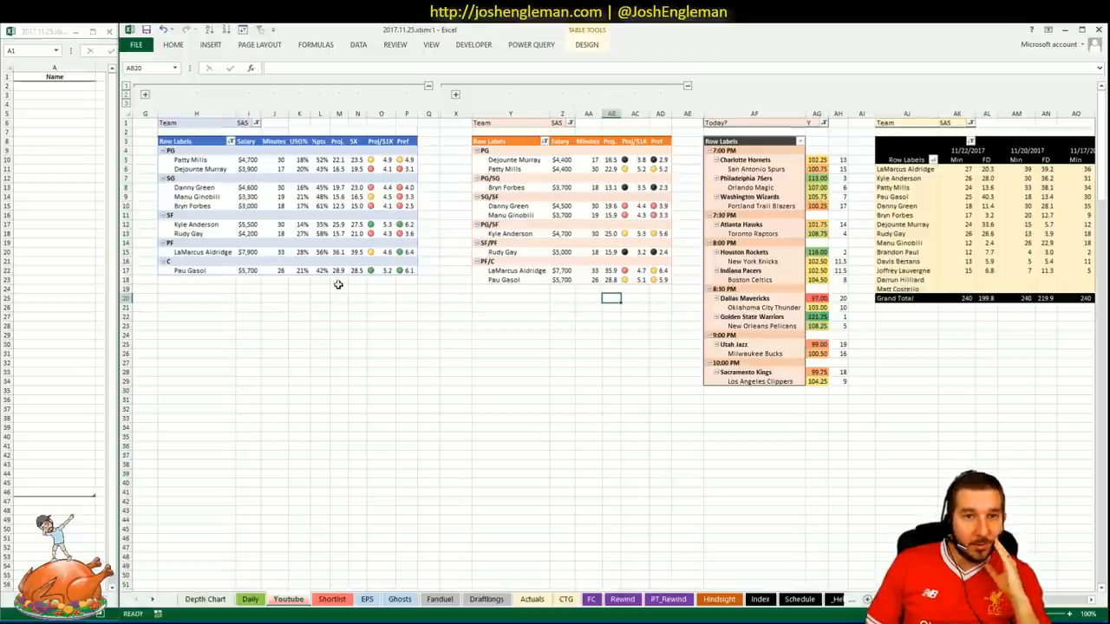
mouse_move(233, 317)
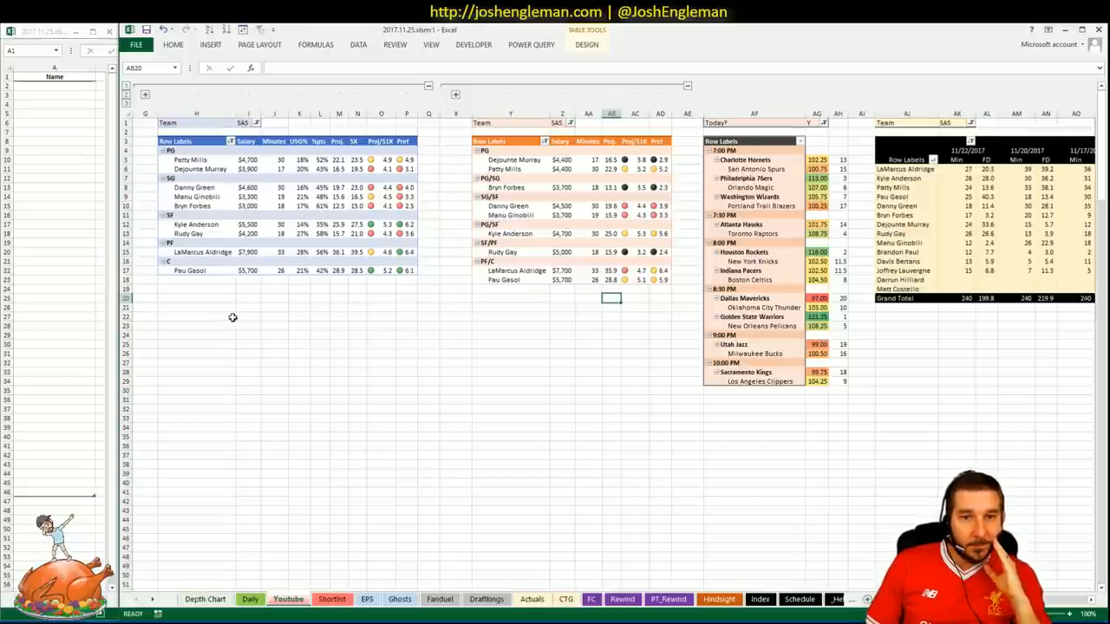
left_click(357, 271)
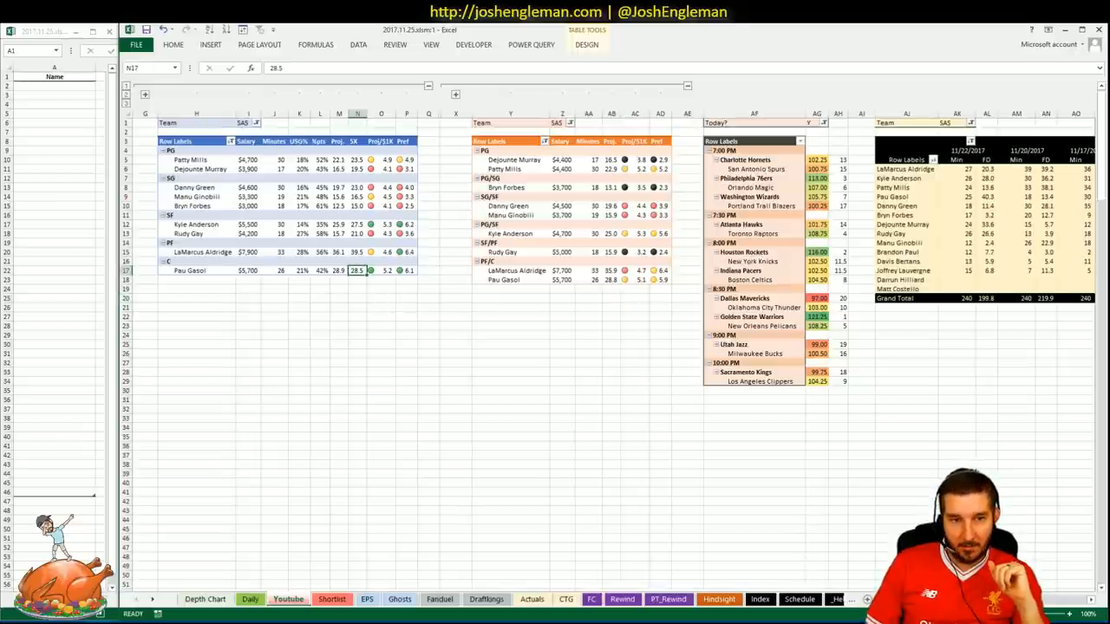
scroll("right", 3)
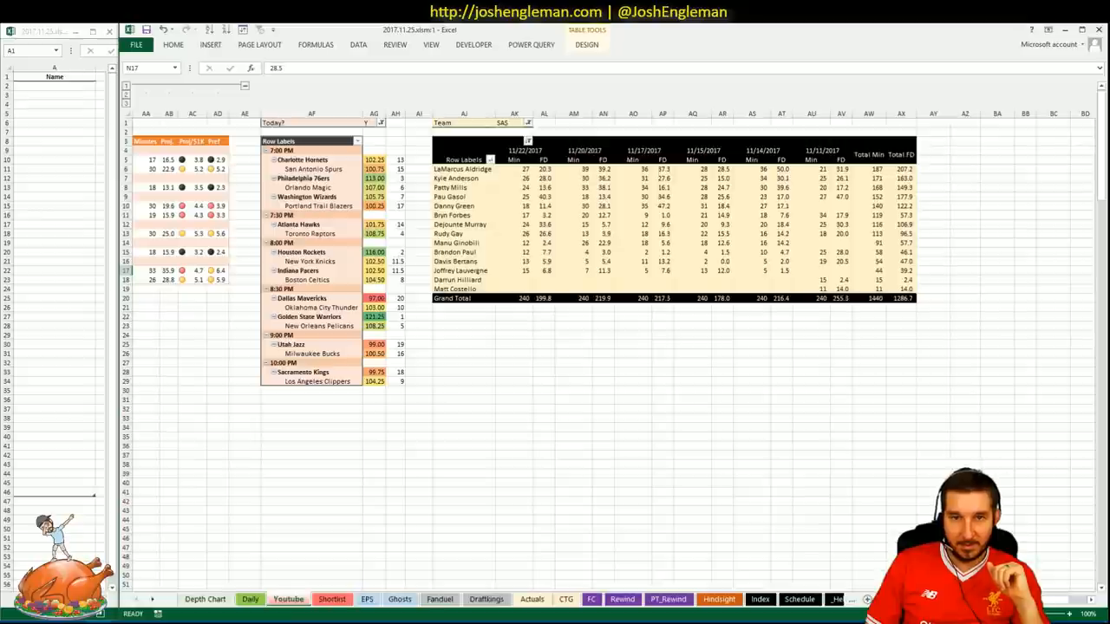
left_click(544, 196)
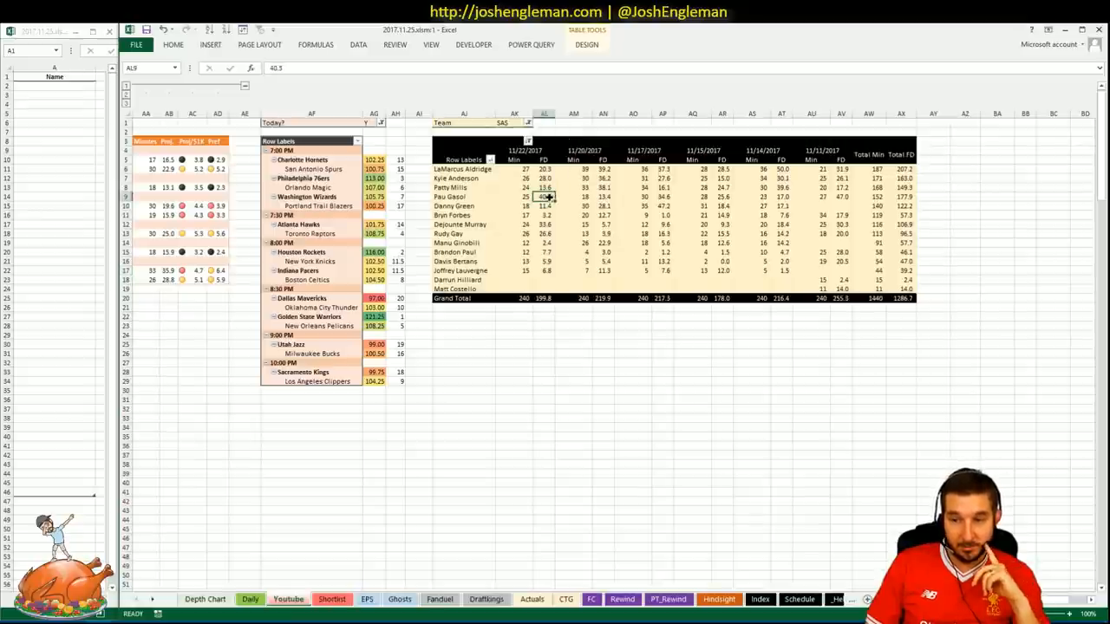
left_click(663, 197)
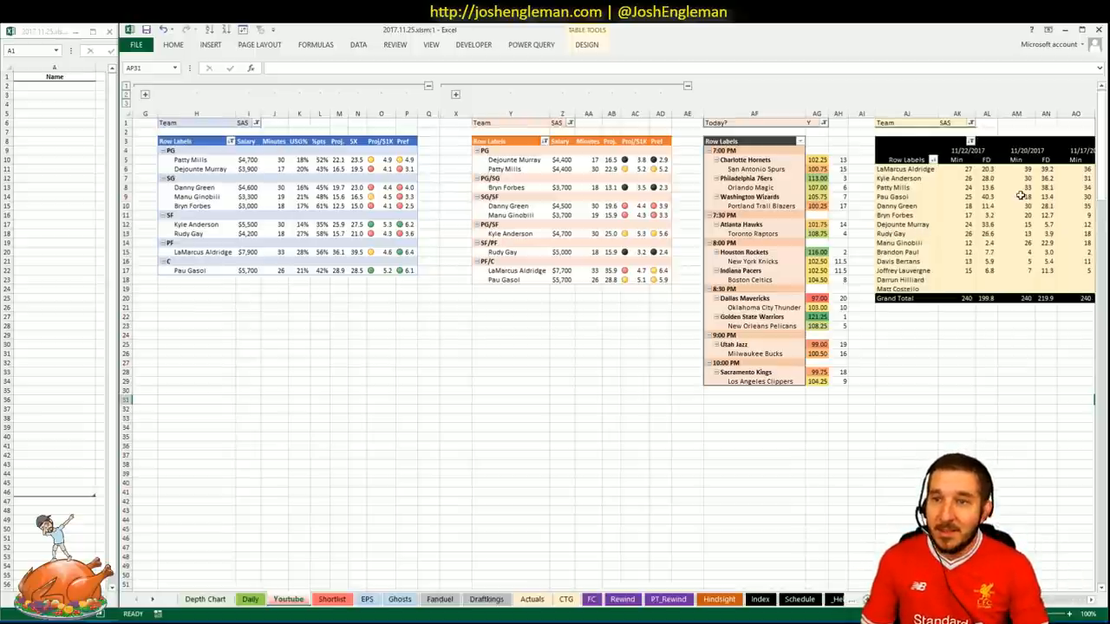
left_click(987, 177)
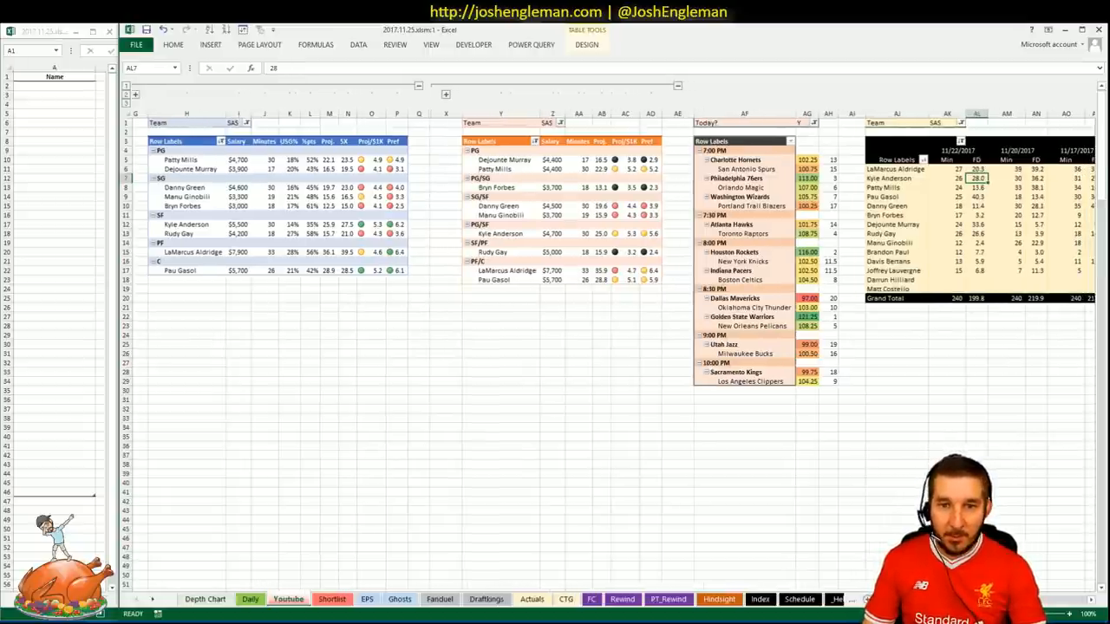
scroll("right", 3)
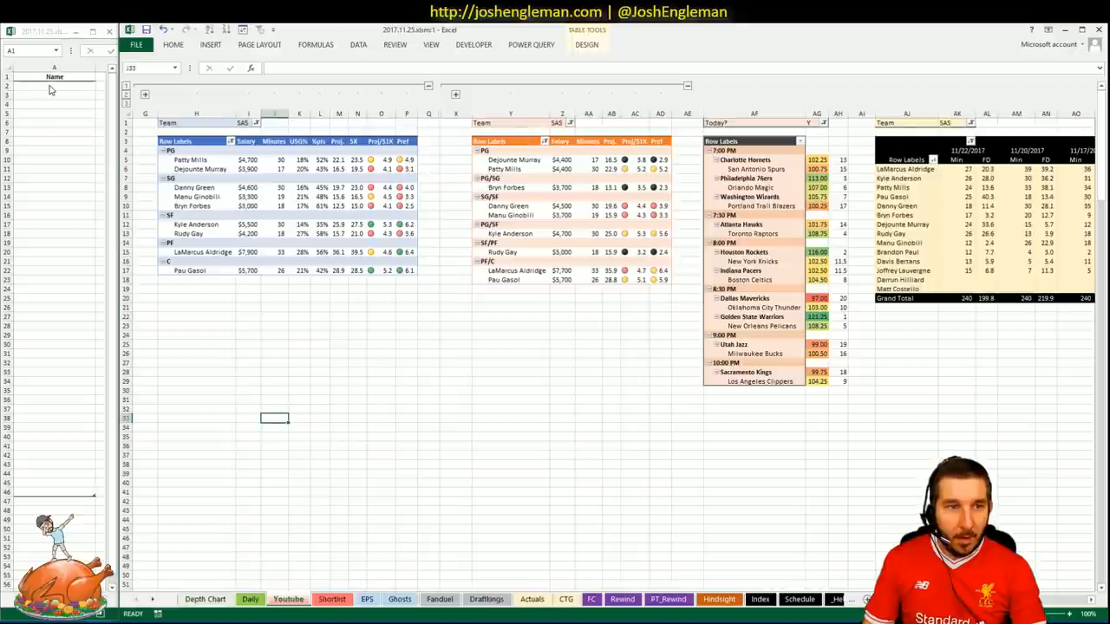
type("Kyle Anderson")
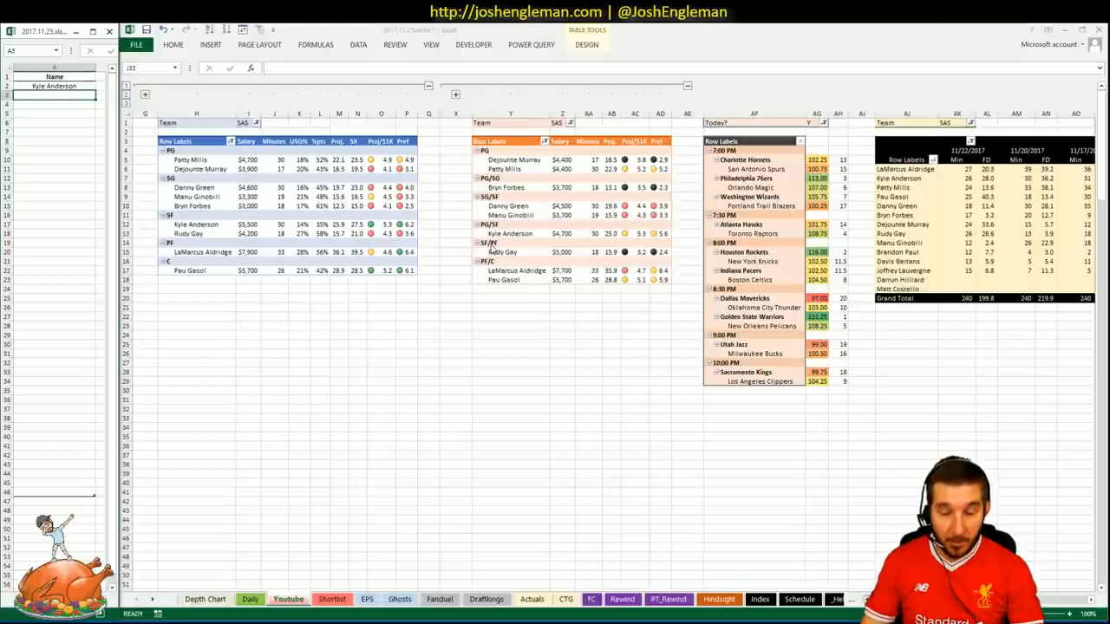
mouse_move(448, 143)
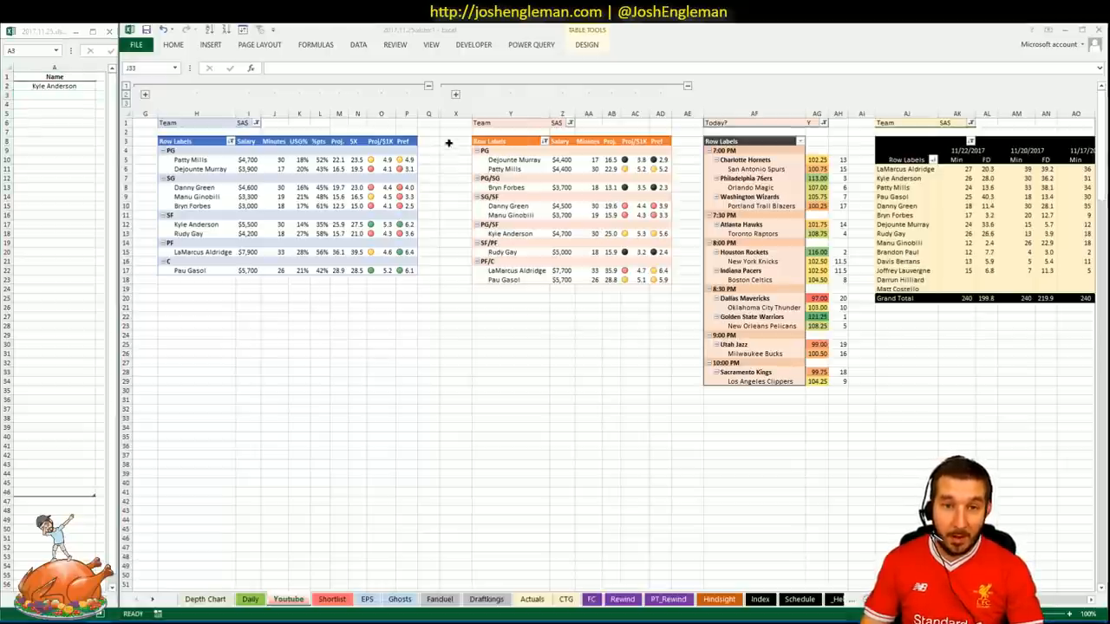
left_click(455, 131)
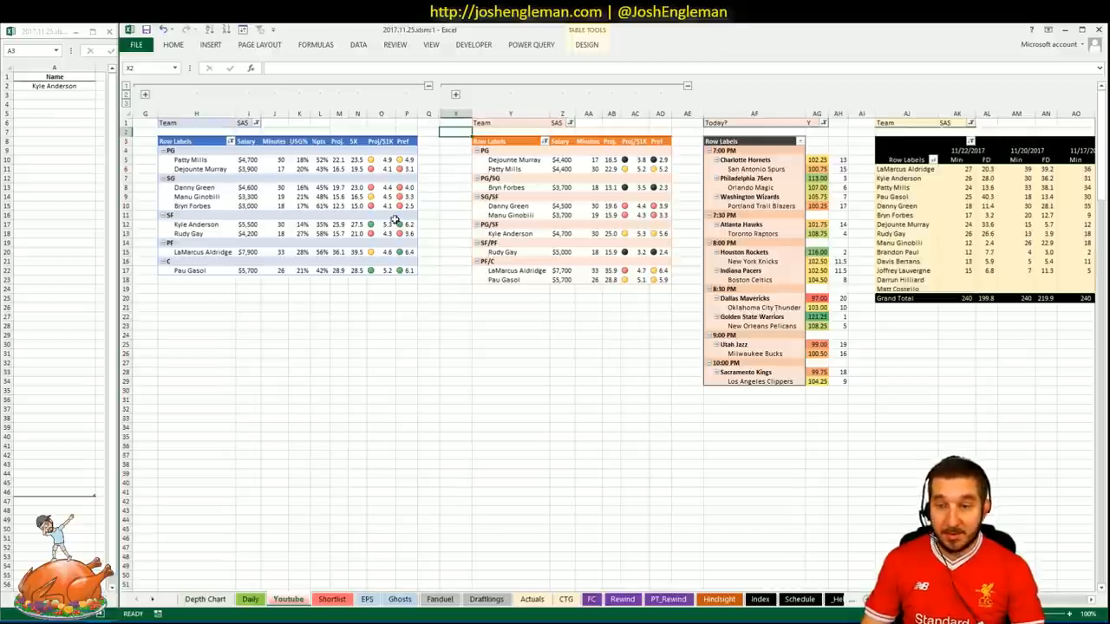
mouse_move(682, 226)
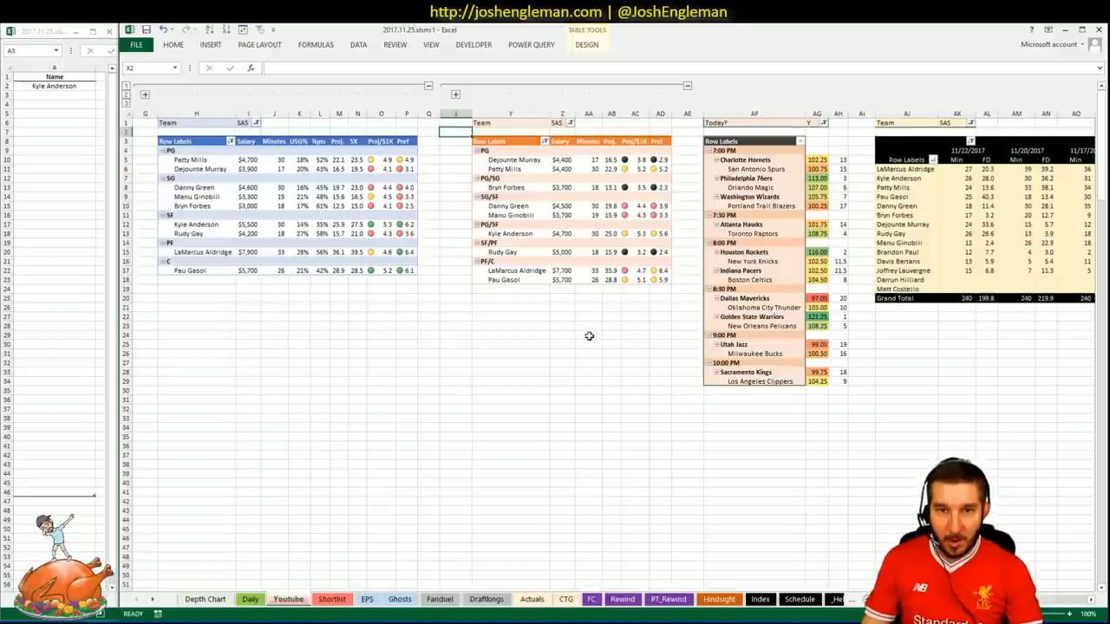
left_click(247, 122)
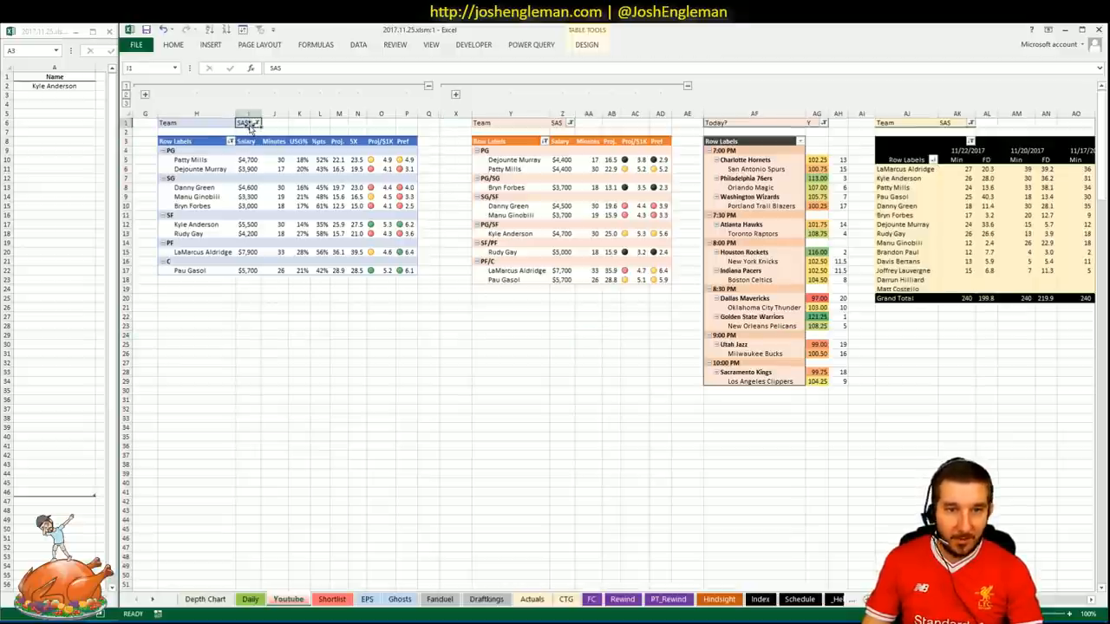
Step: Filter the pivot tables to PHI and add T.J. McConnell to the Name list
type("PHI")
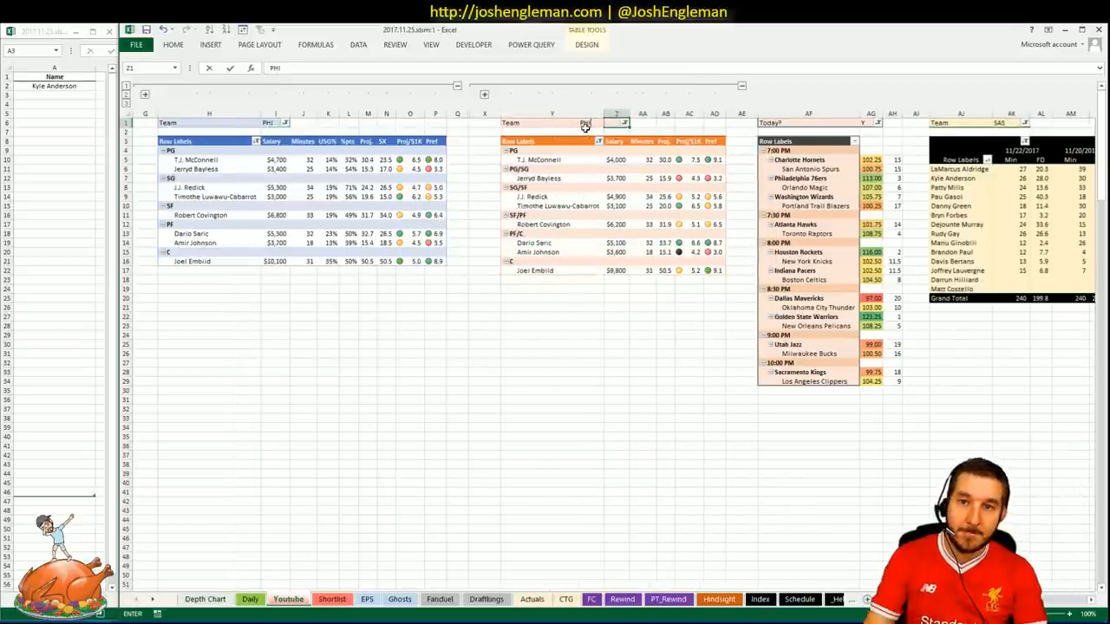
left_click(1010, 122)
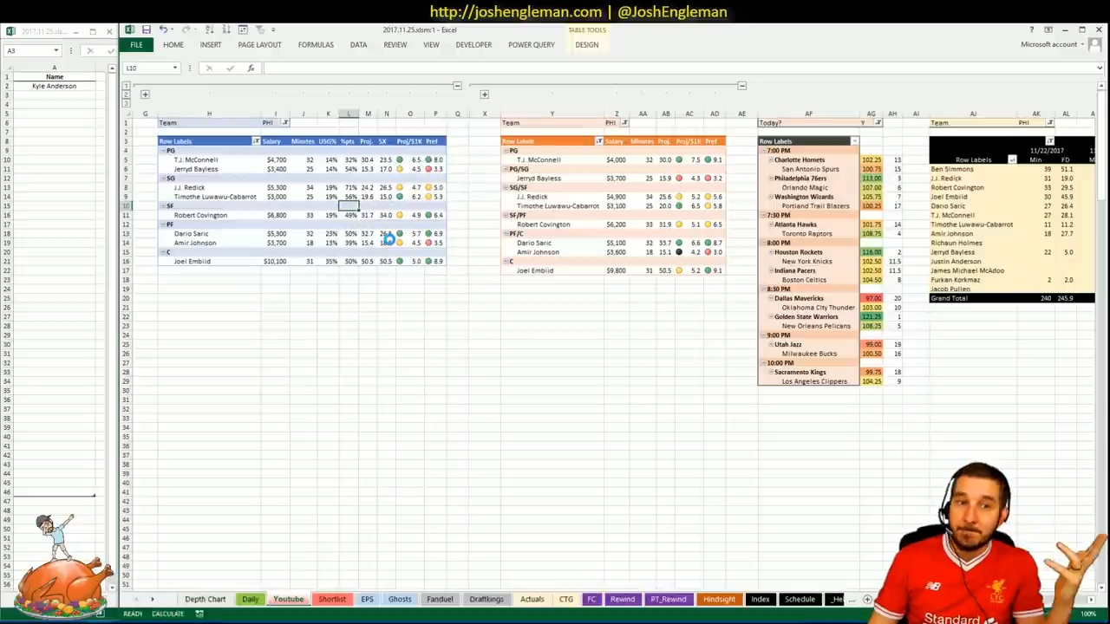
left_click(328, 326)
type("T.J. McConnell")
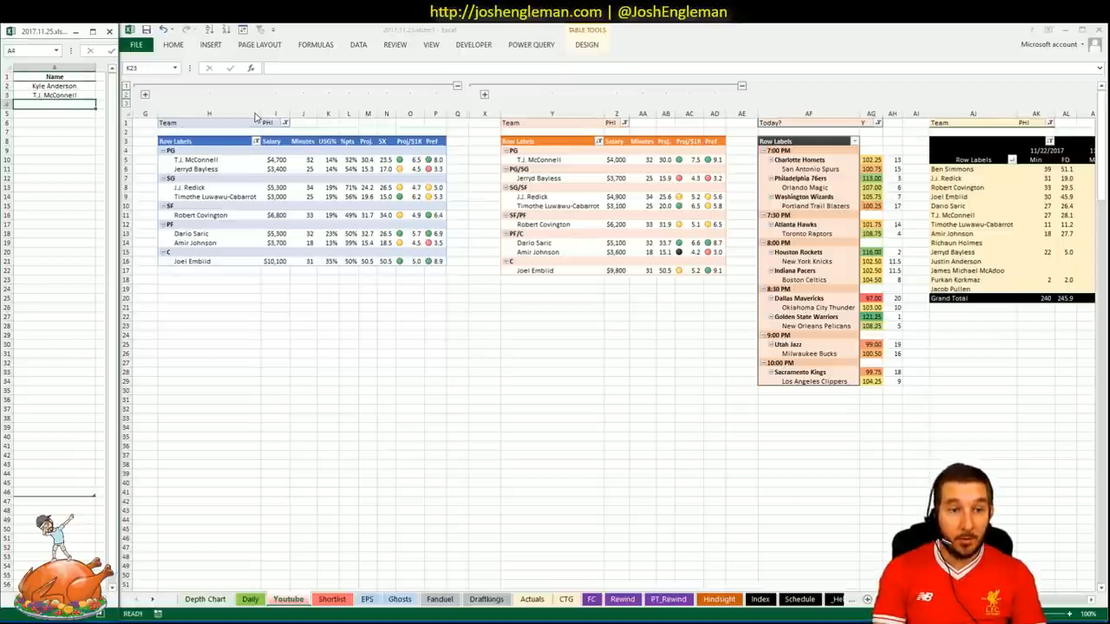
Step: Enter Joel Embiid and Timothe Luwawu-Cabarrot in the shortlist's next Name cells
type("Joel Embiid")
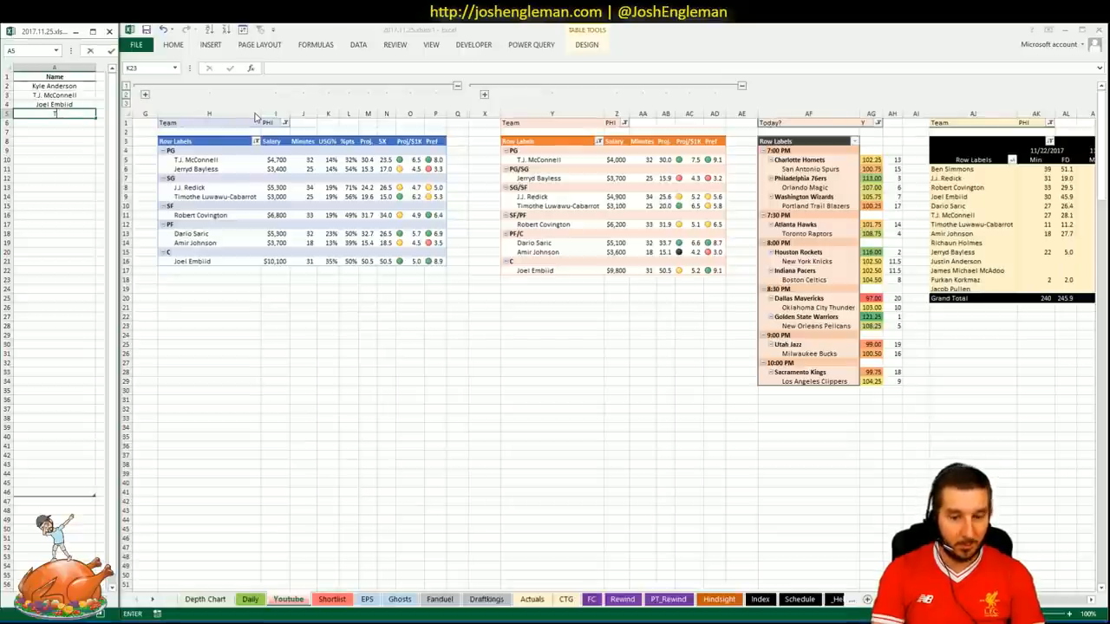
type("Timot")
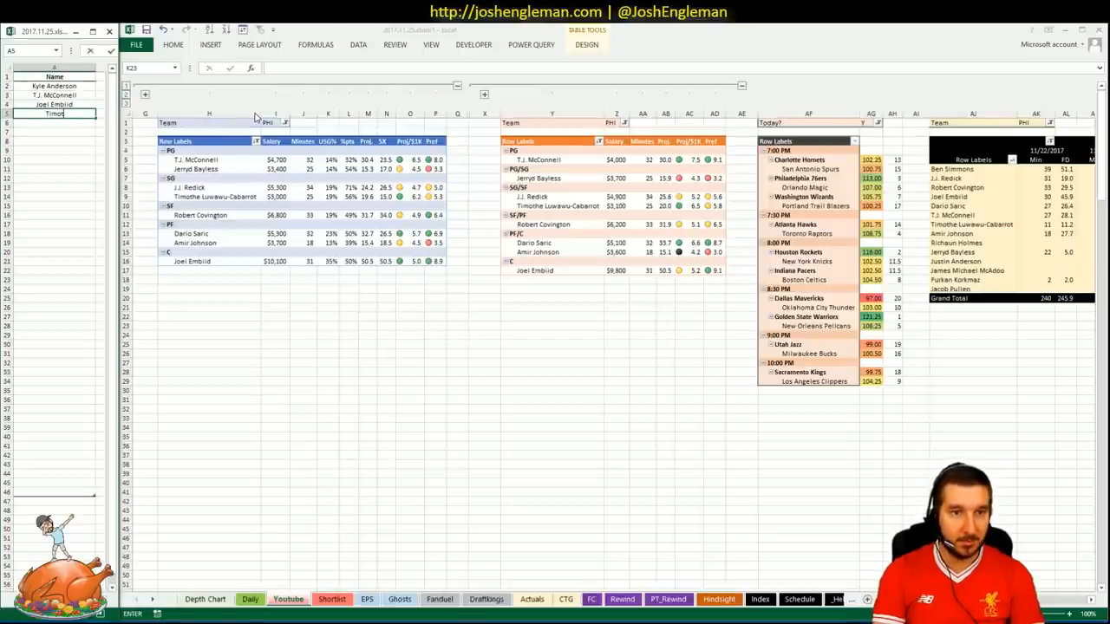
type("Timothe Luwawu-Cabarrot")
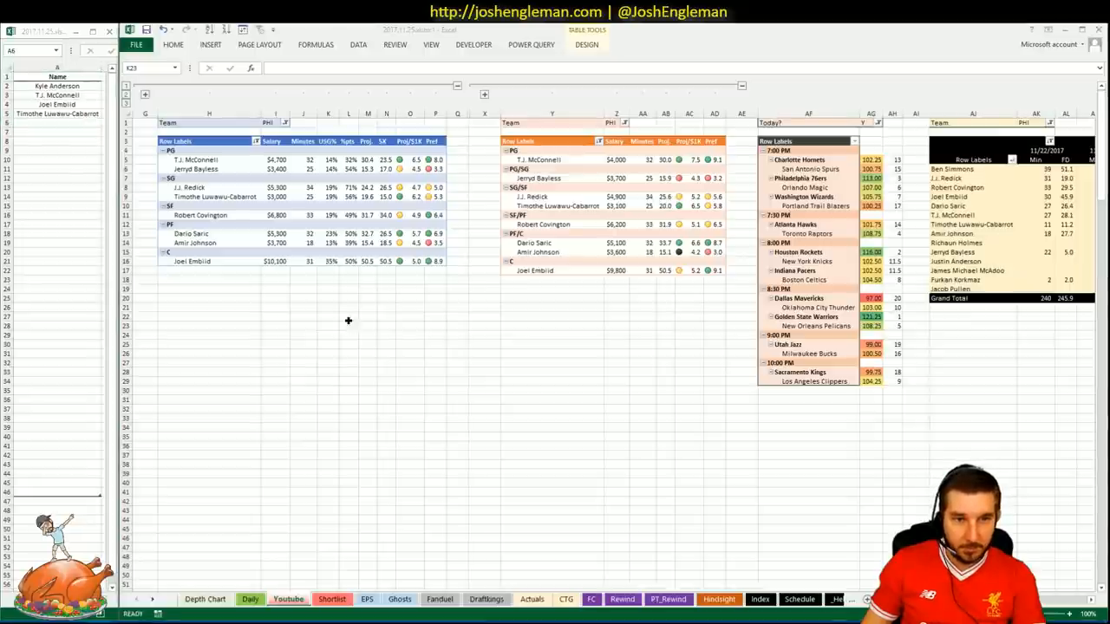
left_click(327, 325)
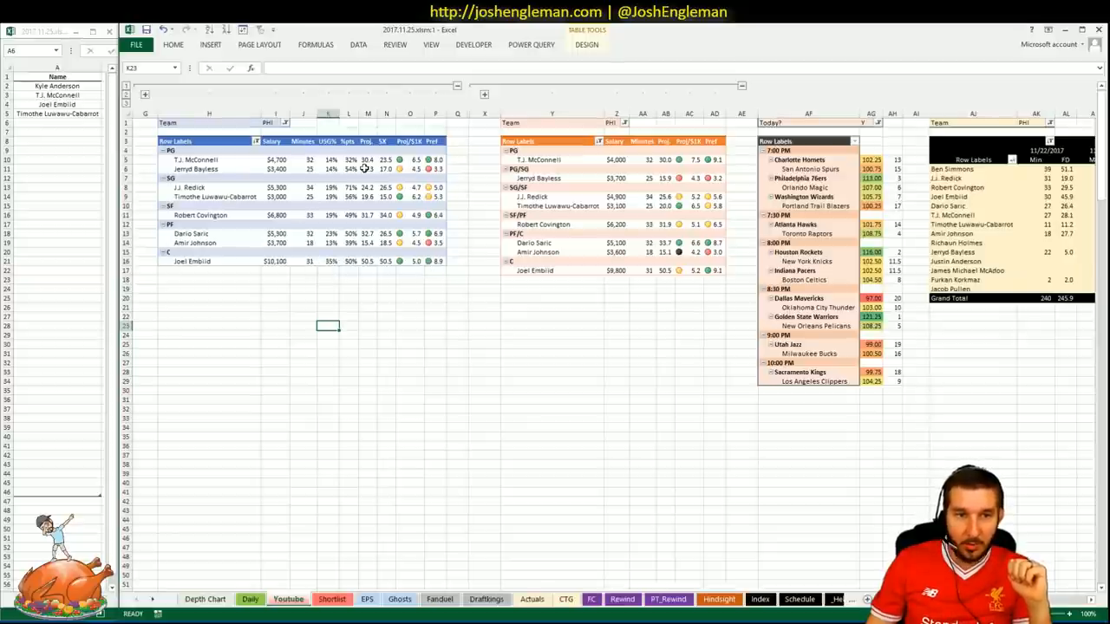
mouse_move(314, 220)
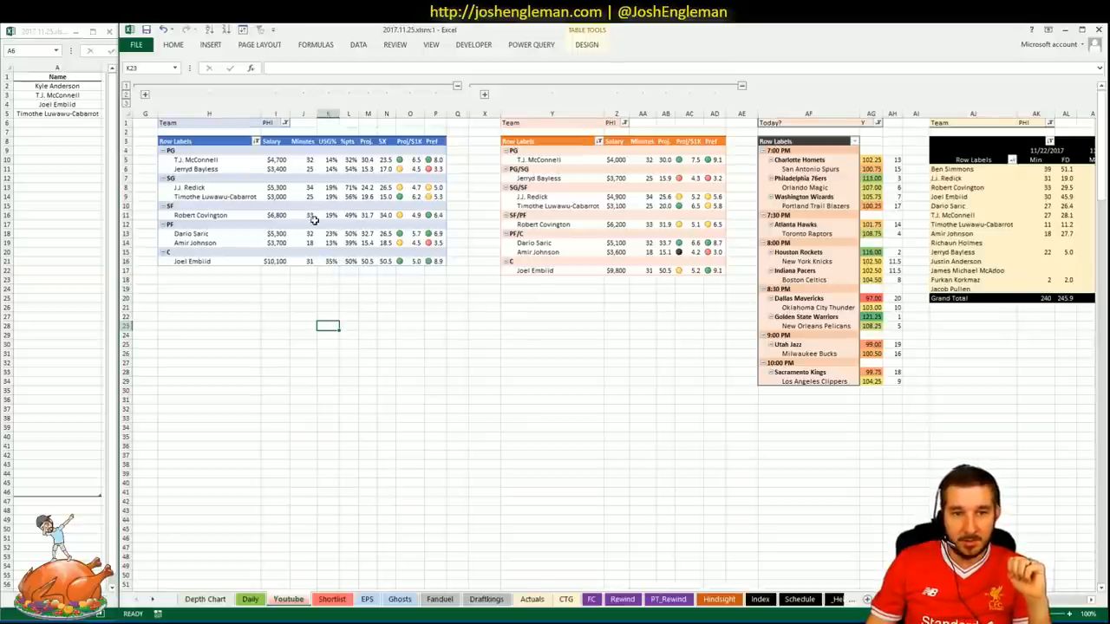
left_click(212, 197)
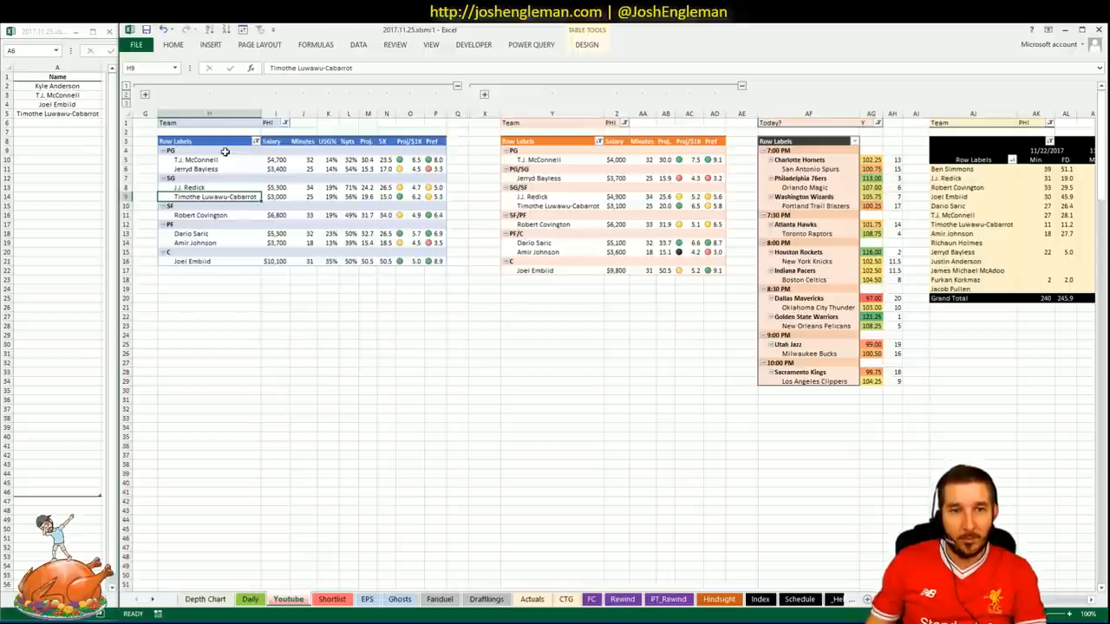
mouse_move(286, 124)
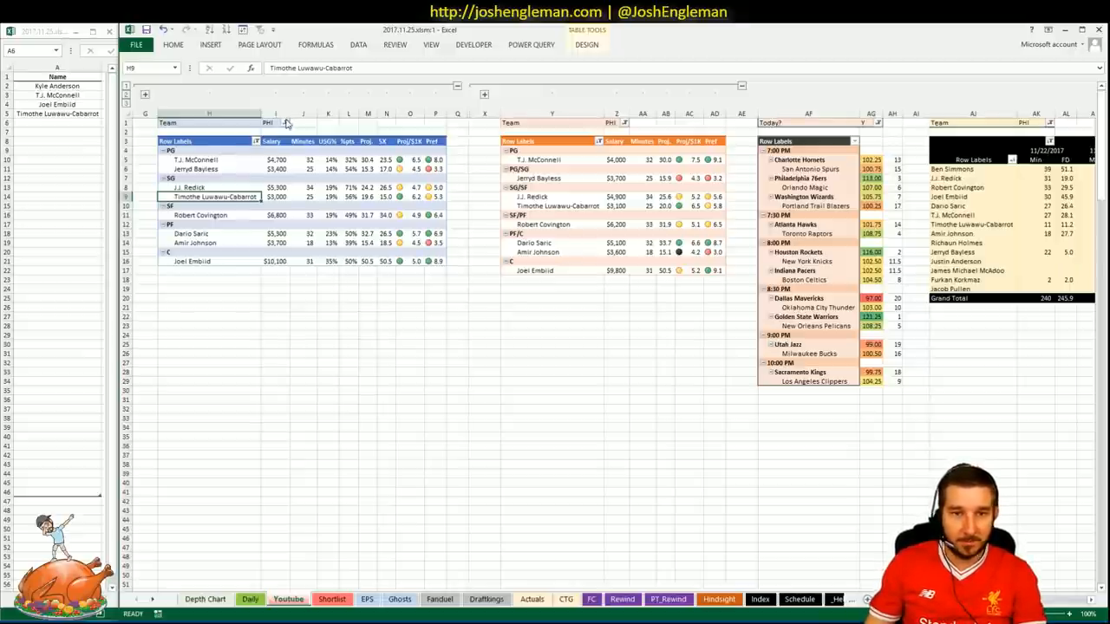
left_click(271, 123)
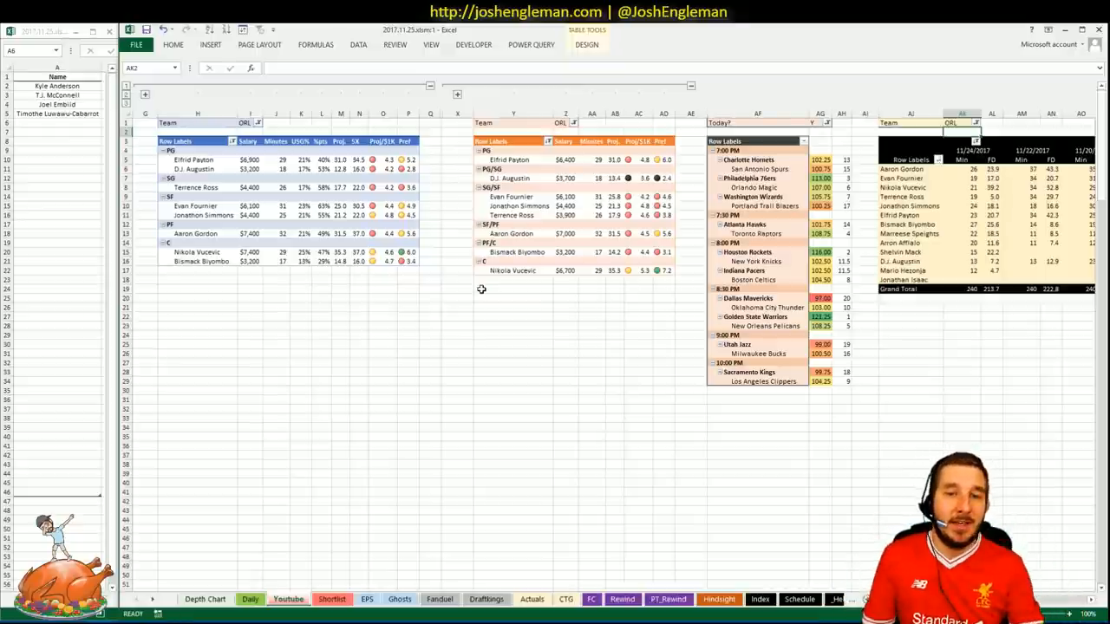
mouse_move(527, 329)
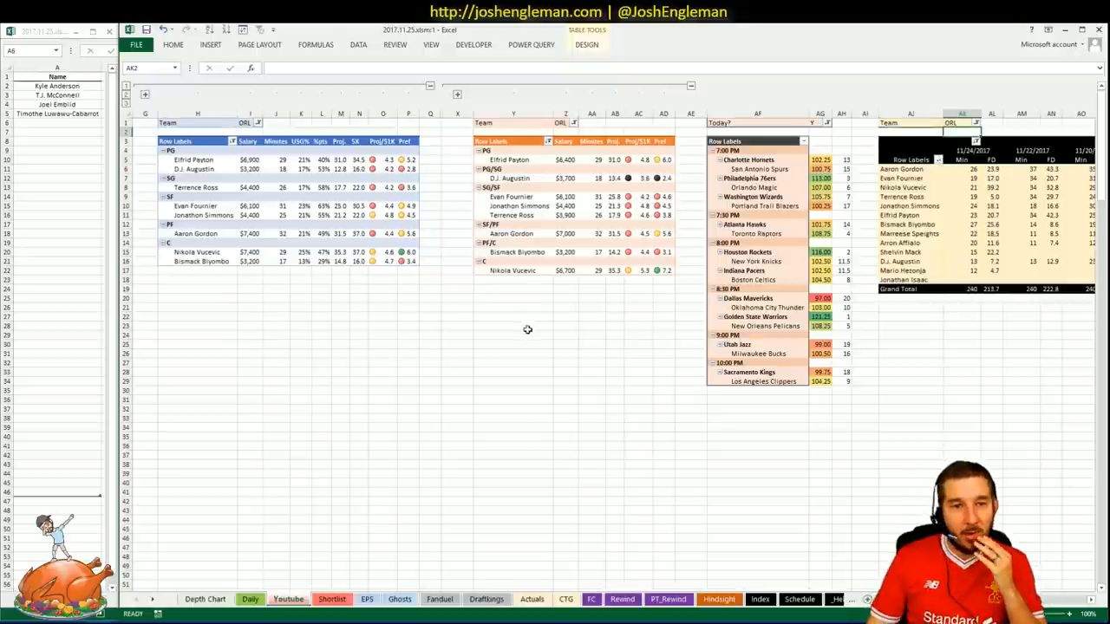
mouse_move(547, 325)
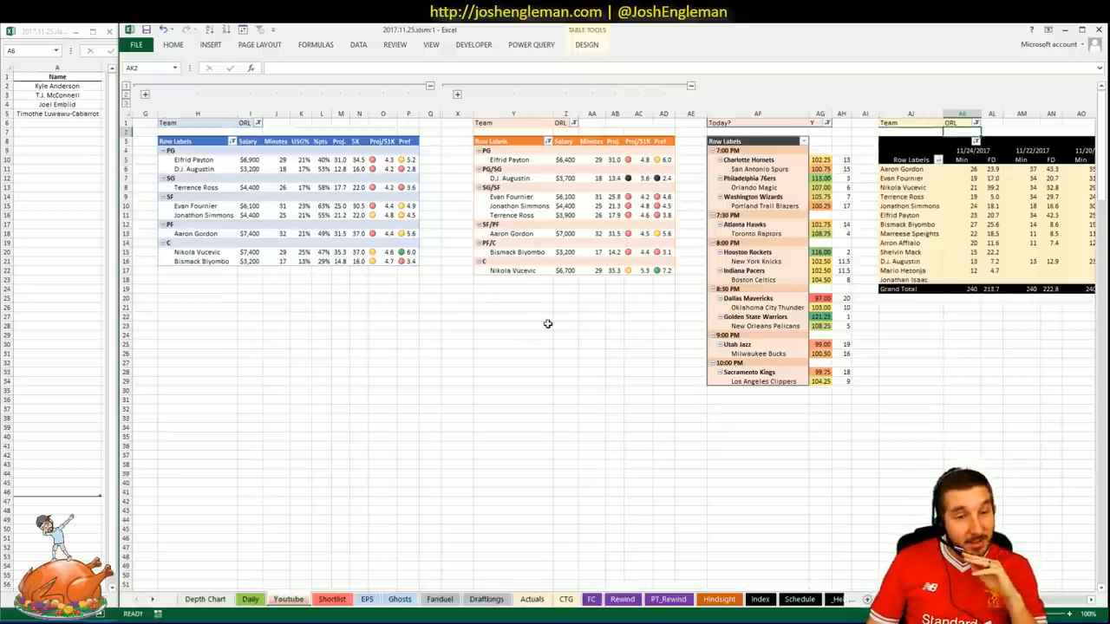
mouse_move(542, 329)
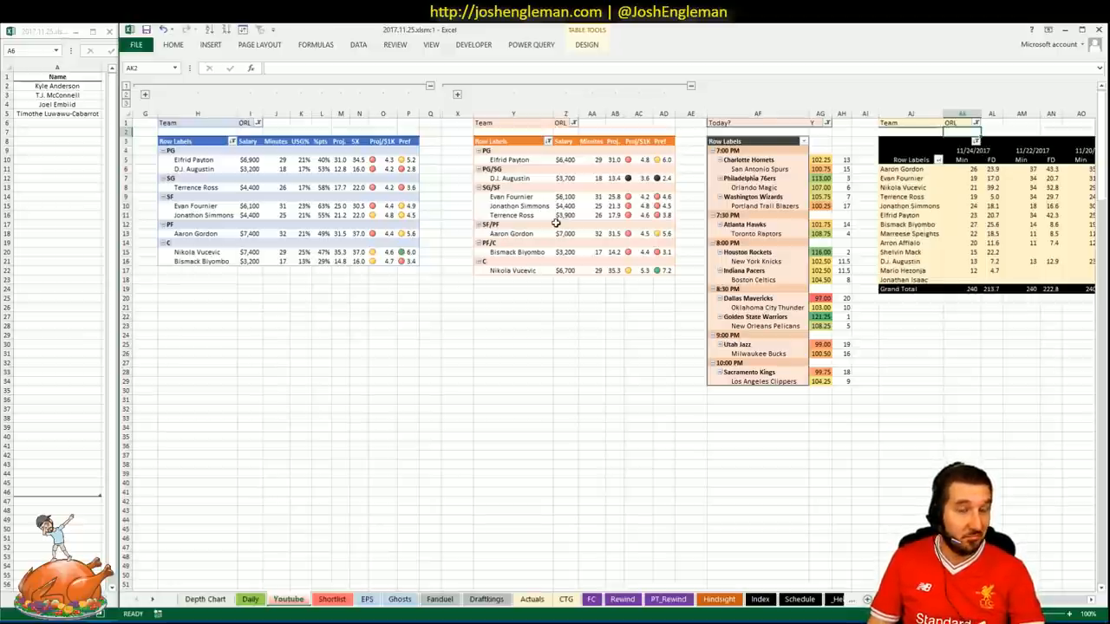
mouse_move(506, 288)
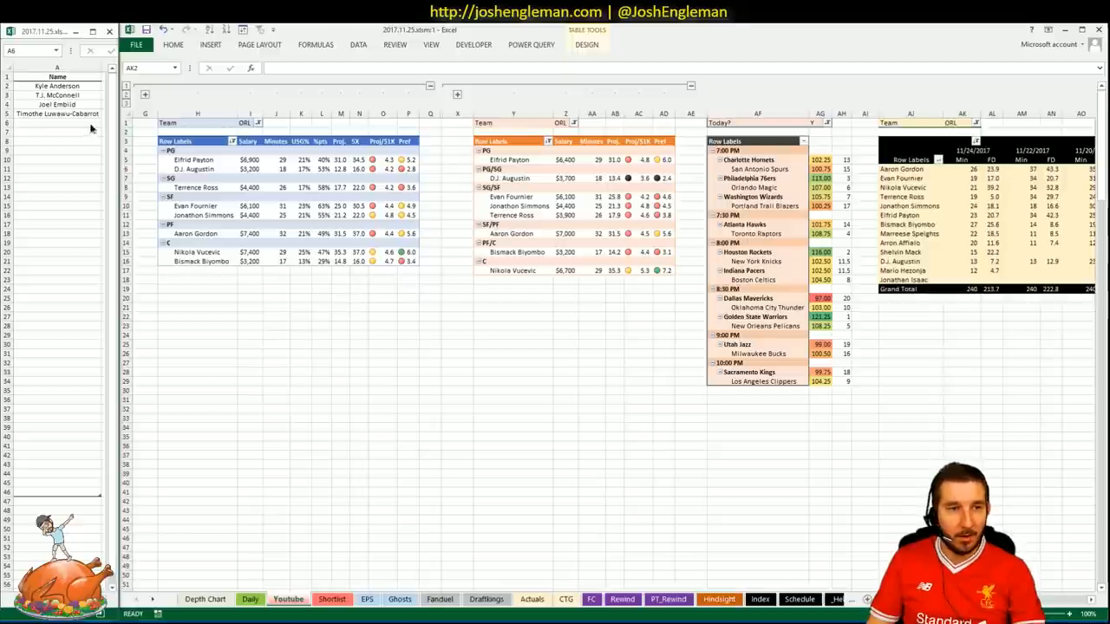
Step: Enter Aaron Gordon in the next shortlist Name row
type("Aaron Gordon")
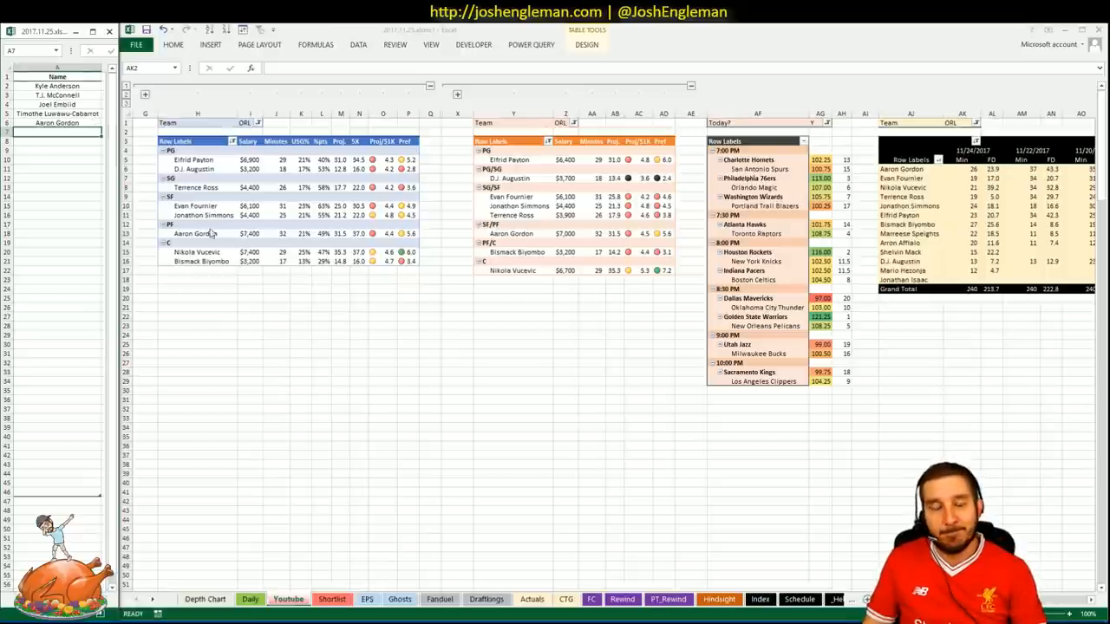
mouse_move(231, 312)
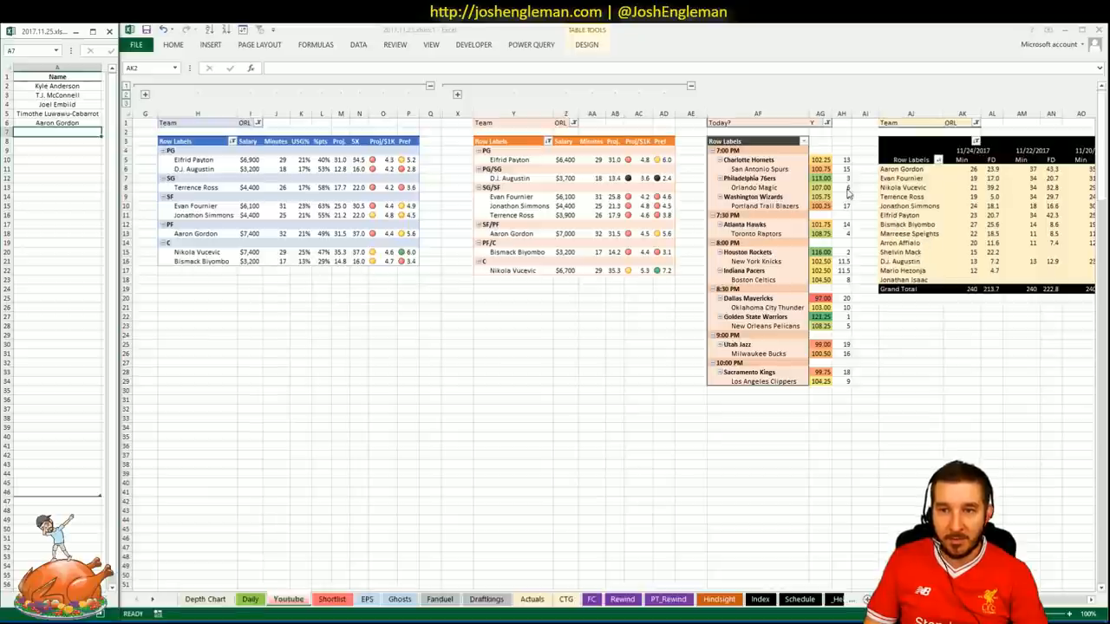
Step: Select Aaron Gordon's latest FanDuel score and scroll through Orlando's minutes-by-date columns
left_click(457, 400)
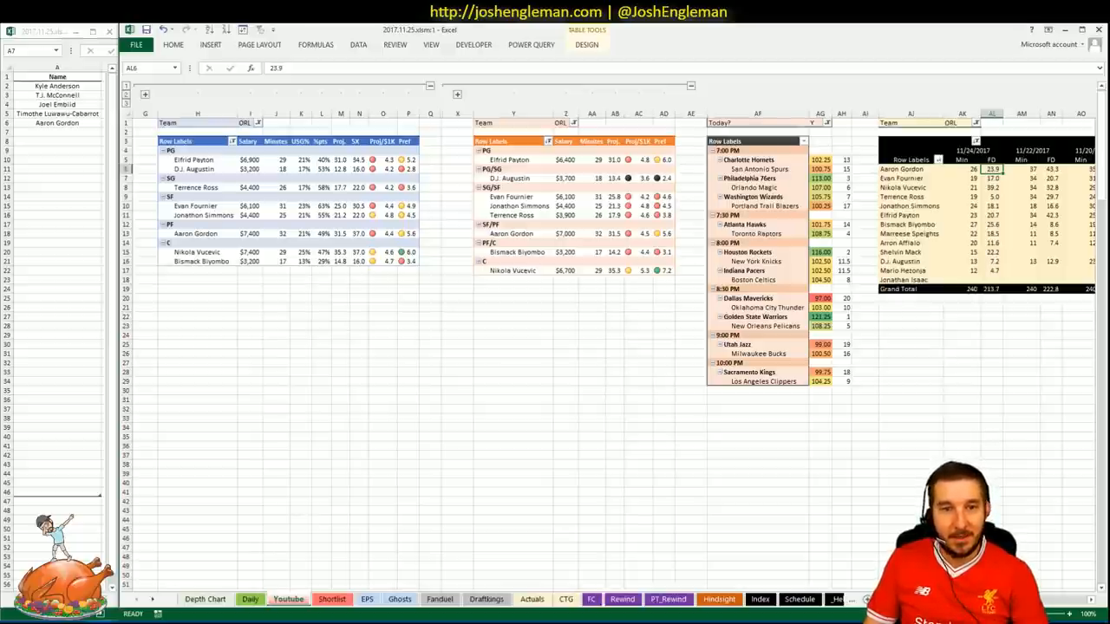
scroll("right", 3)
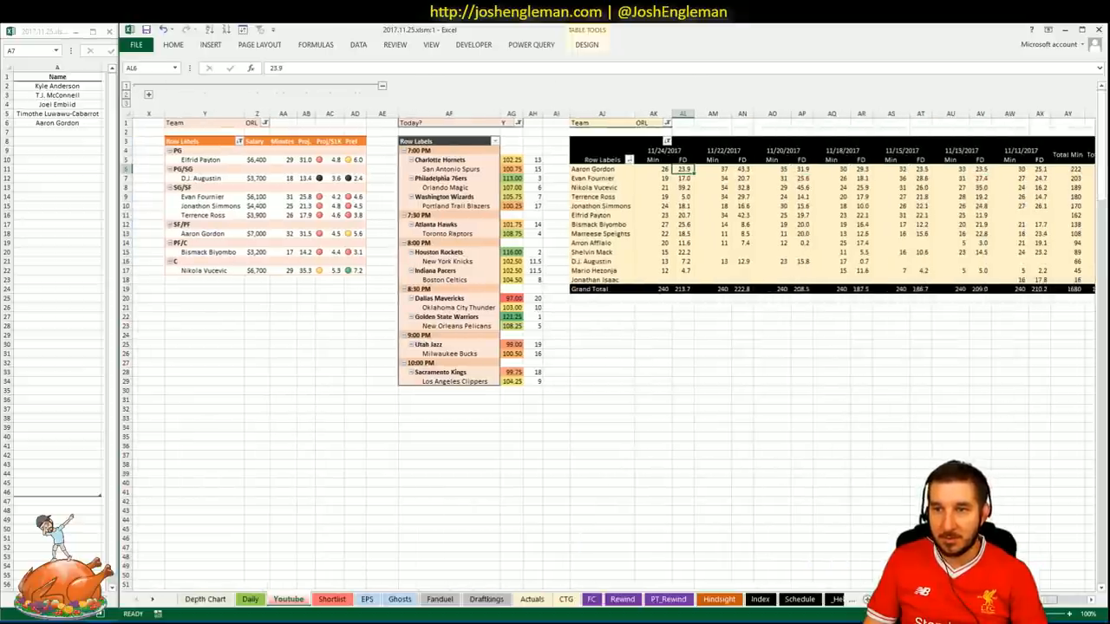
mouse_move(756, 403)
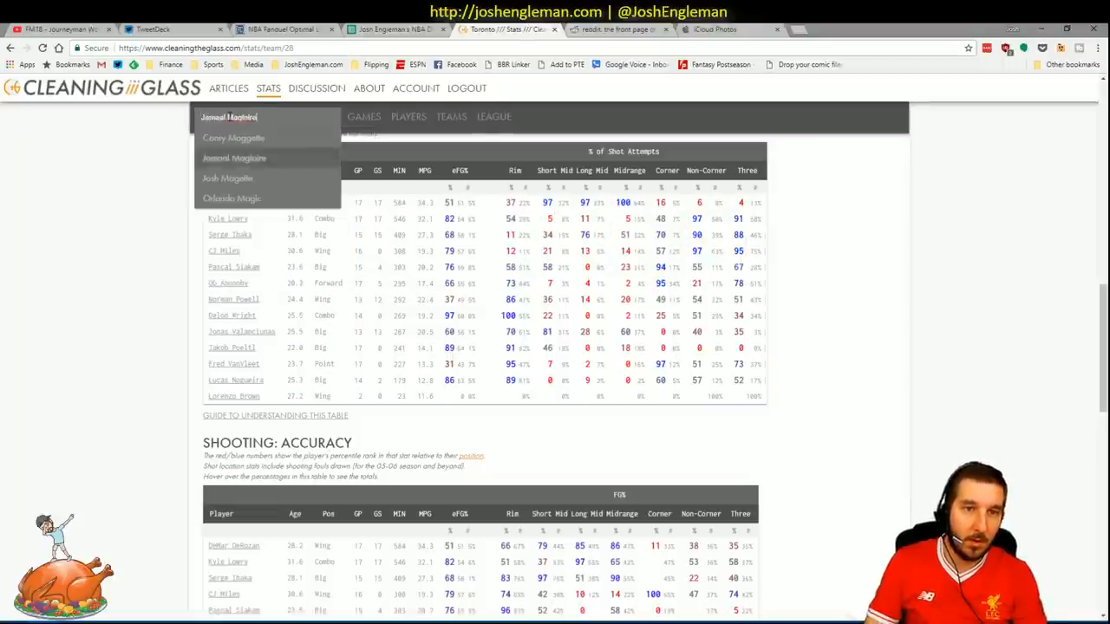
Step: Open Orlando Magic's Cleaning the Glass page and scroll down to the shooting tables
left_click(231, 198)
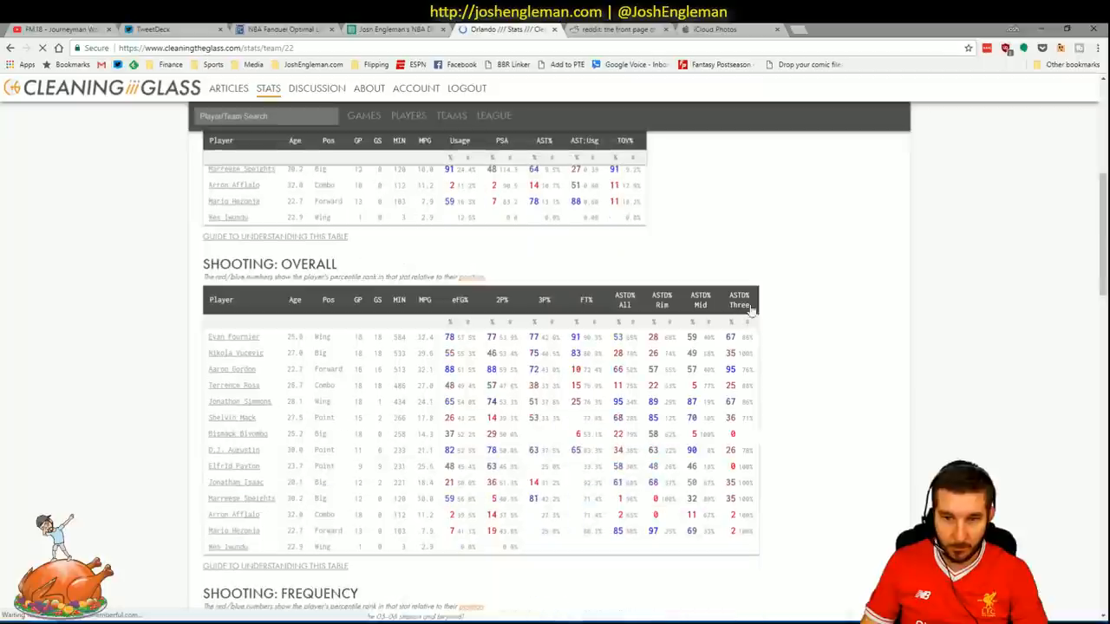
mouse_move(740, 304)
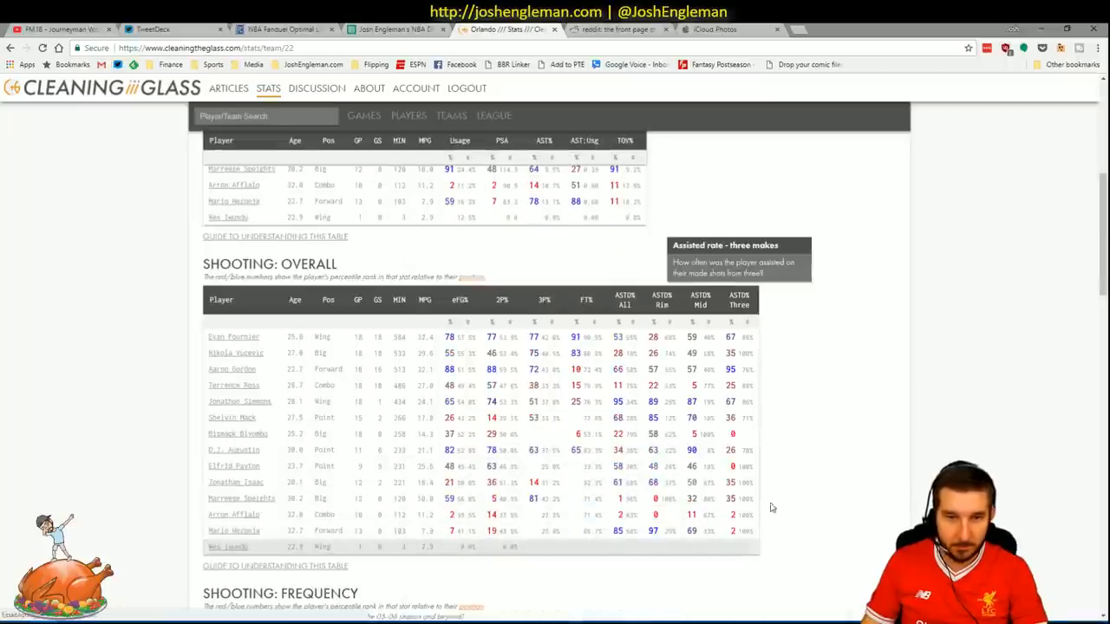
scroll("down", 3)
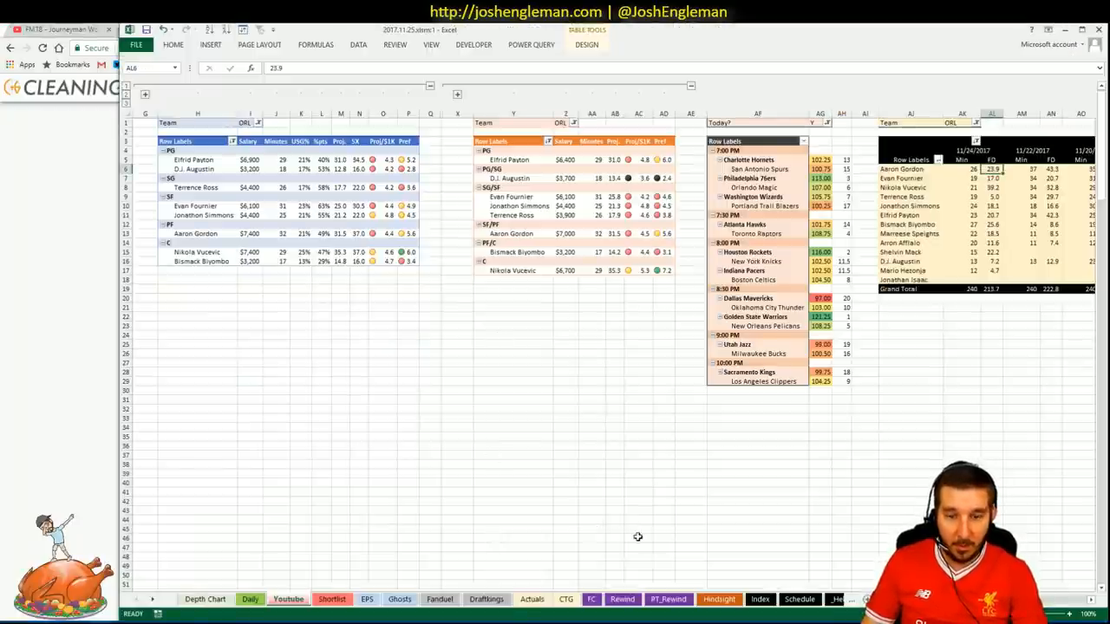
Step: Review Orlando players' shot-location ranks on CTG, checking Nikola Vucevic's long mid-range share
left_click(565, 599)
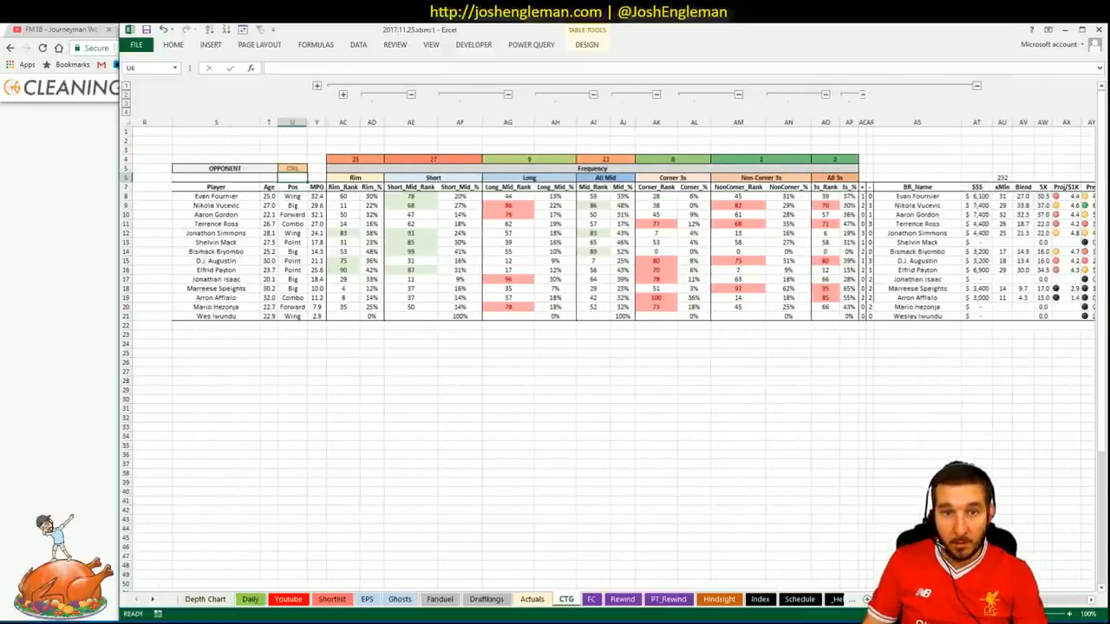
scroll("right", 3)
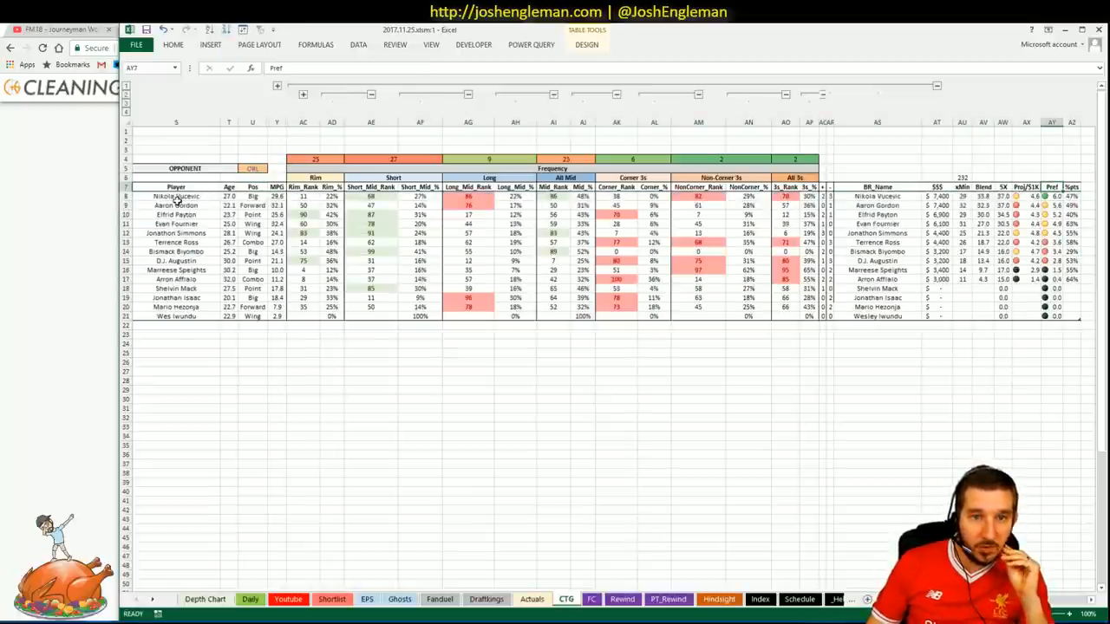
left_click(515, 196)
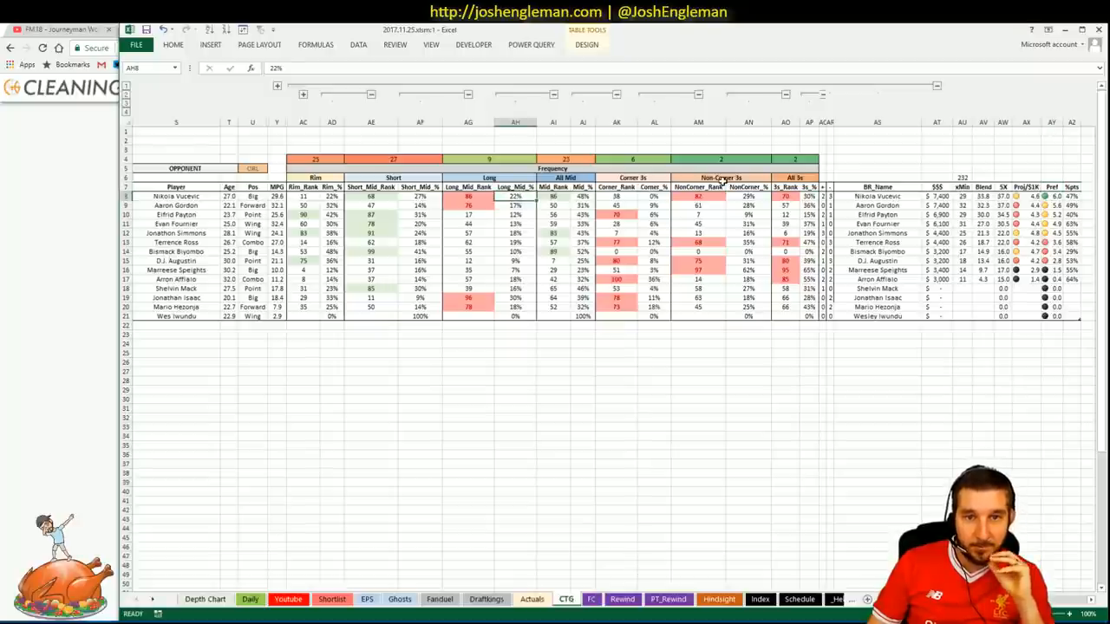
left_click(583, 196)
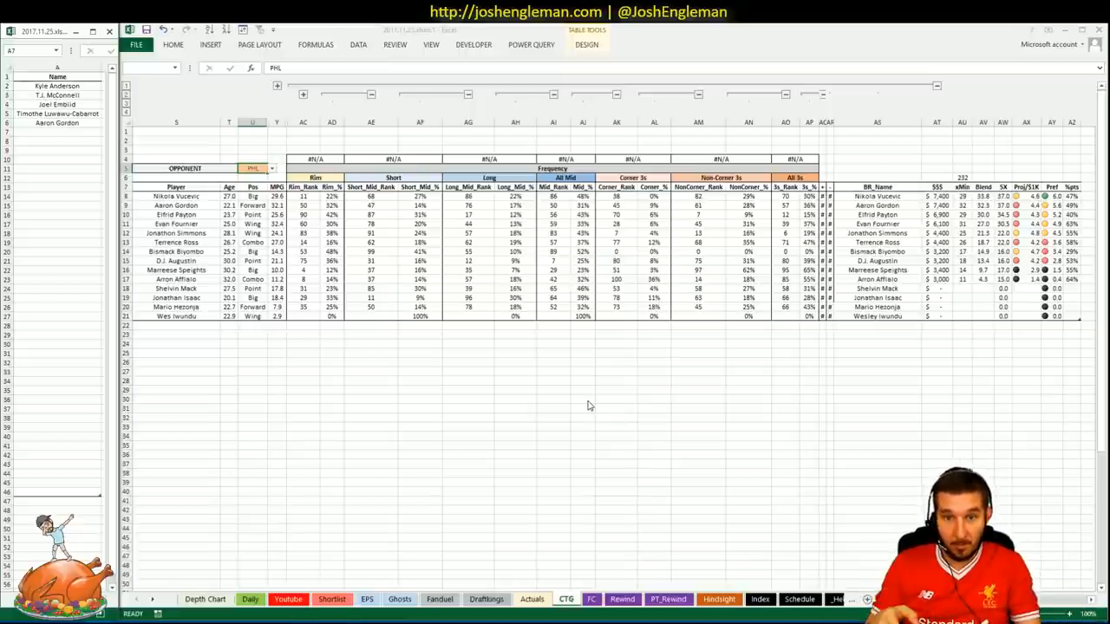
mouse_move(583, 474)
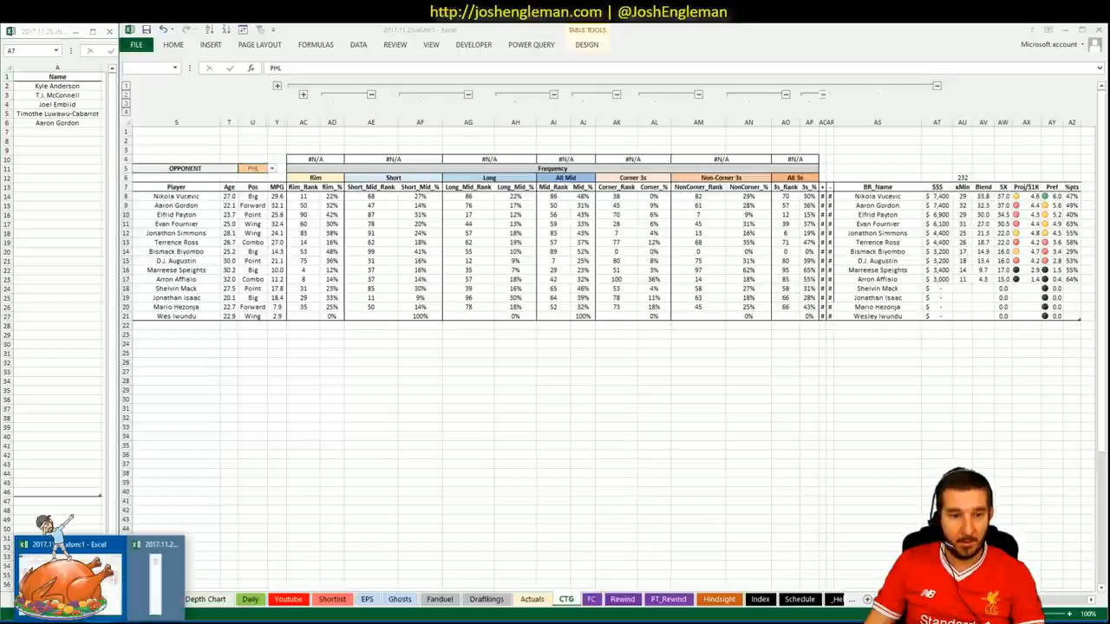
Step: Open Task Manager's detailed view and select the unresponsive Microsoft Excel process
left_click(251, 168)
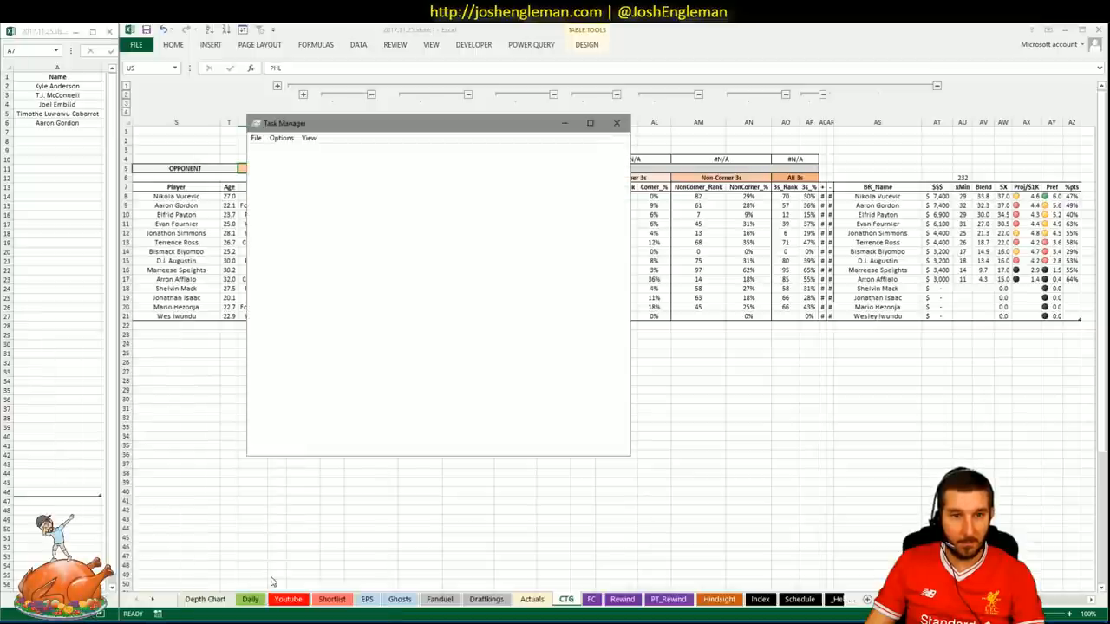
left_click(286, 441)
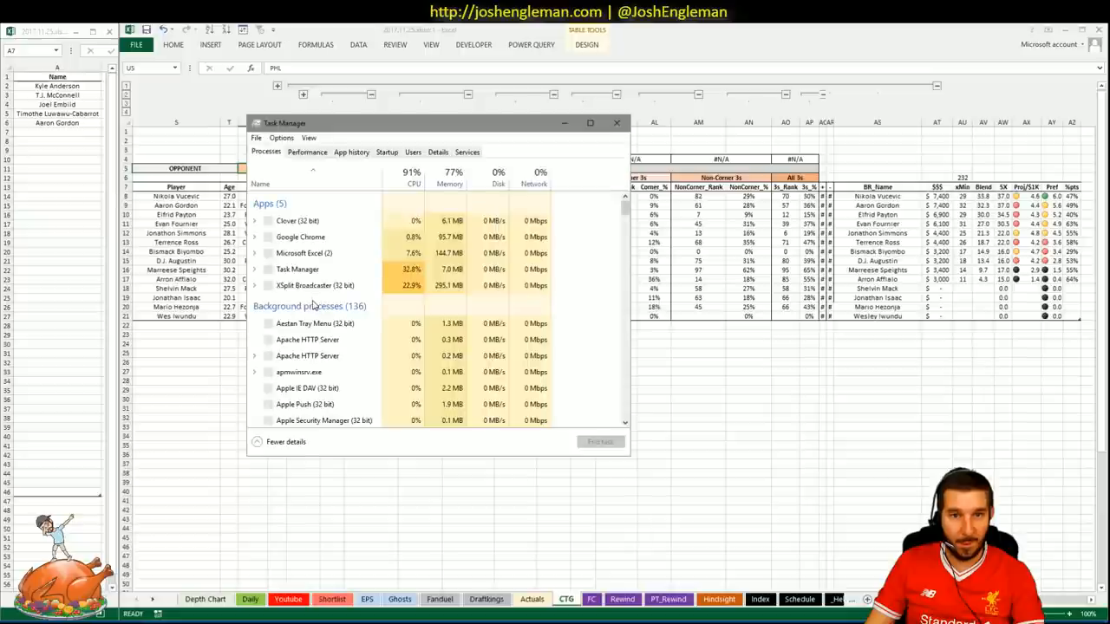
left_click(304, 252)
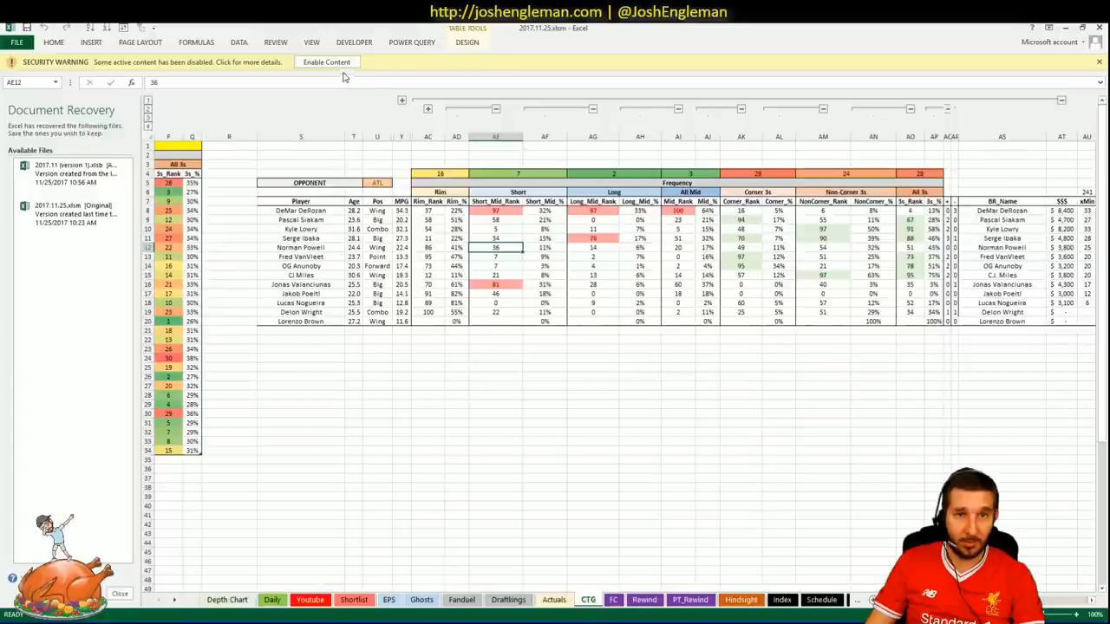
left_click(327, 61)
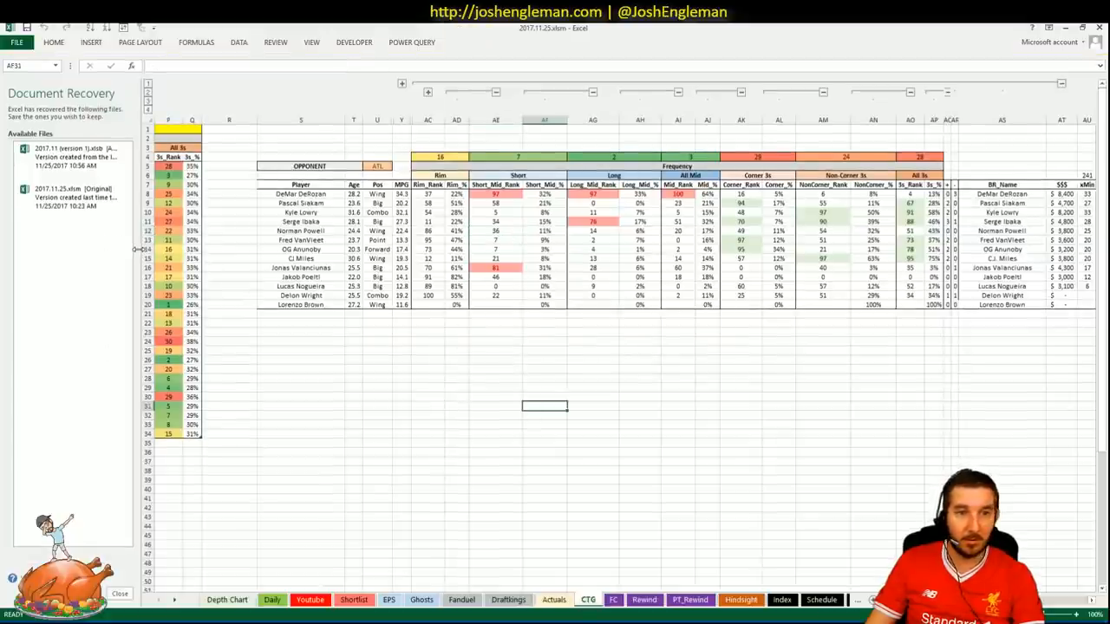
left_click(69, 151)
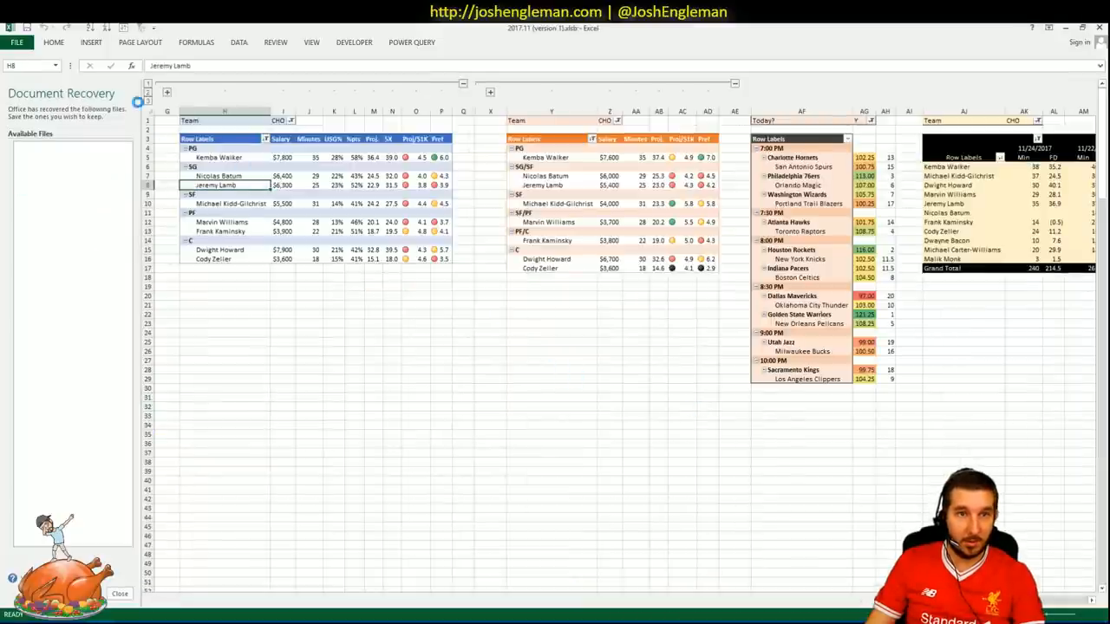
left_click(119, 594)
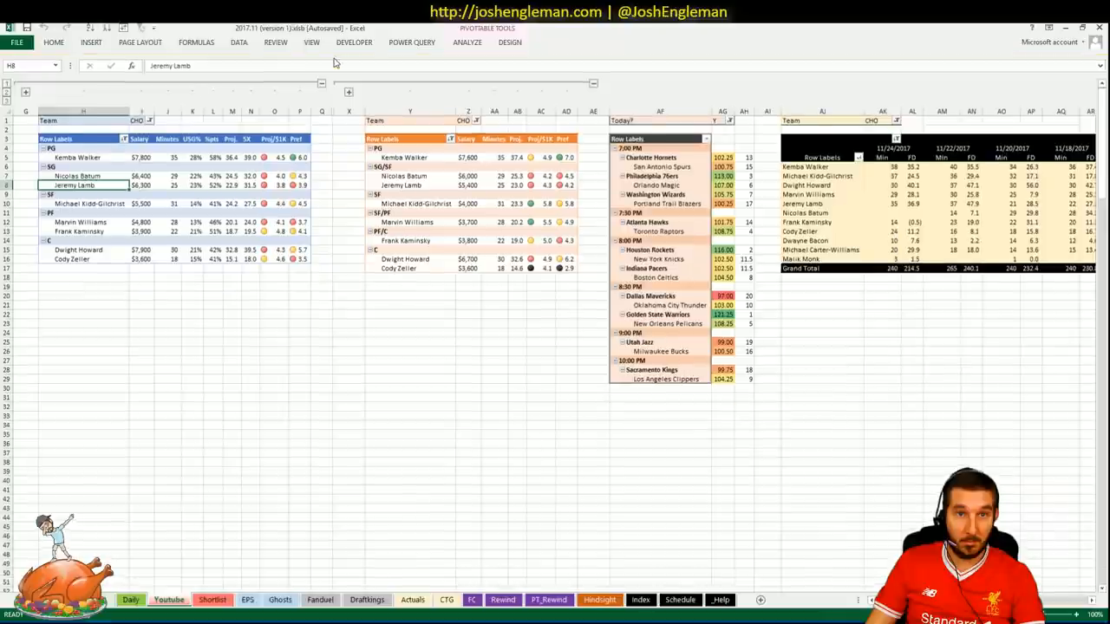
Step: Save the recovered workbook through Save As under the name '2017.11.25 backup'
left_click(15, 41)
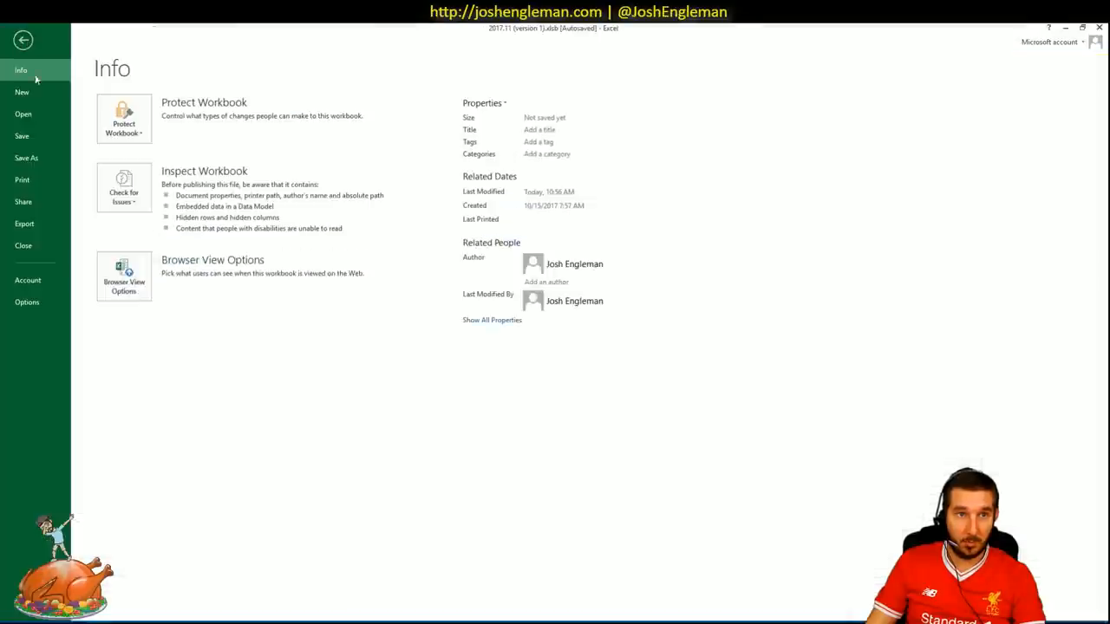
left_click(26, 158)
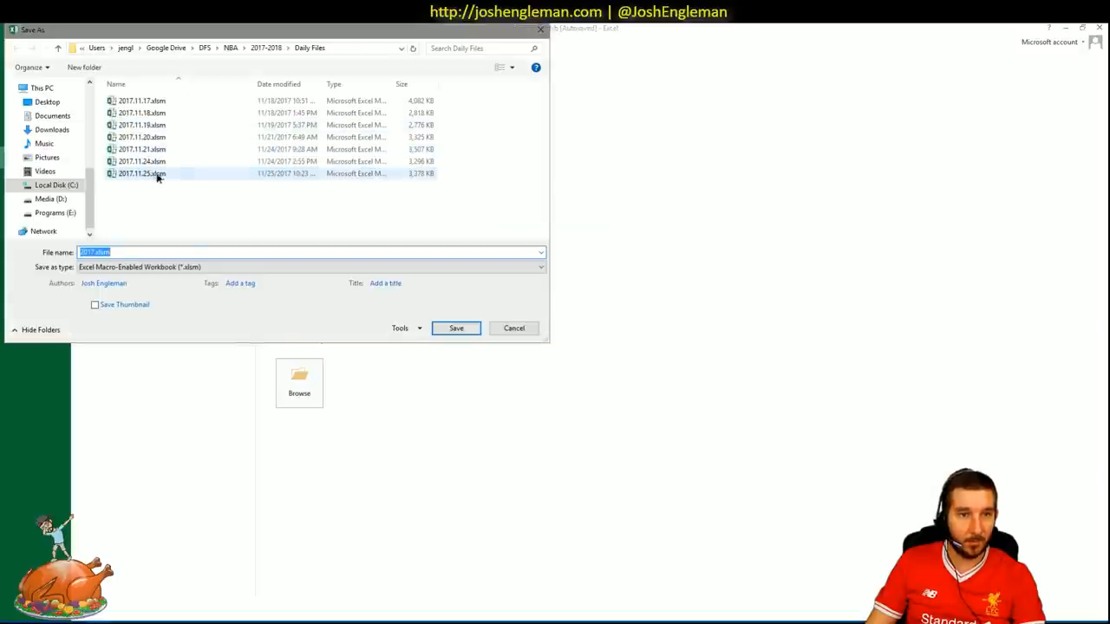
left_click(456, 327)
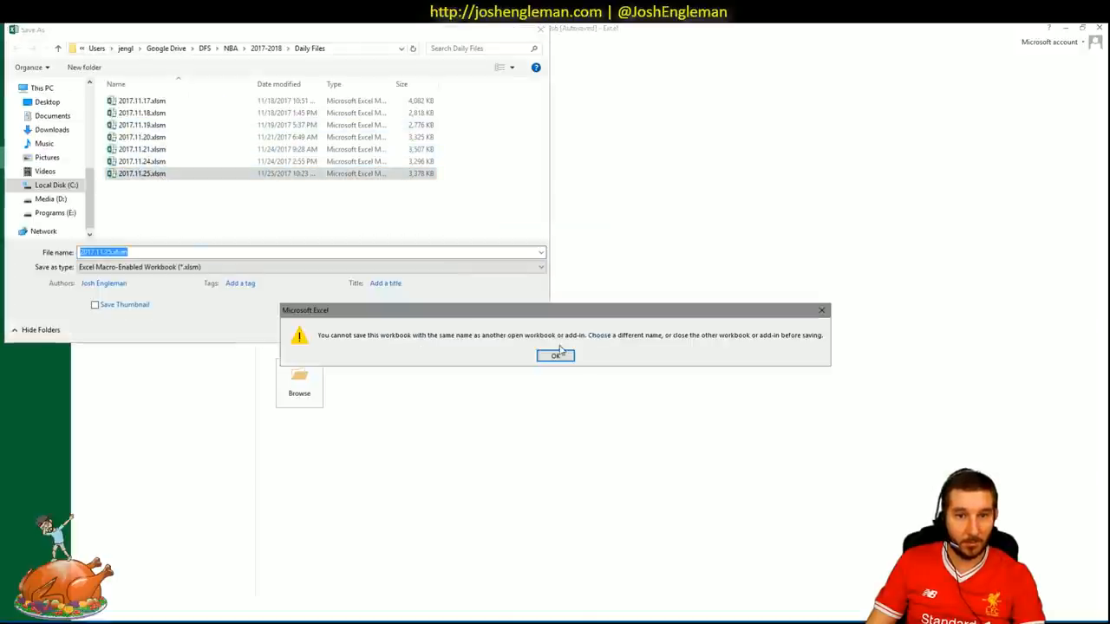
left_click(555, 355)
type(" b")
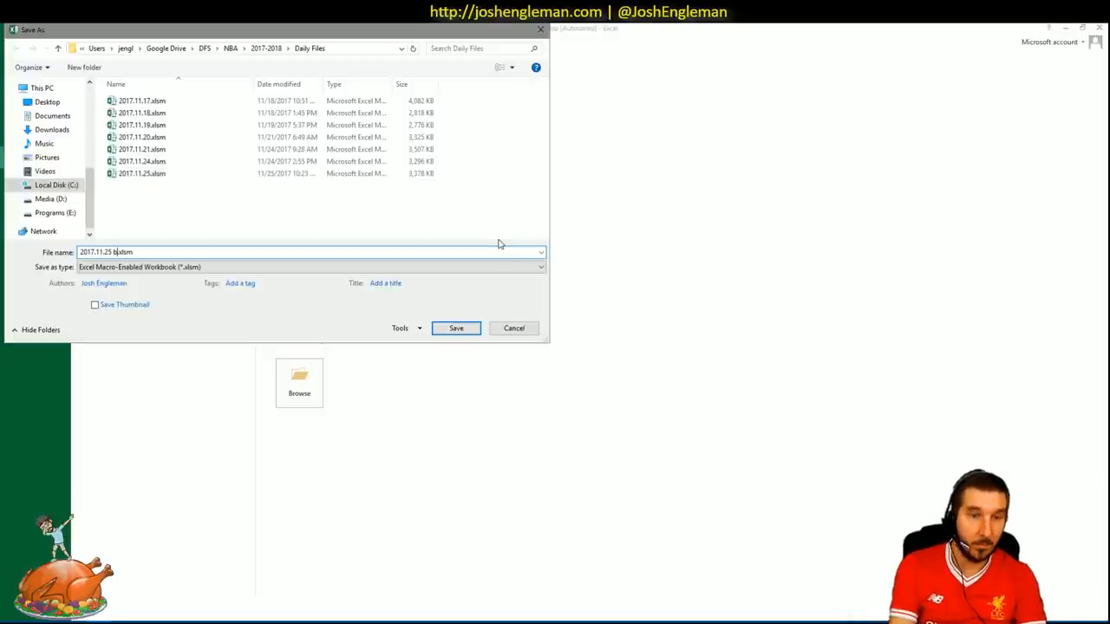
left_click(455, 327)
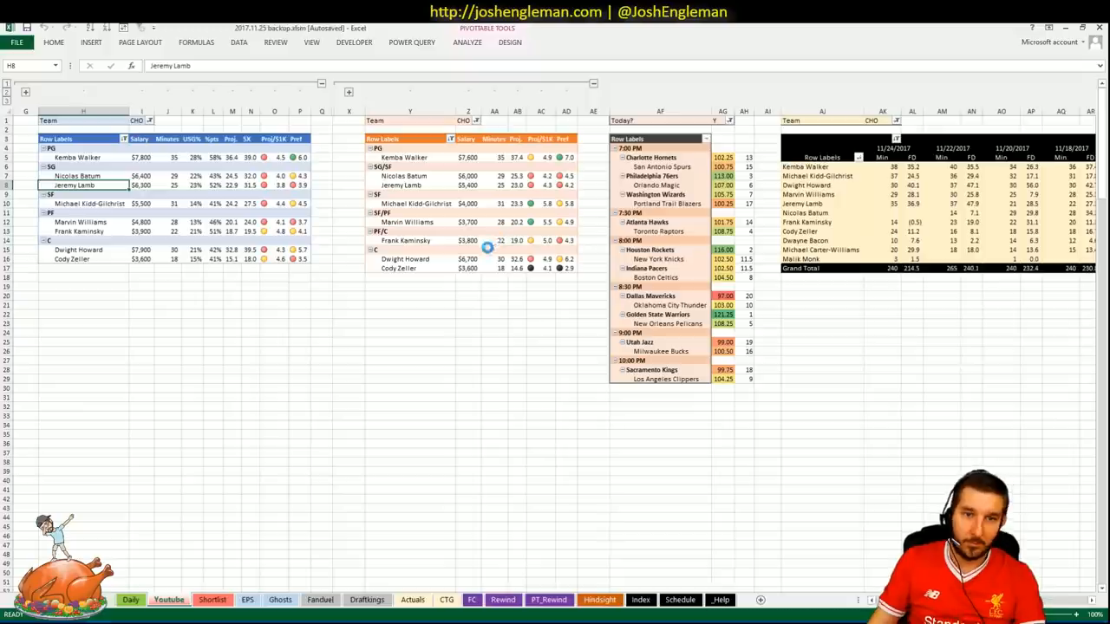
mouse_move(268, 504)
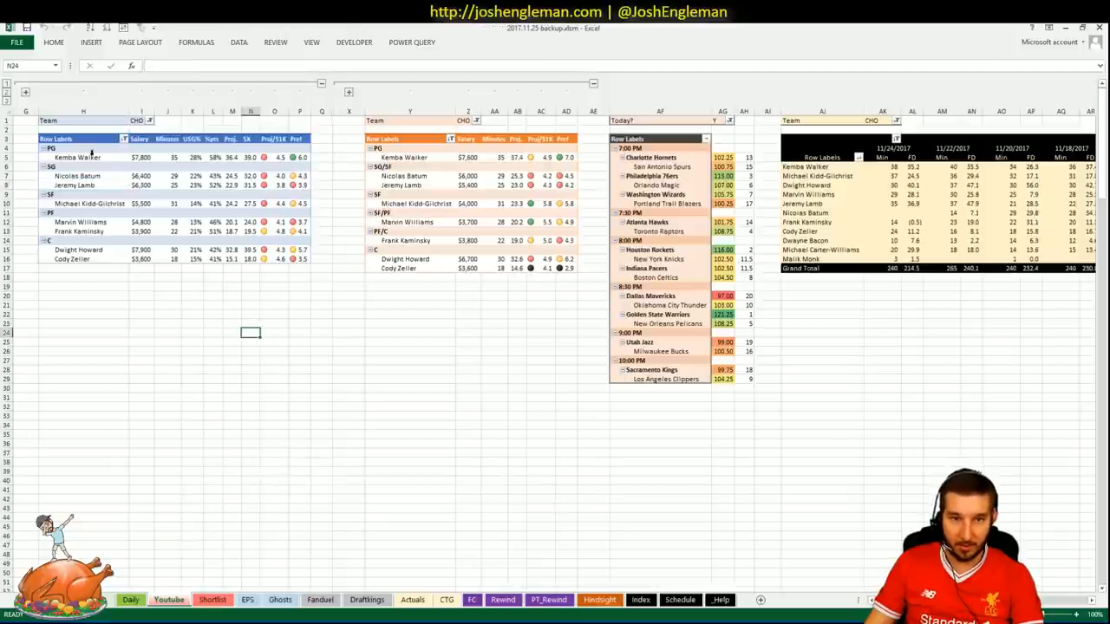
Step: Filter the minutes history pivot to ORL and check Nikola Vucevic's 11/22 fantasy points
left_click(447, 600)
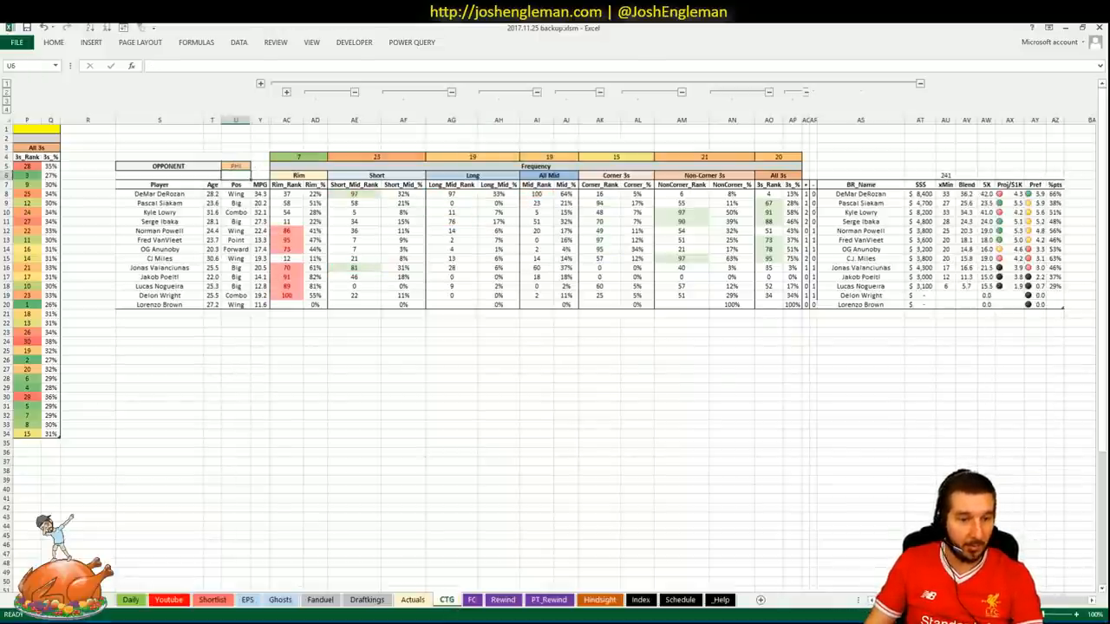
right_click(159, 194)
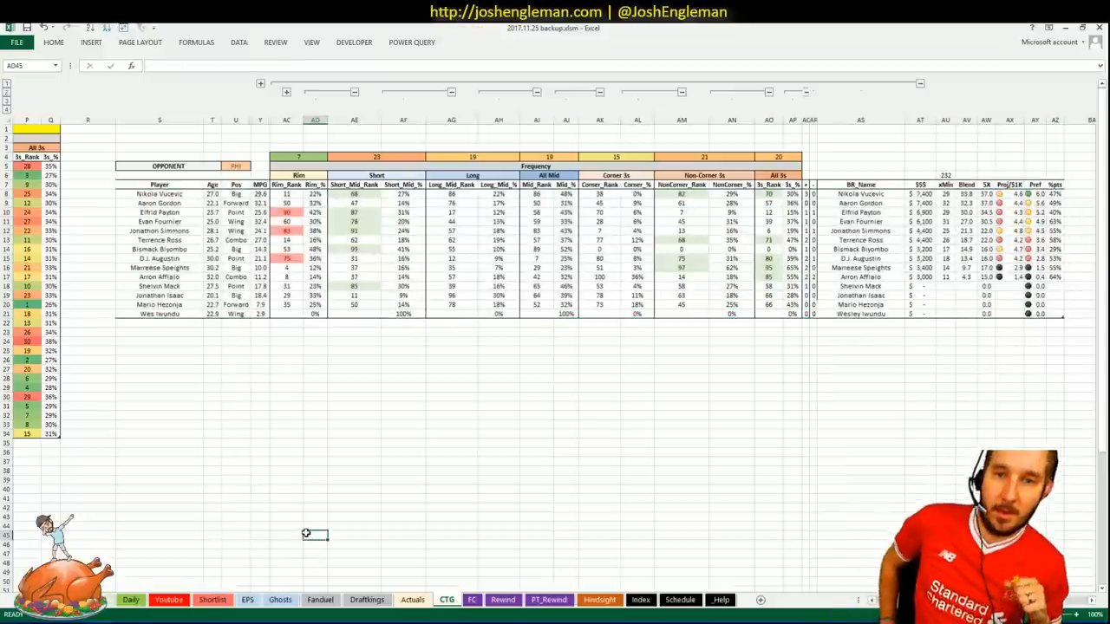
mouse_move(201, 466)
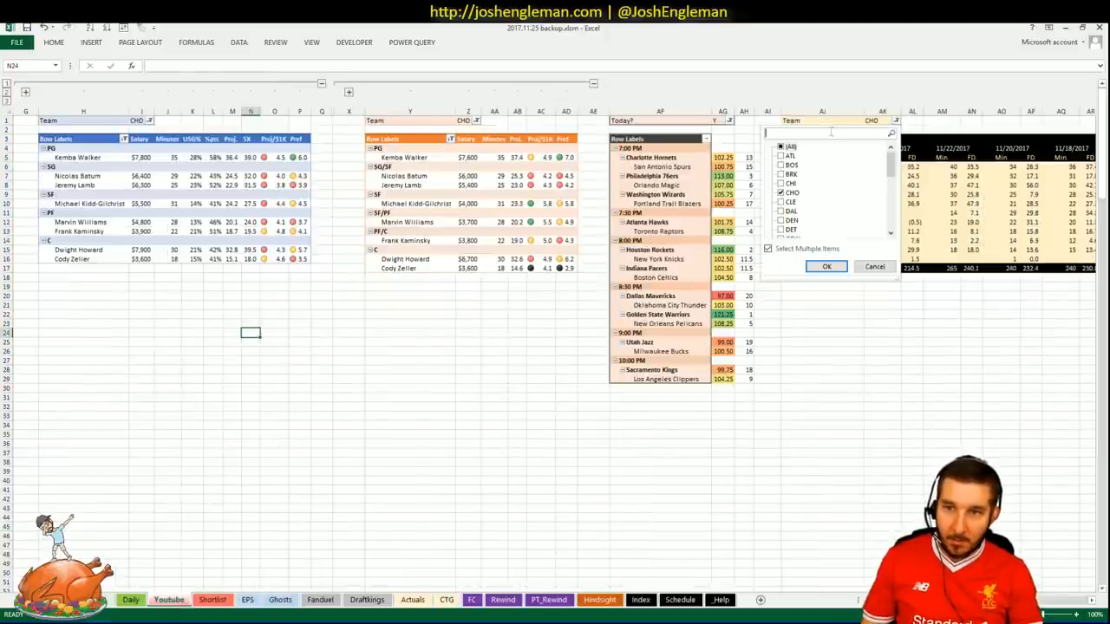
left_click(826, 266)
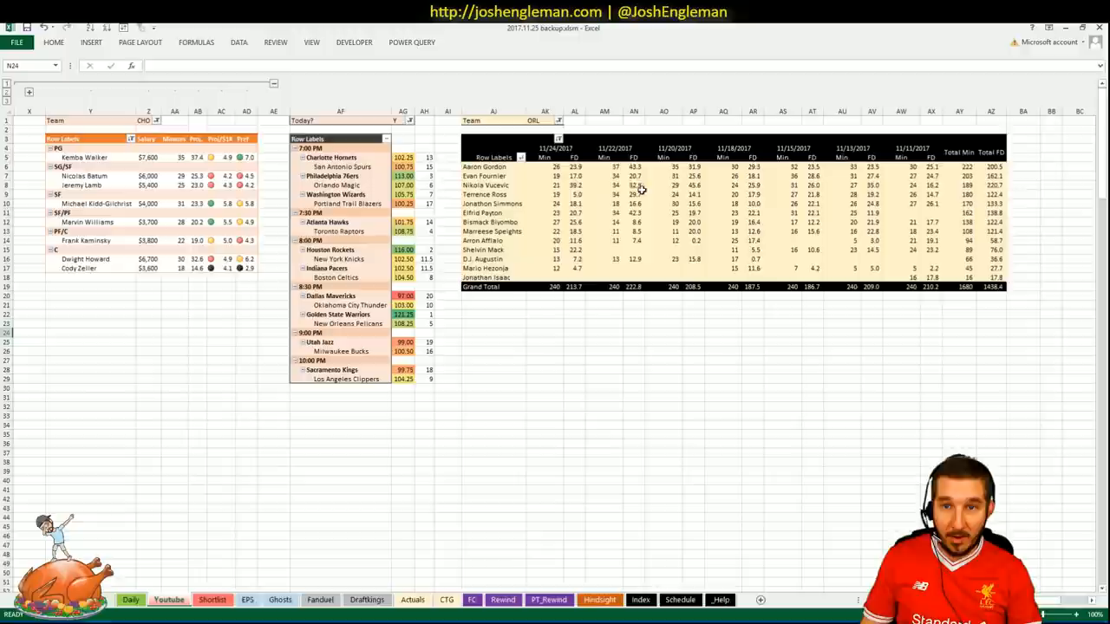
left_click(634, 186)
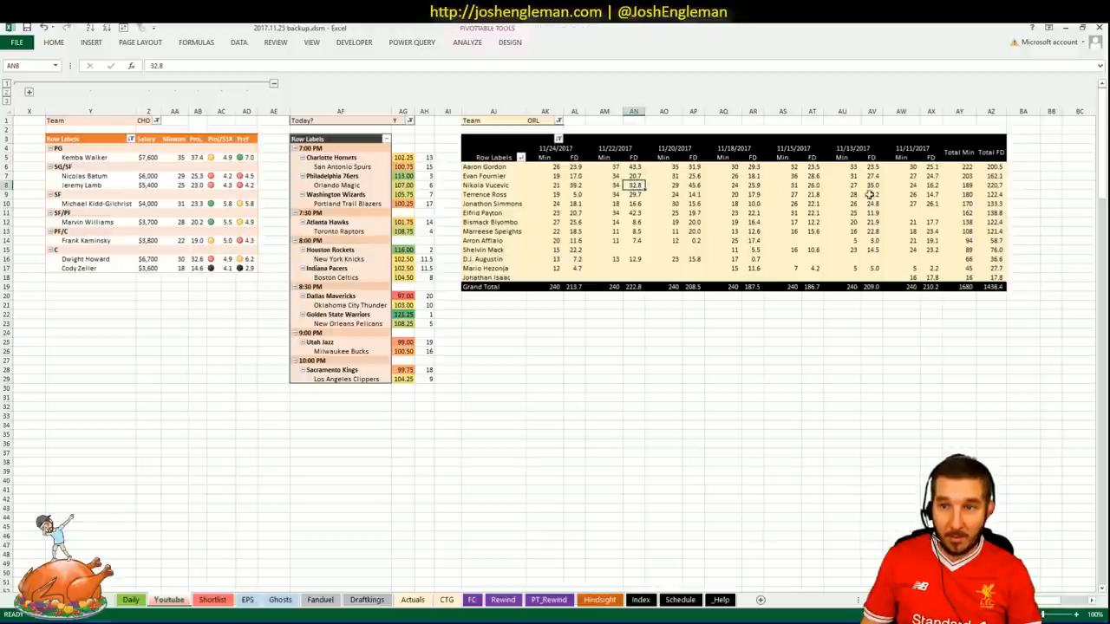
left_click(446, 600)
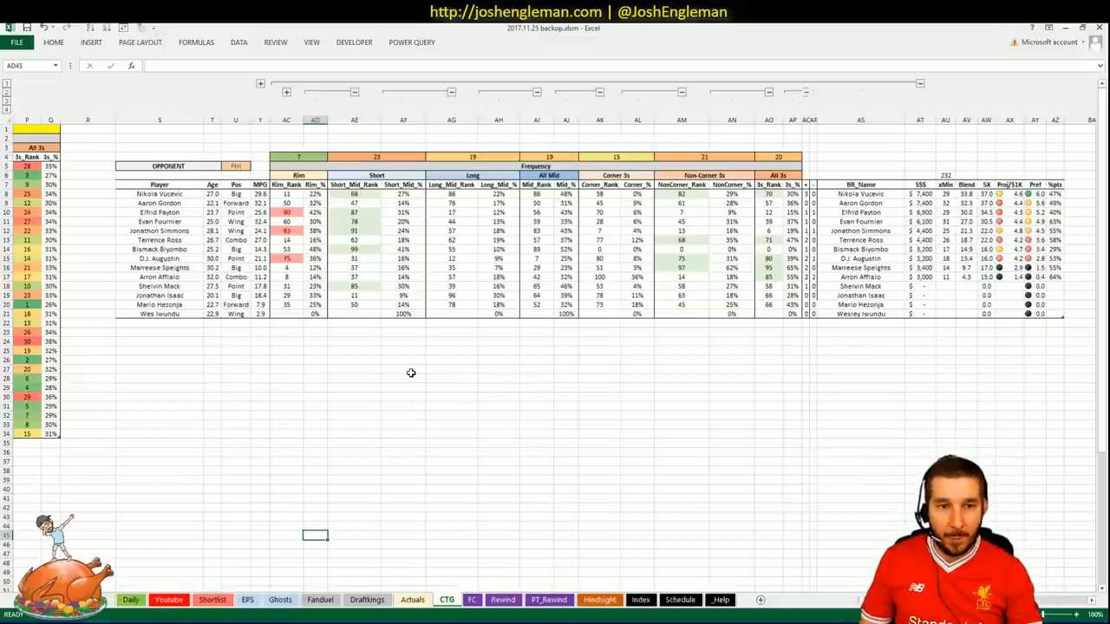
mouse_move(520, 394)
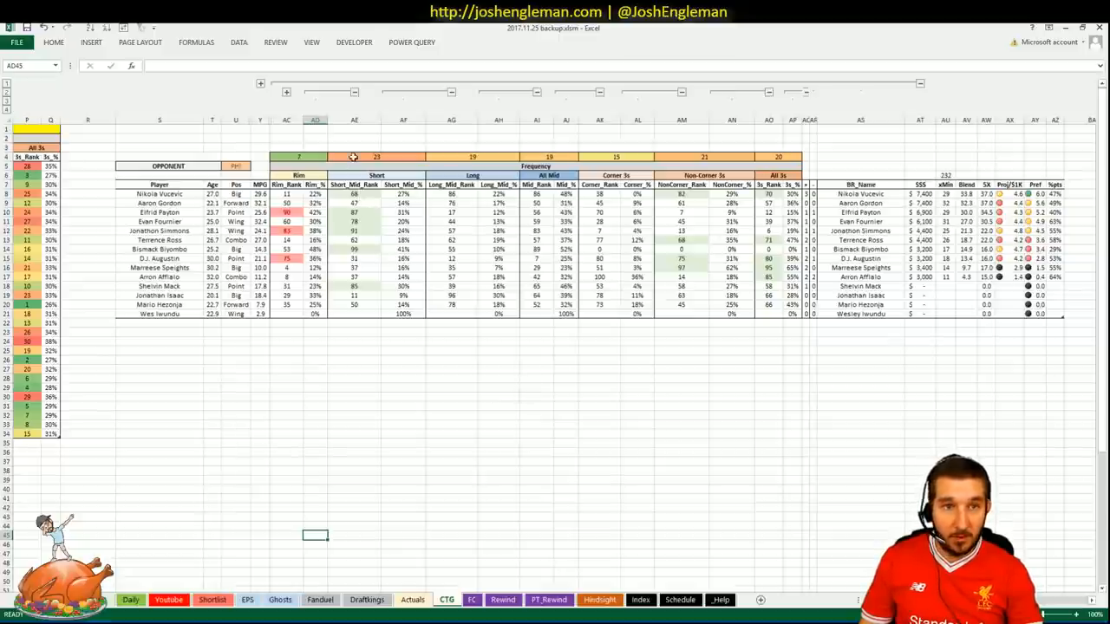
Step: Snap the main workbook to half the screen with the shortlist window beside it
left_click(312, 42)
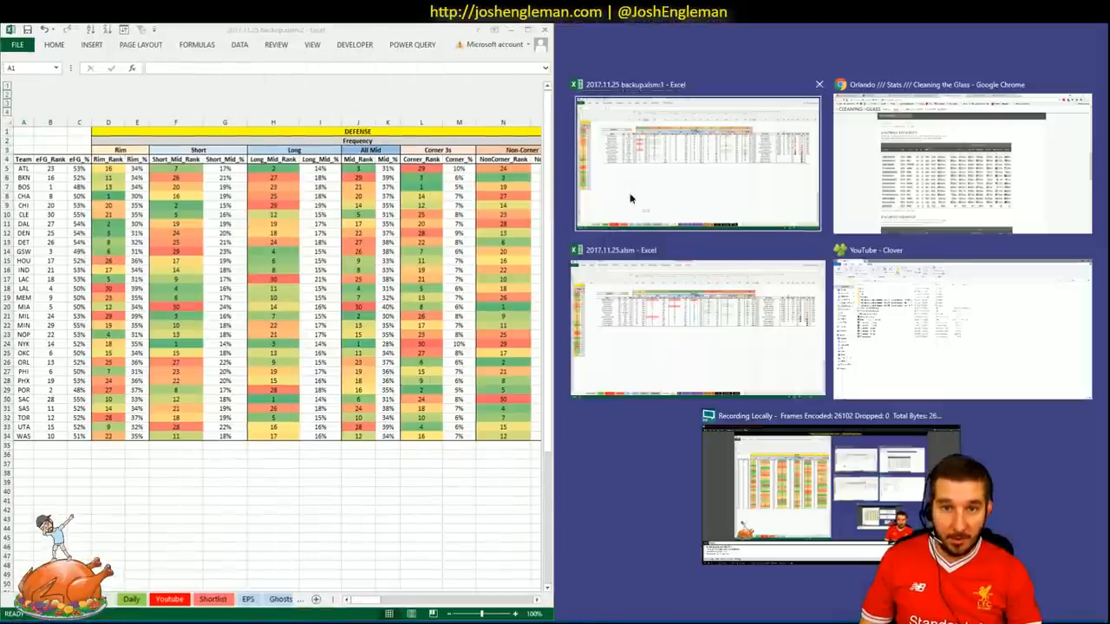
left_click(696, 163)
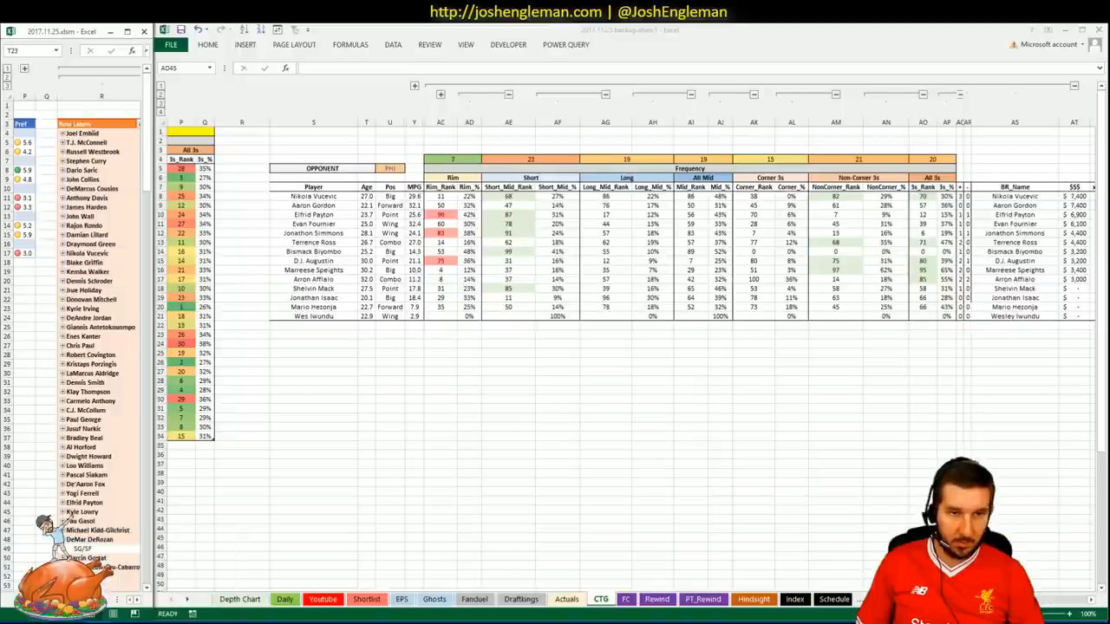
left_click(144, 32)
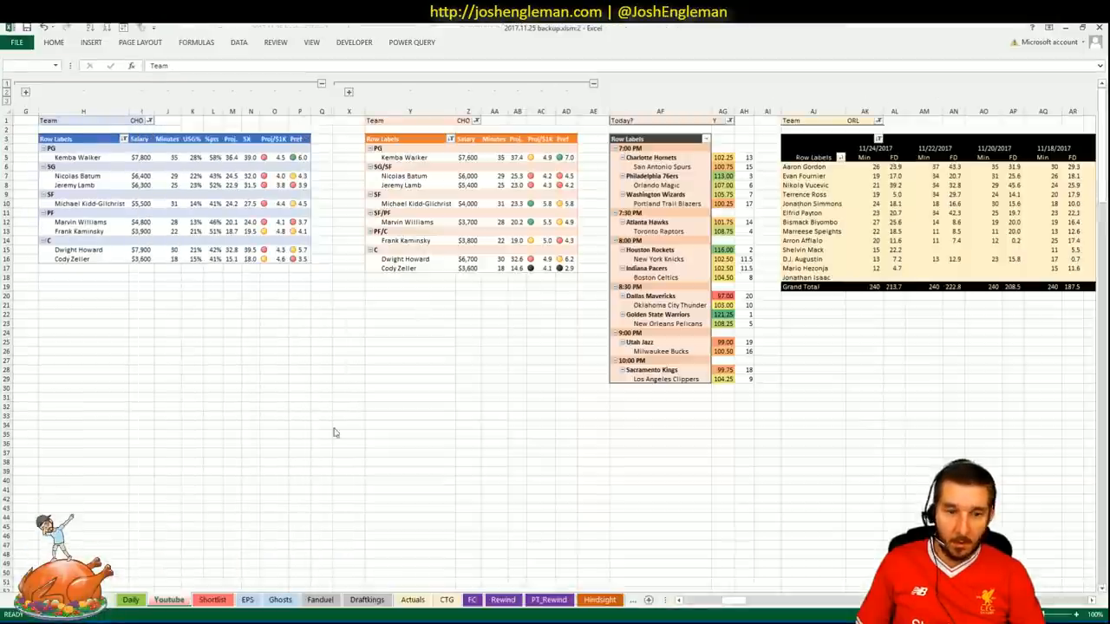
left_click(212, 599)
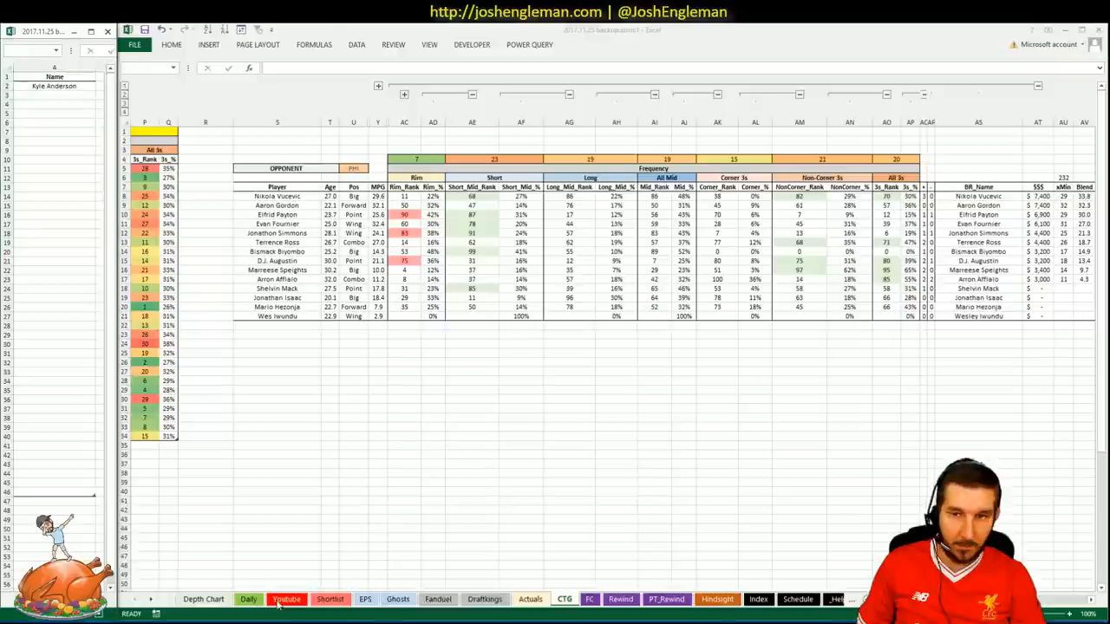
Step: Type Joel Embiid and T.J. McConnell into the shortlist Name list
left_click(286, 599)
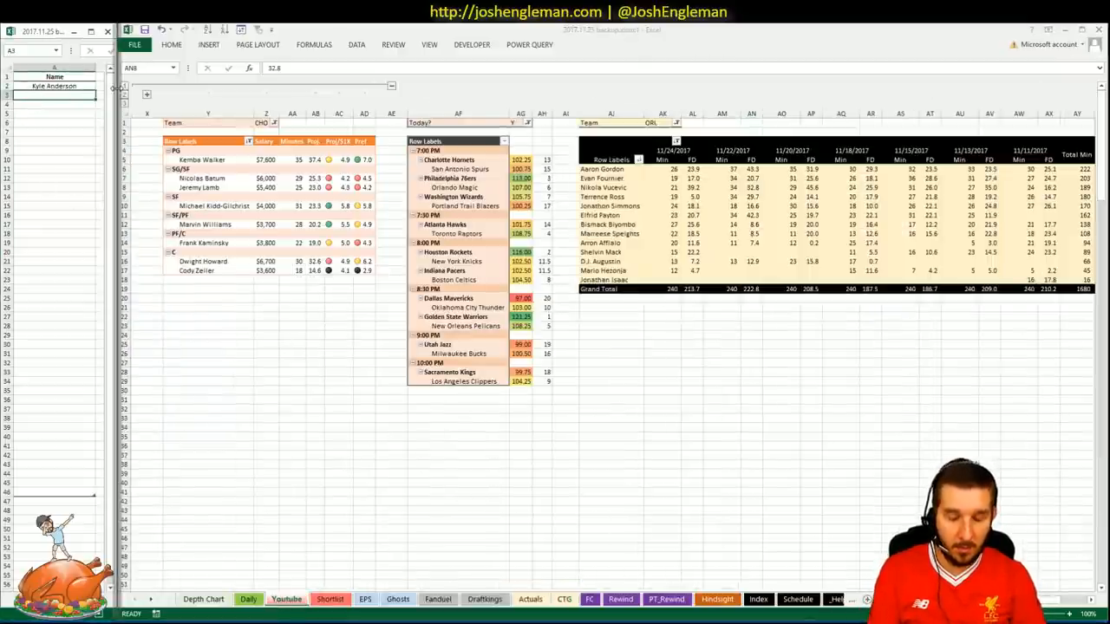
type("Joel Embiid")
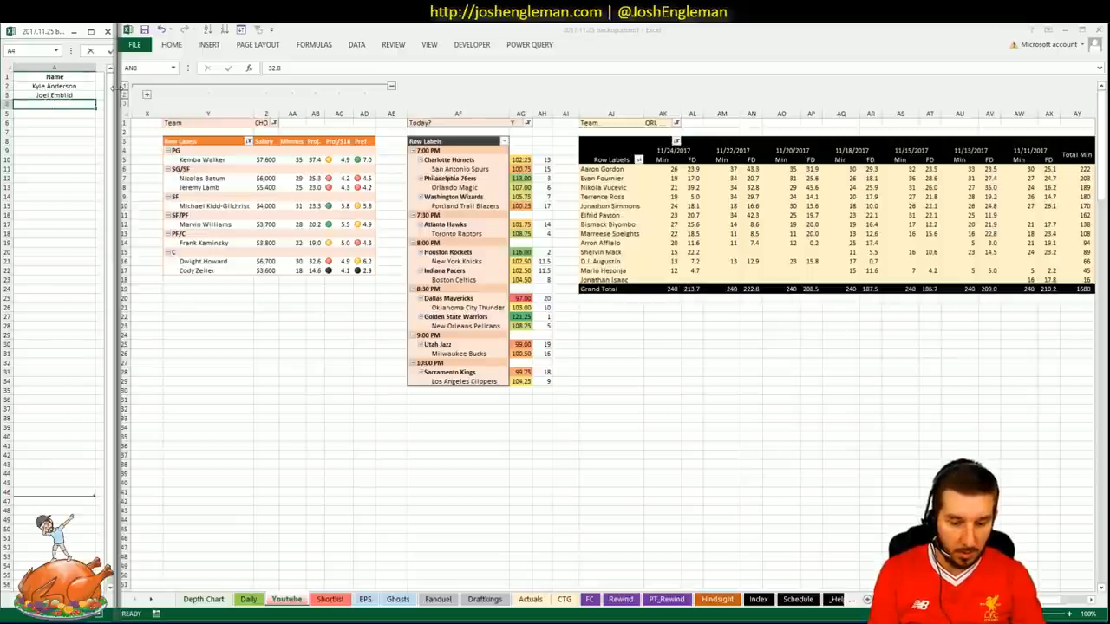
type("T.J. McConnell")
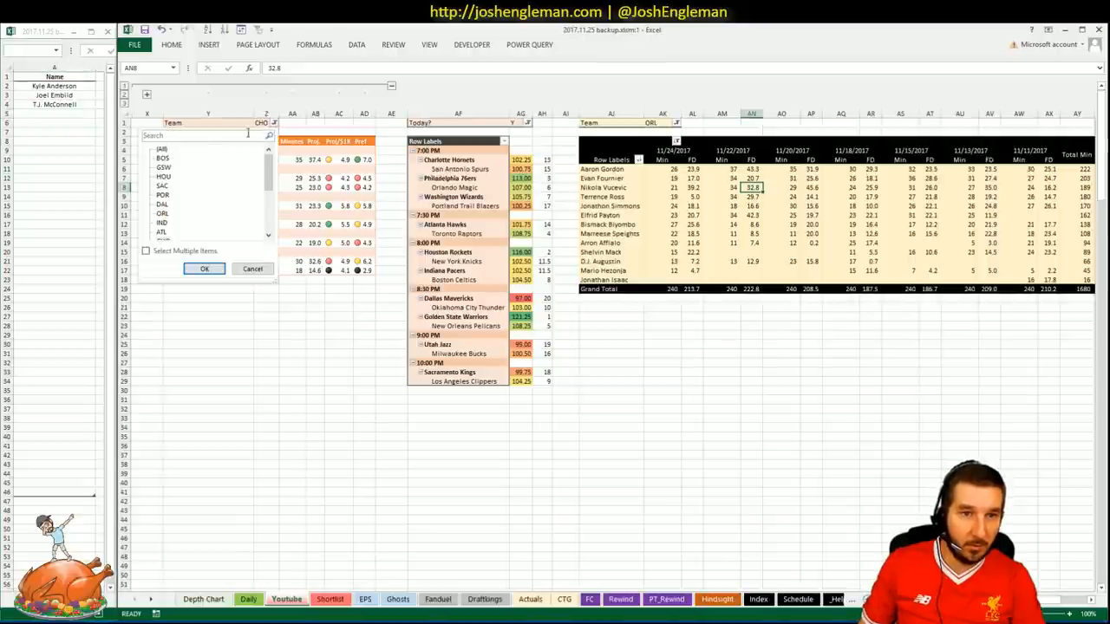
Step: Filter the team table to PHI then ORL and paste Nikola Vucevic into the list
type("phi")
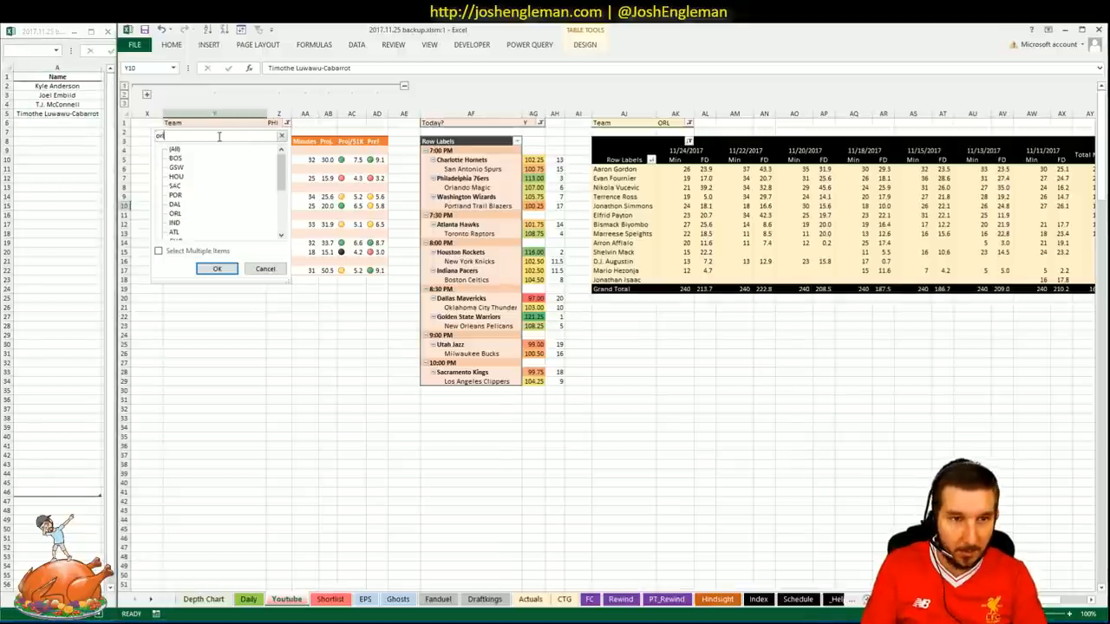
left_click(217, 269)
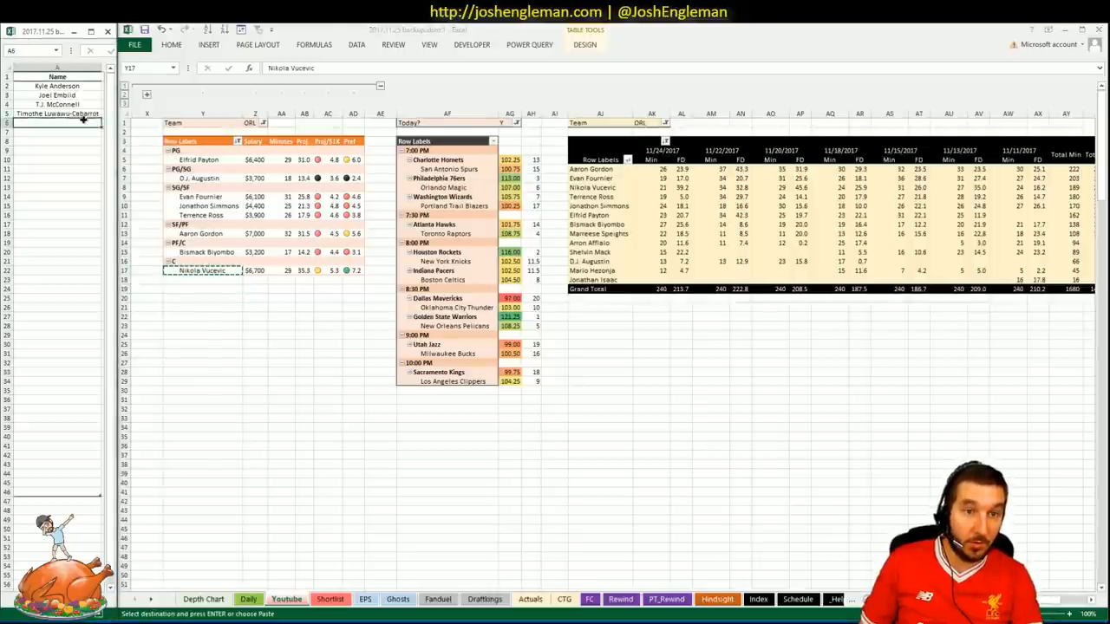
key("enter")
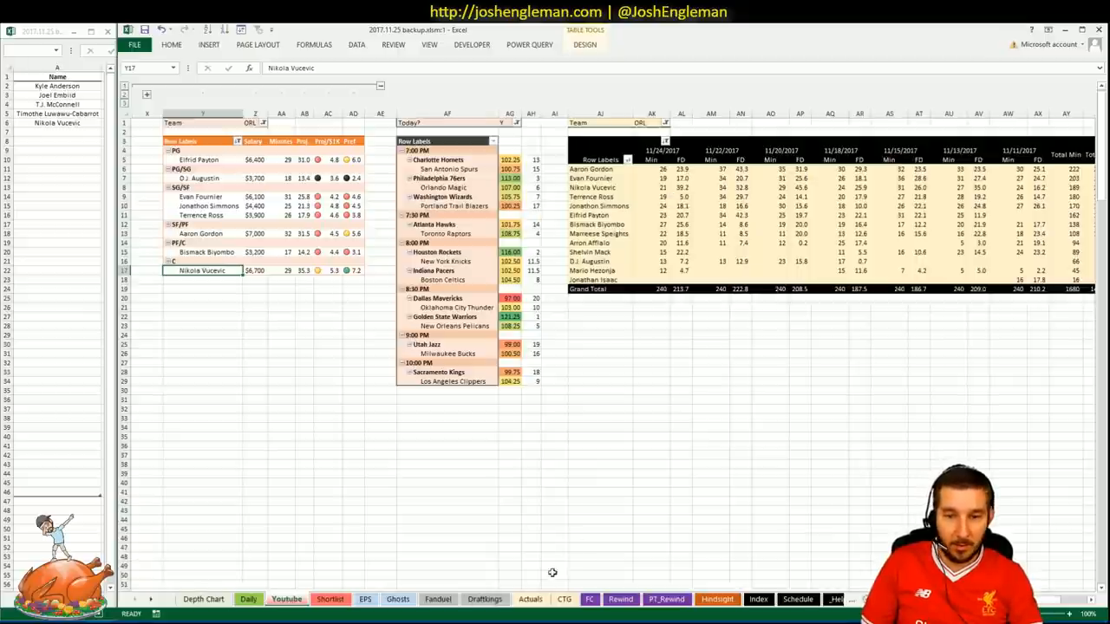
left_click(563, 599)
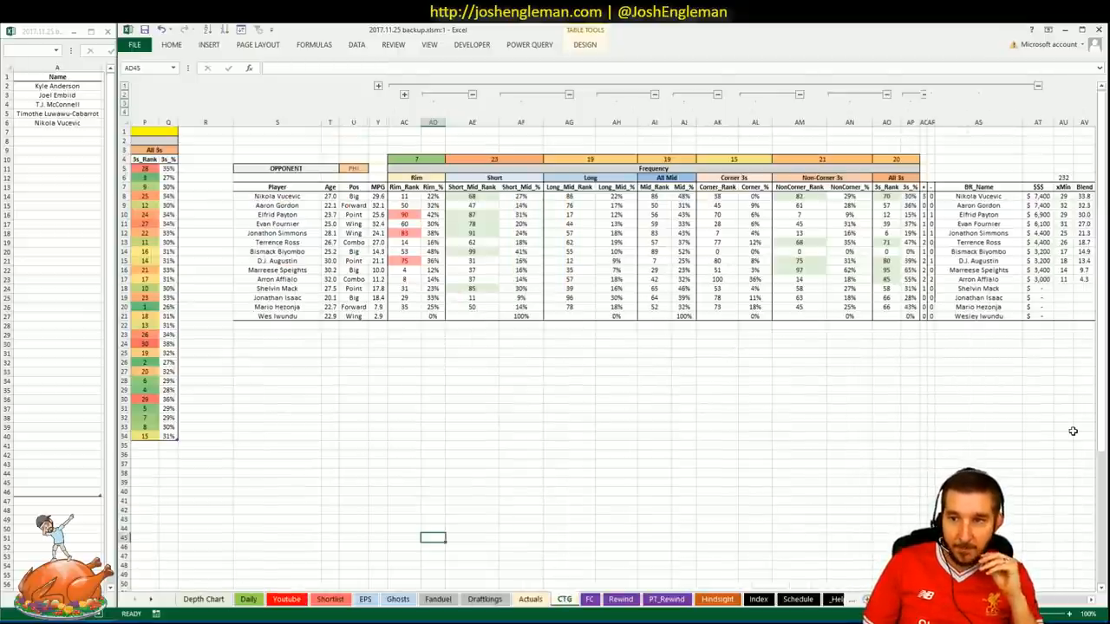
Step: Scroll across the CTG sheet, then return to the Charlotte and Orlando tables
scroll("right", 3)
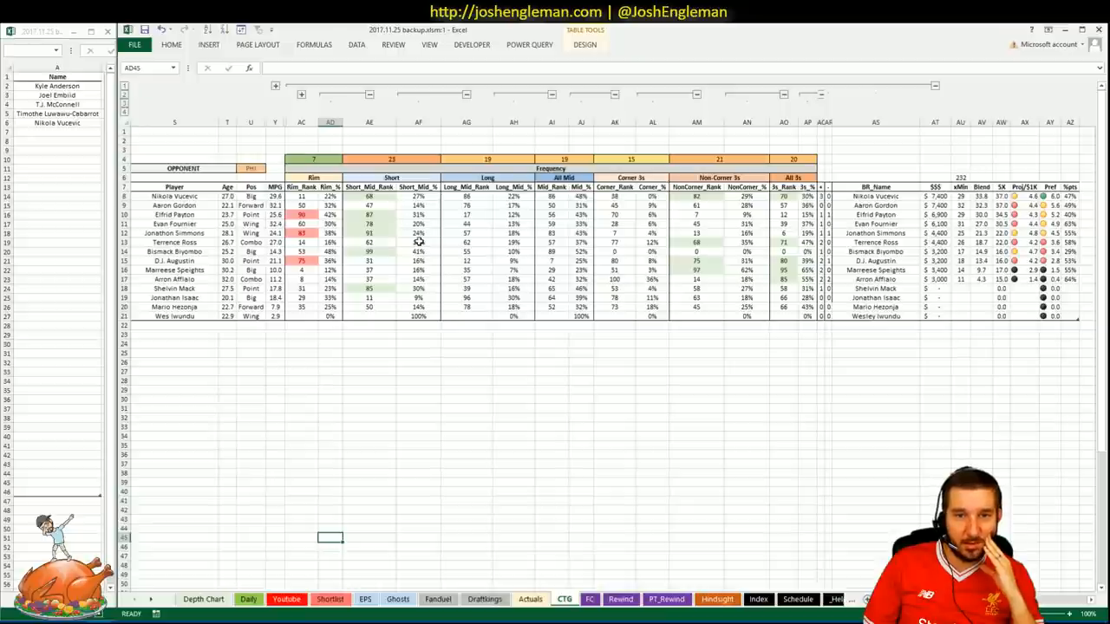
mouse_move(438, 338)
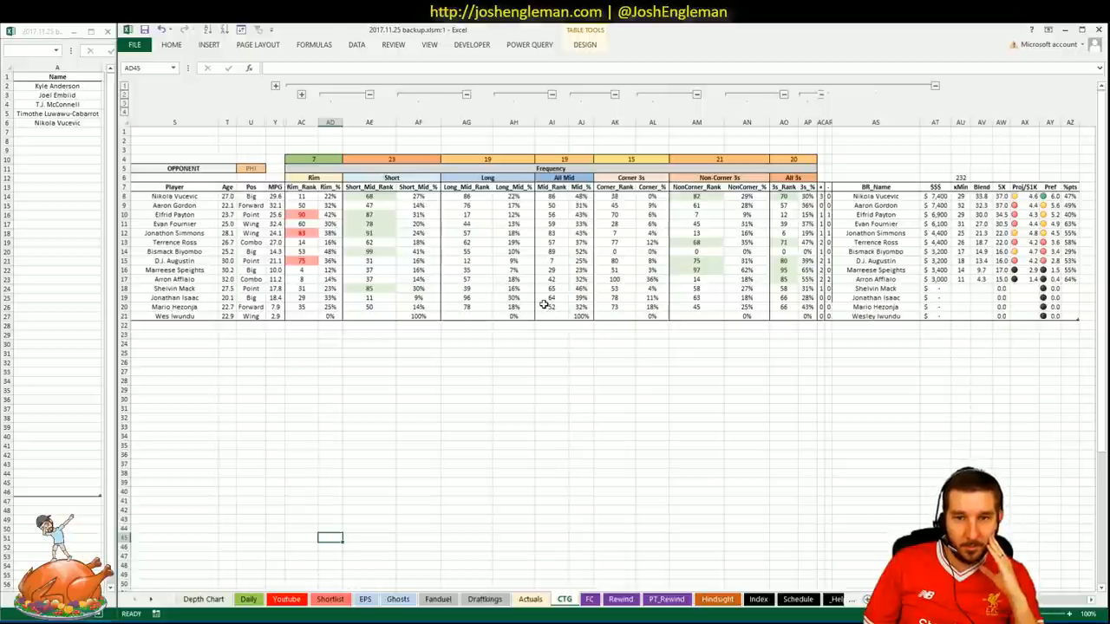
left_click(614, 342)
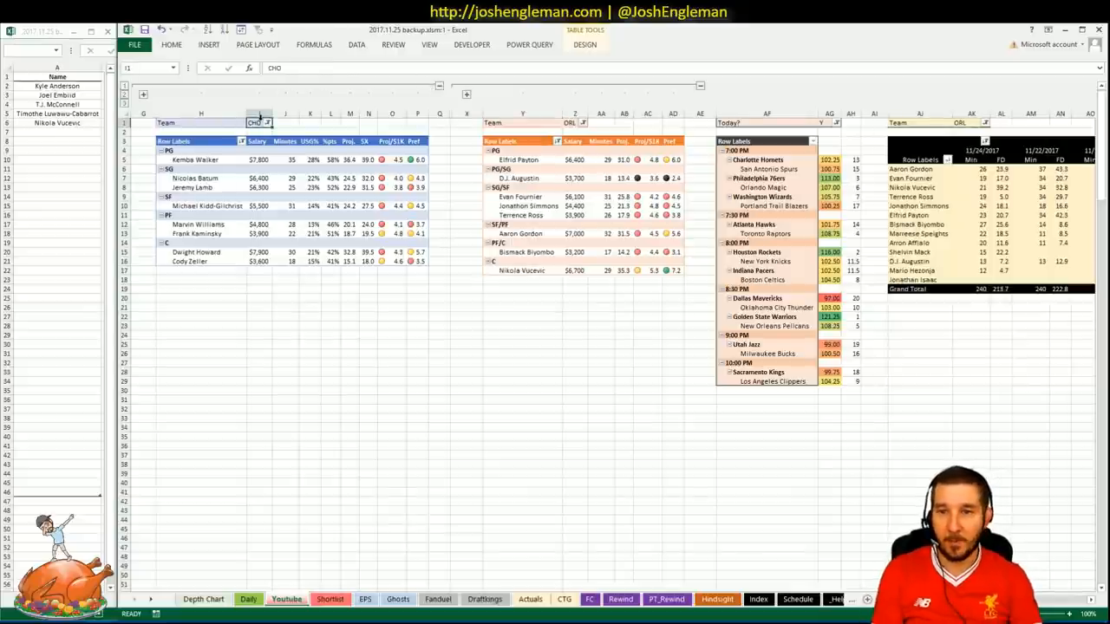
type("WAS")
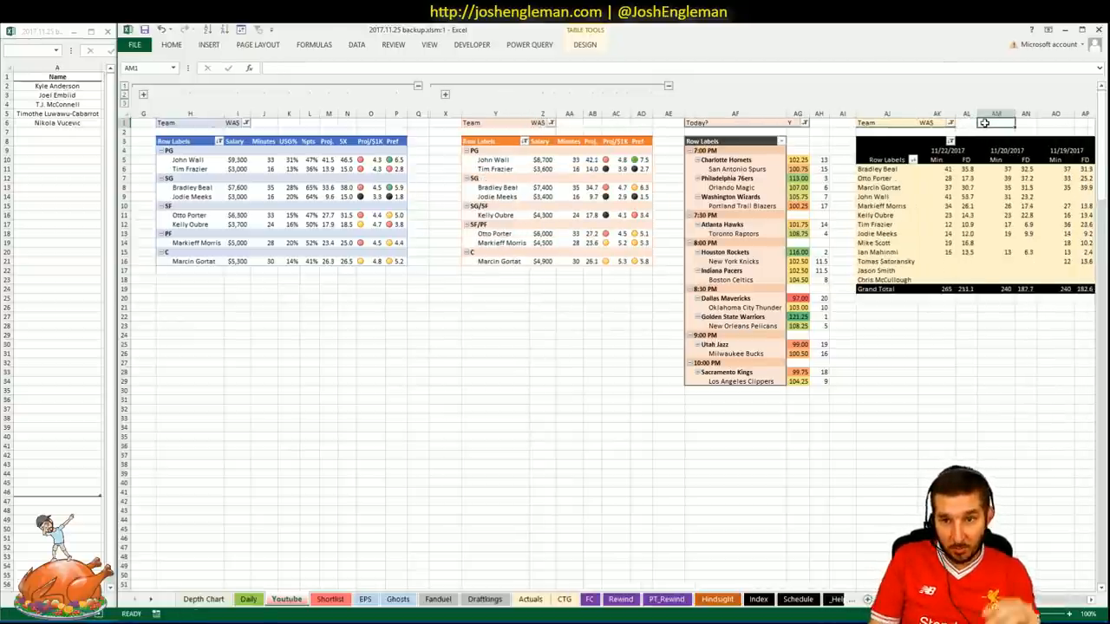
left_click(494, 399)
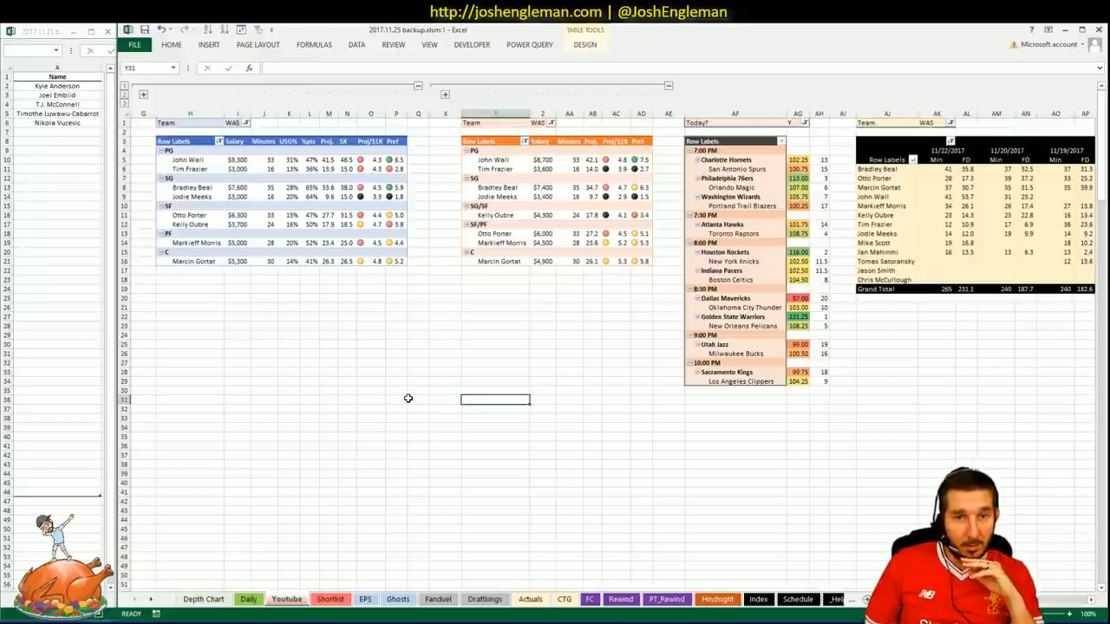
left_click(418, 335)
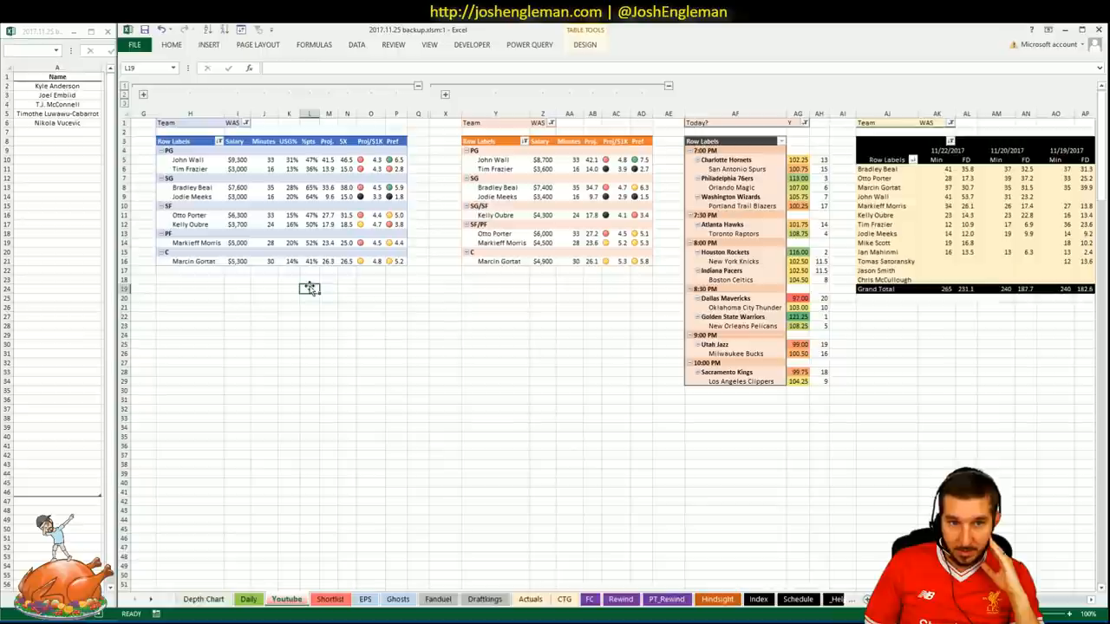
left_click(309, 279)
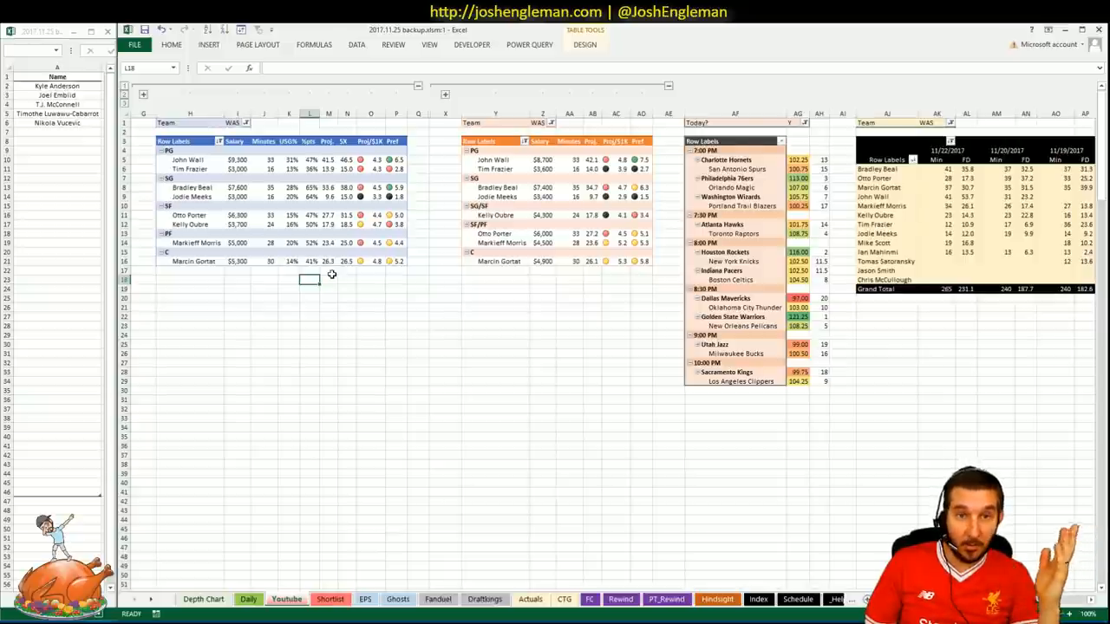
mouse_move(362, 283)
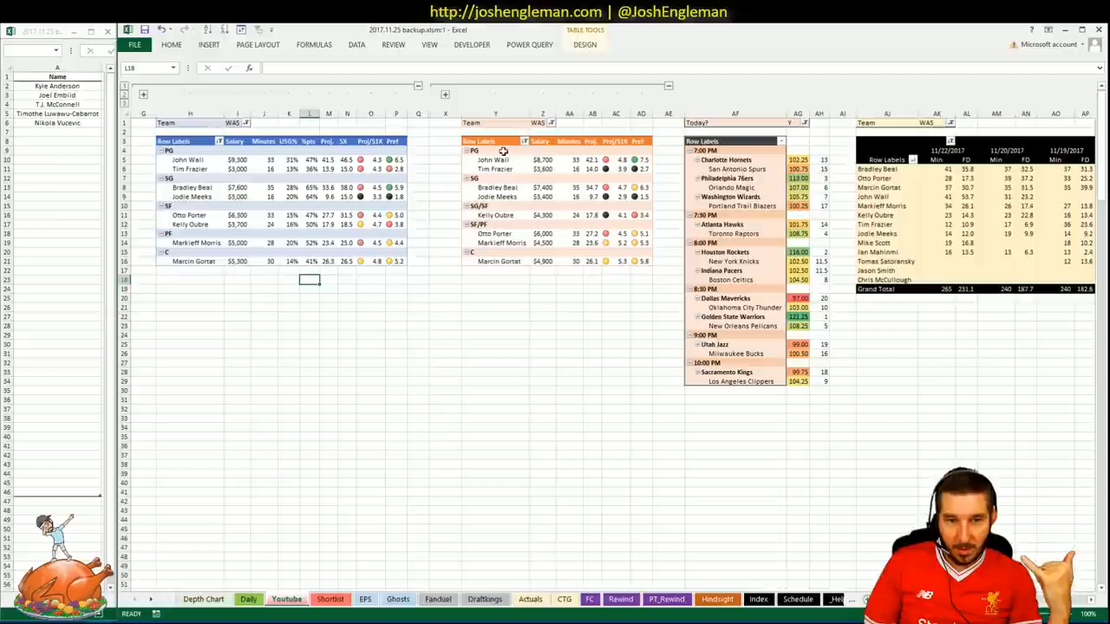
mouse_move(452, 203)
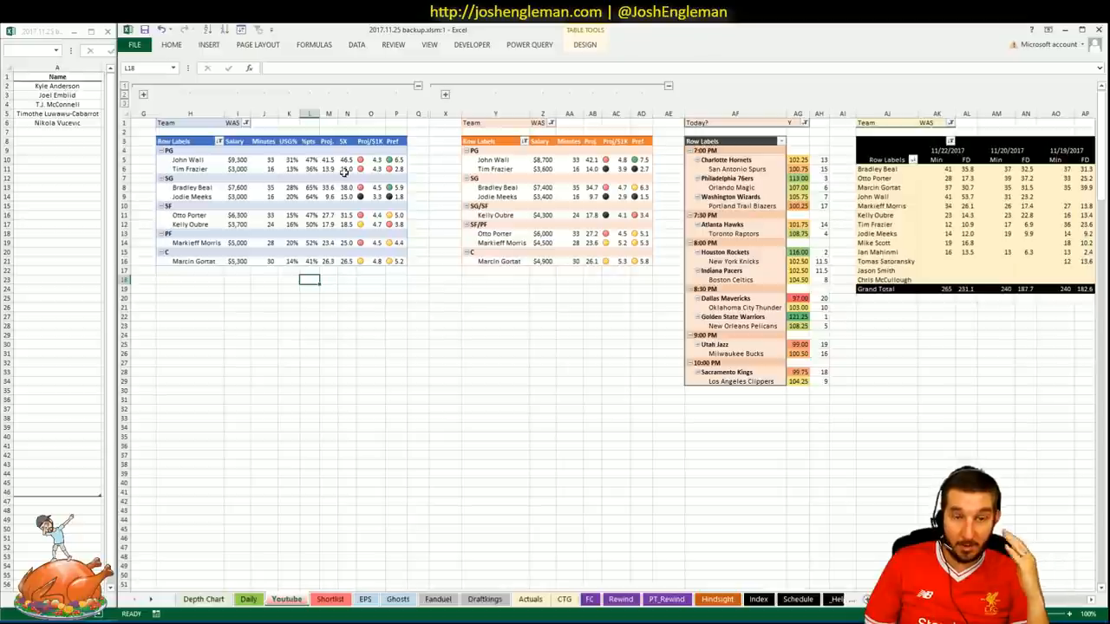
left_click(569, 381)
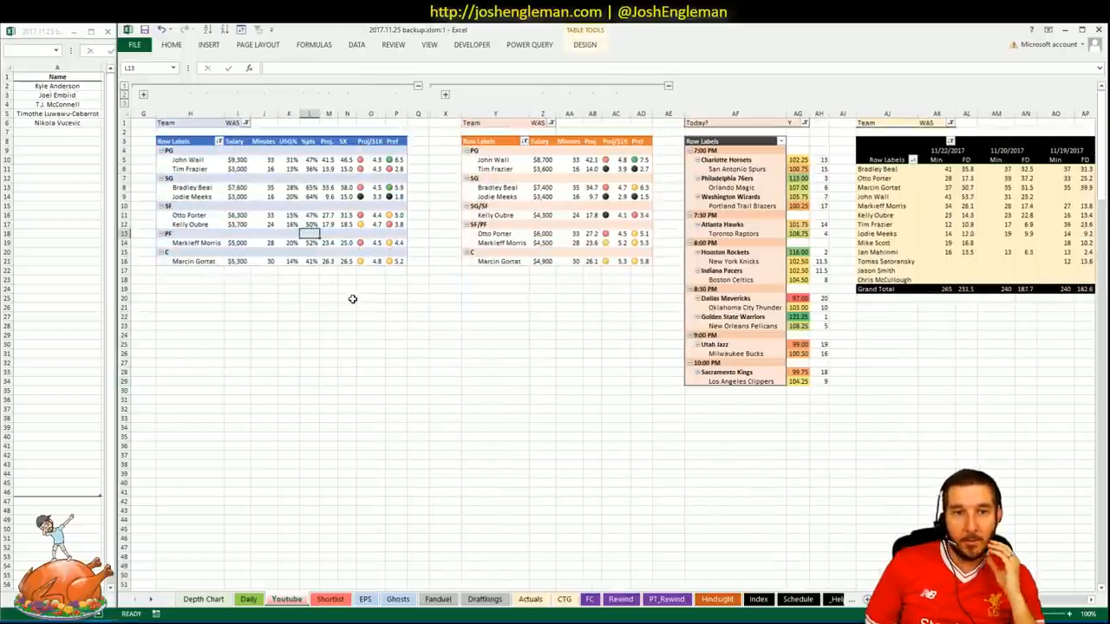
left_click(347, 298)
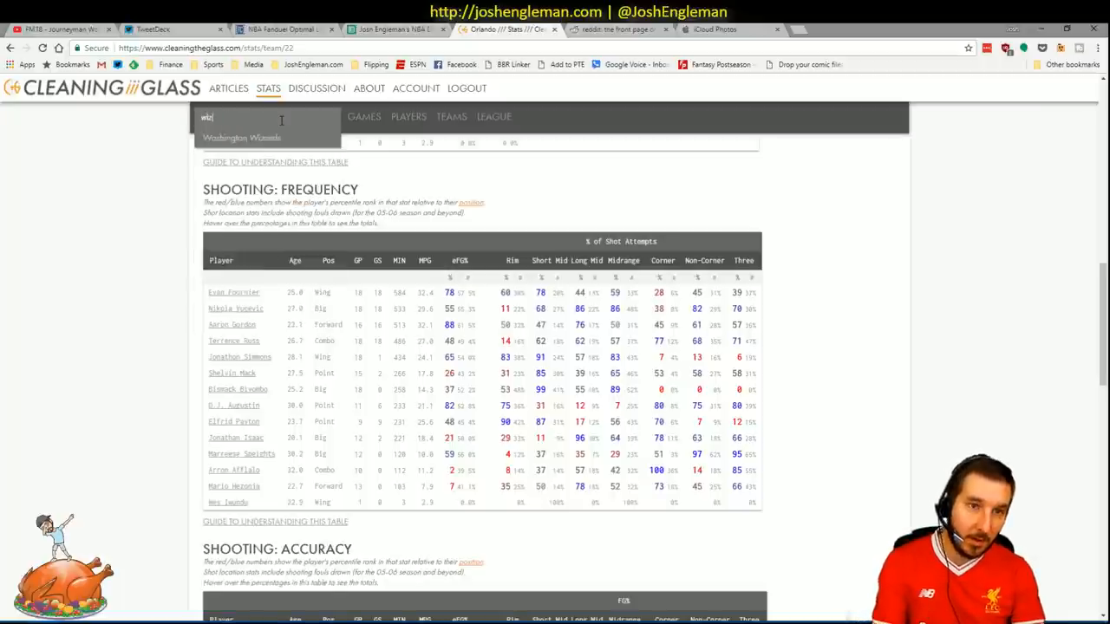
Step: Open the Washington Wizards stats page and scroll down to its shooting tables
left_click(241, 137)
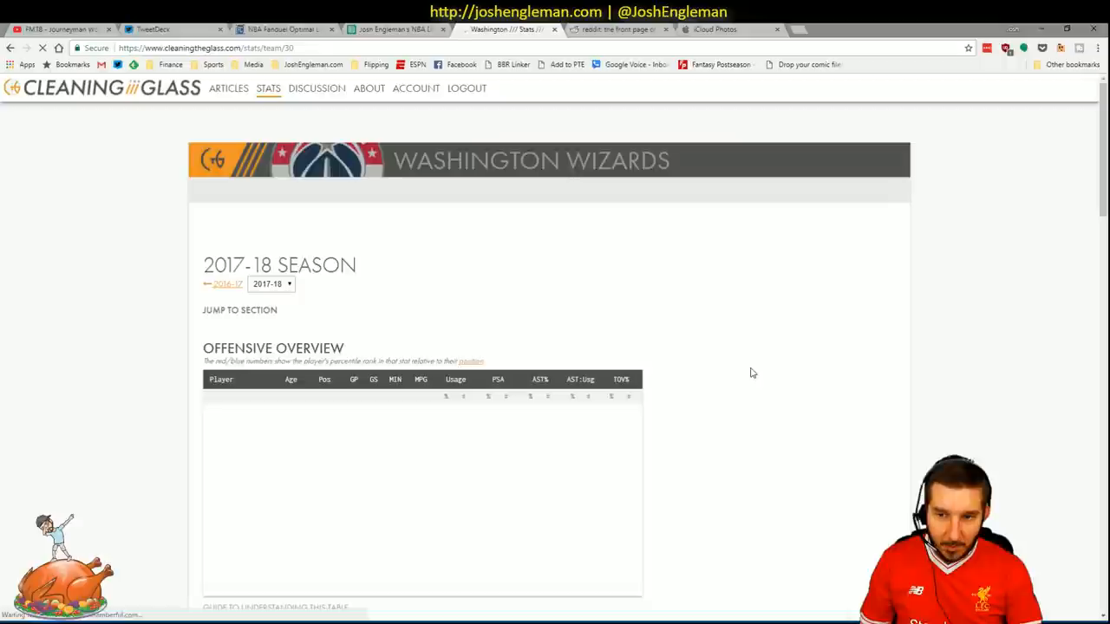
scroll("down", 3)
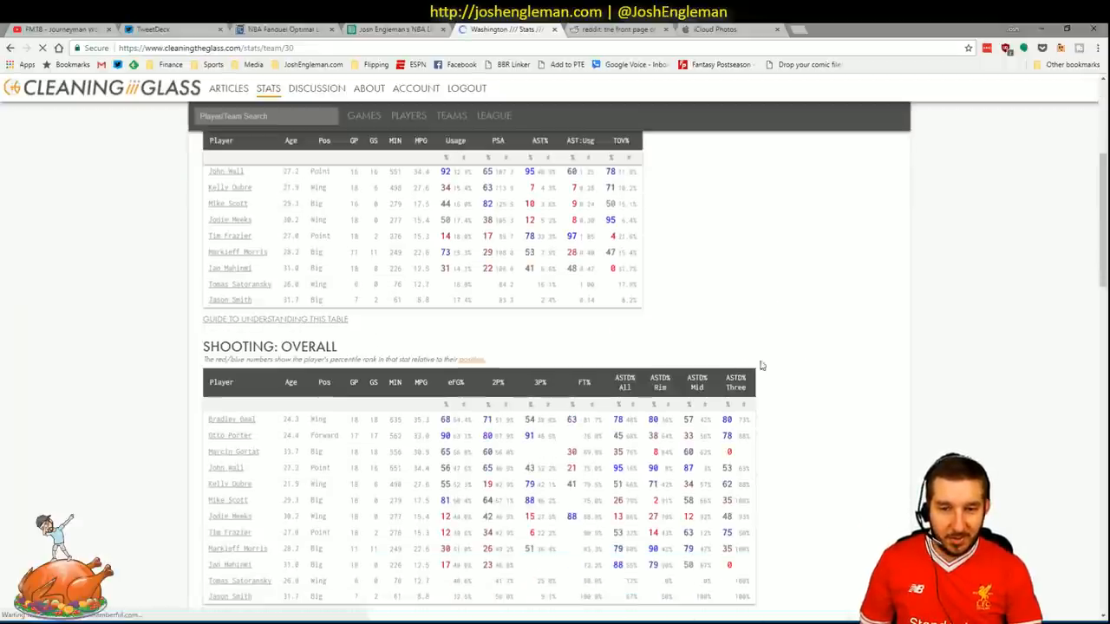
scroll("down", 3)
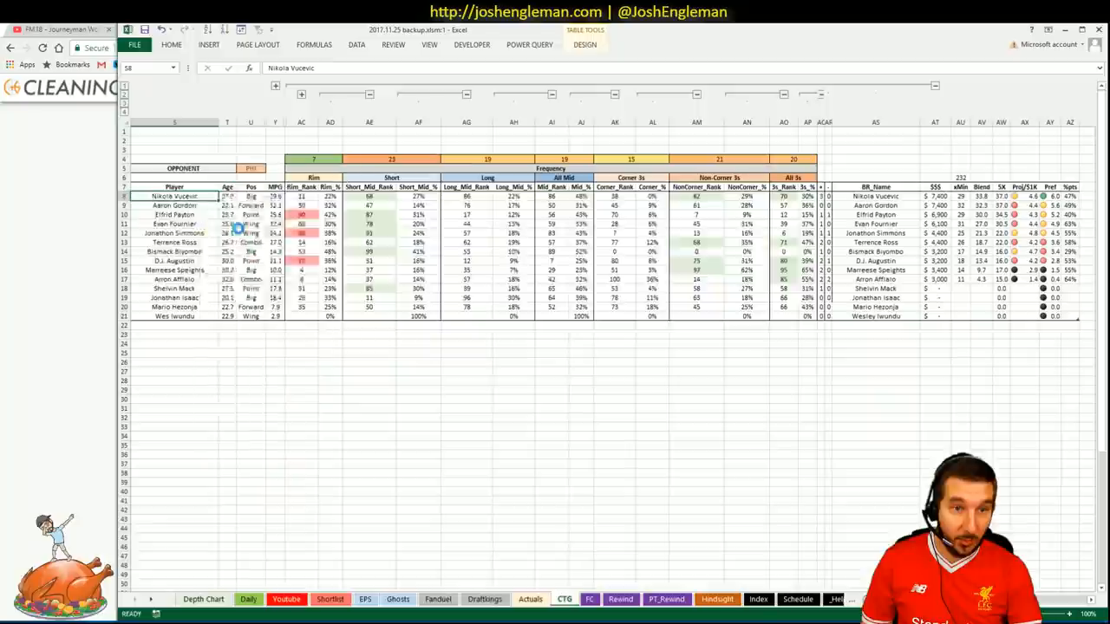
Step: Refresh the shooting data for Wizards vs POR and sort players by Pref descending
right_click(173, 316)
type("POR")
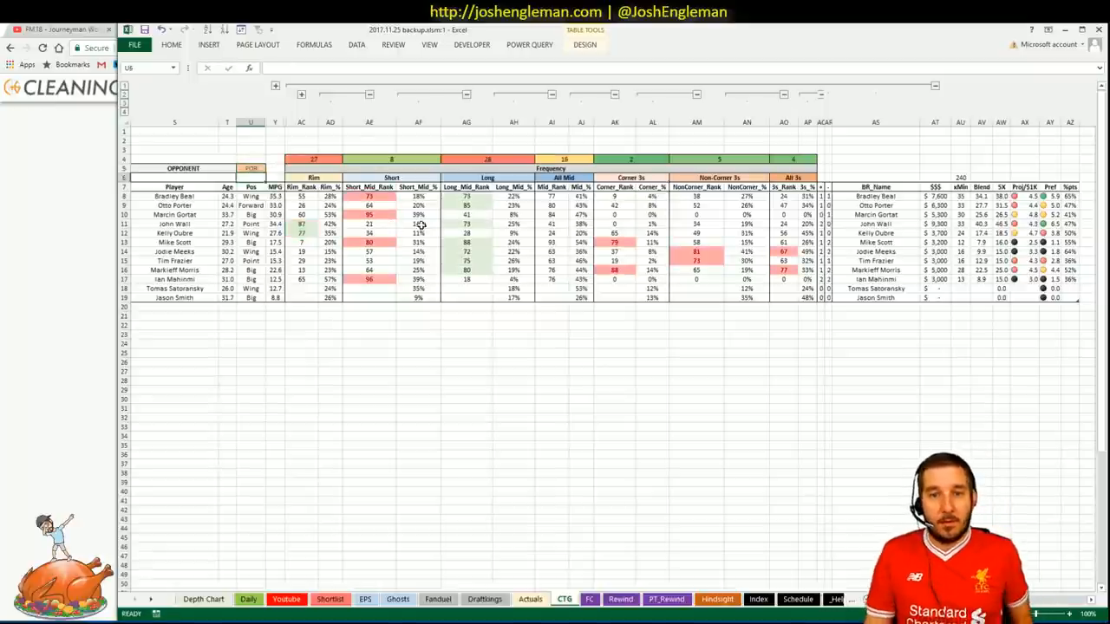
left_click(1050, 224)
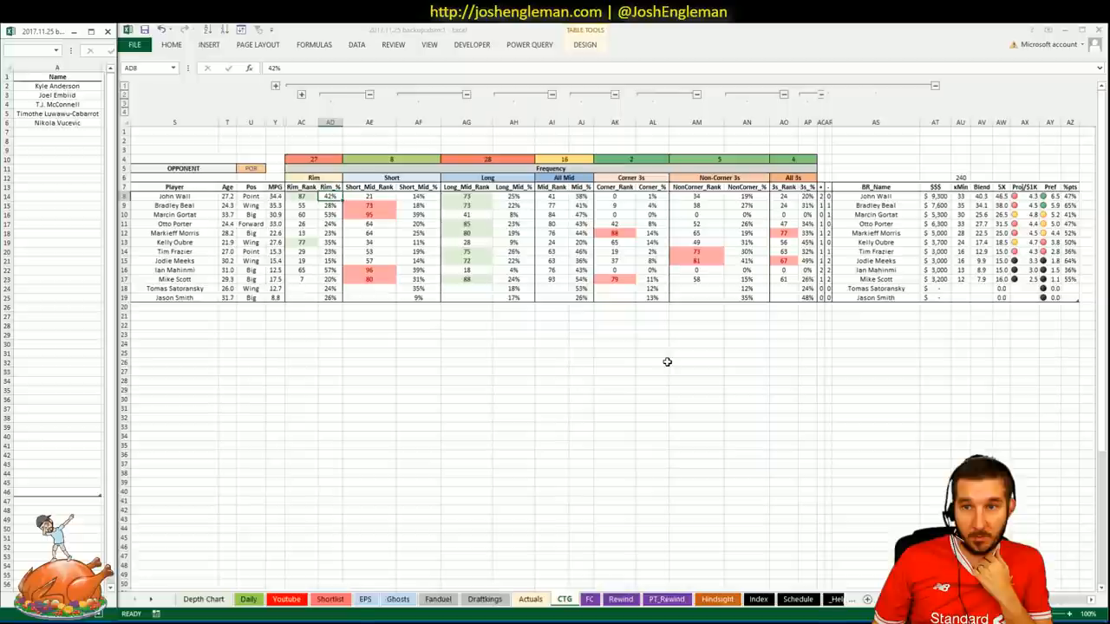
mouse_move(751, 201)
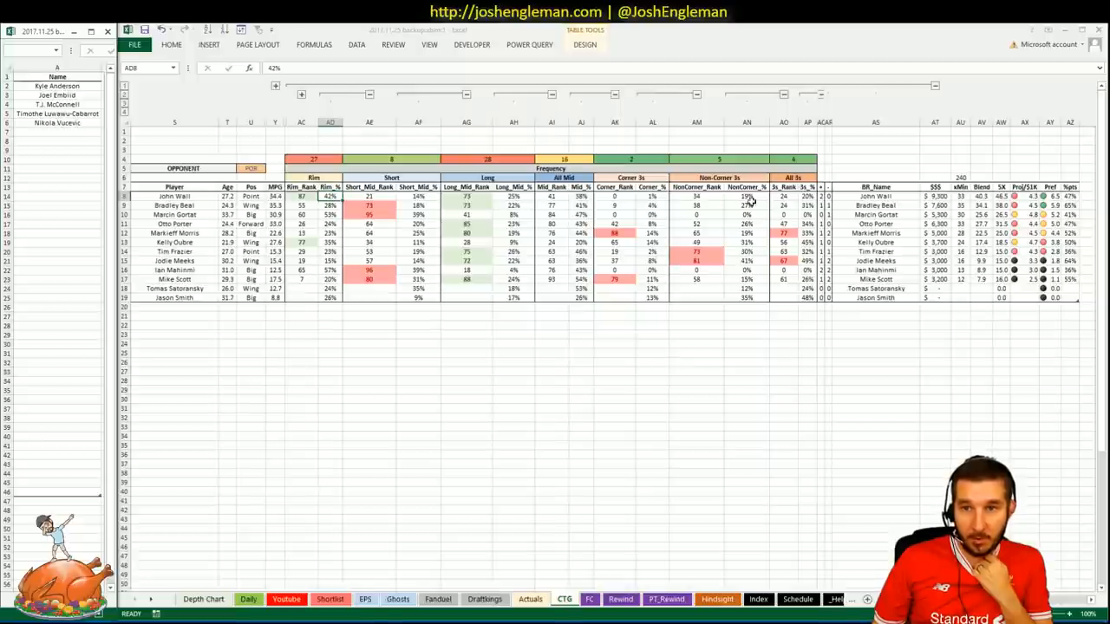
mouse_move(198, 214)
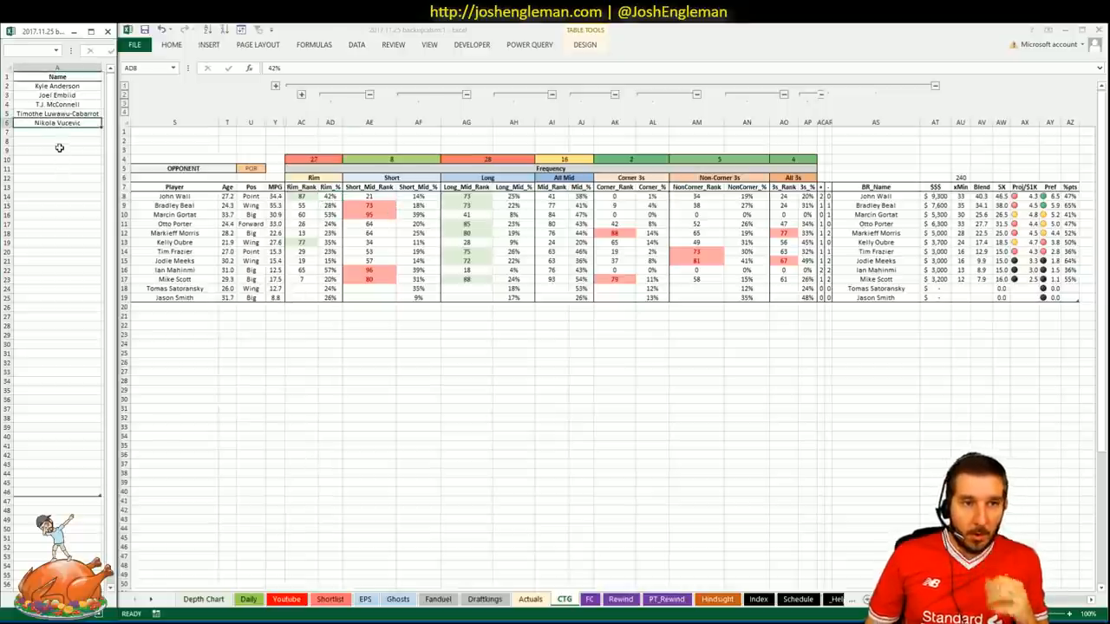
Step: Enter Bradley Beal in the shortlist, then return to the main workbook's Youtube sheet
type("Bra")
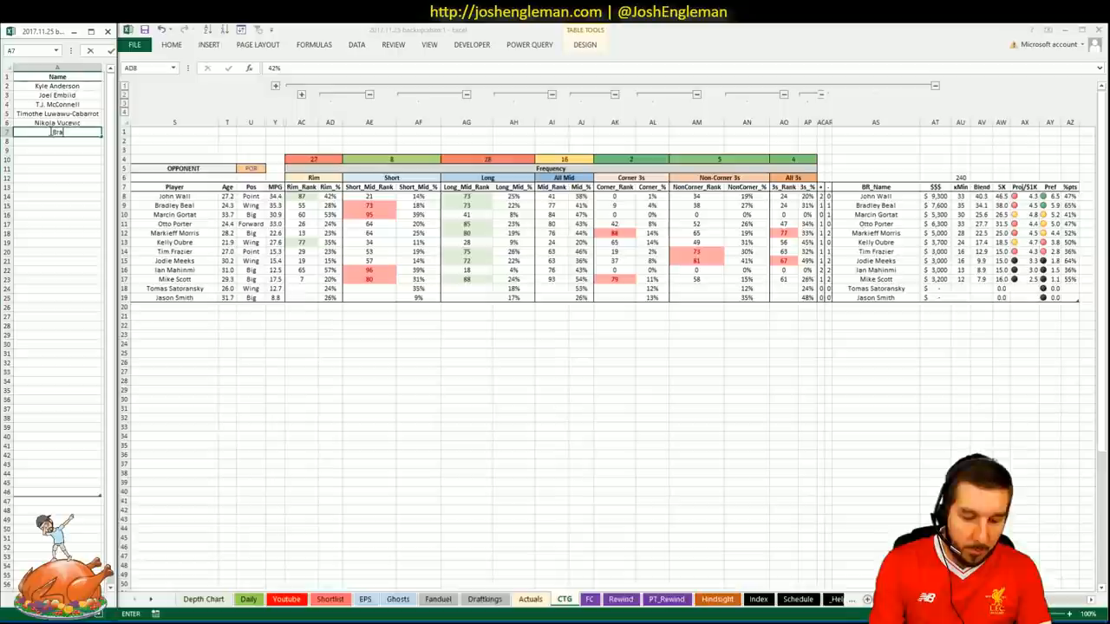
type("Bradley Bel")
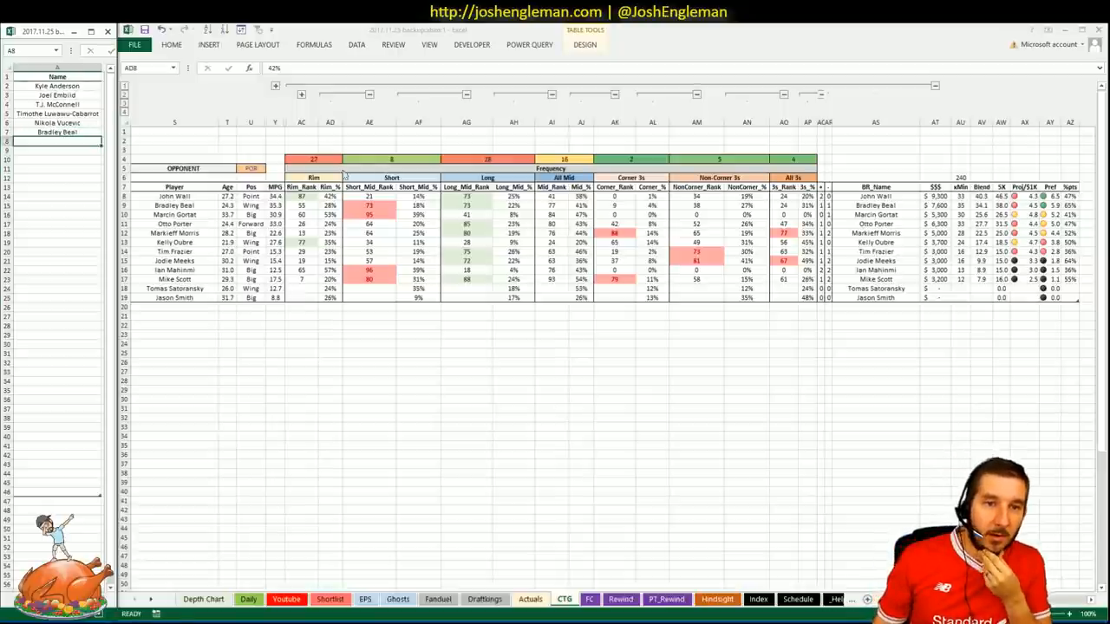
left_click(581, 205)
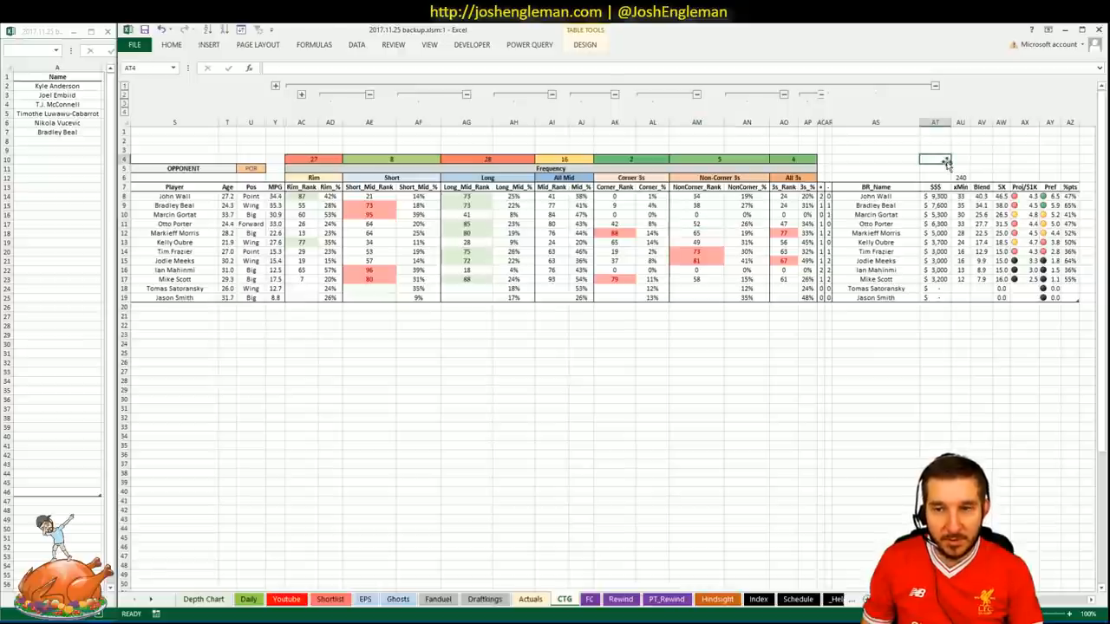
left_click(286, 599)
type("POR")
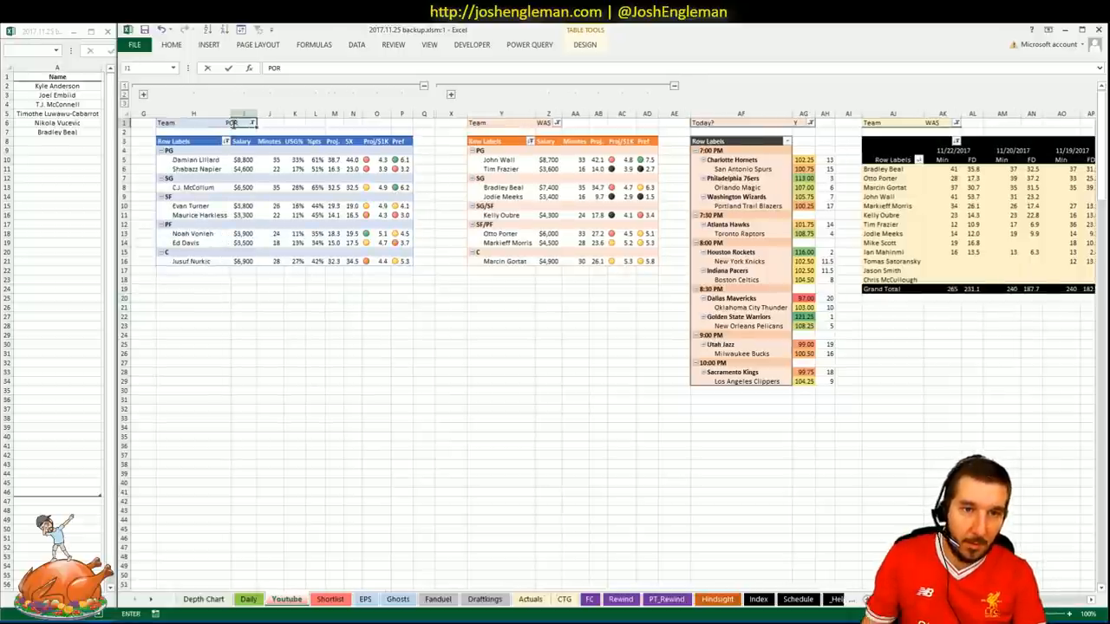
Step: Apply POR as the team filter and bring up the CTG shot-frequency sheet
left_click(544, 123)
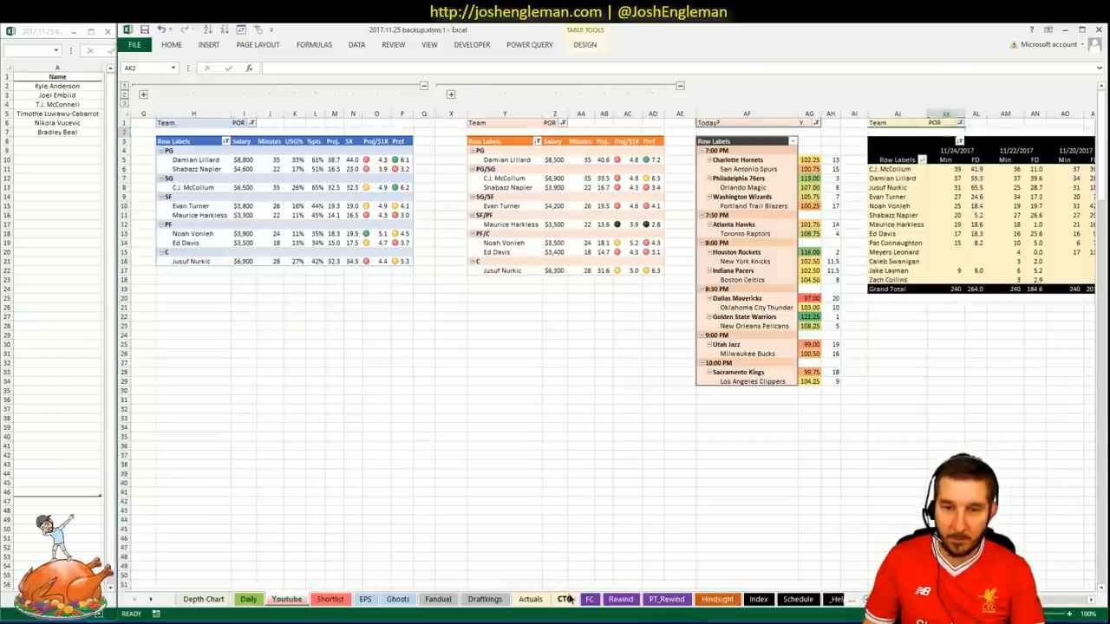
left_click(564, 599)
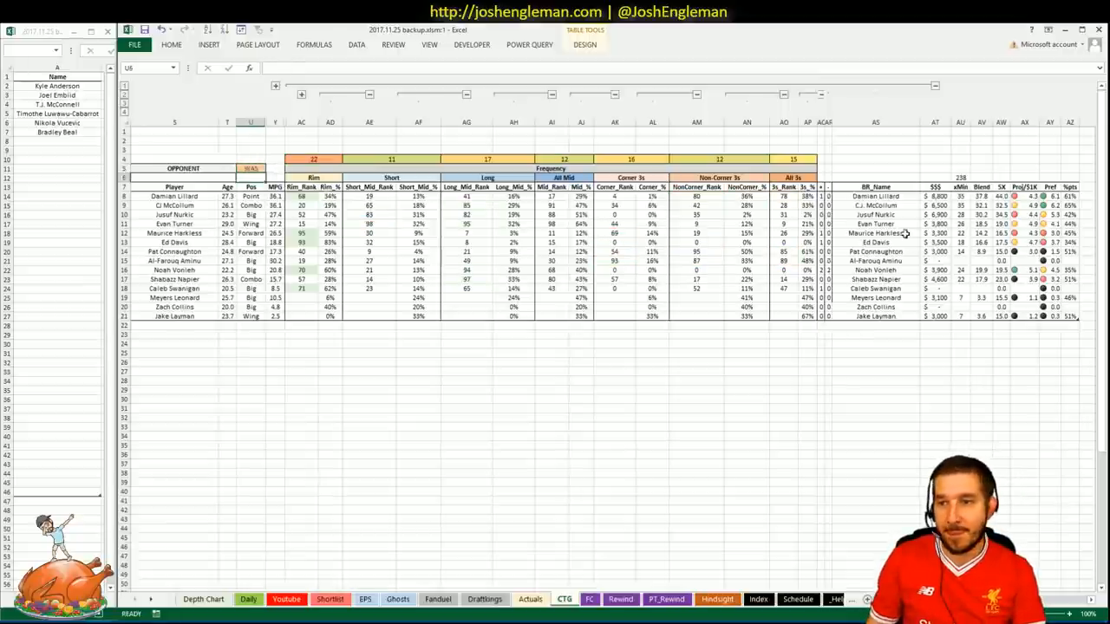
Step: Sort Portland's players on the CTG sheet by Pref score, highest first
left_click(1050, 215)
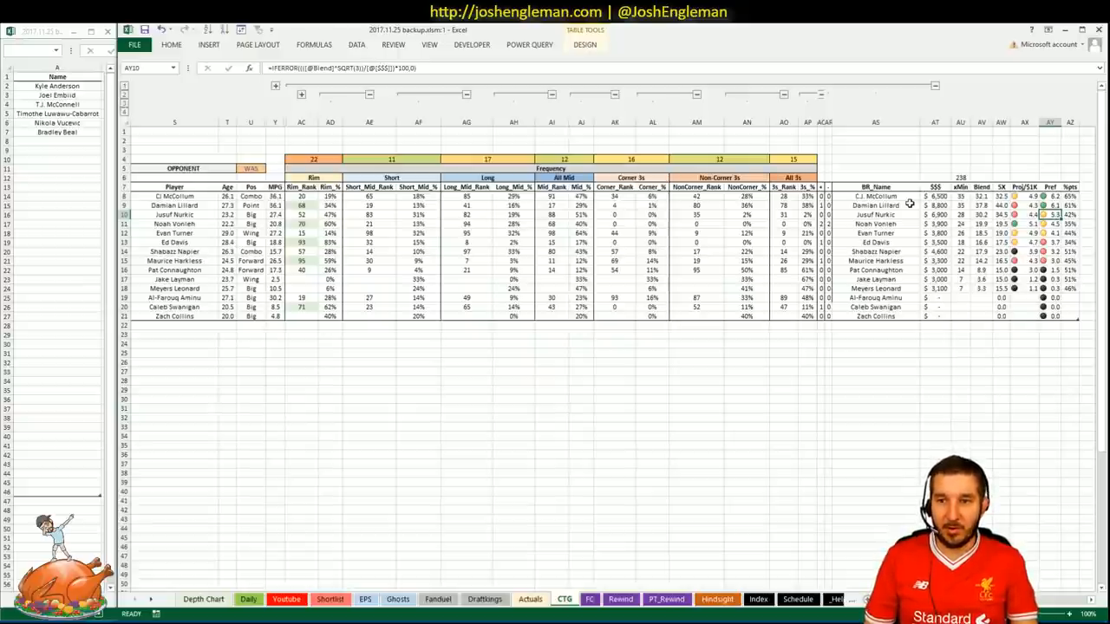
mouse_move(909, 204)
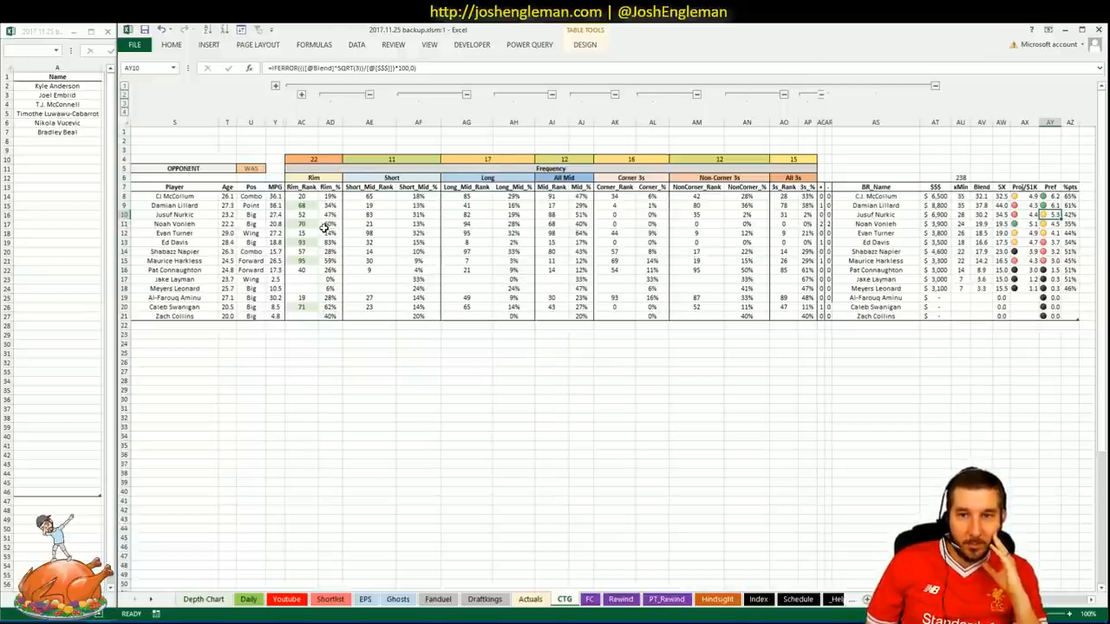
mouse_move(562, 200)
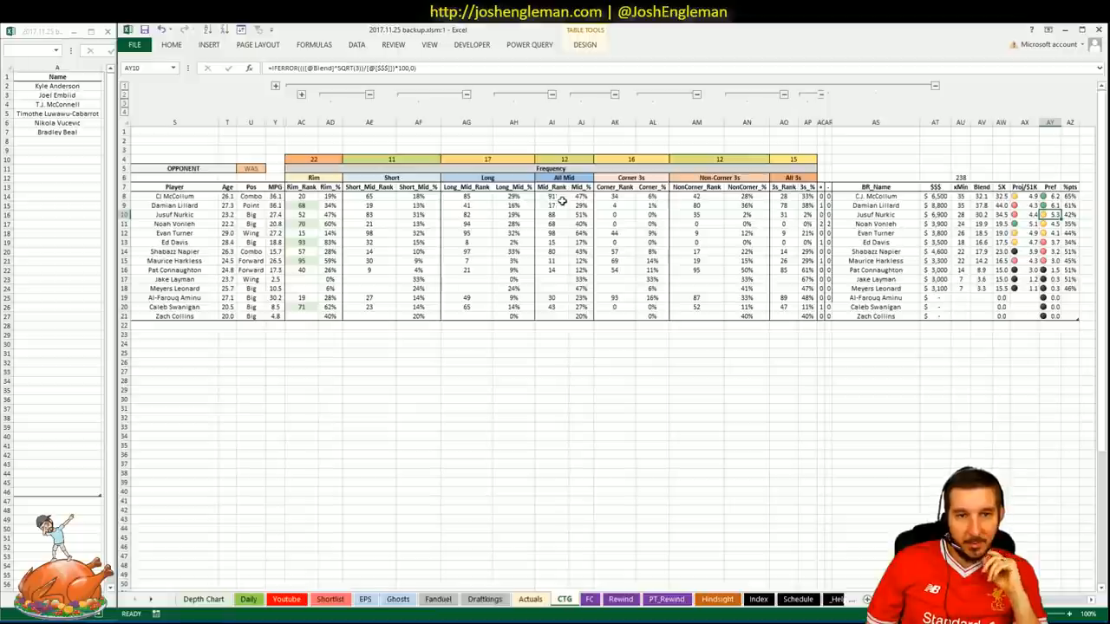
mouse_move(596, 217)
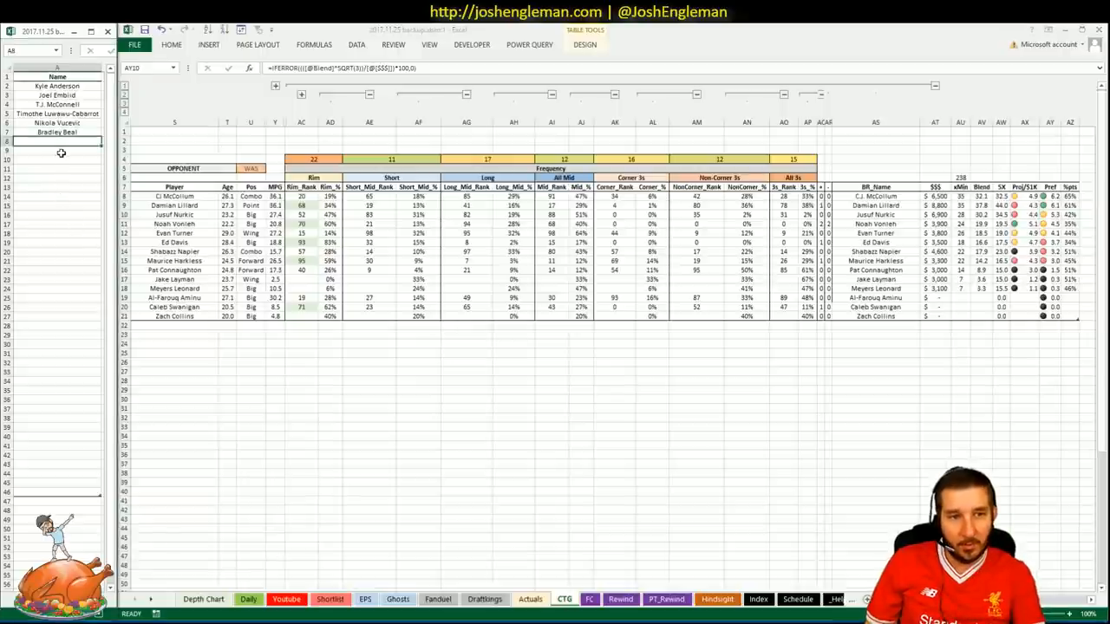
Step: Add Damian Lillard to the shortlist and check his 11/24/2017 fantasy points
type("Damian Lillard")
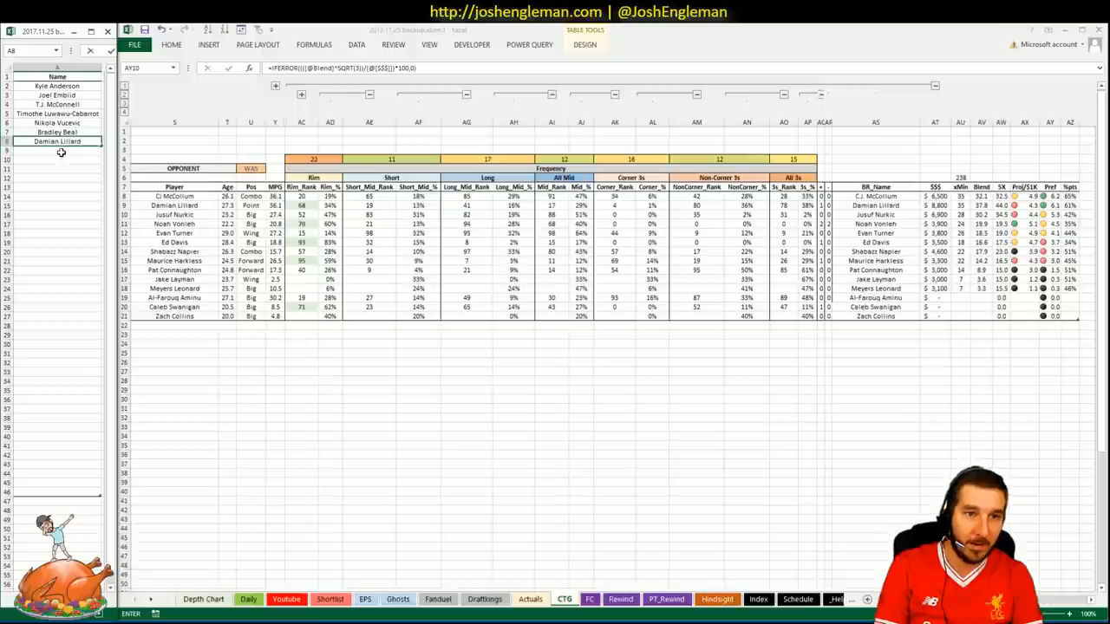
left_click(57, 150)
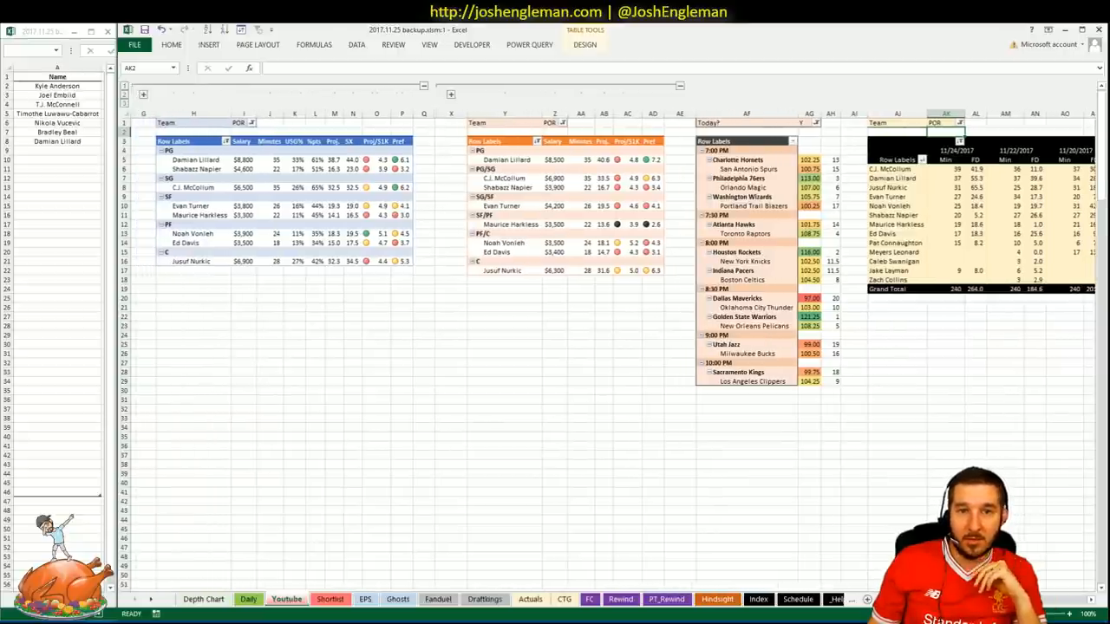
scroll("right", 3)
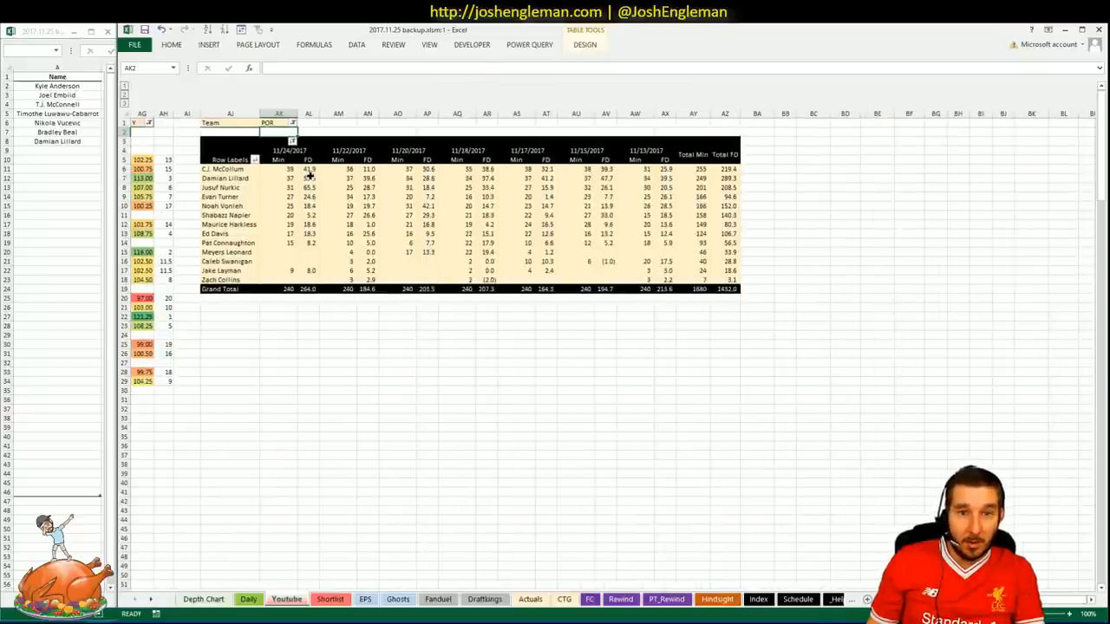
left_click(309, 178)
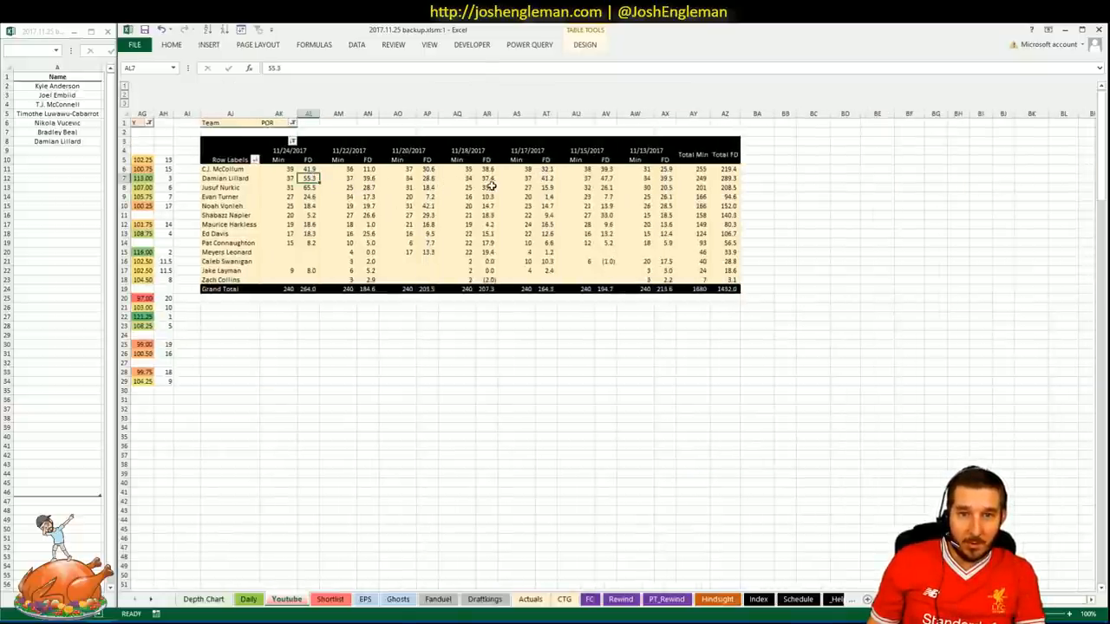
left_click(605, 178)
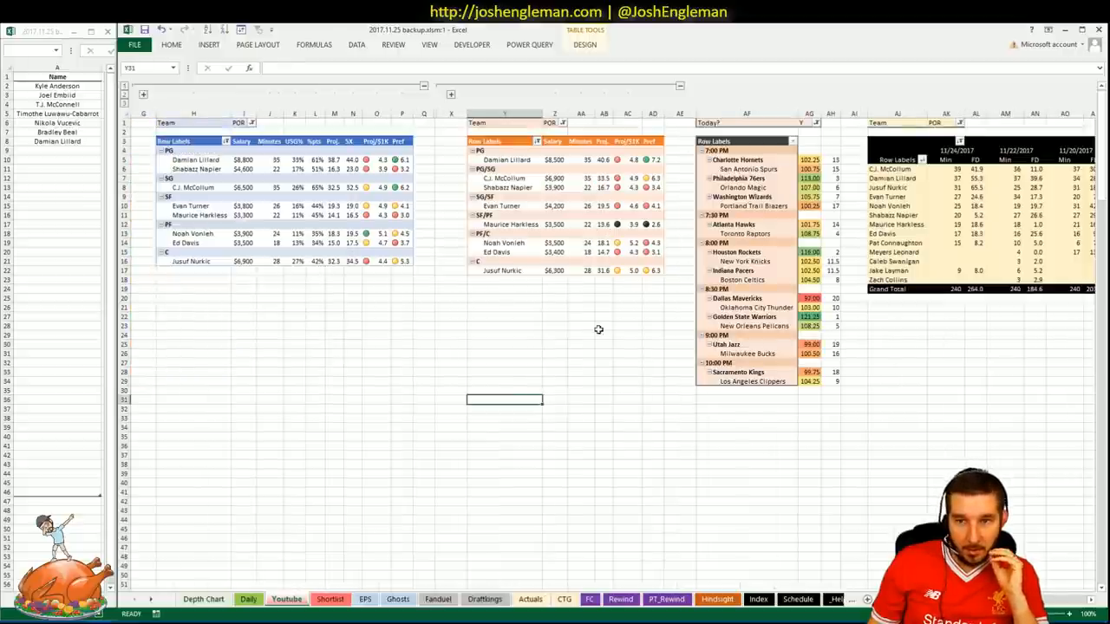
left_click(57, 150)
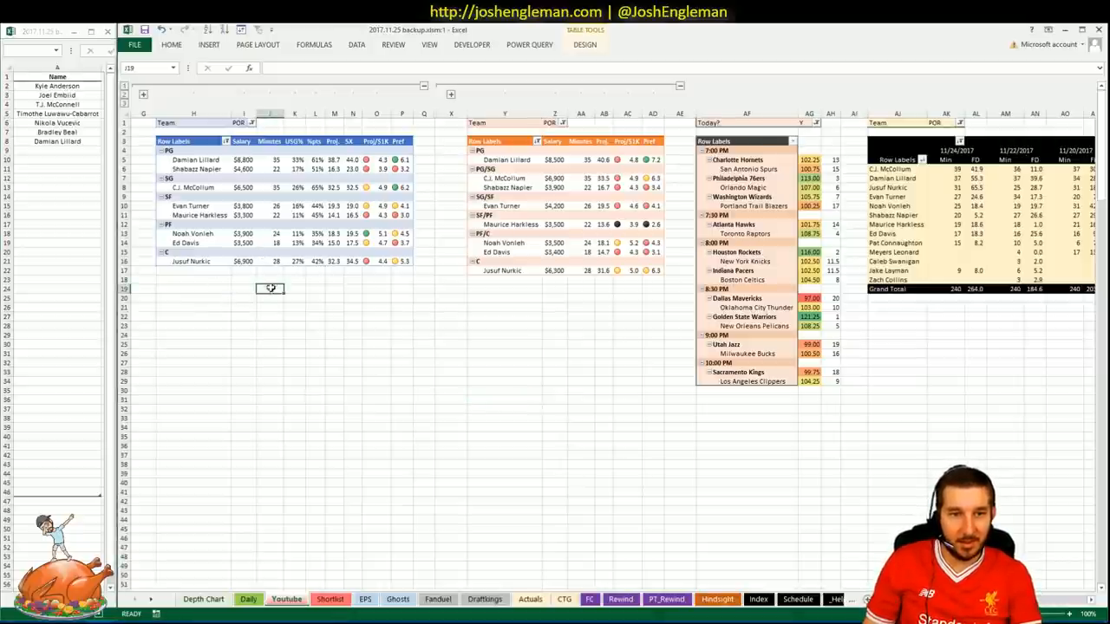
left_click(269, 279)
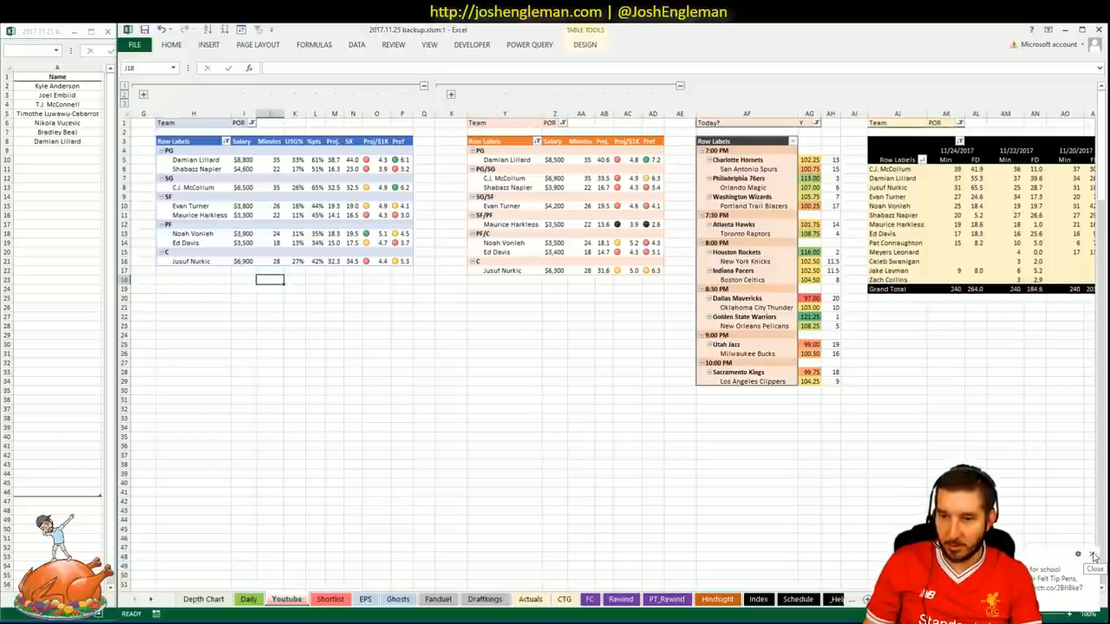
left_click(624, 472)
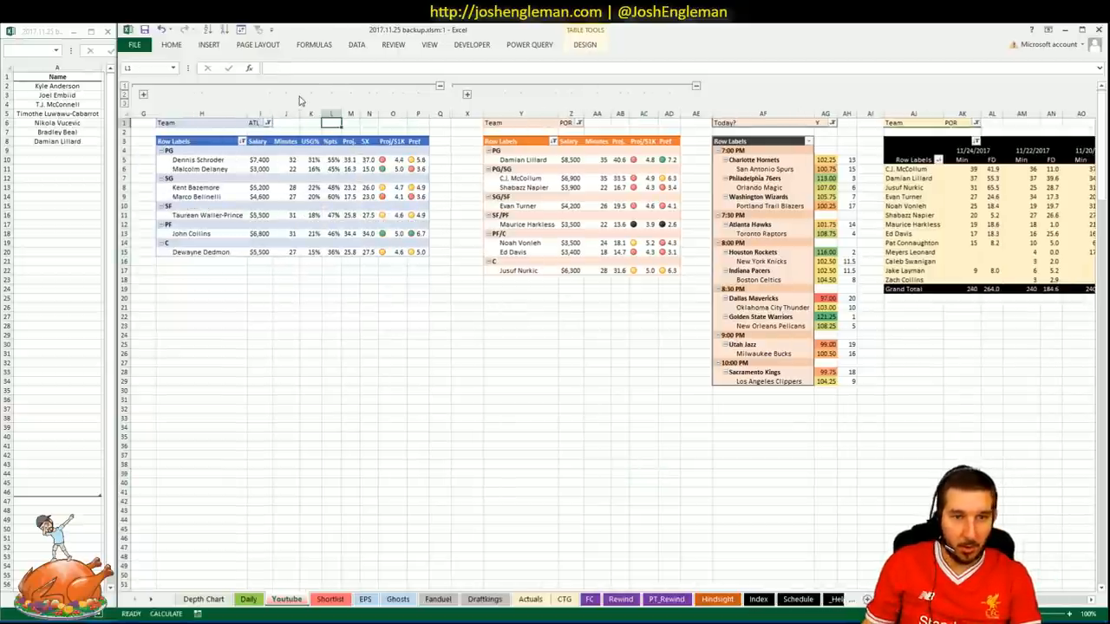
Step: Enter ATL in the first pivot table's Team filter
left_click(570, 123)
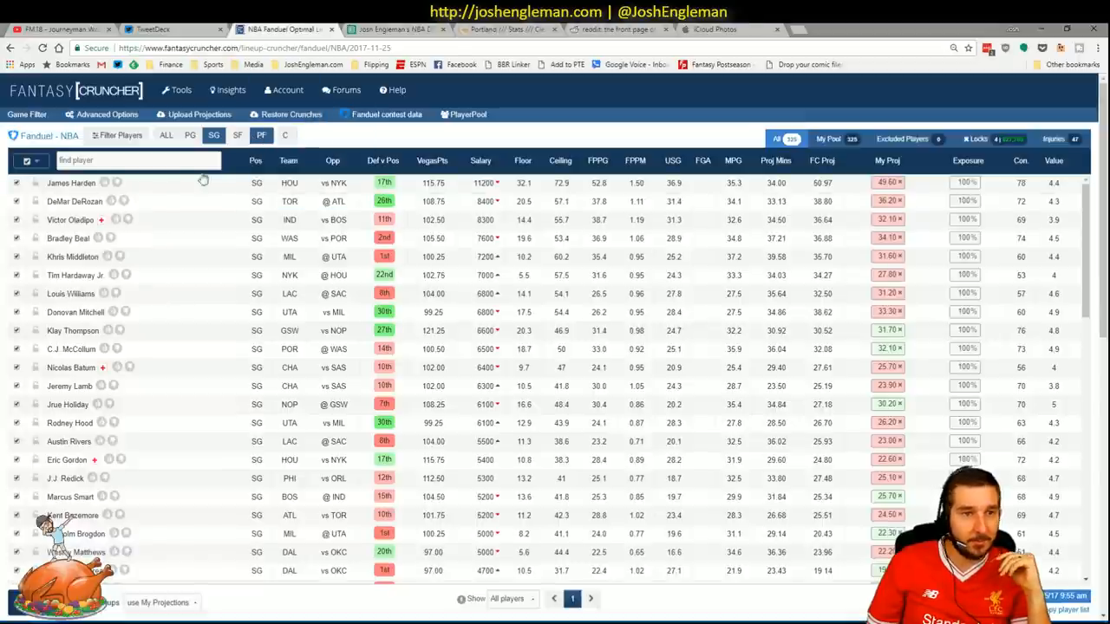
Step: Filter the FanDuel NBA player pool to power forwards (PF)
left_click(261, 135)
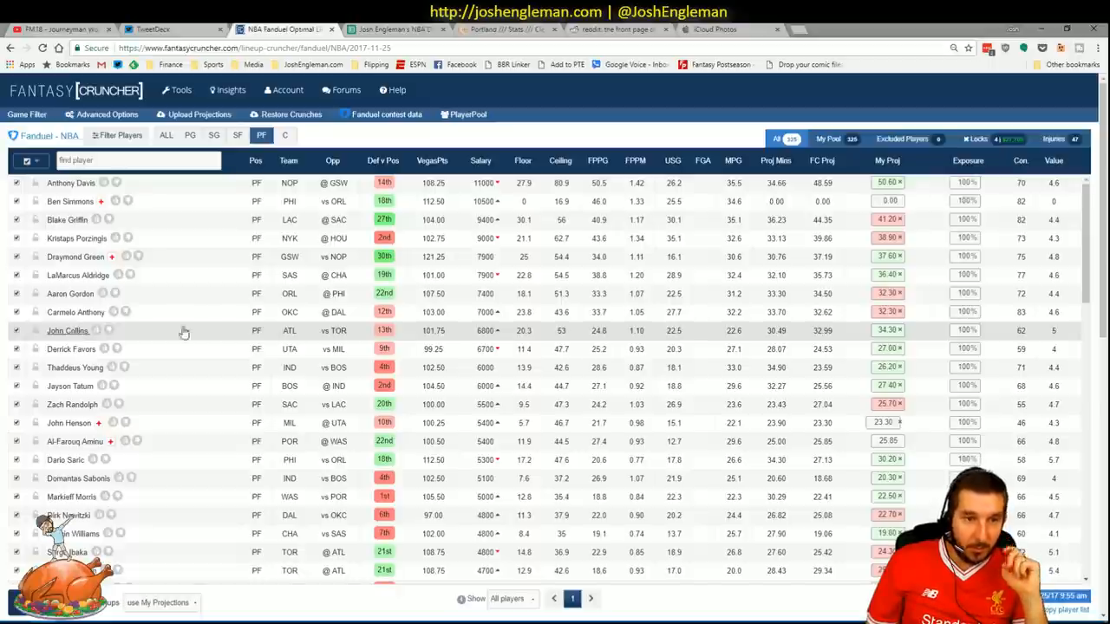
left_click(67, 331)
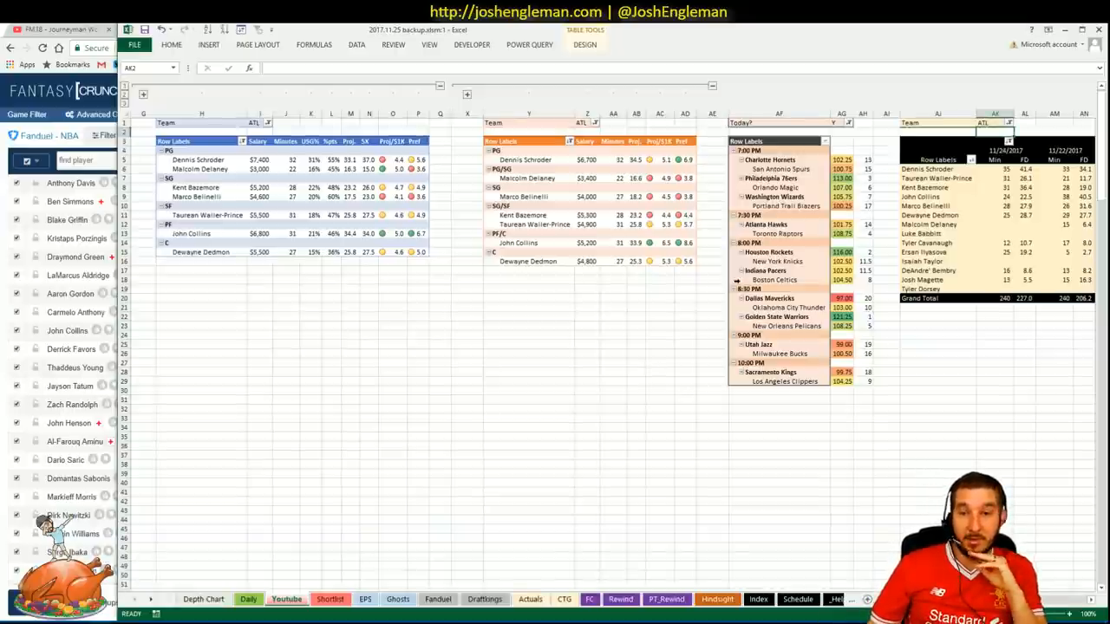
left_click(685, 243)
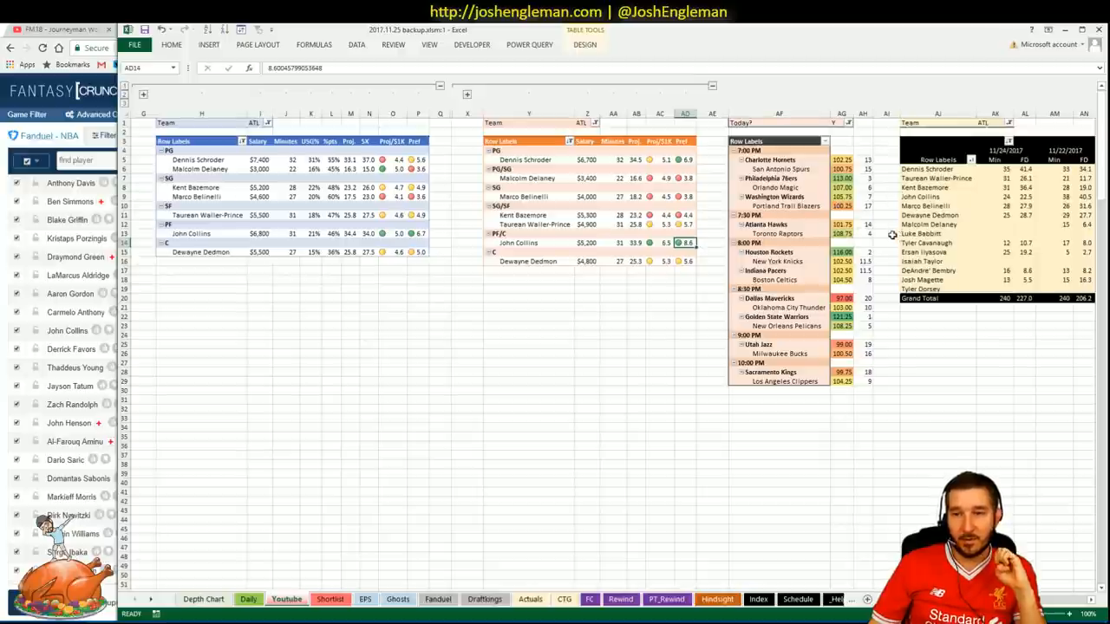
left_click(529, 353)
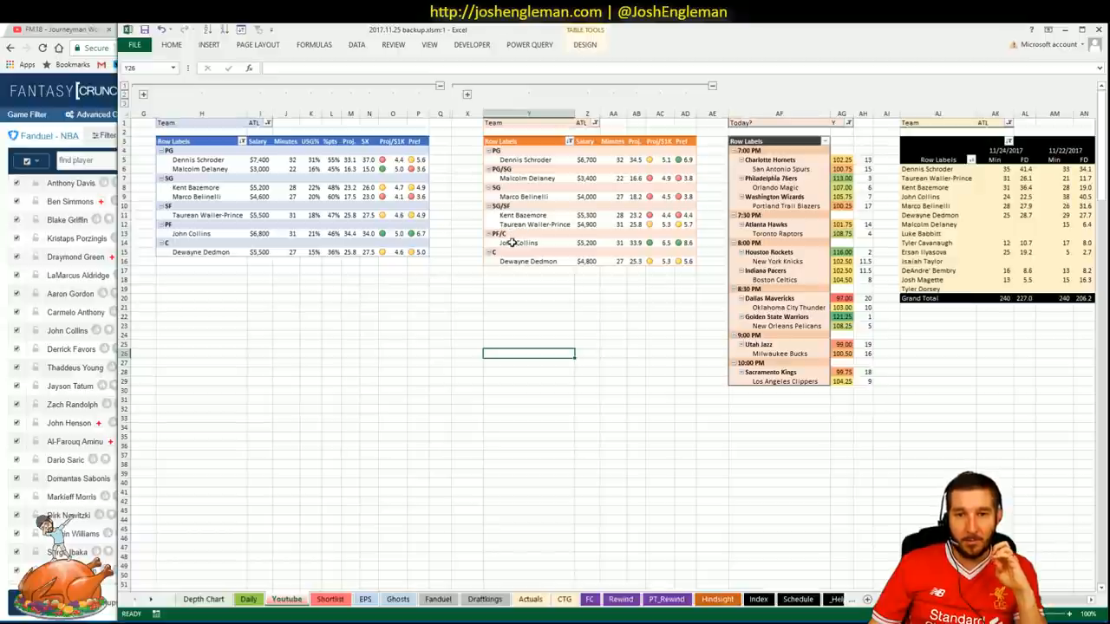
left_click(517, 243)
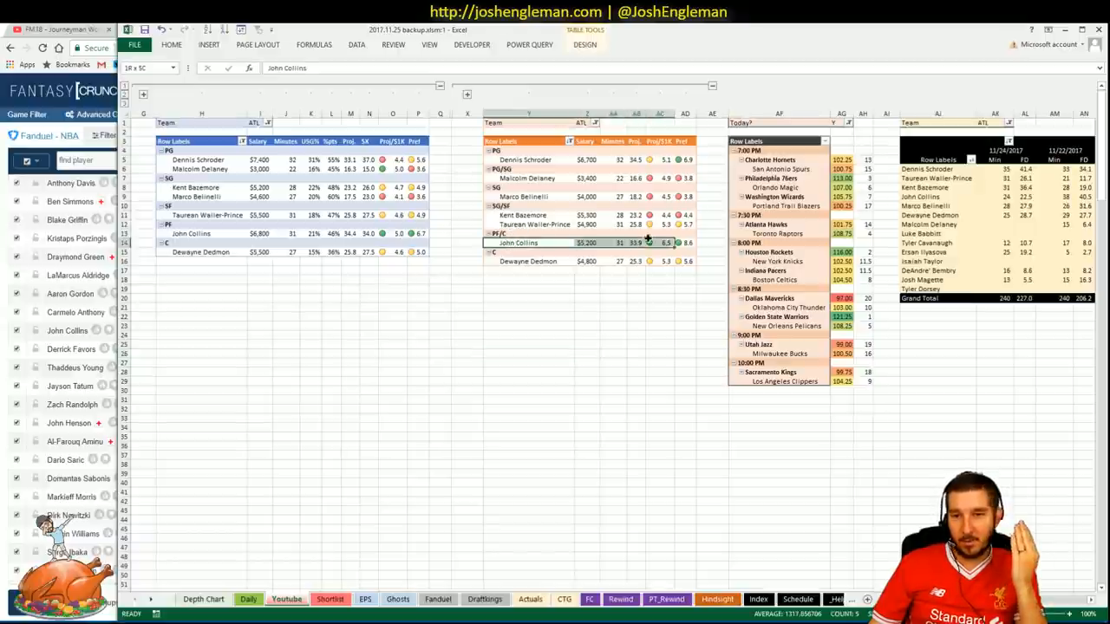
left_click(636, 298)
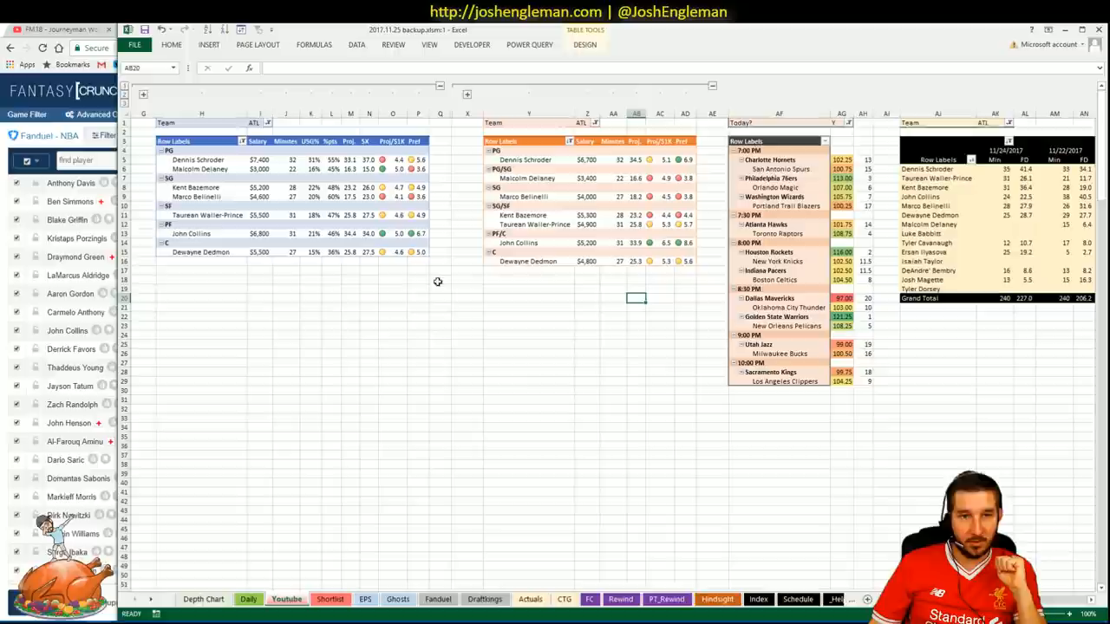
Step: Dock the shortlist window beside the workbook and select the ATL team cell
left_click(259, 289)
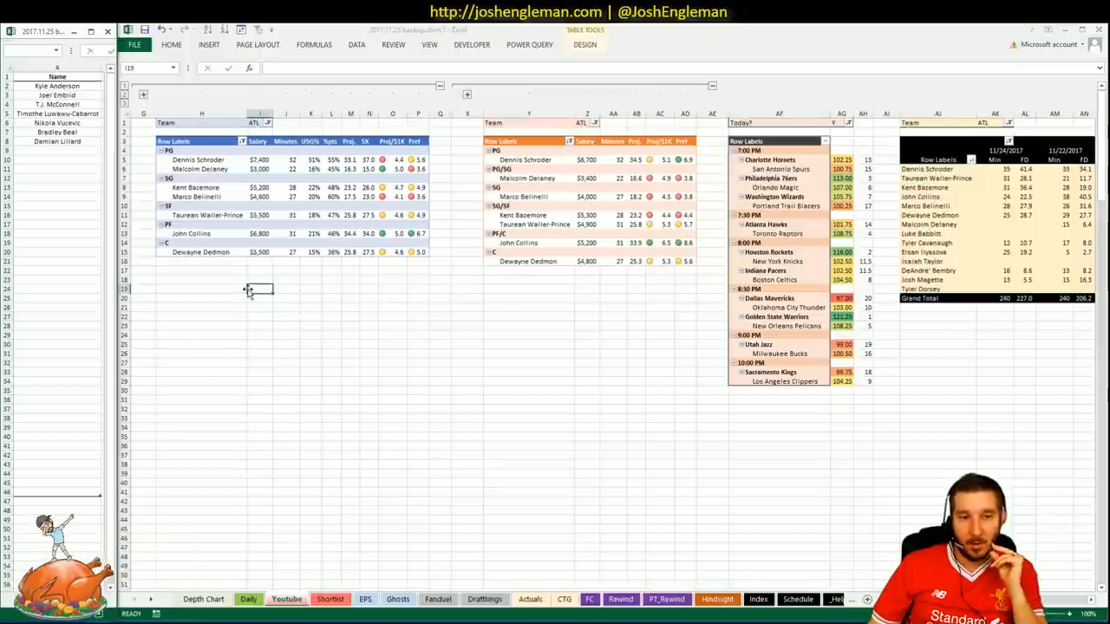
left_click(260, 279)
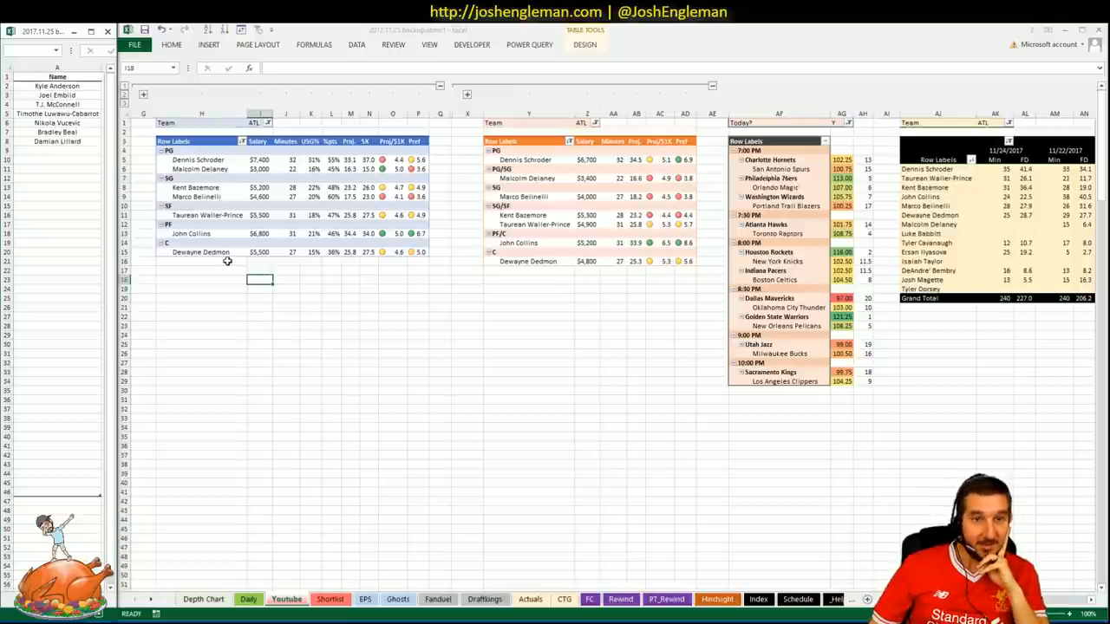
left_click(201, 270)
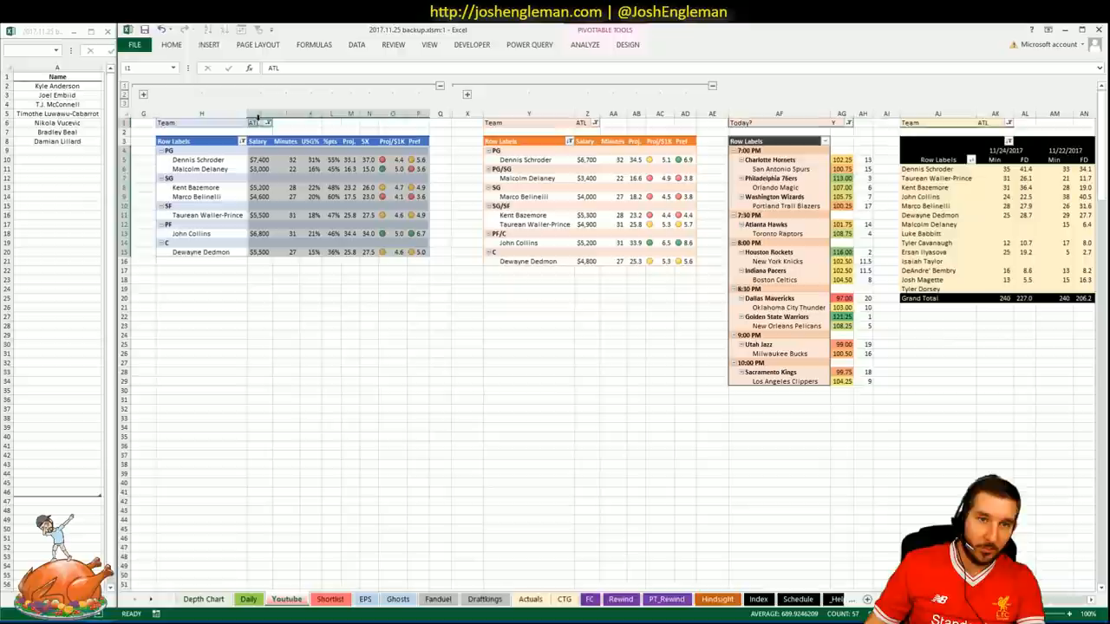
Step: Change the Team filter to TOR so the tables show Toronto Raptors players
type("TOR")
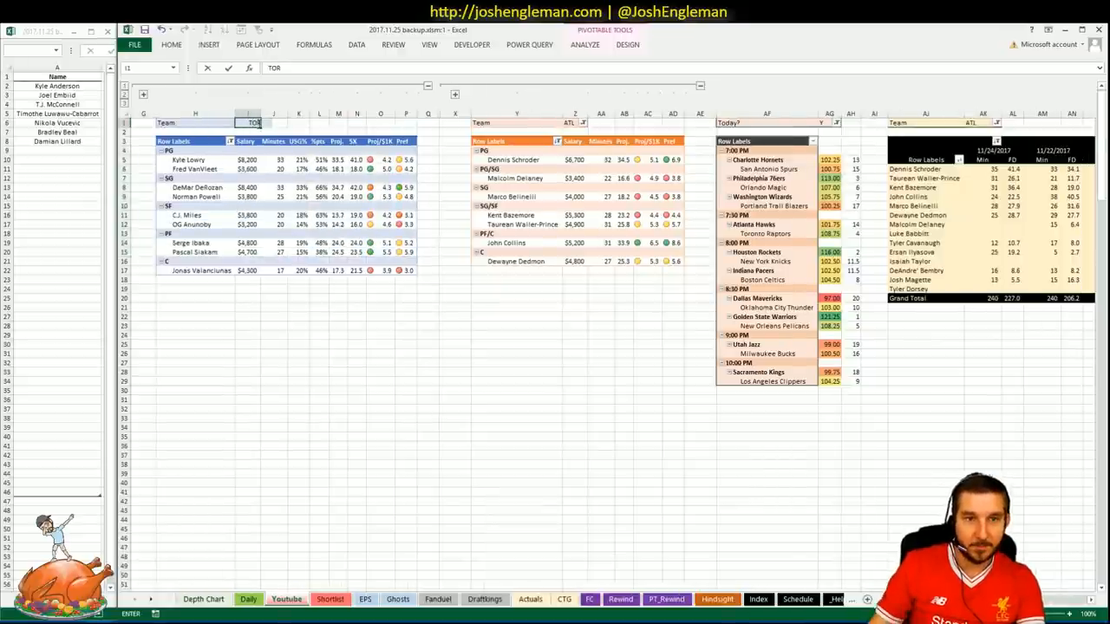
left_click(575, 123)
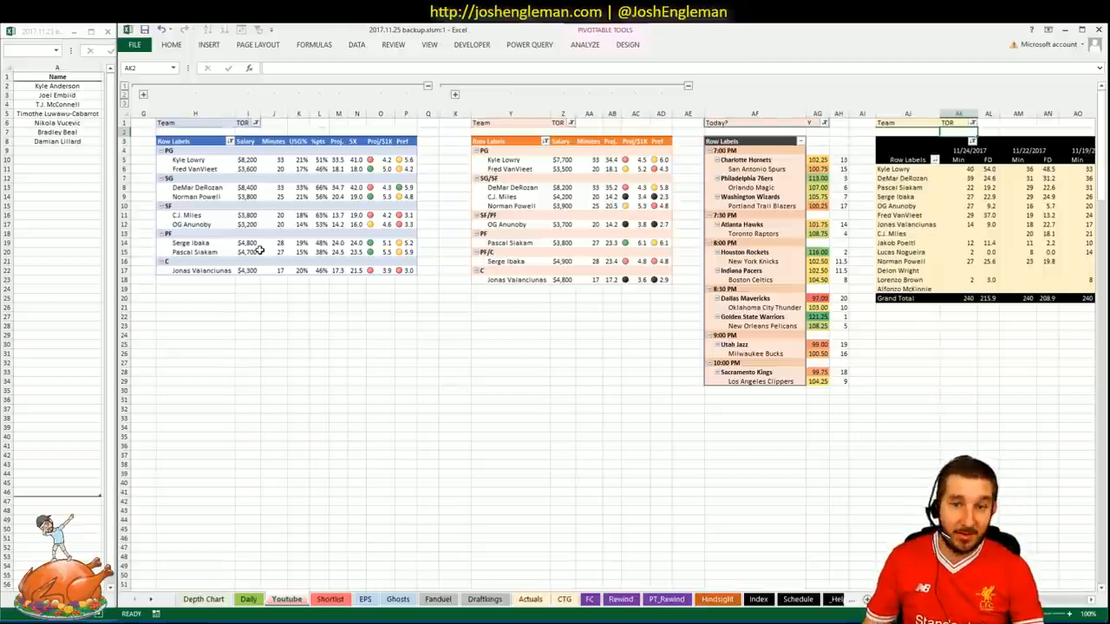
mouse_move(414, 247)
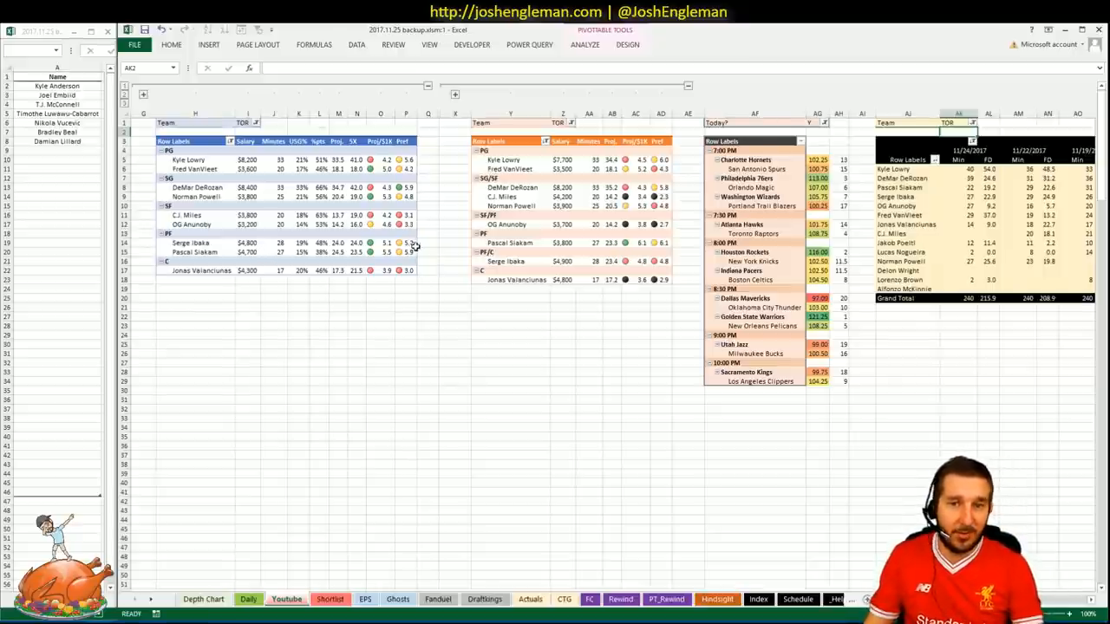
mouse_move(575, 260)
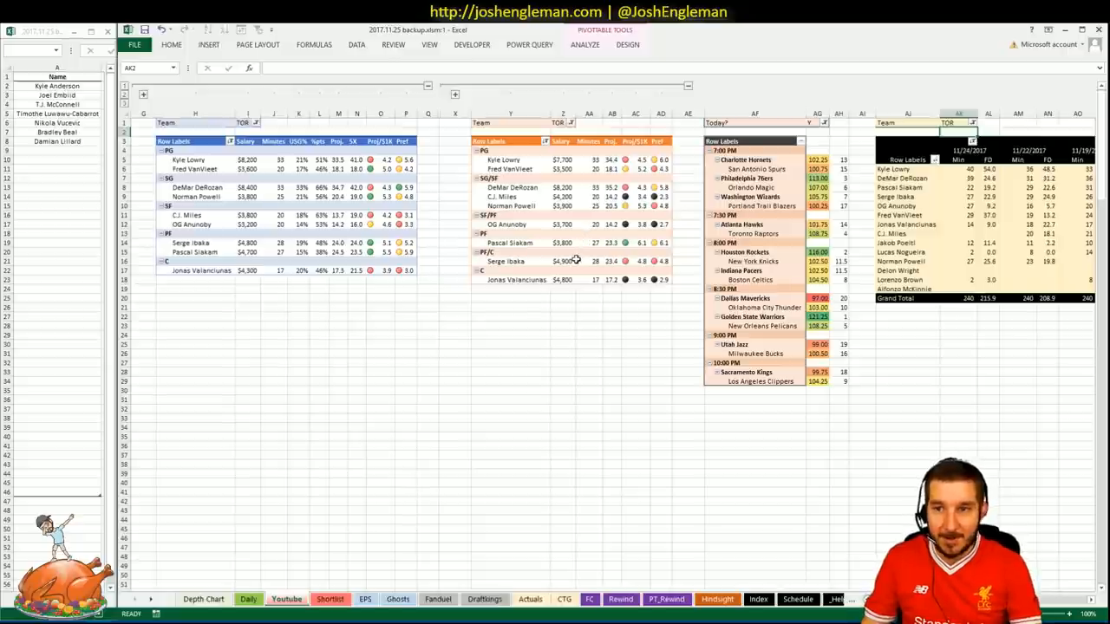
left_click(838, 234)
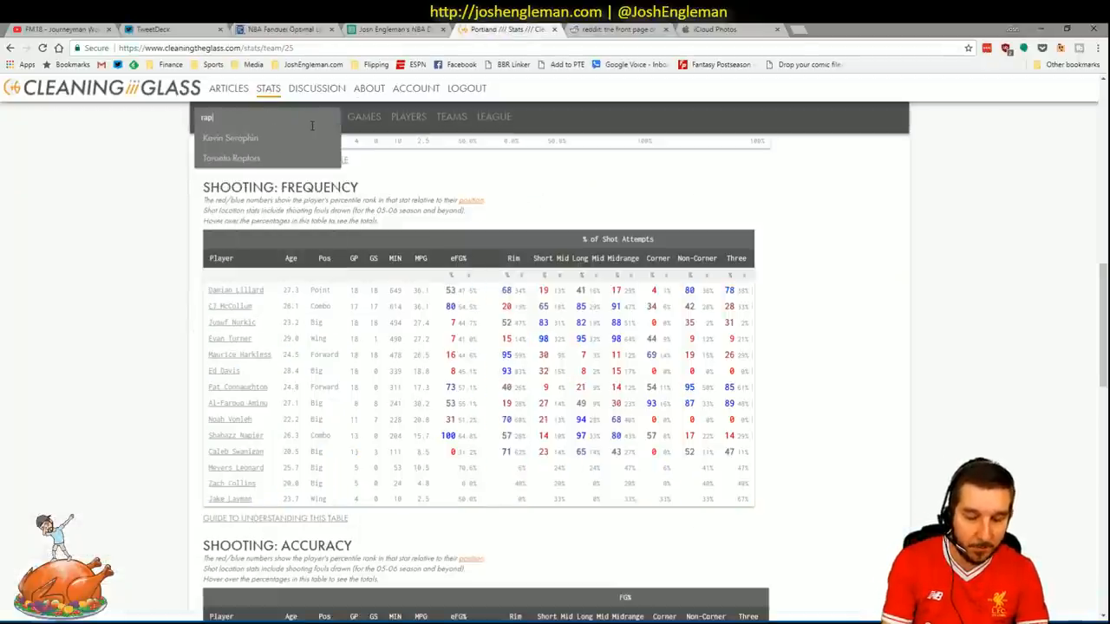
Step: Load the Toronto Raptors stats page, then return to Excel's shooting-frequency sheet
left_click(231, 158)
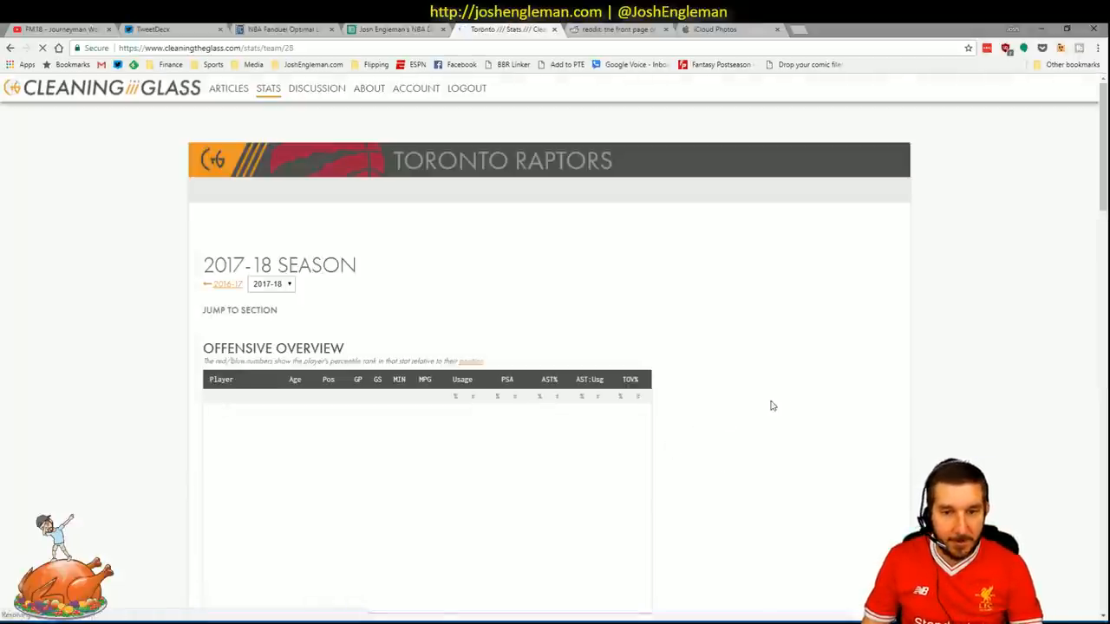
scroll("down", 3)
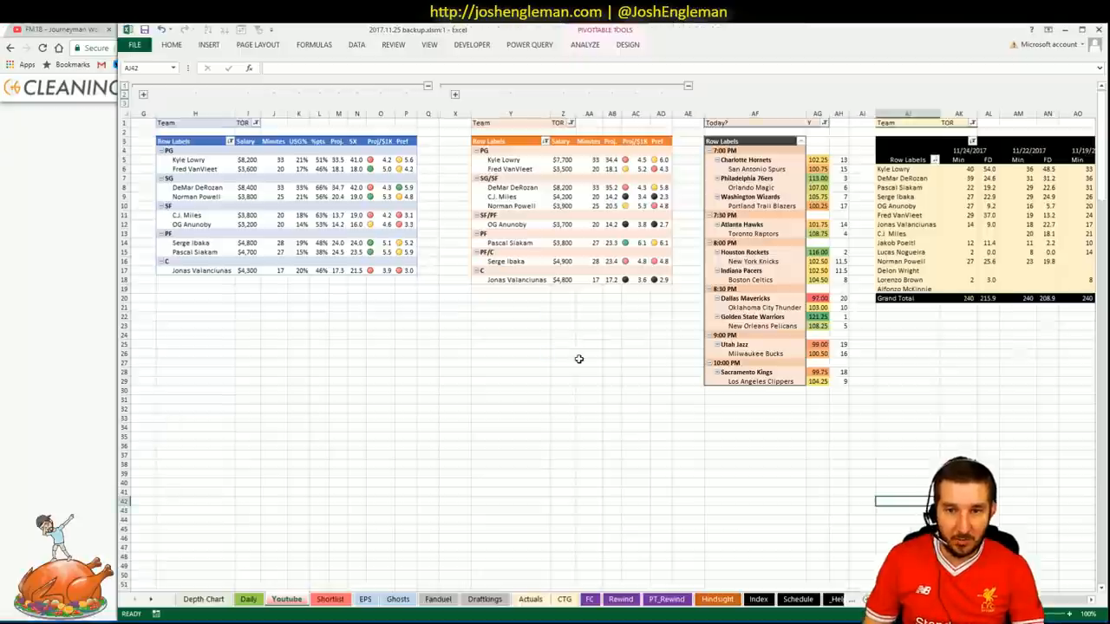
left_click(564, 599)
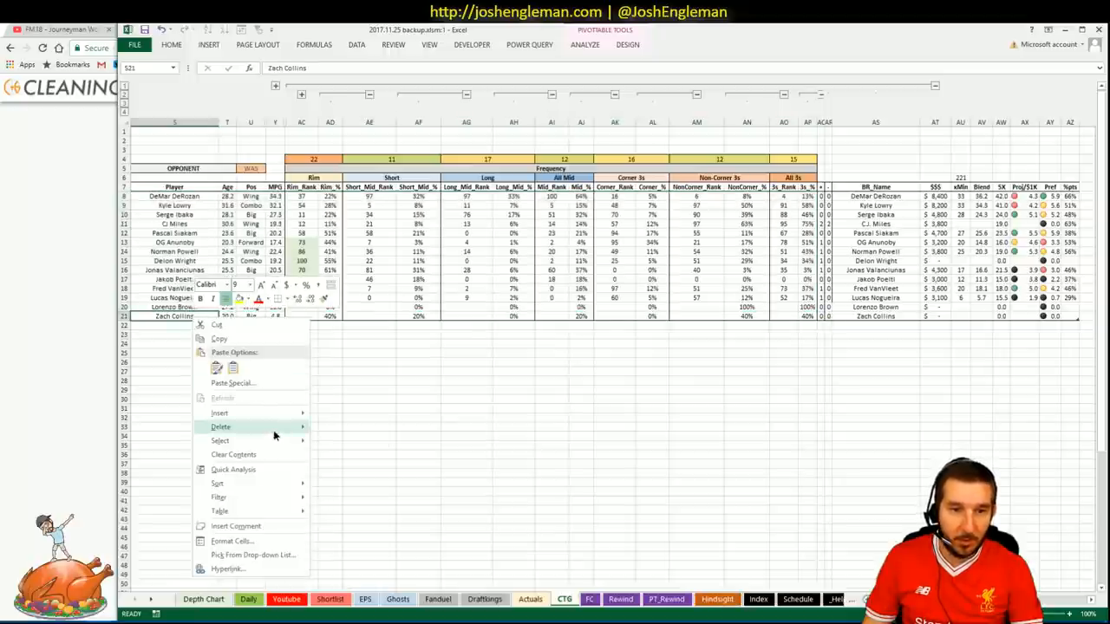
Step: Delete Zach Collins's leftover row and set the opponent to ATL
left_click(220, 425)
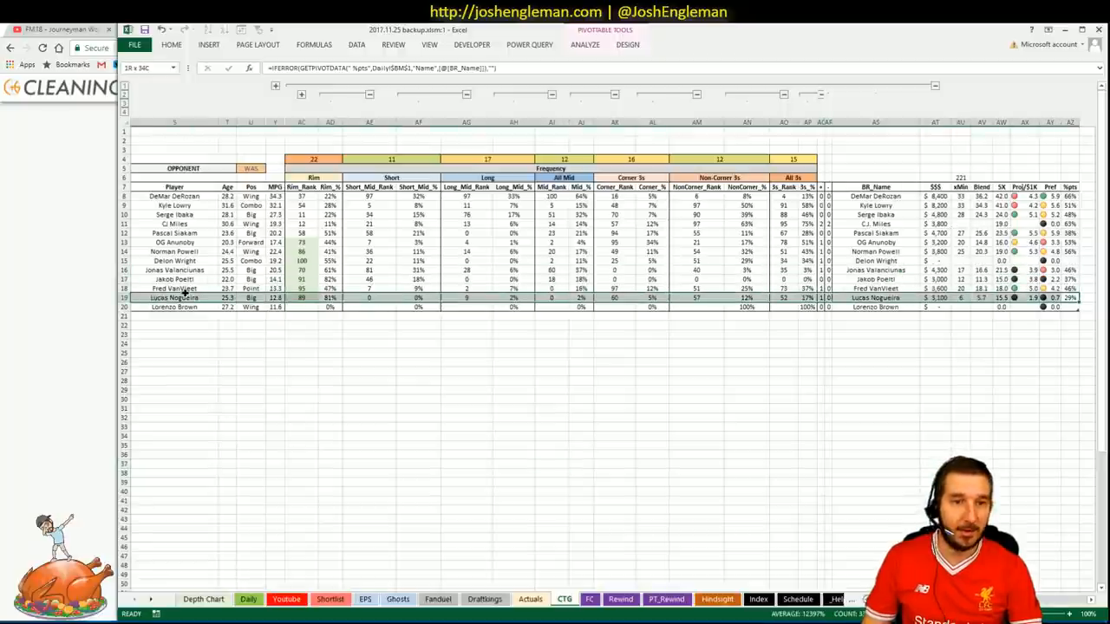
left_click(1024, 328)
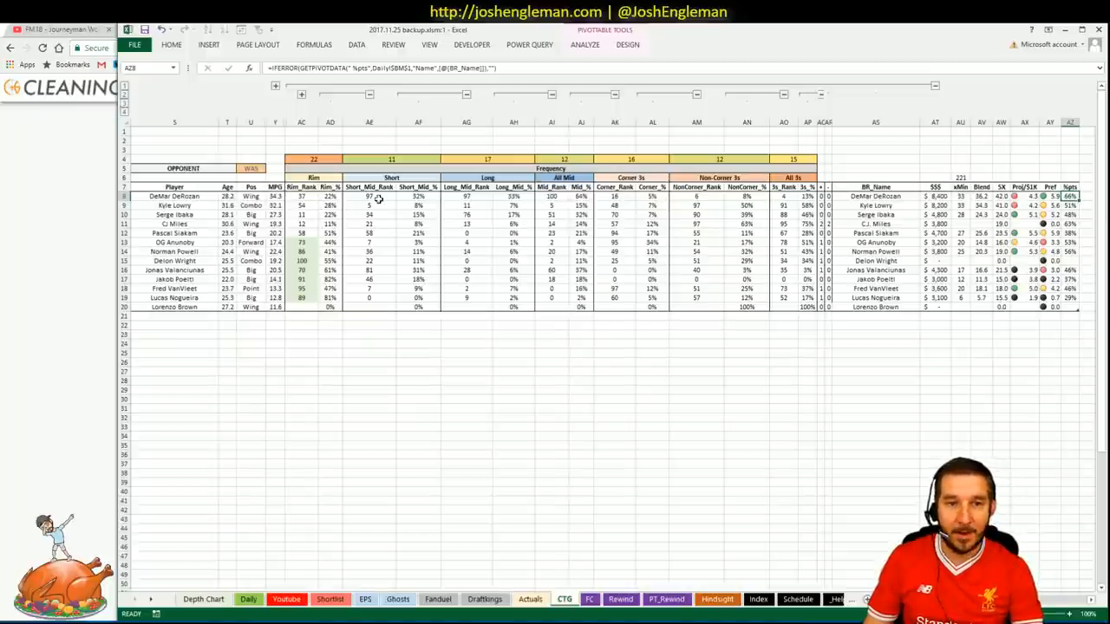
left_click(250, 167)
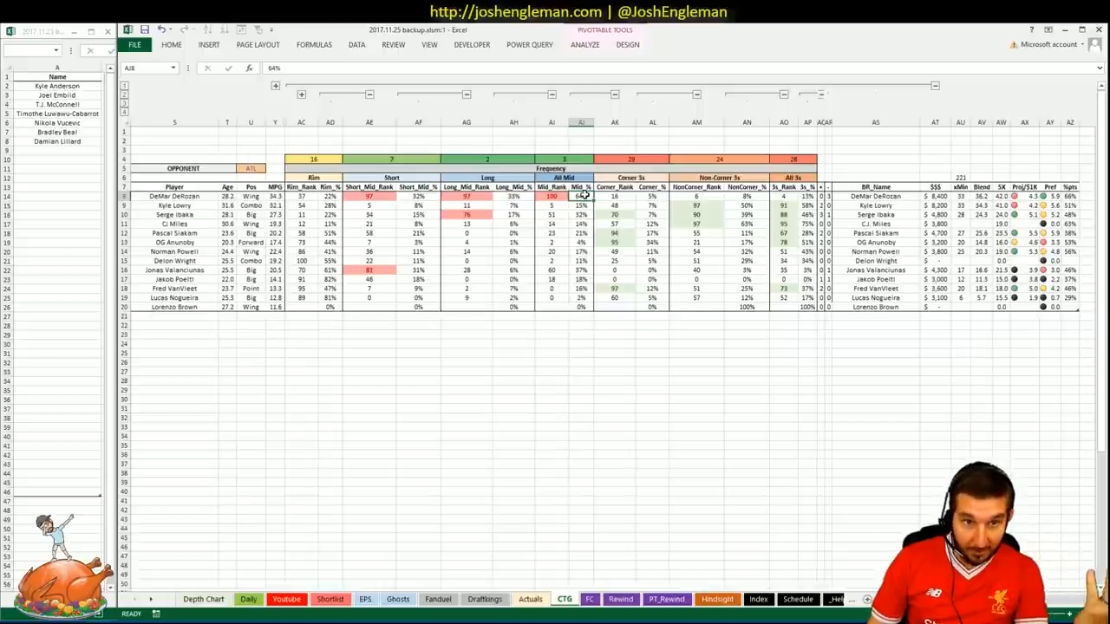
mouse_move(735, 204)
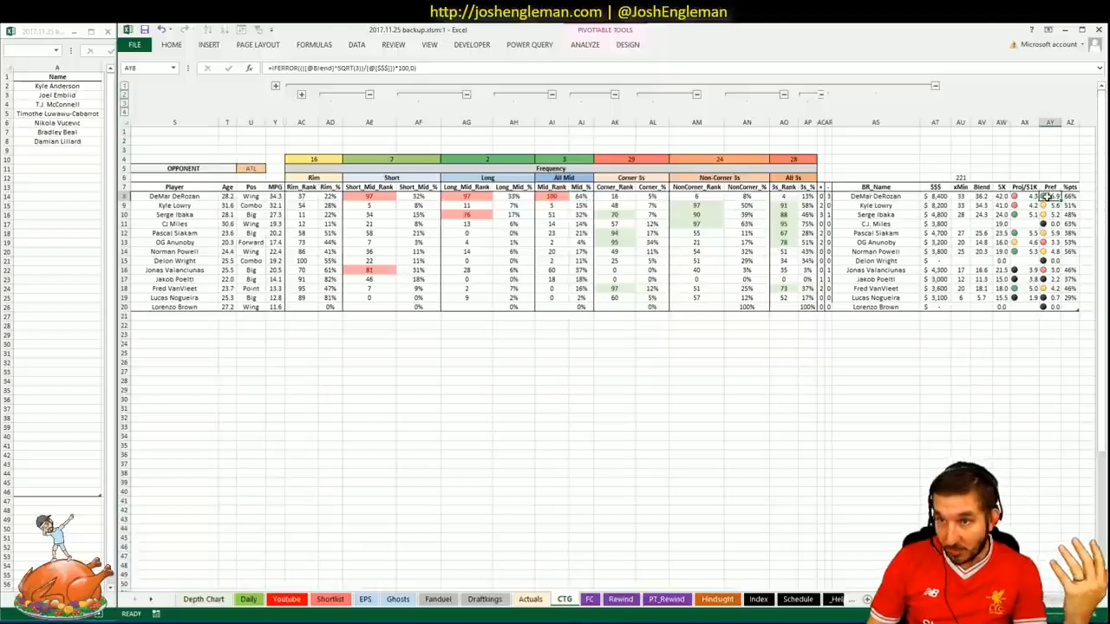
Step: Inspect the Pref formula and sort the Raptors table by Pref descending
left_click(959, 223)
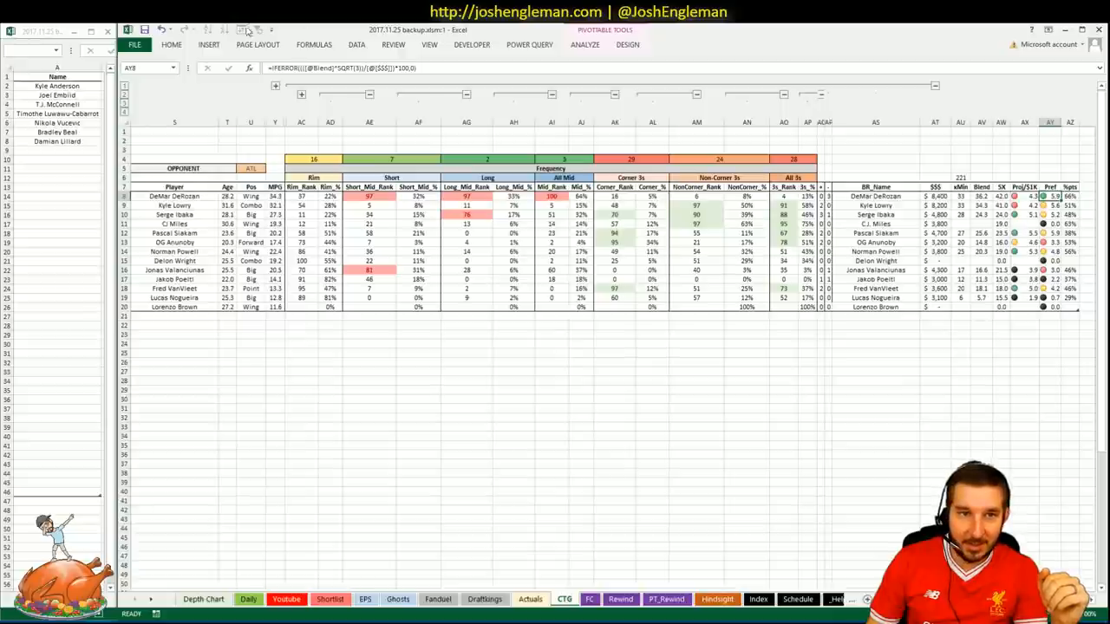
left_click(1050, 186)
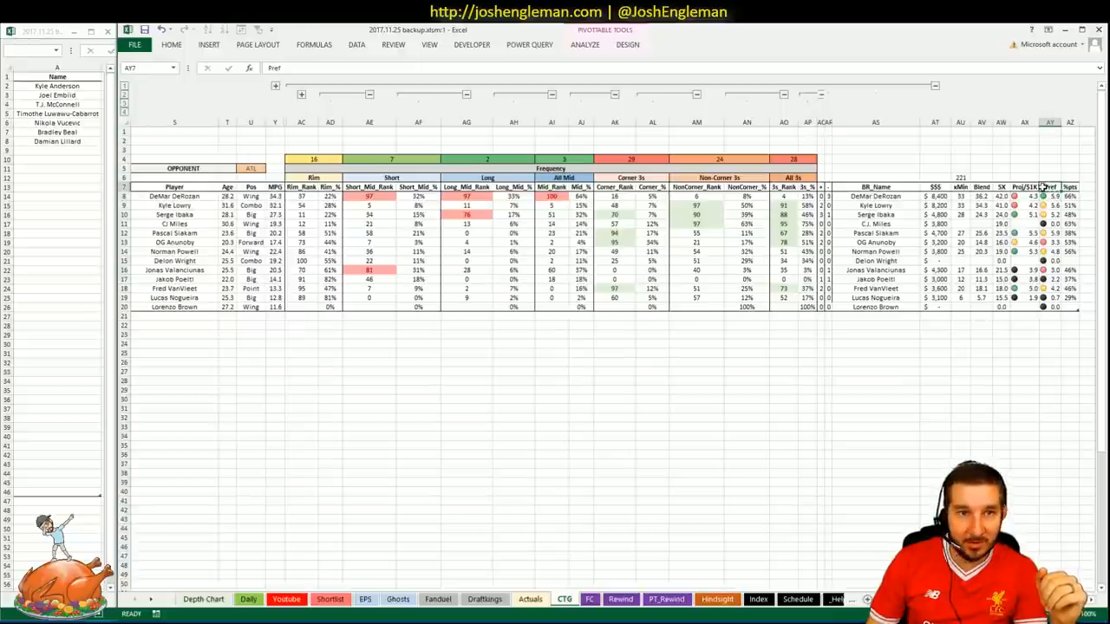
left_click(369, 233)
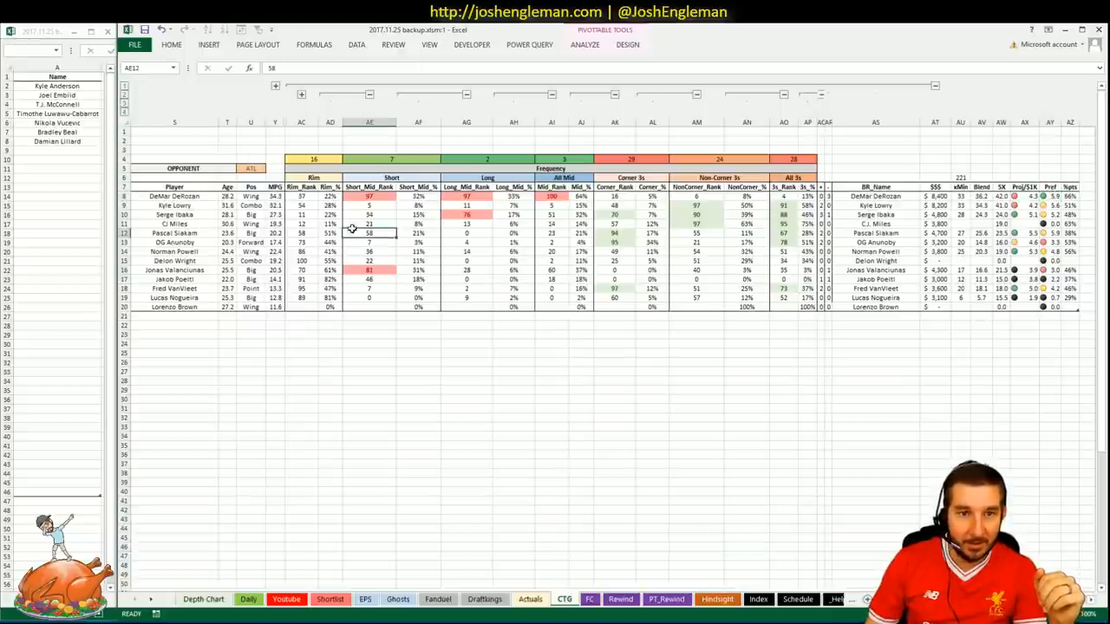
left_click(357, 44)
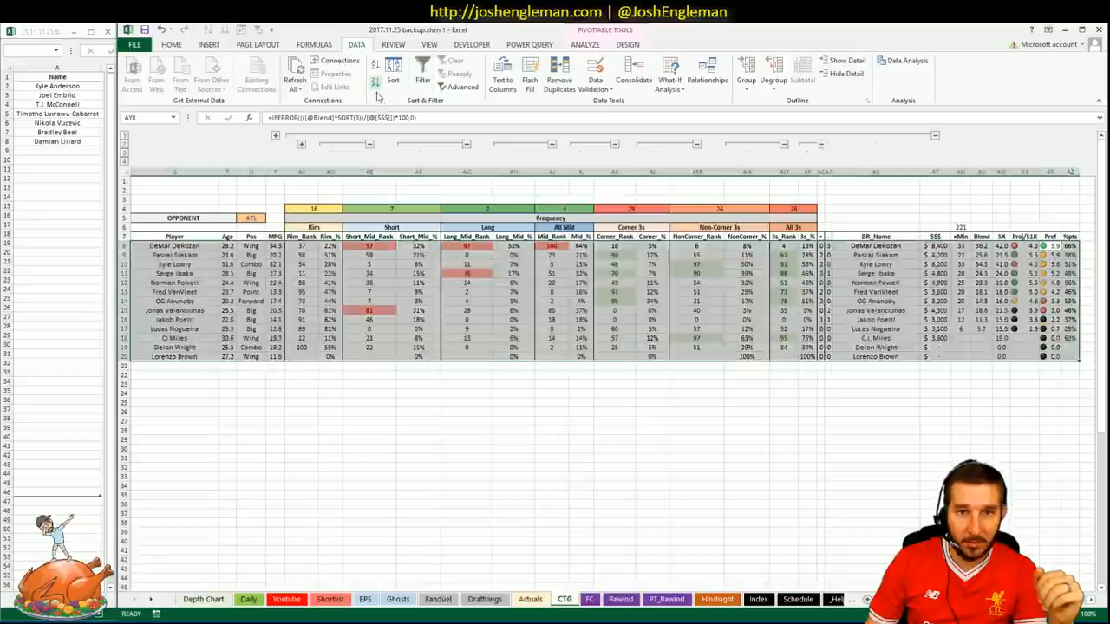
Step: Clear the selection on the Pref-sorted Raptors table
left_click(614, 495)
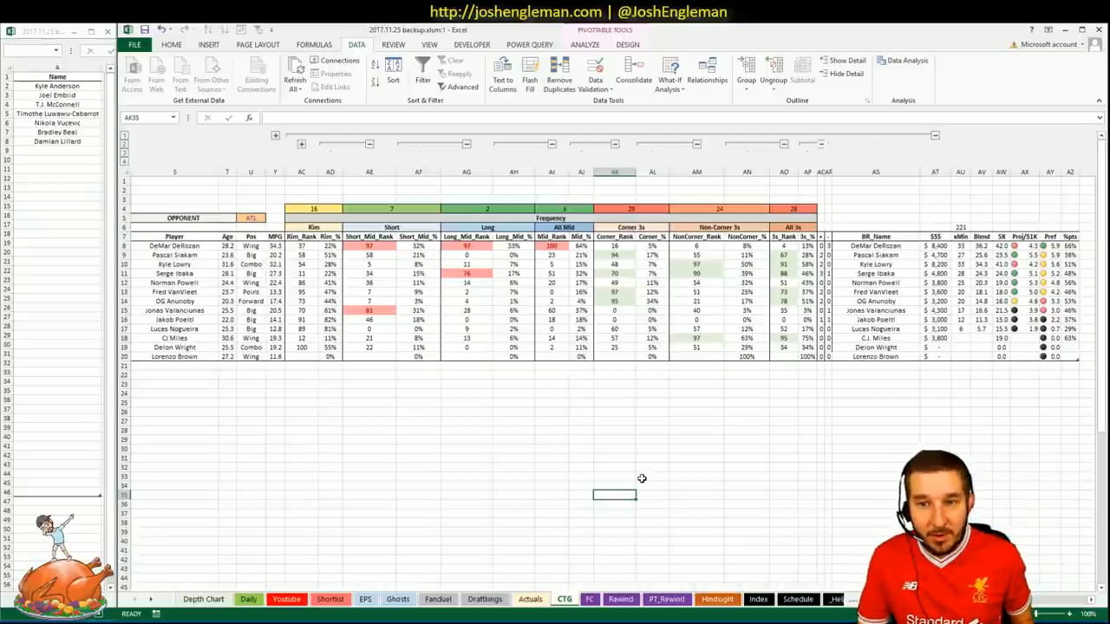
mouse_move(519, 470)
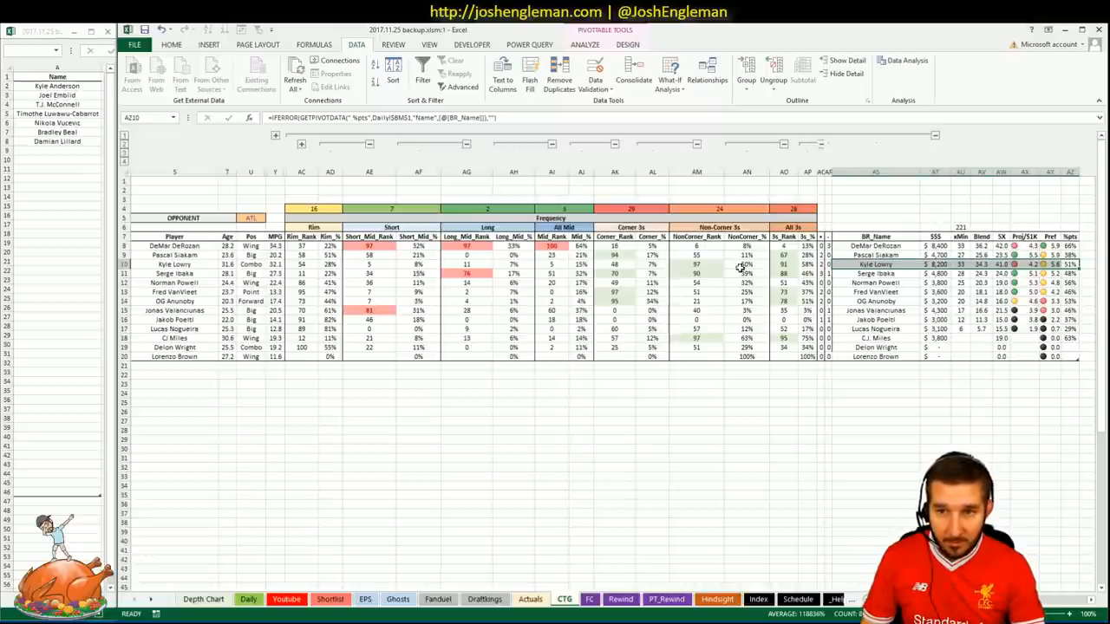
mouse_move(683, 269)
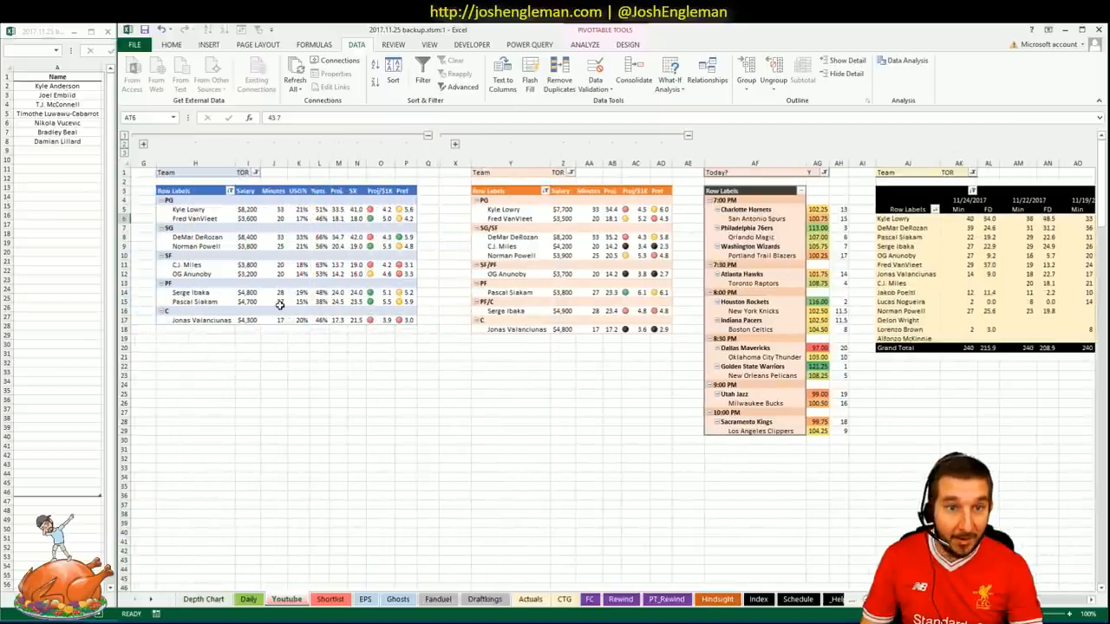
Step: Add Kyle Lowry to the shortlist and change the Team filter to HOU
left_click(247, 209)
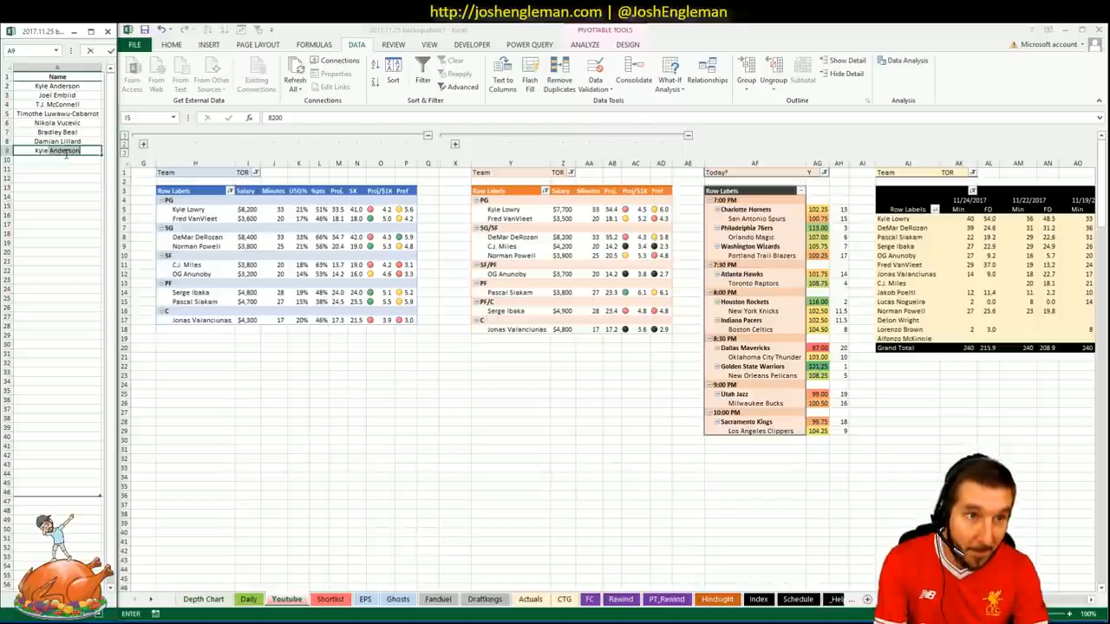
left_click(57, 159)
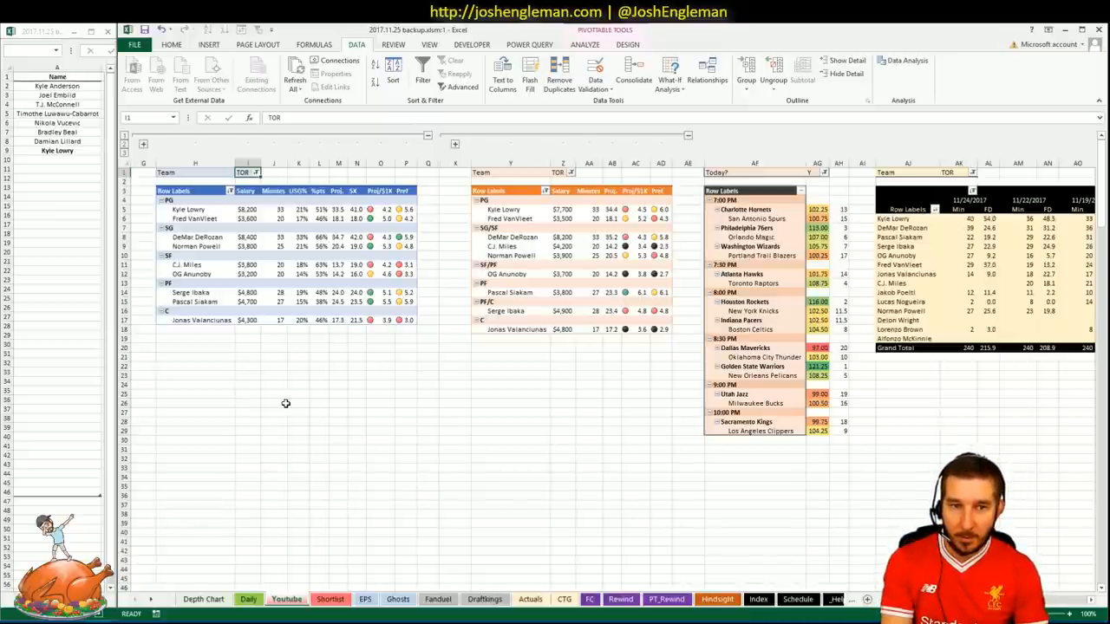
type("HOU")
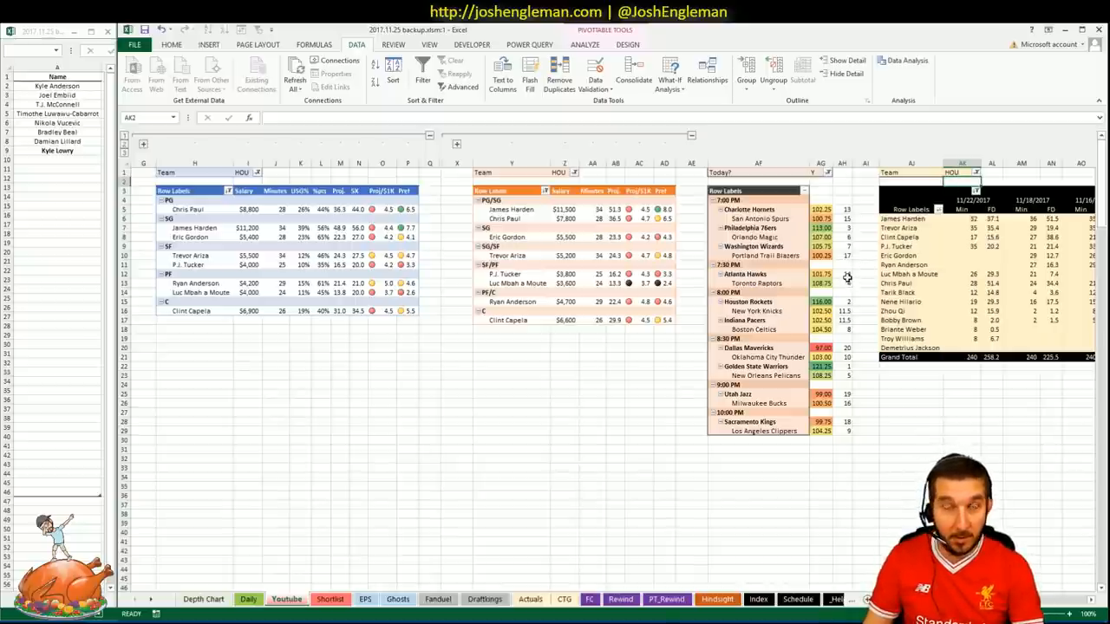
Step: Check Chris Paul's projection and latest FanDuel score, then add him below Kyle Lowry
left_click(408, 385)
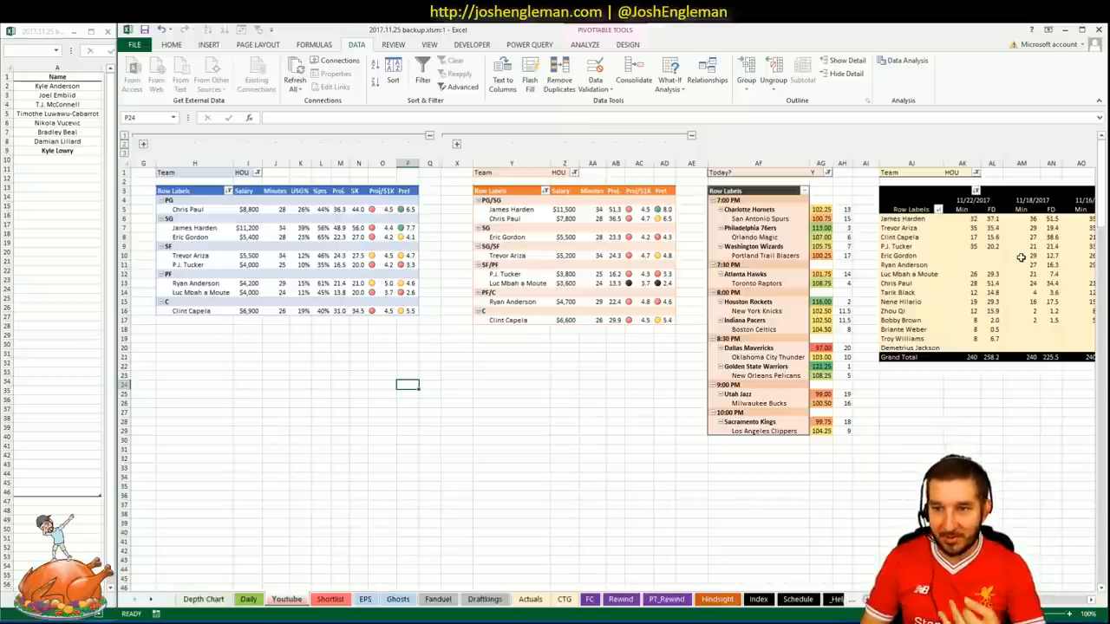
left_click(431, 394)
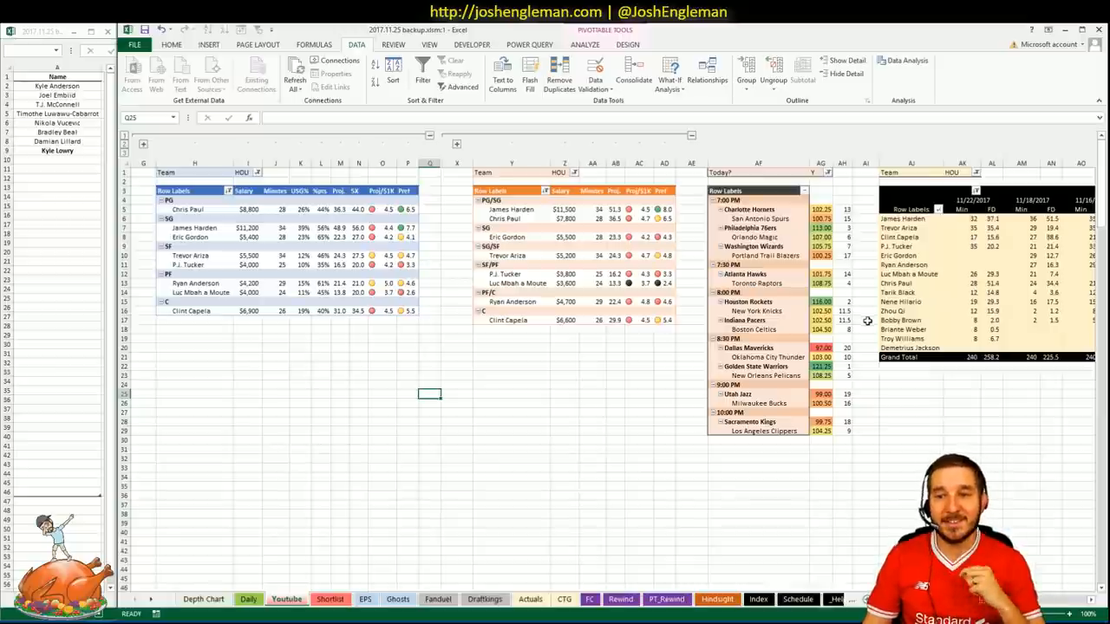
mouse_move(549, 292)
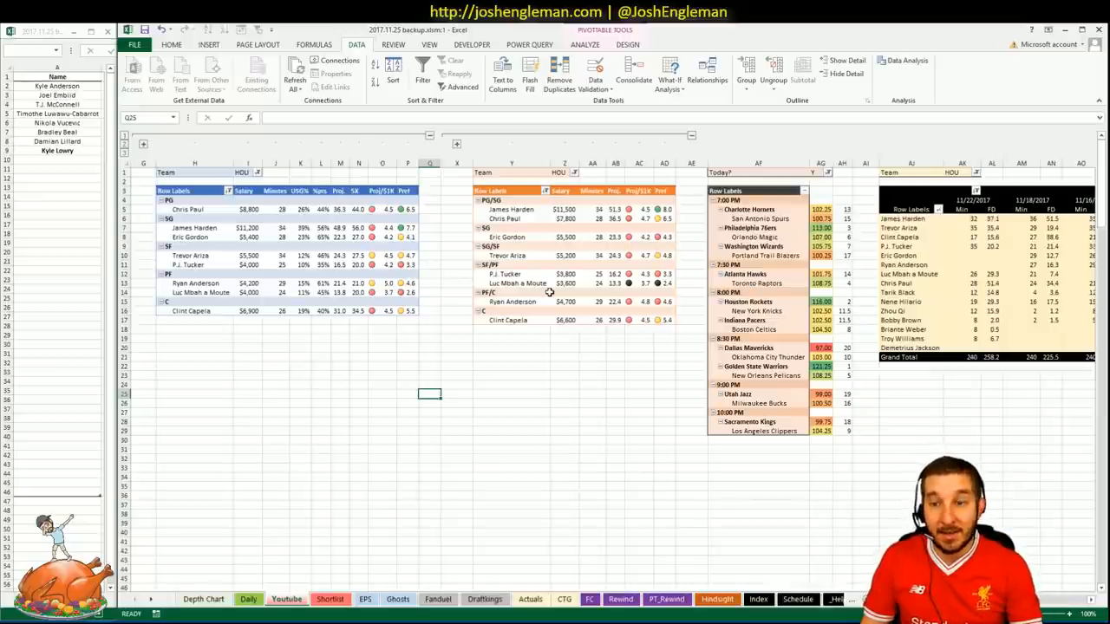
left_click(457, 255)
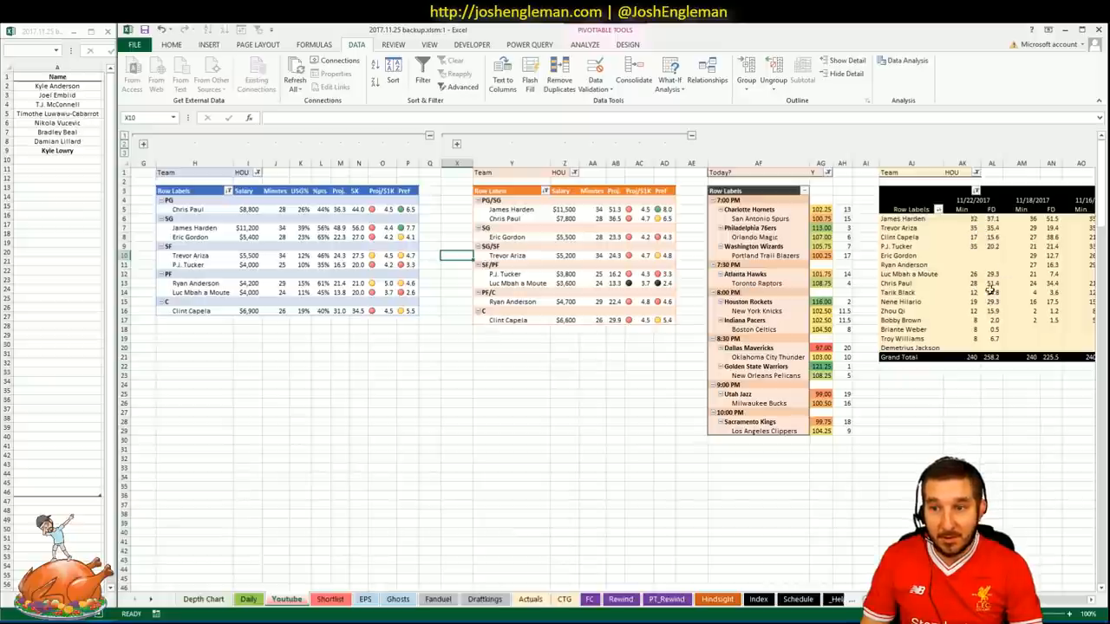
left_click(991, 283)
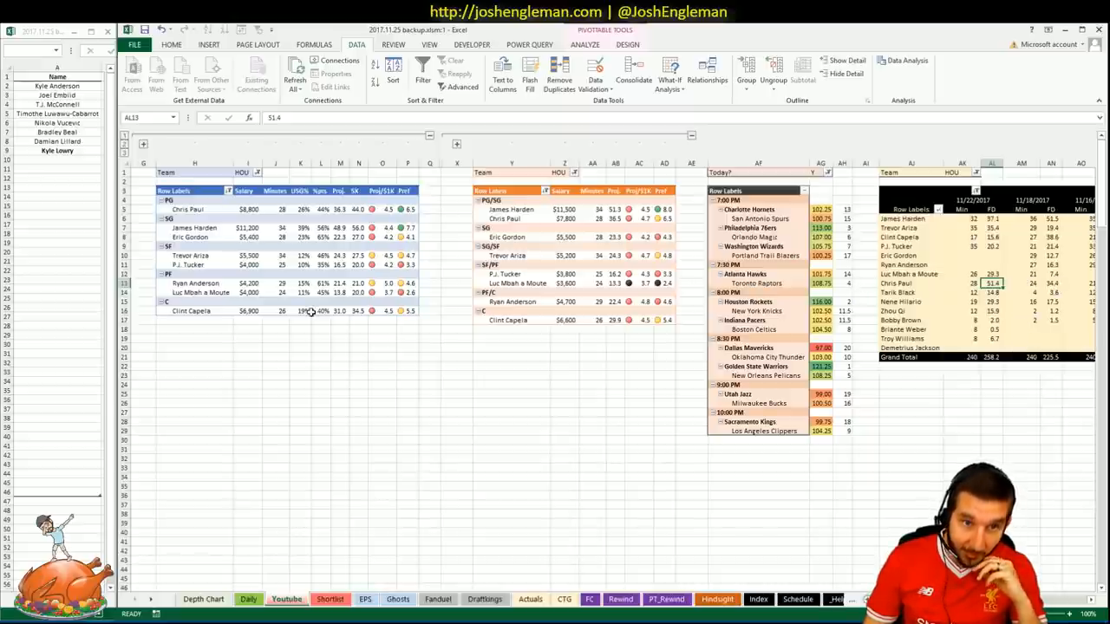
left_click(276, 208)
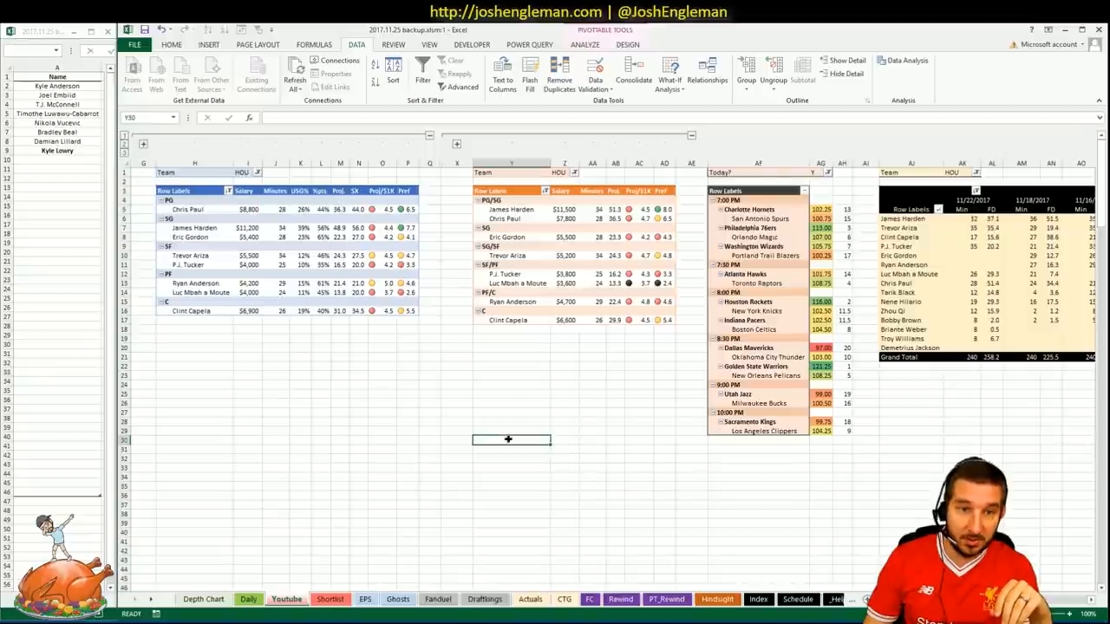
left_click(615, 218)
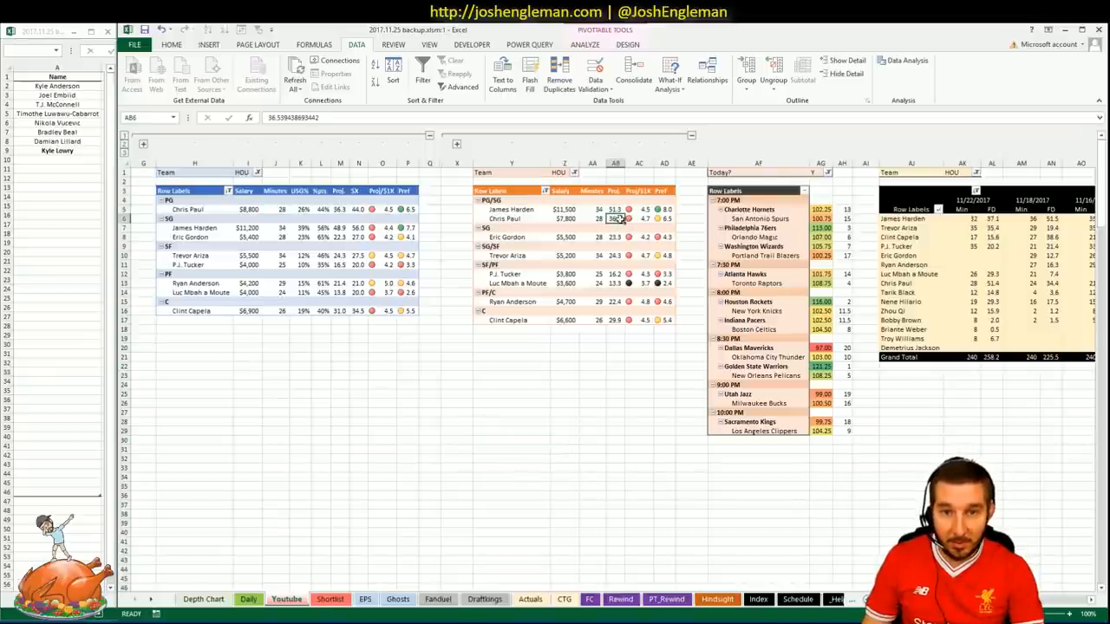
left_click(57, 161)
type("Chris Paul")
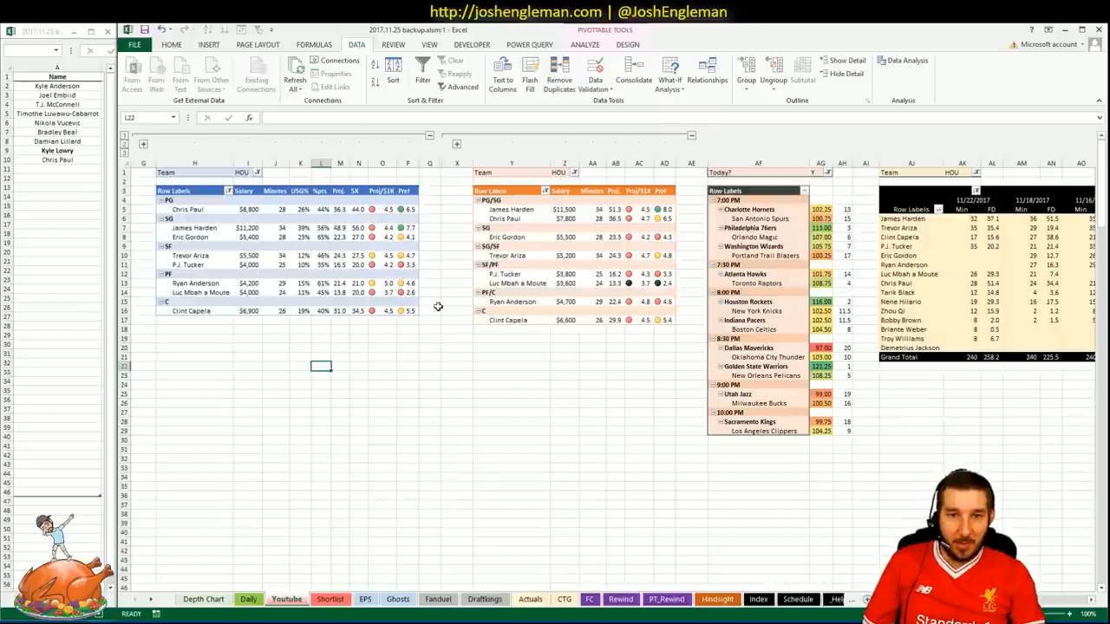
Step: Add James Harden after checking his FanDuel scores, then switch the team tables to NYK
left_click(322, 329)
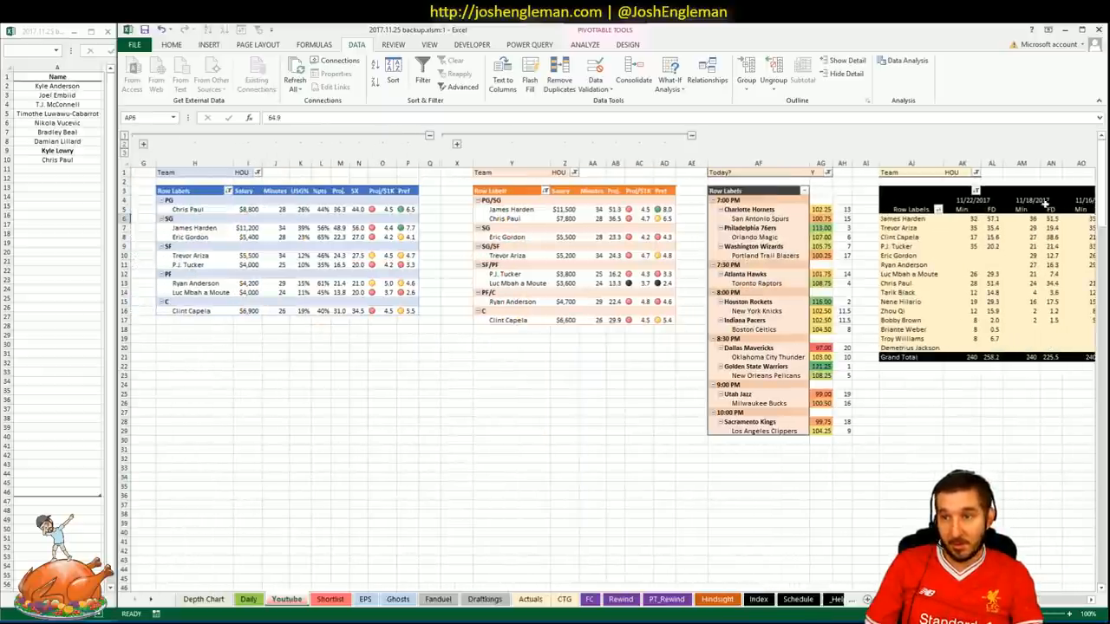
left_click(991, 218)
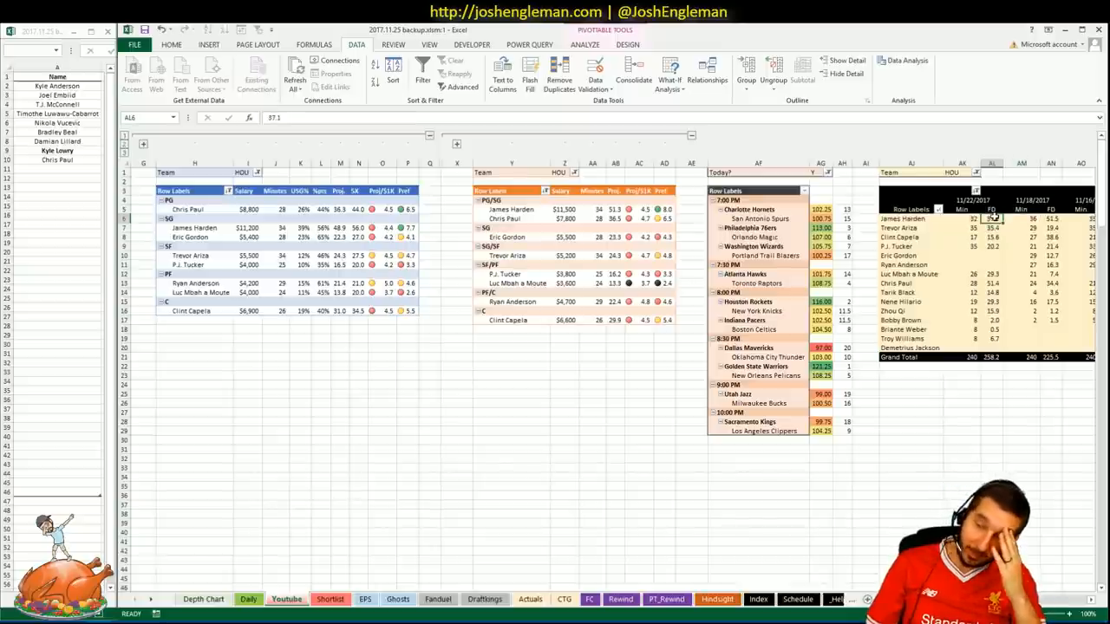
left_click(57, 160)
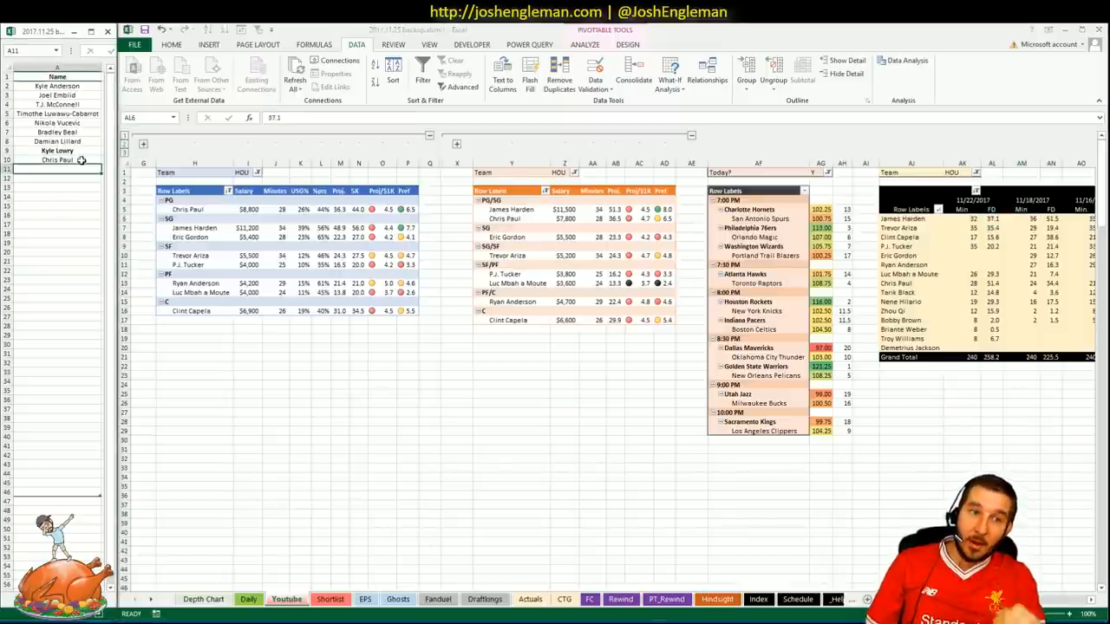
type("James Harden")
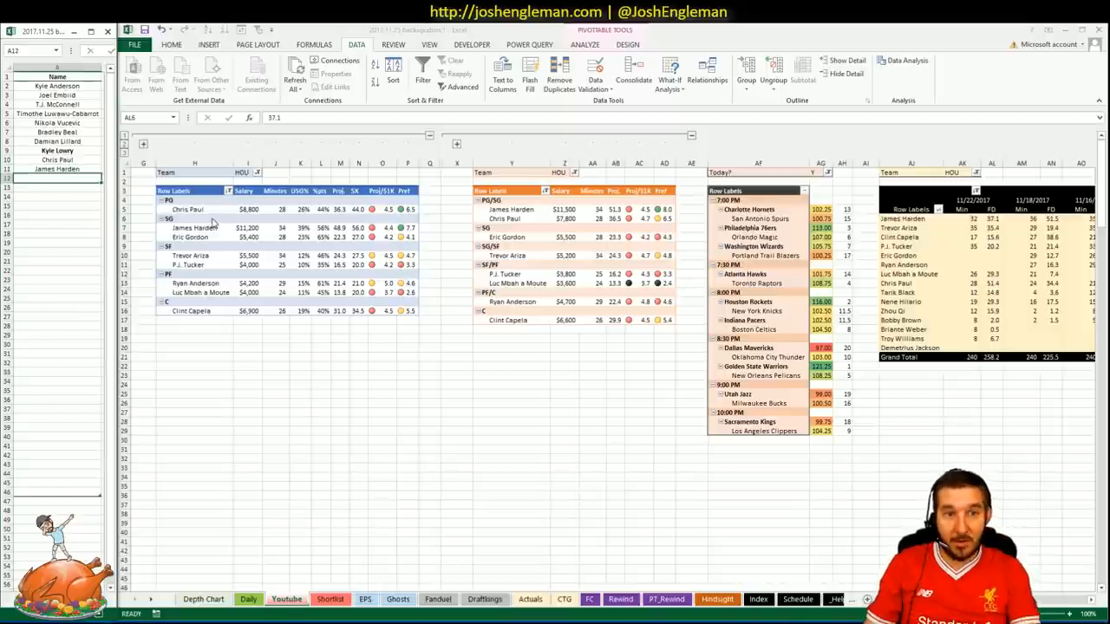
left_click(248, 172)
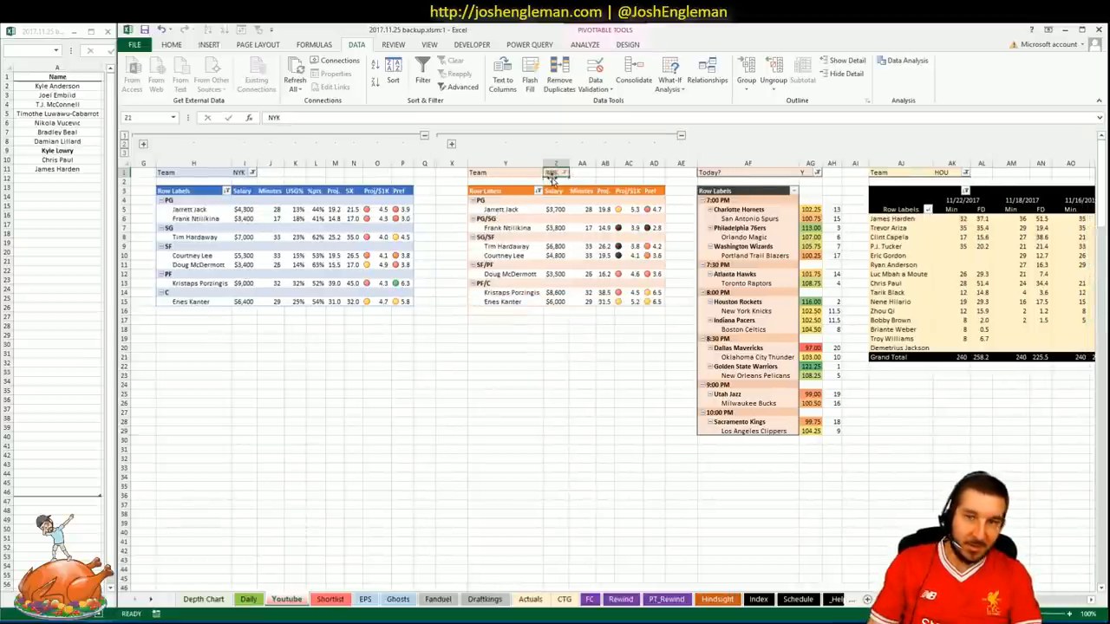
Step: Set the minutes-by-date pivot's Team filter to NYK and scroll across the dates
left_click(943, 172)
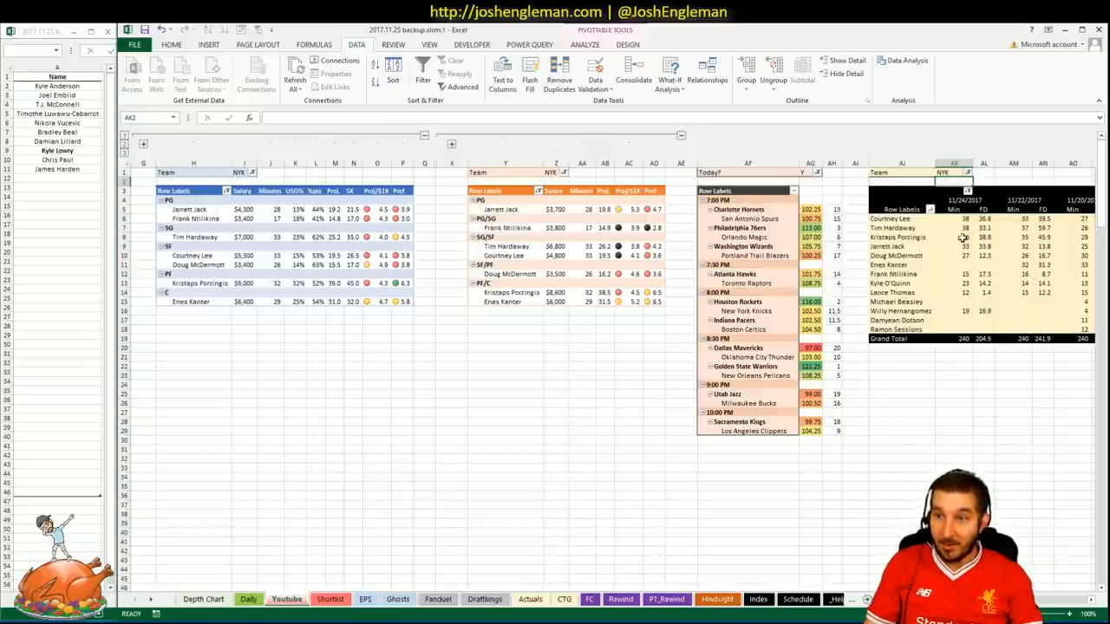
scroll("right", 3)
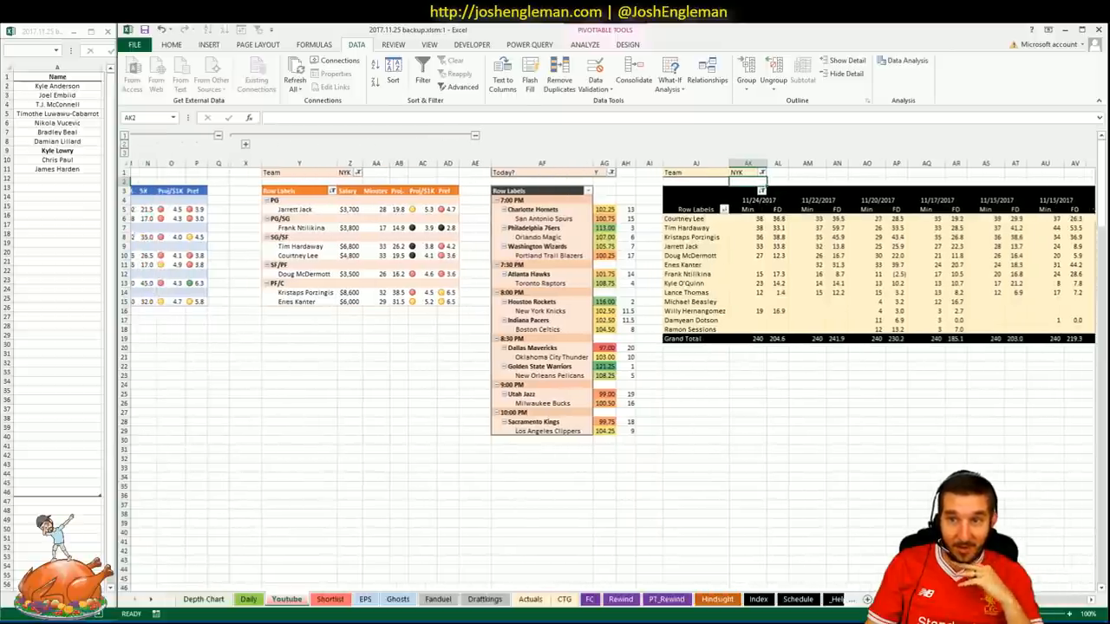
scroll("left", 3)
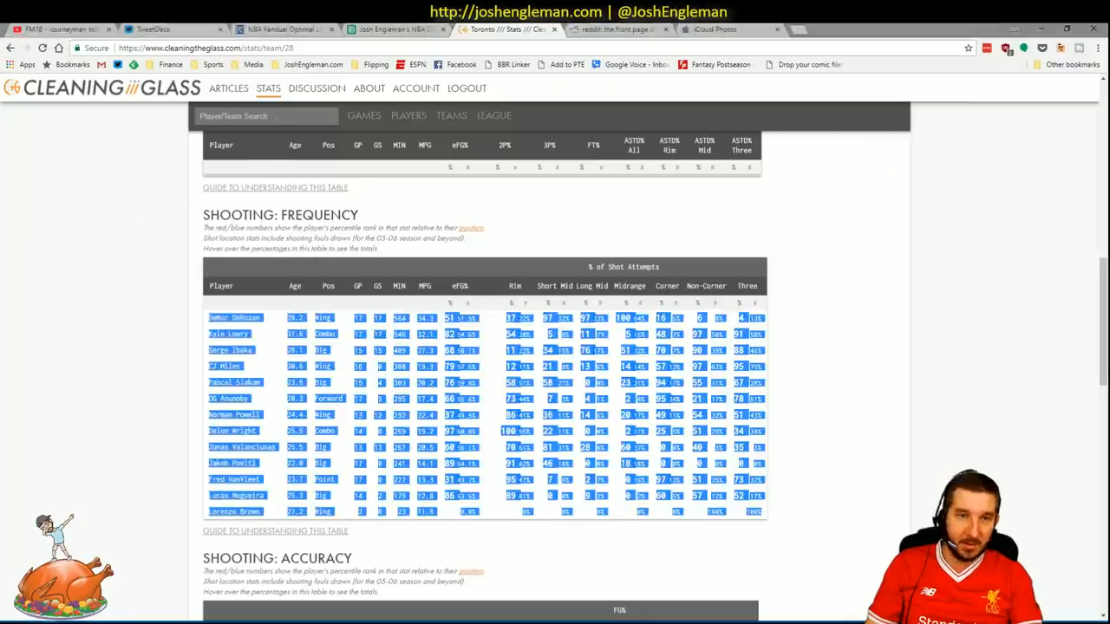
Step: Open the New York Knicks team page on Cleaning the Glass and scroll to its shooting tables
type("New York Knicks")
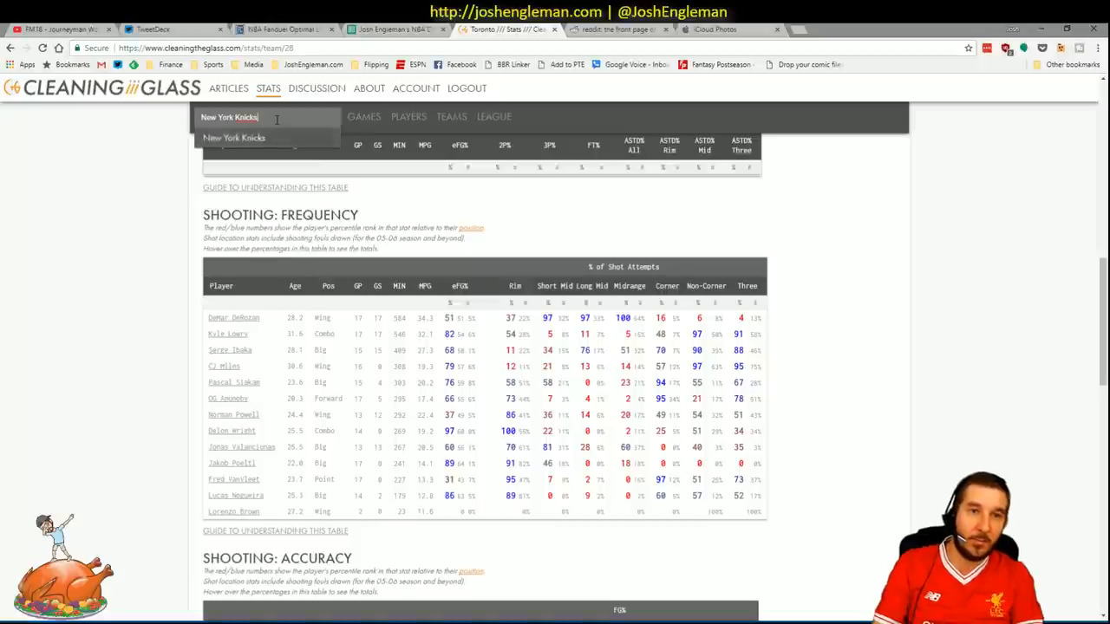
left_click(234, 137)
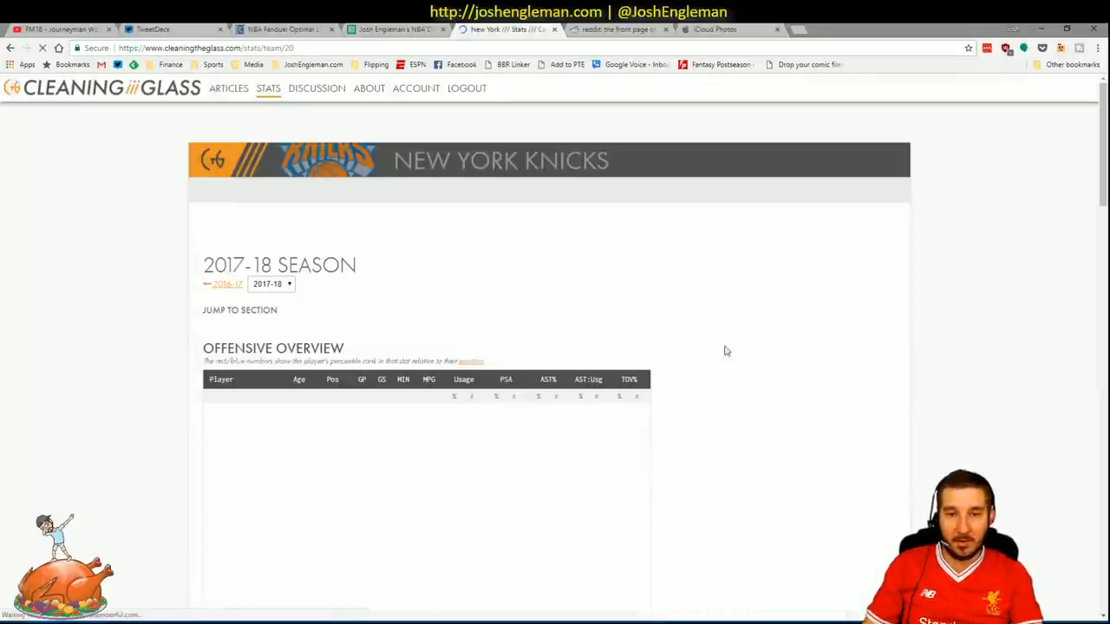
scroll("down", 3)
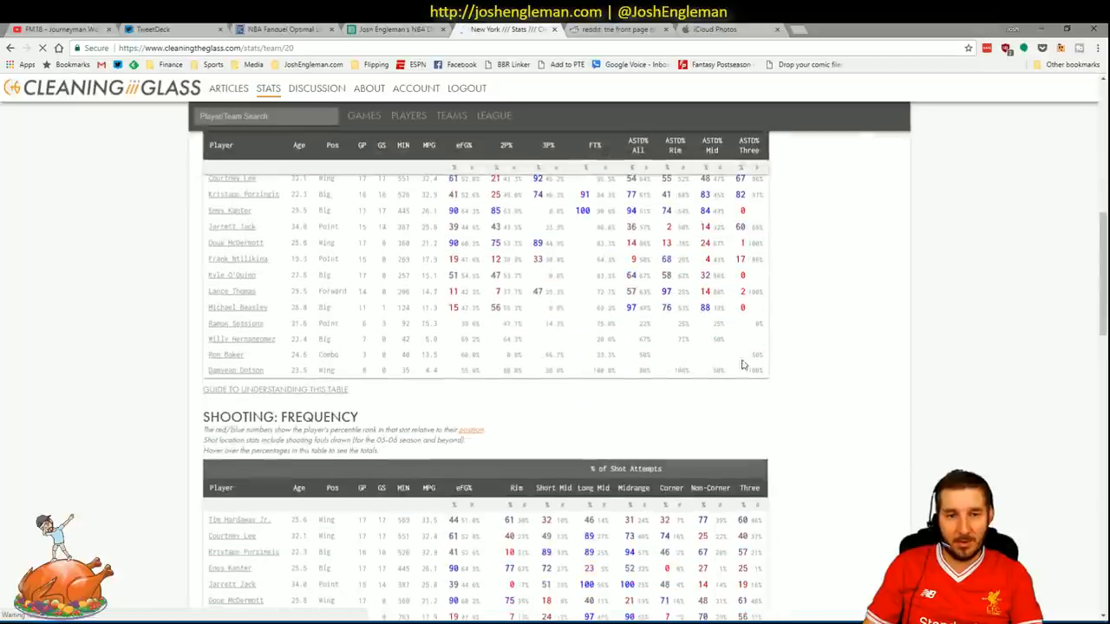
scroll("down", 3)
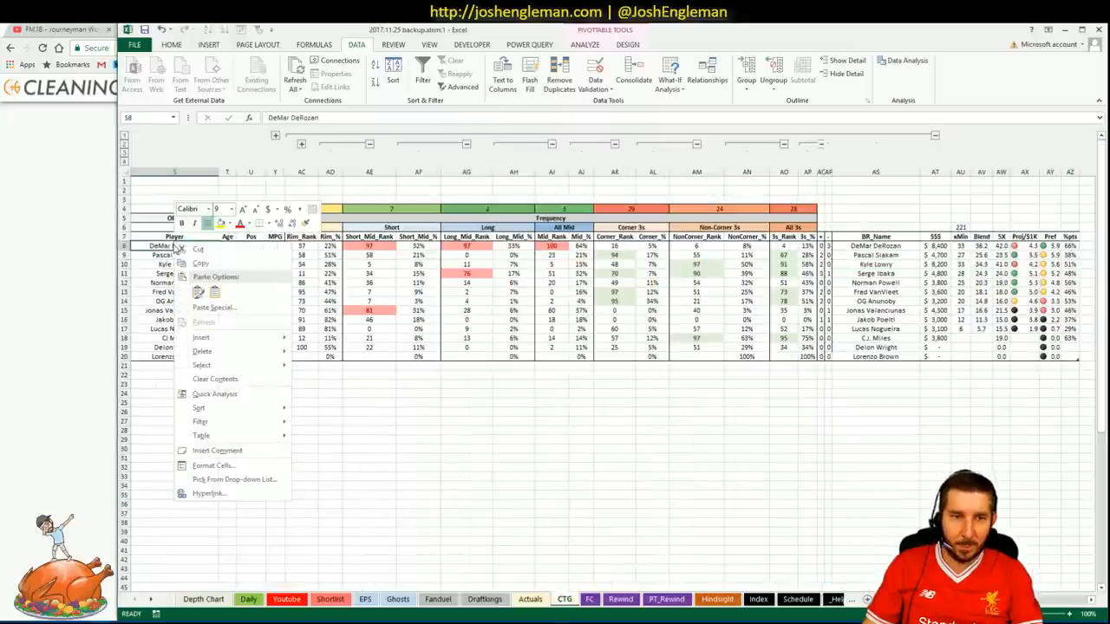
Step: Paste the Knicks shooting table into the CTG sheet and return to the Youtube sheet
left_click(202, 291)
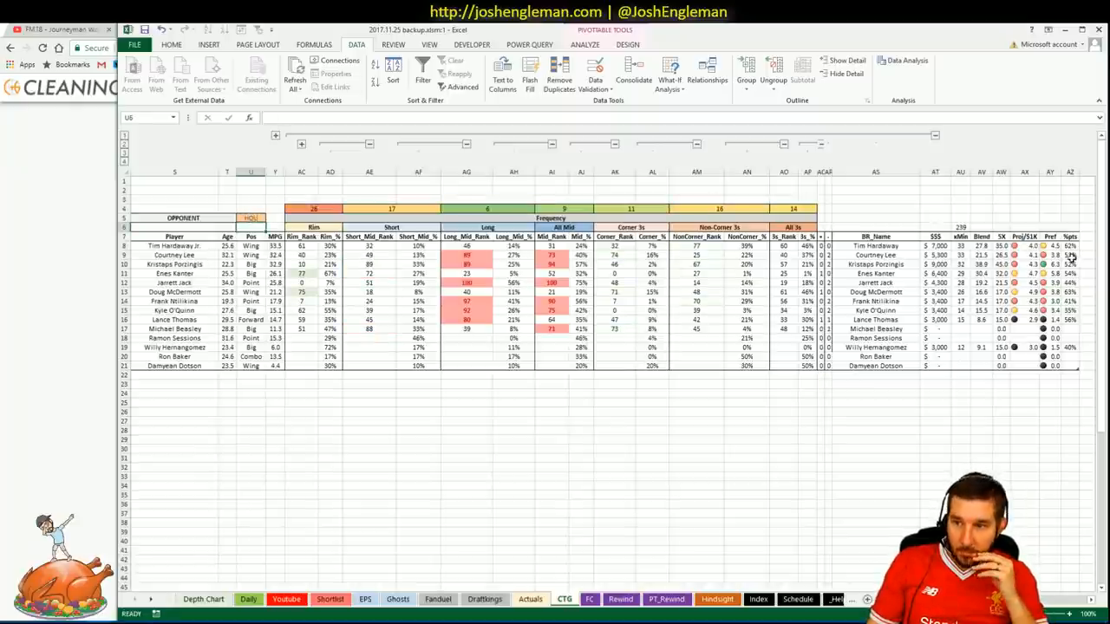
left_click(1050, 264)
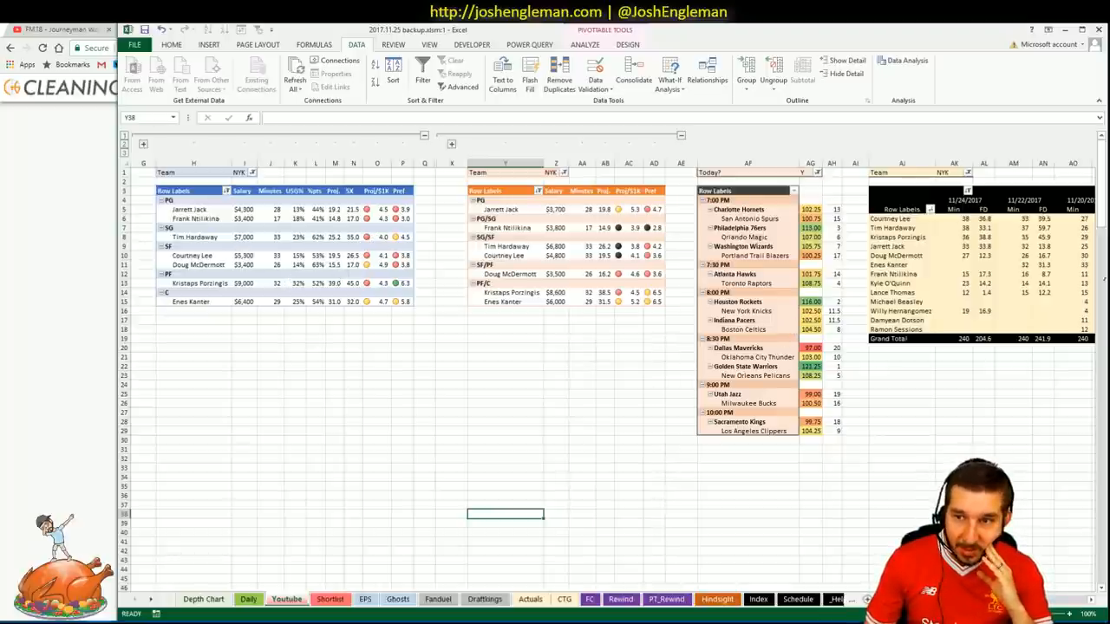
Step: Scroll the Youtube sheet, review Tim Hardaway Jr.'s CTG shooting row, then view the Depth Chart
scroll("right", 3)
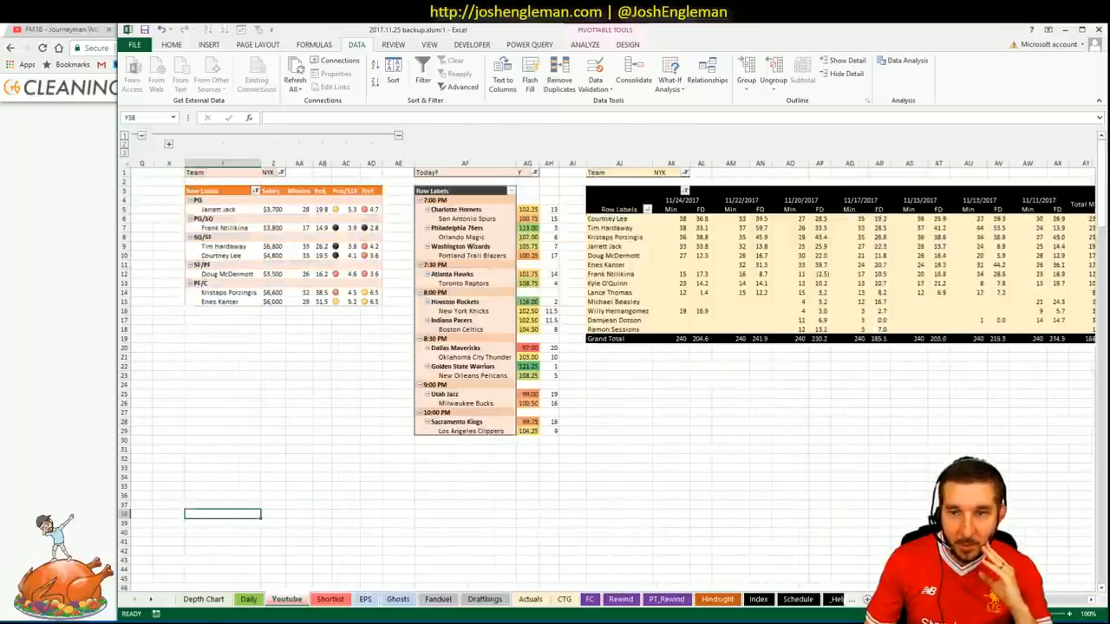
scroll("right", 3)
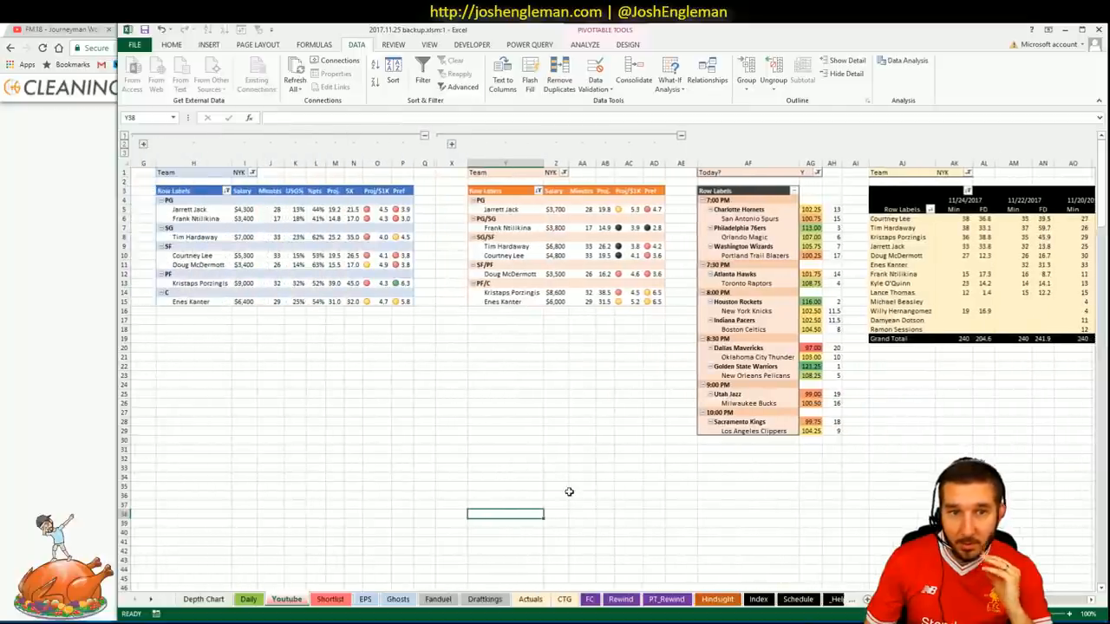
mouse_move(499, 447)
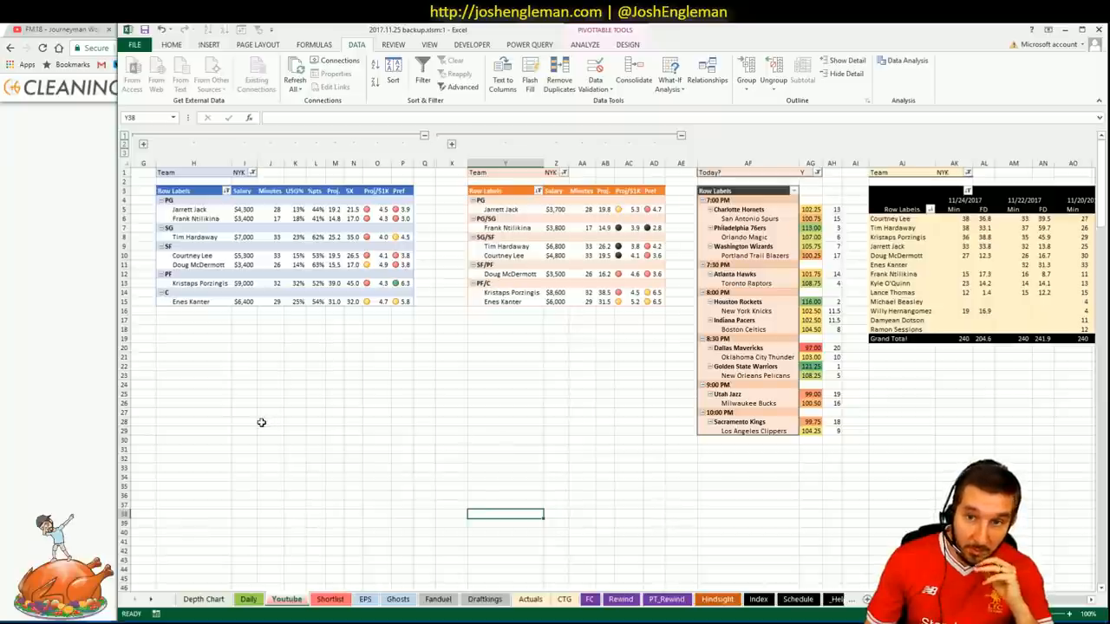
mouse_move(355, 367)
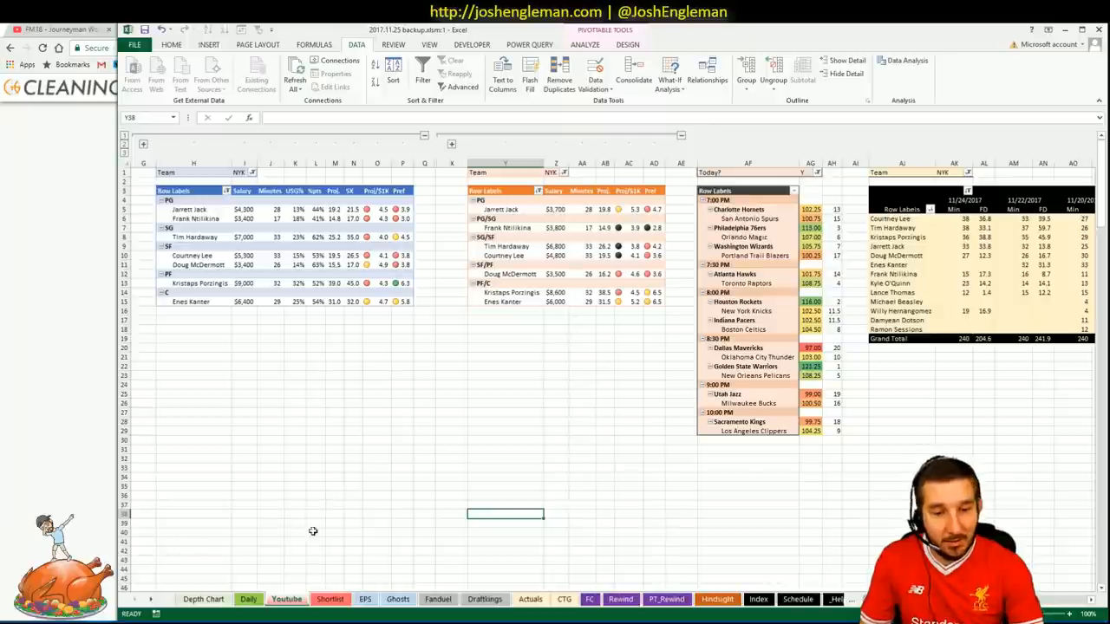
left_click(564, 599)
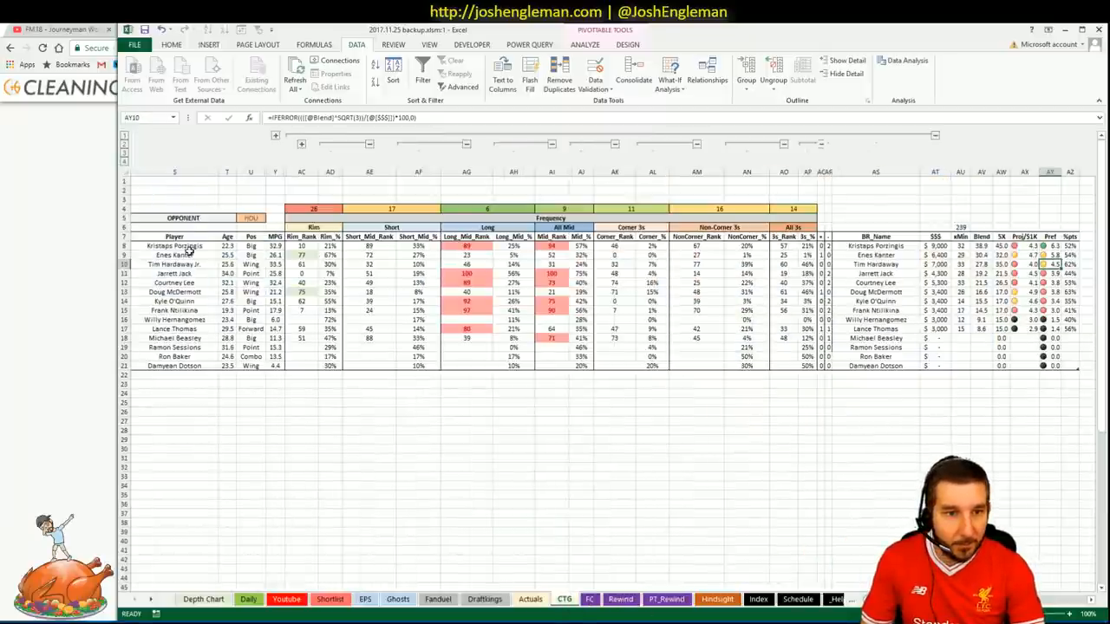
left_click(173, 265)
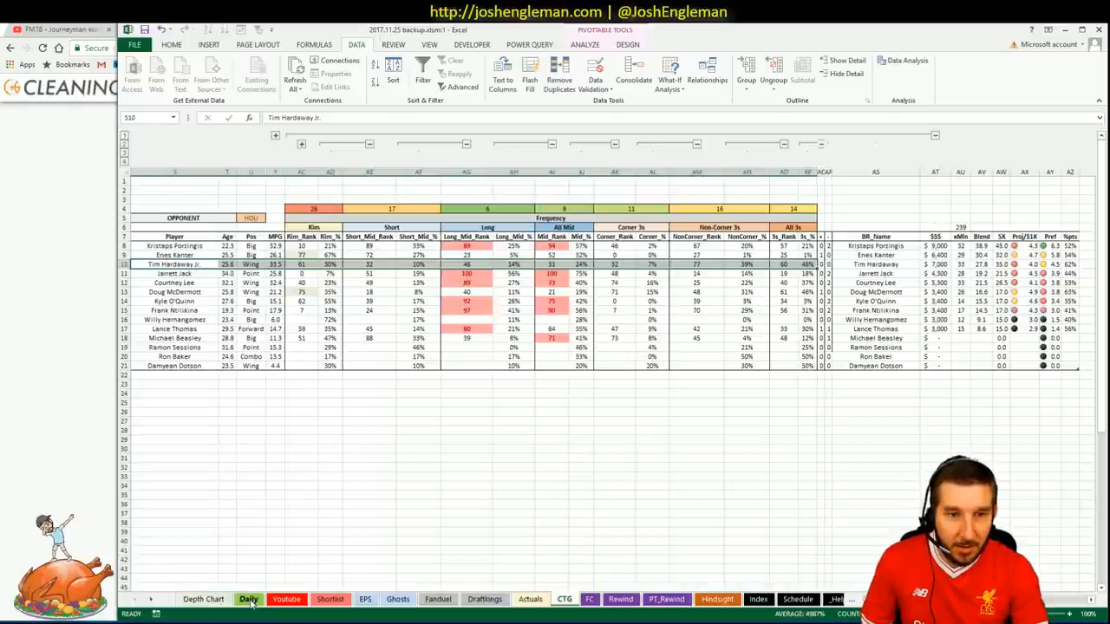
left_click(203, 599)
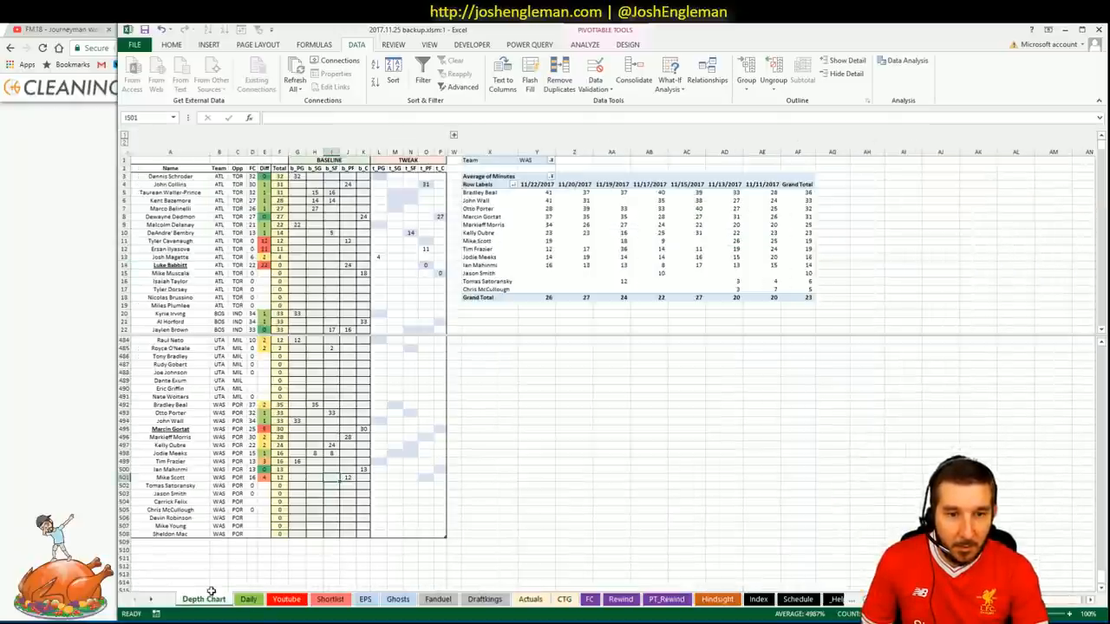
left_click(397, 599)
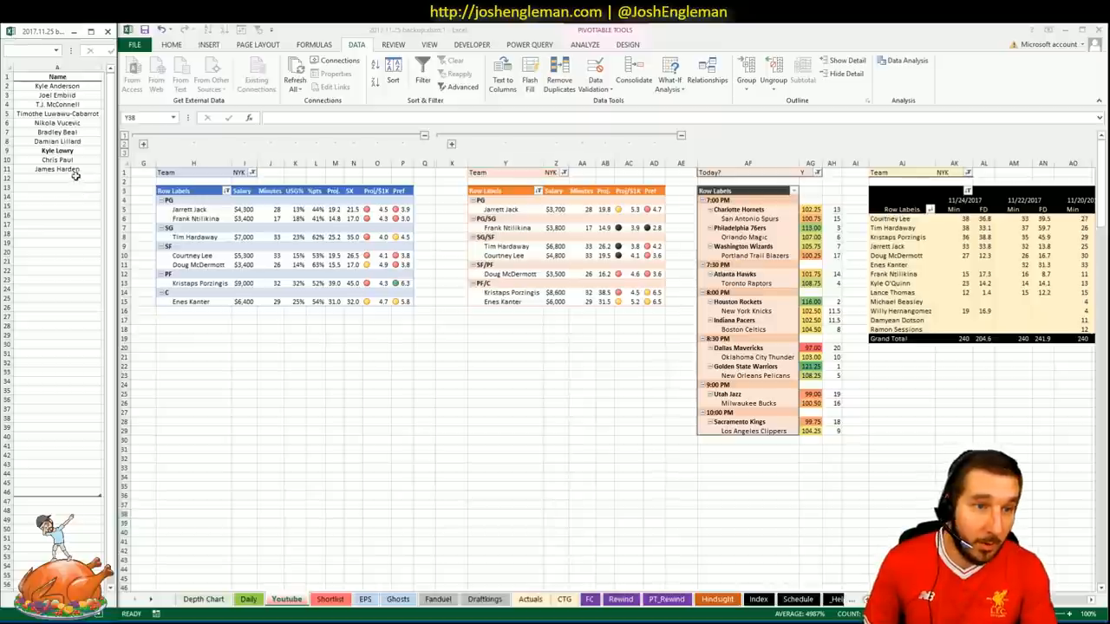
type("Tim Hardaway")
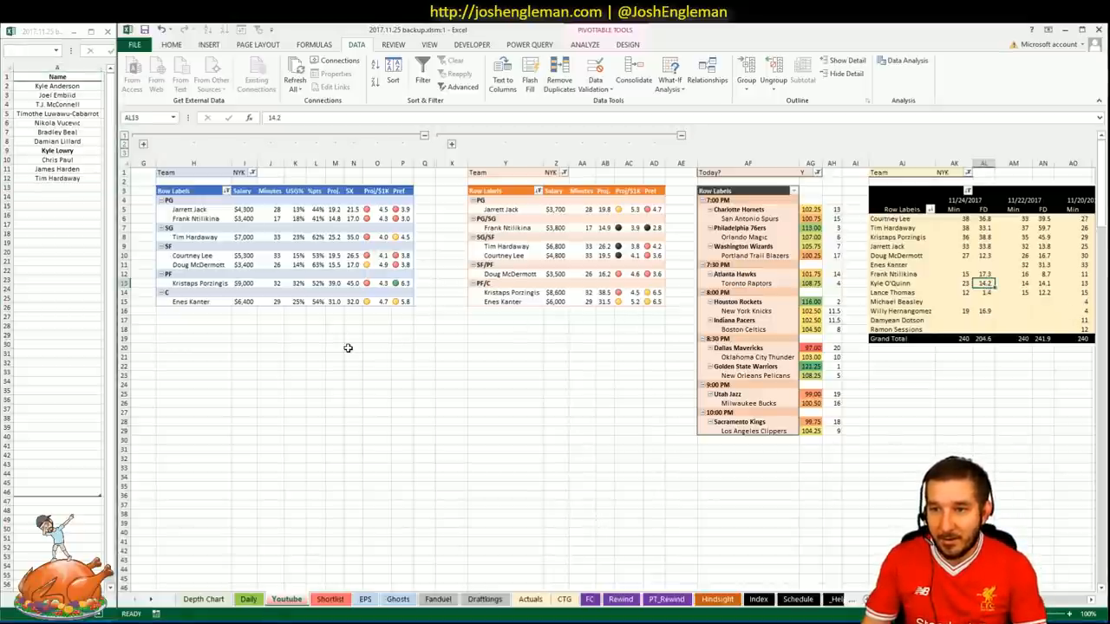
left_click(244, 394)
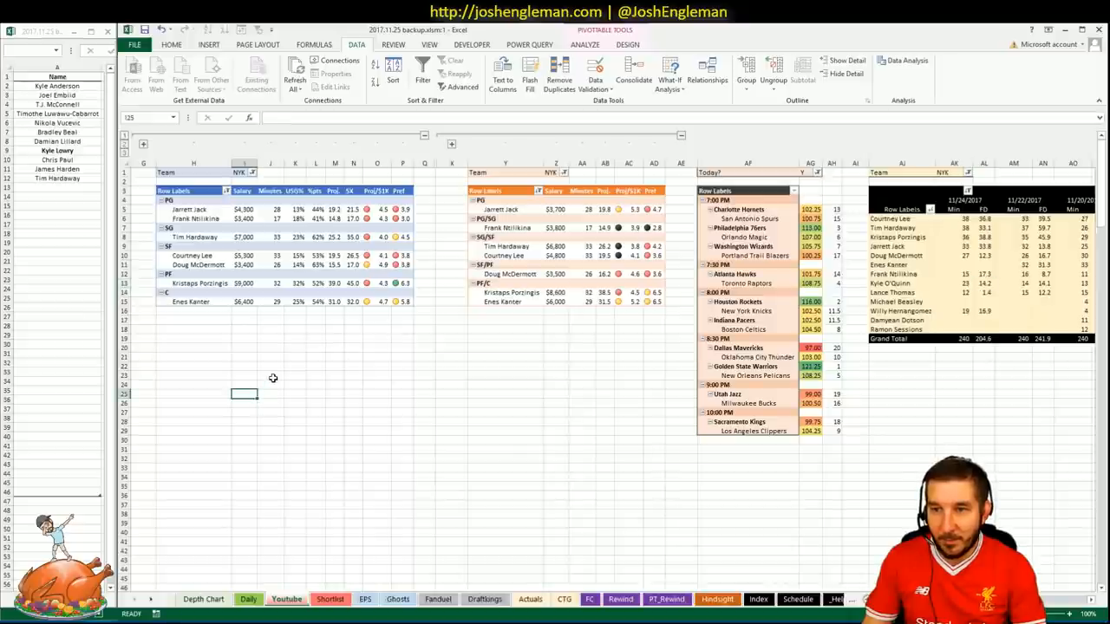
left_click(246, 321)
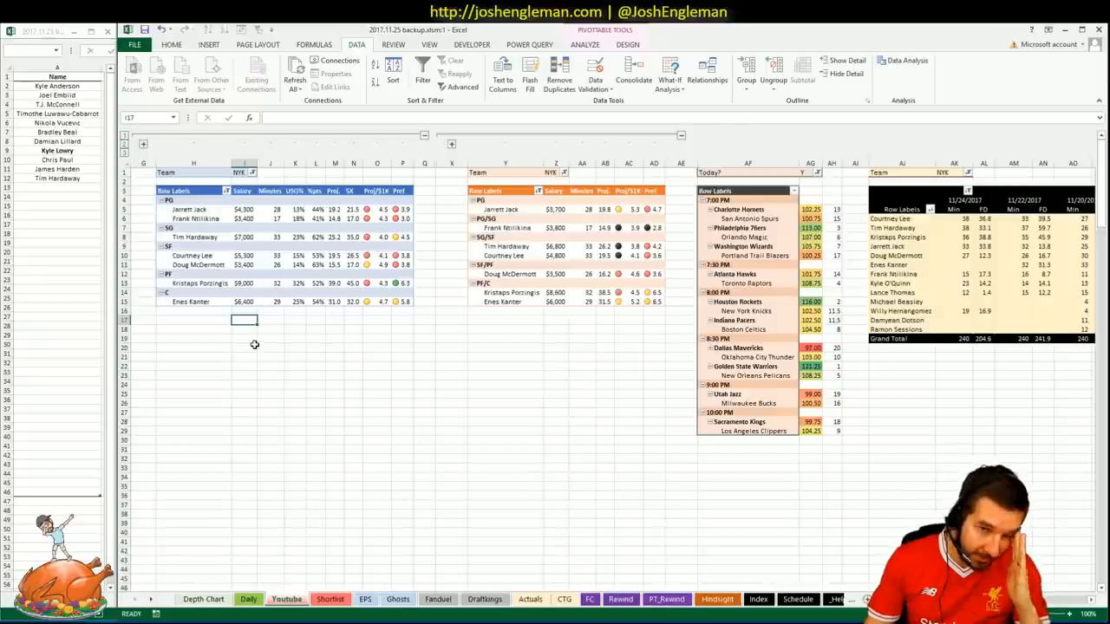
left_click(244, 172)
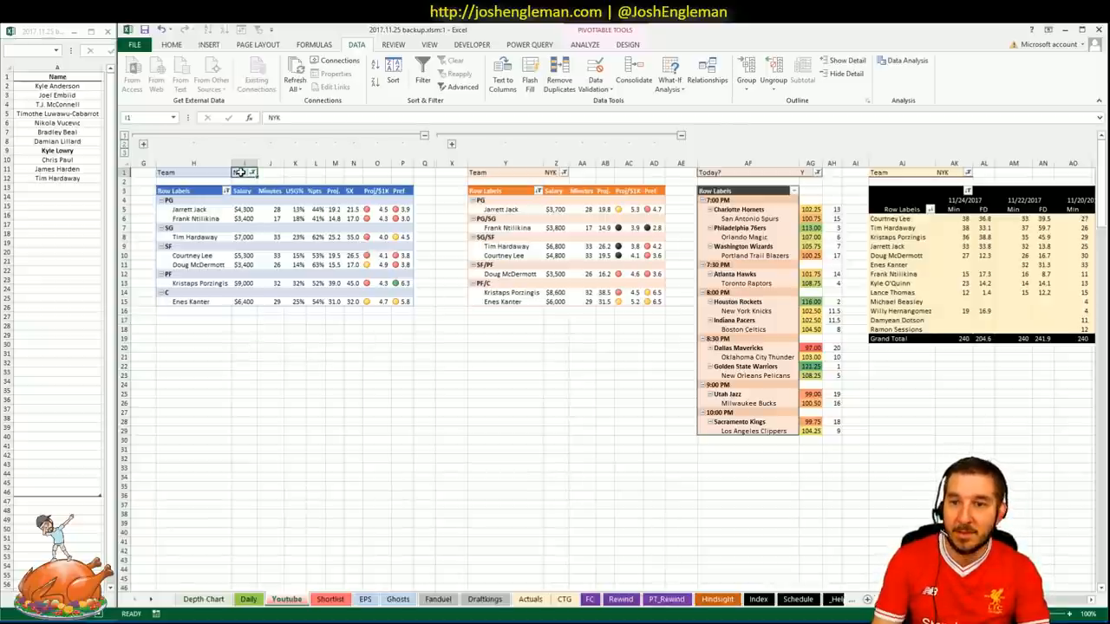
Step: Set the Team filter to IND and refresh the minutes pivot to list Indiana players
type("IND")
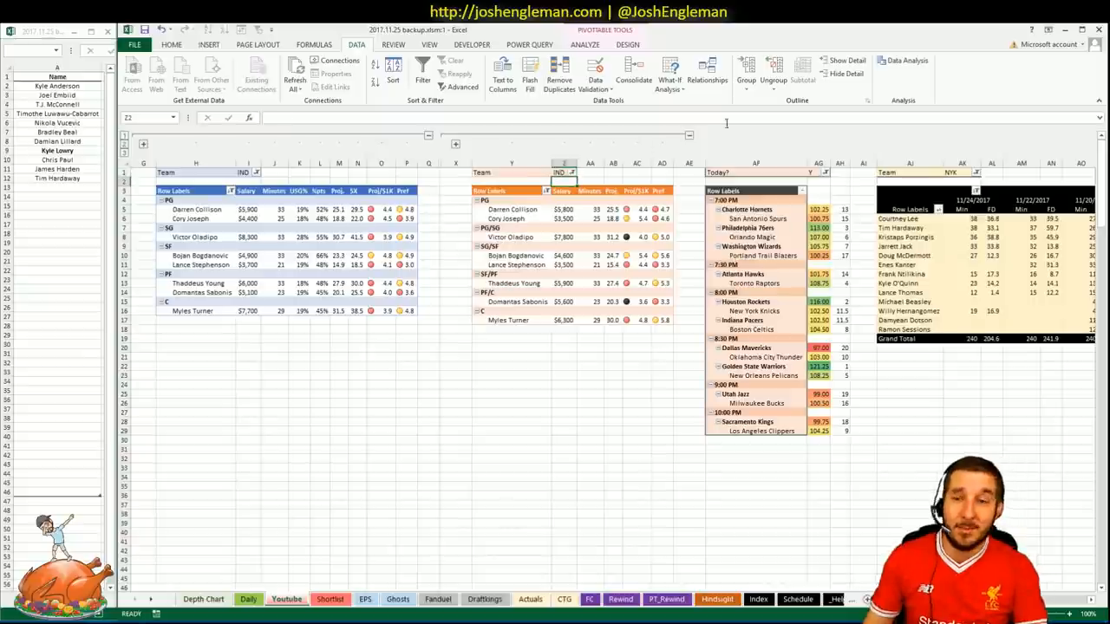
left_click(950, 172)
type("IND")
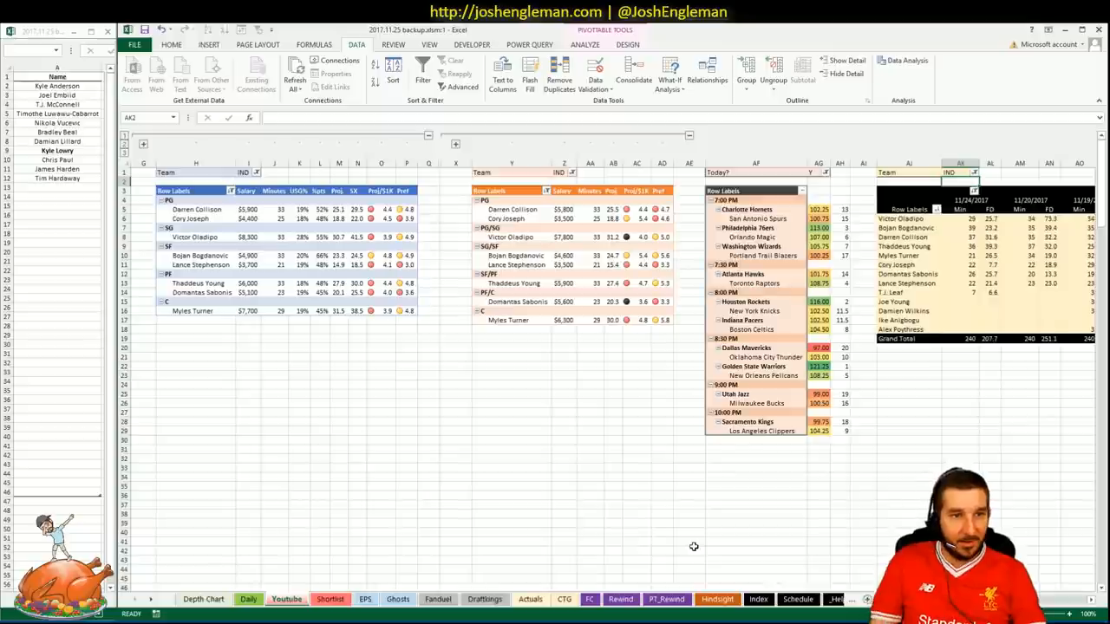
mouse_move(540, 491)
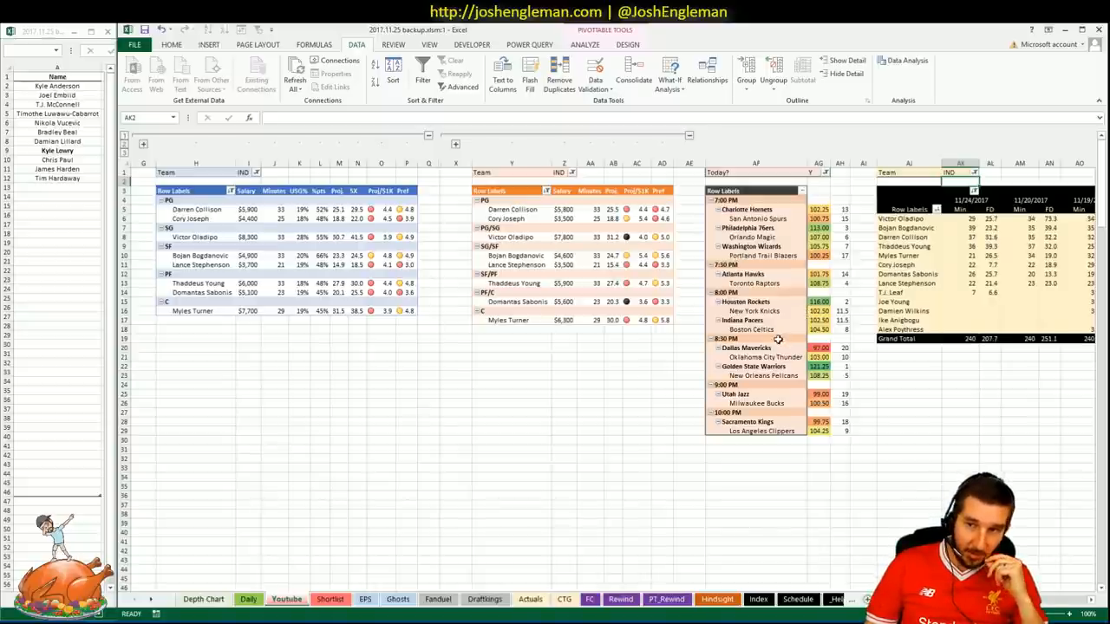
left_click(428, 365)
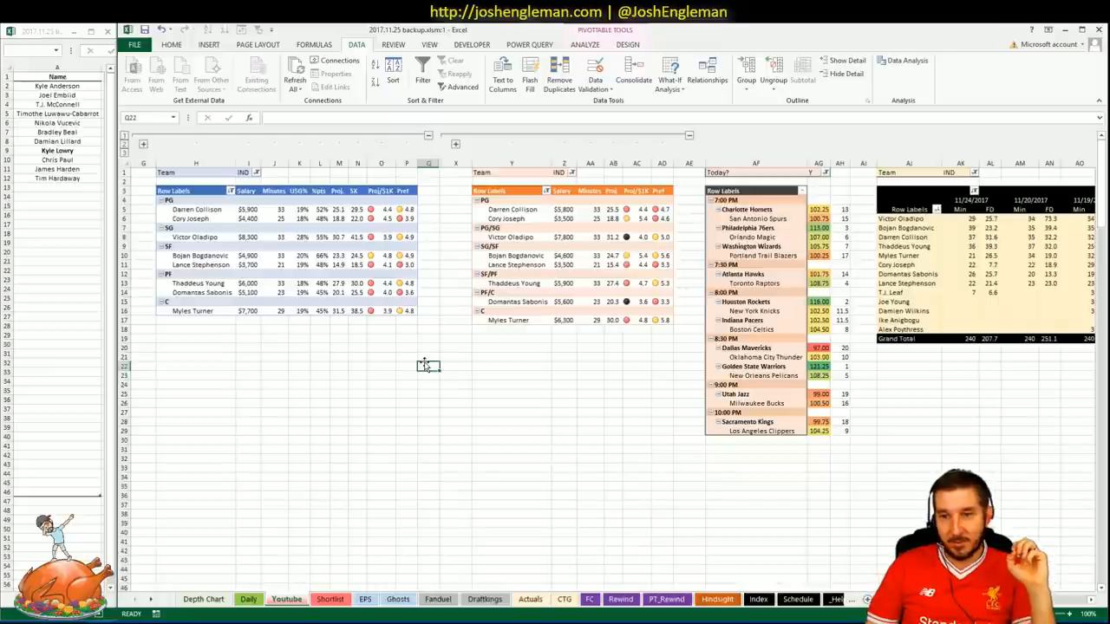
left_click(274, 329)
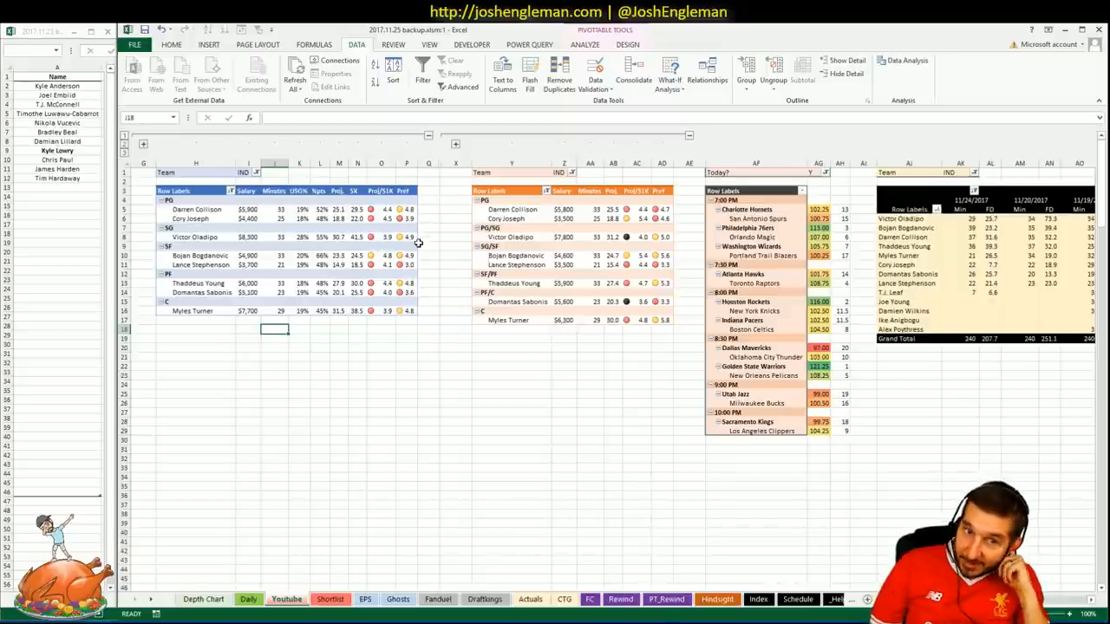
mouse_move(396, 280)
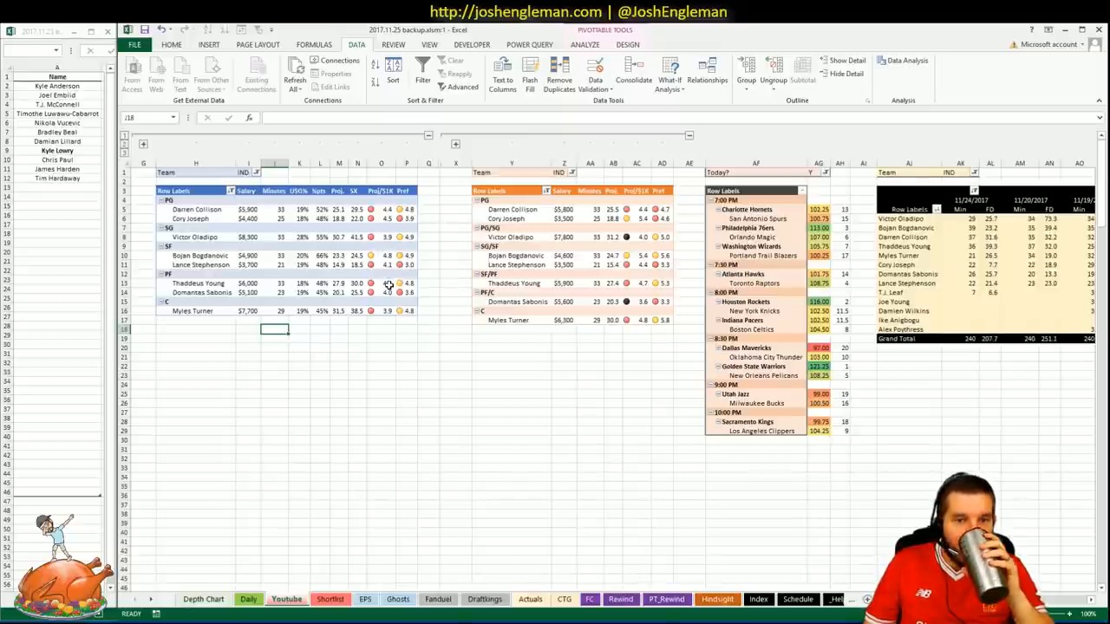
mouse_move(490, 349)
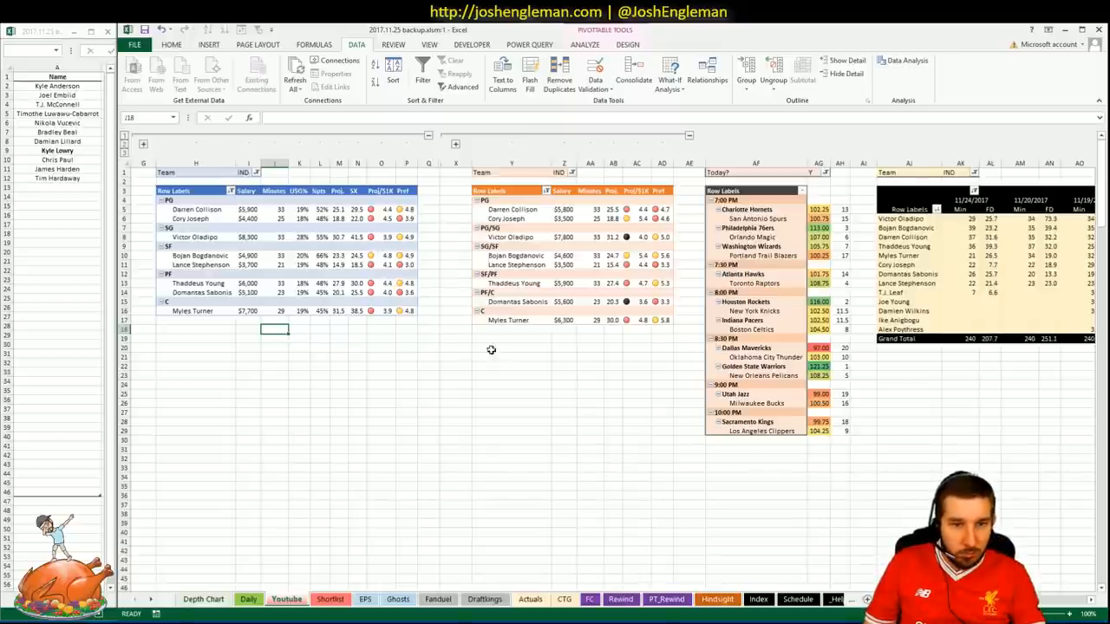
left_click(406, 338)
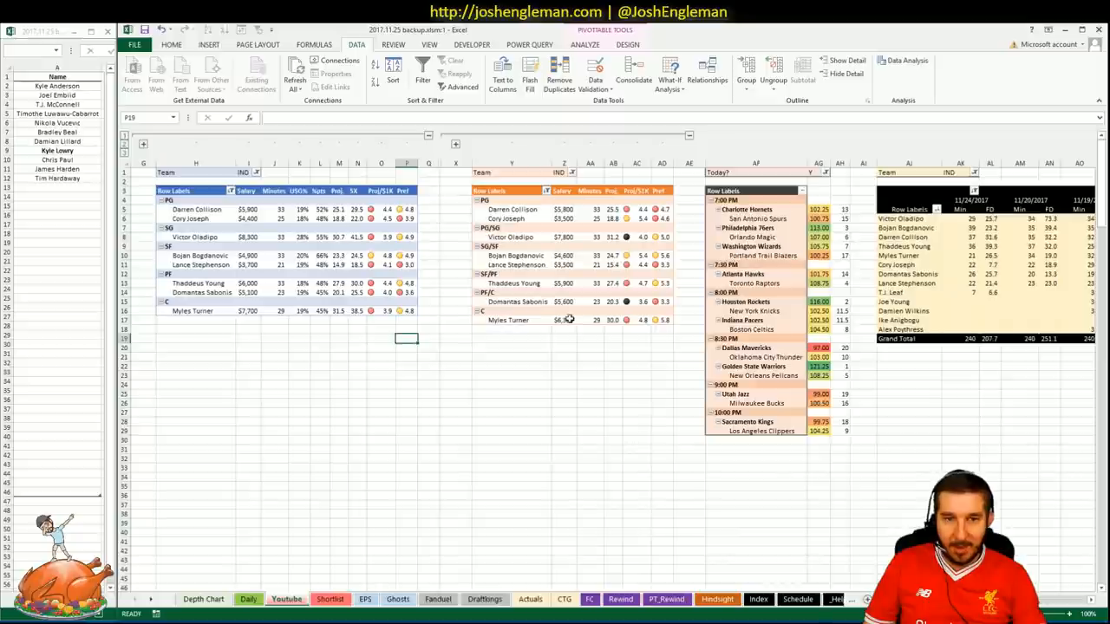
scroll("right", 3)
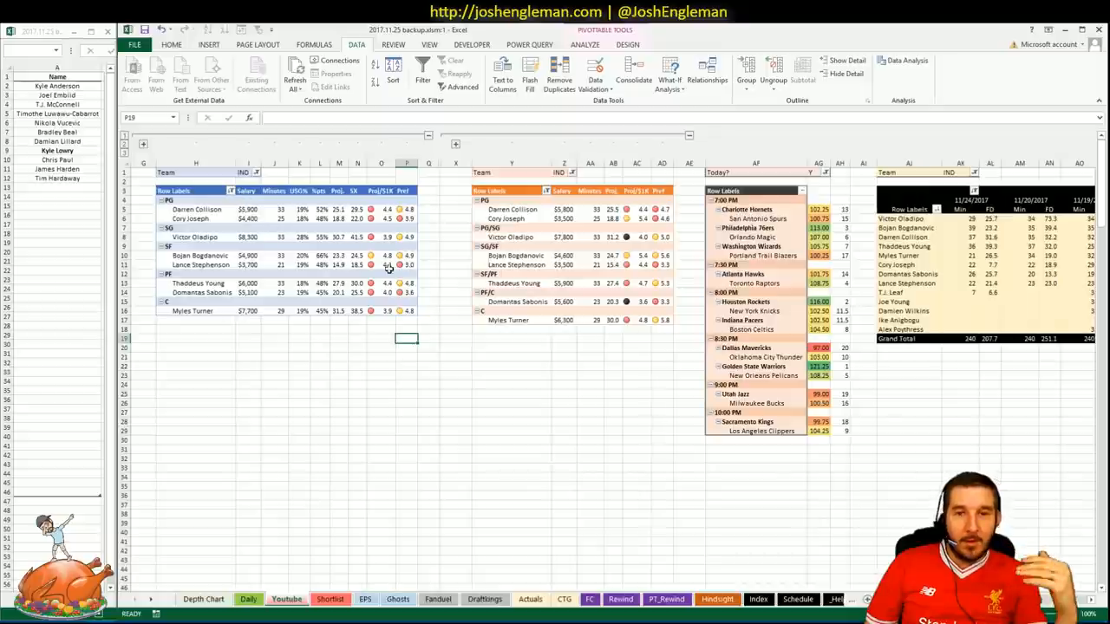
mouse_move(538, 265)
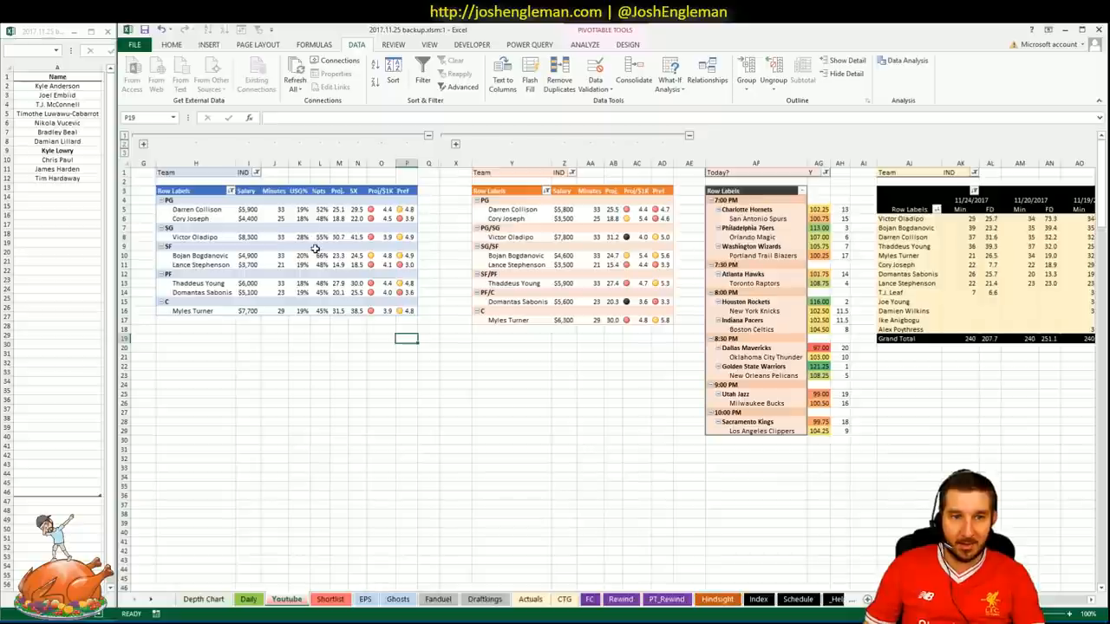
left_click(429, 237)
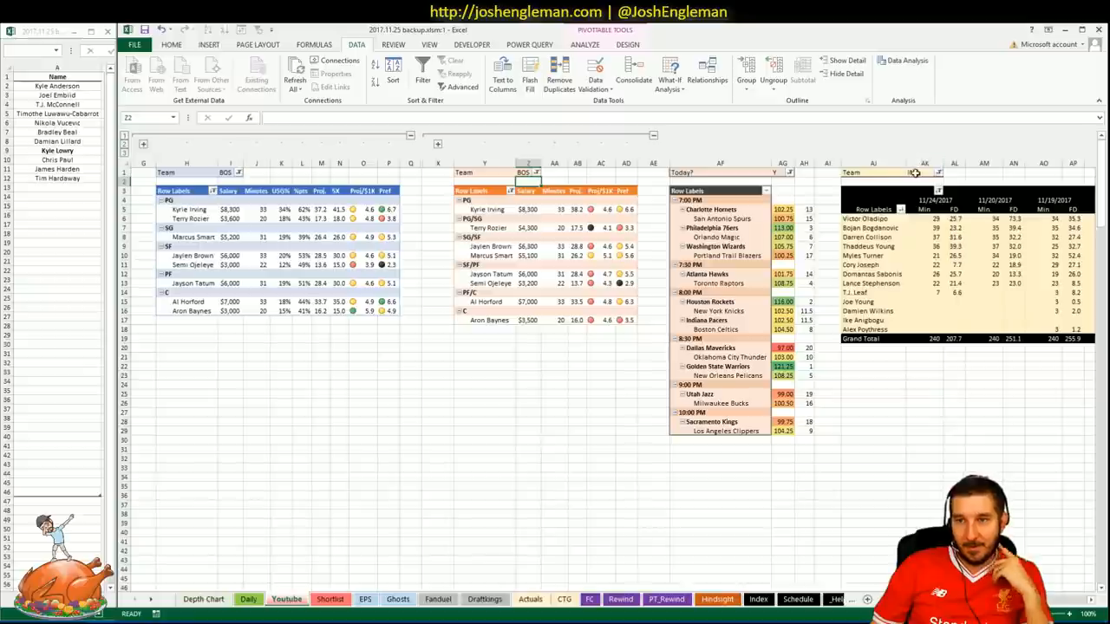
Step: Refresh the minutes pivot to show Boston players and bring Cleaning the Glass forward
left_click(924, 172)
type("BOS")
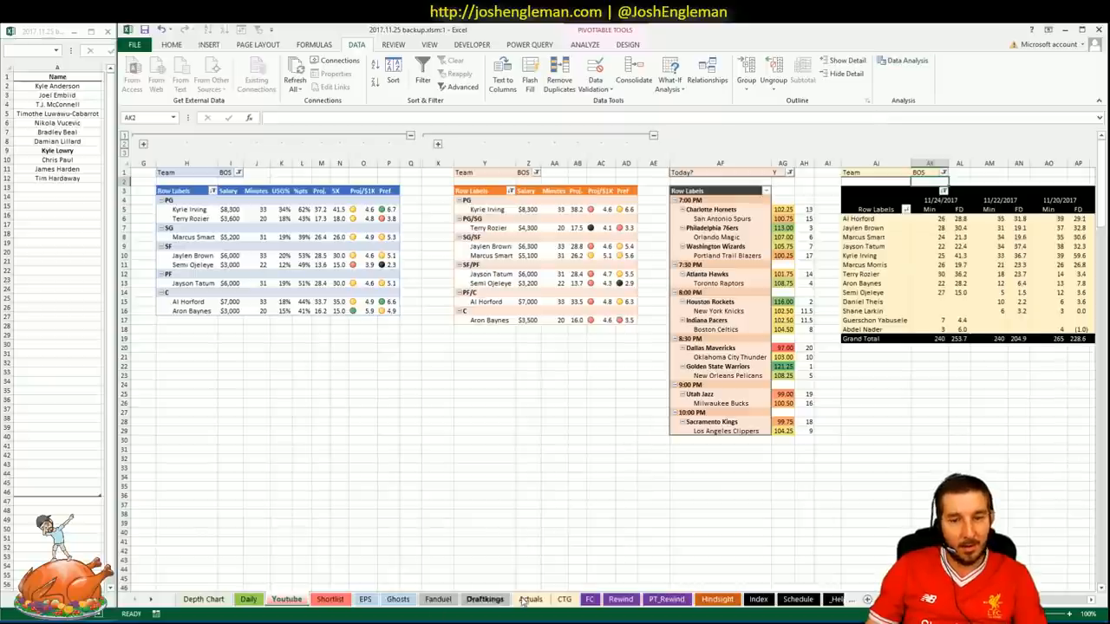
left_click(485, 338)
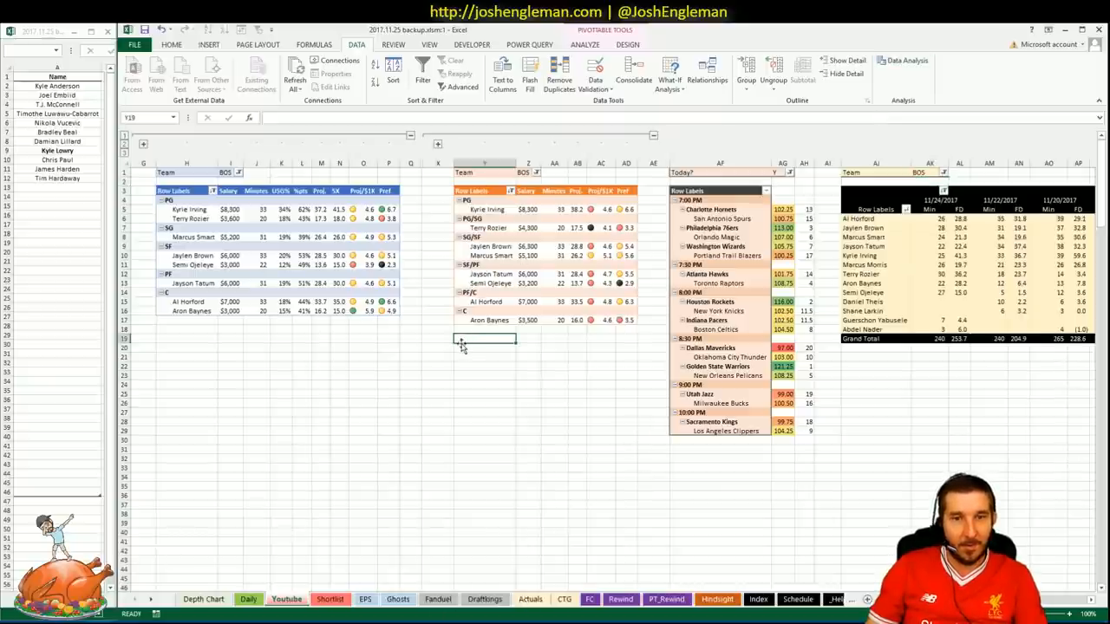
left_click(389, 338)
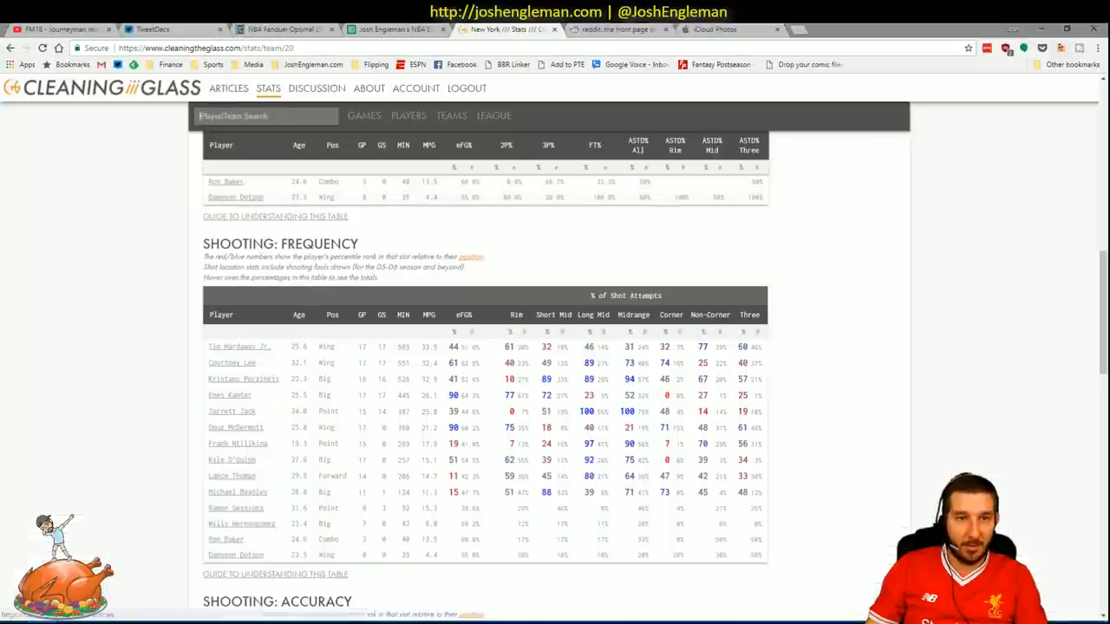
Step: Search Cleaning the Glass for Boston Celtics and scroll its 2017-18 offensive overview
type("Boston Celtics")
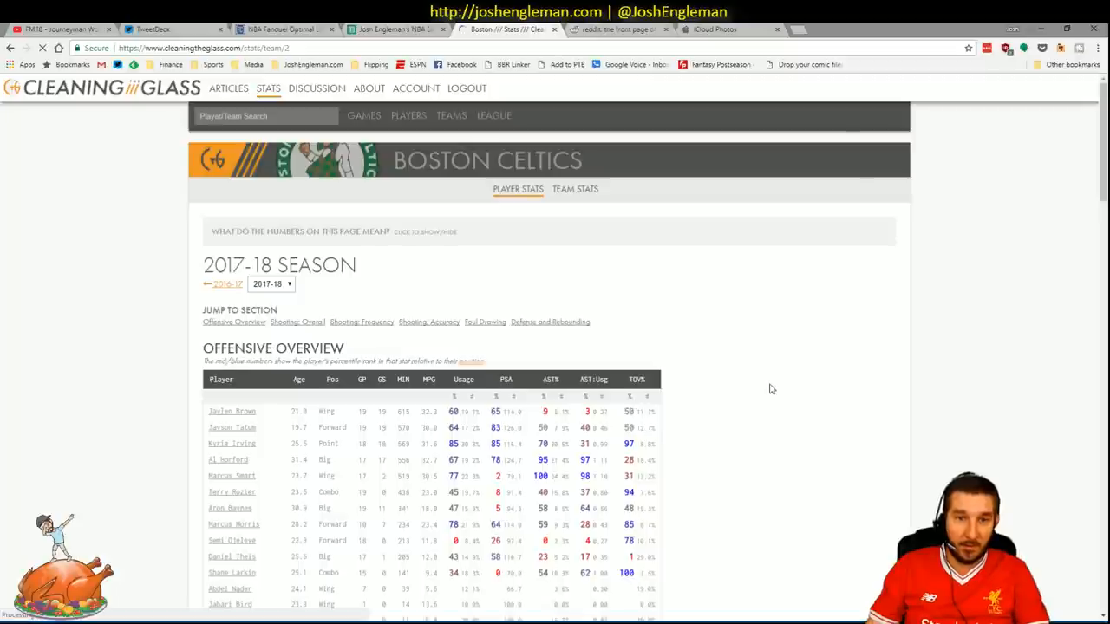
scroll("down", 3)
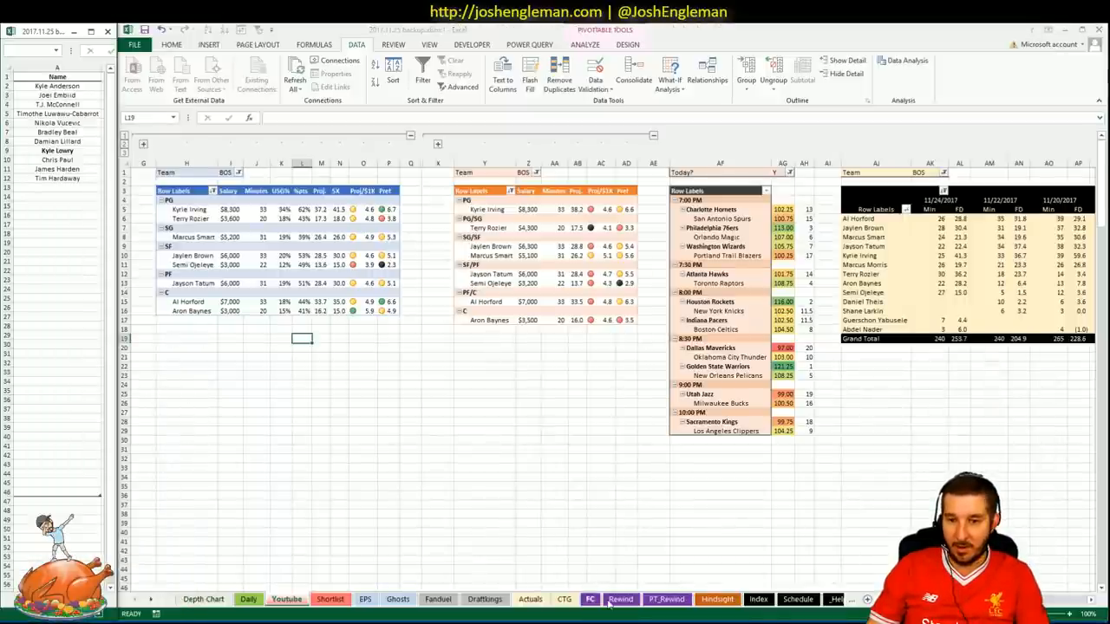
Step: Refresh the CTG sheet for Boston vs IND, add Kyrie Irving, and set Team to DAL
left_click(564, 599)
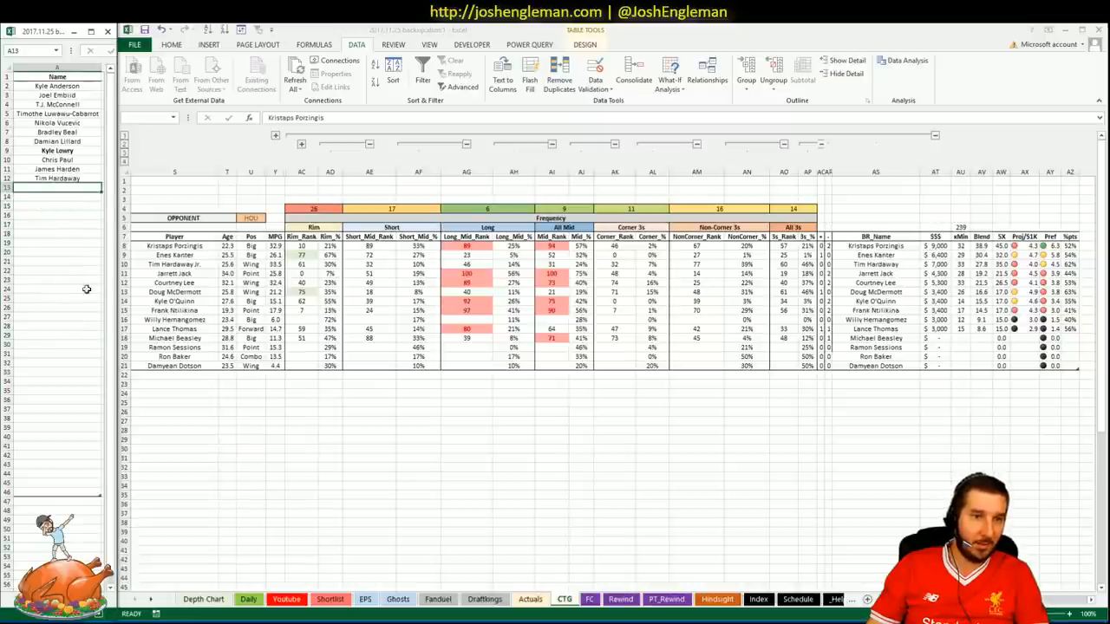
right_click(175, 245)
type("IND")
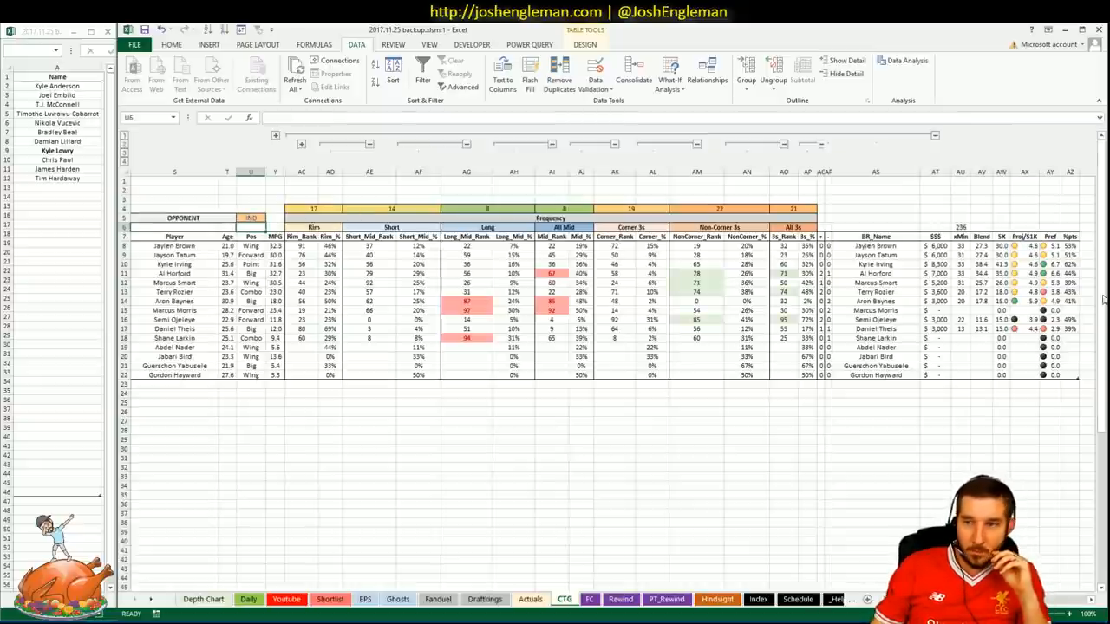
left_click(1050, 283)
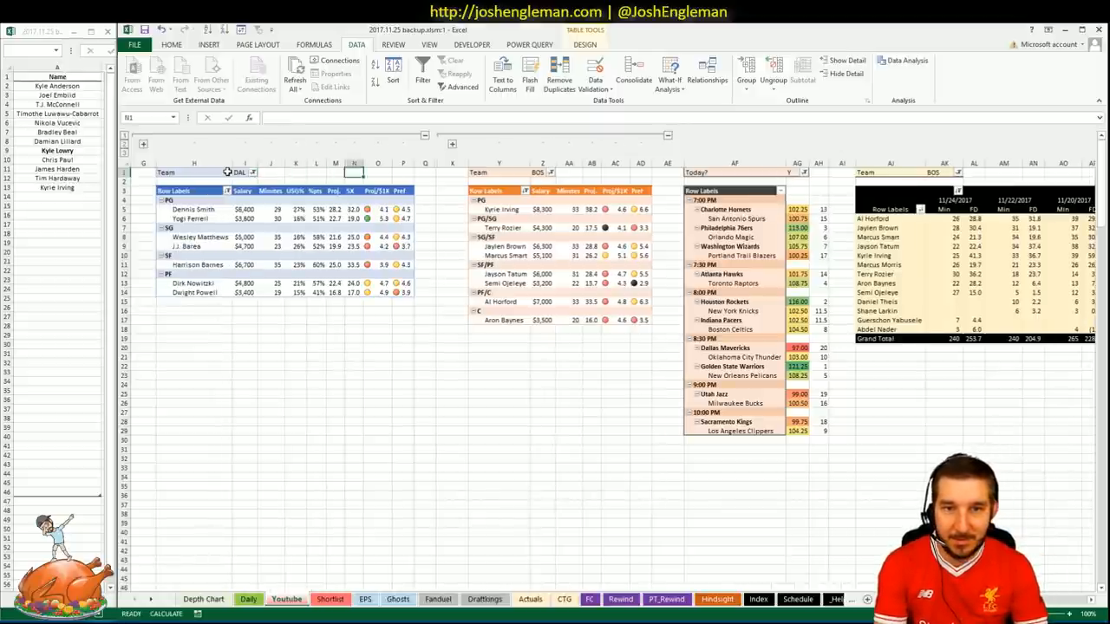
Step: Switch the remaining tables to DAL and add Harrison Barnes in shortlist row A14
left_click(542, 172)
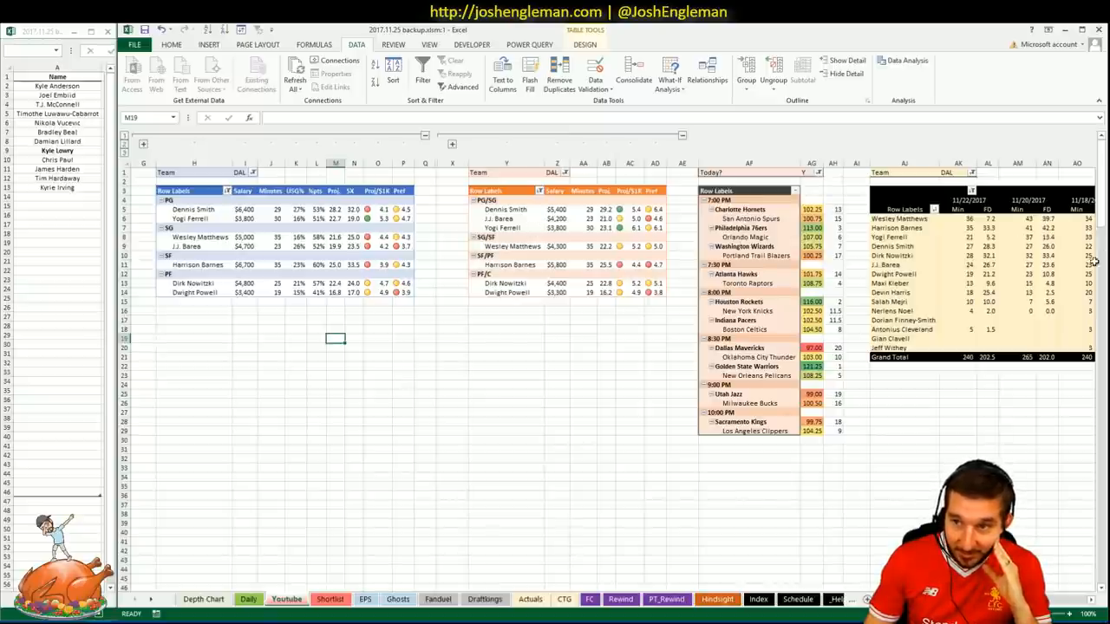
scroll("right", 3)
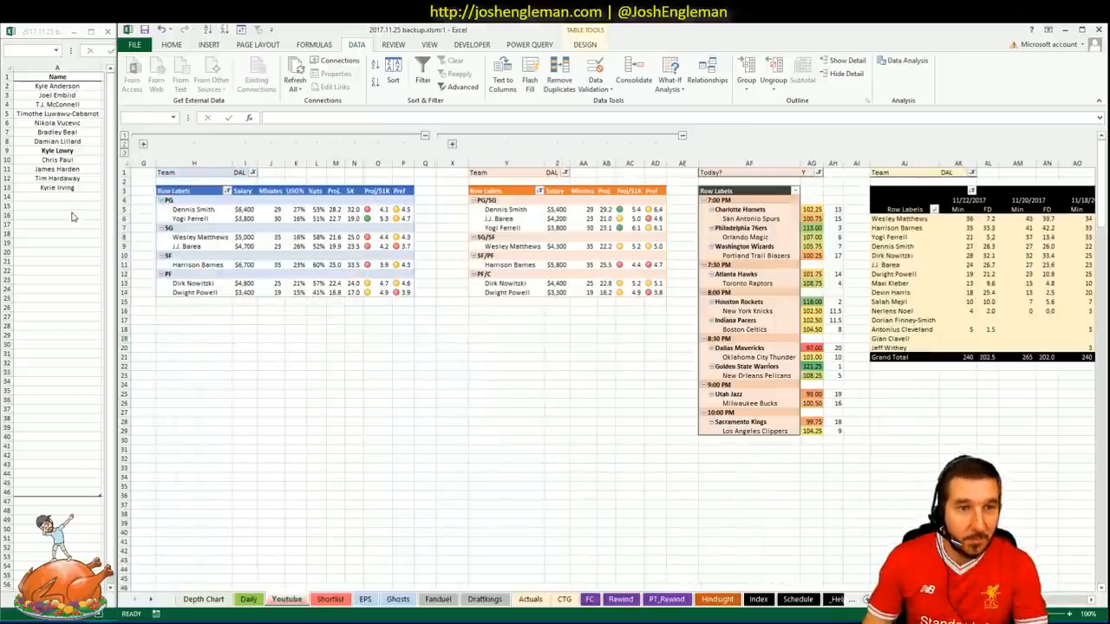
left_click(57, 196)
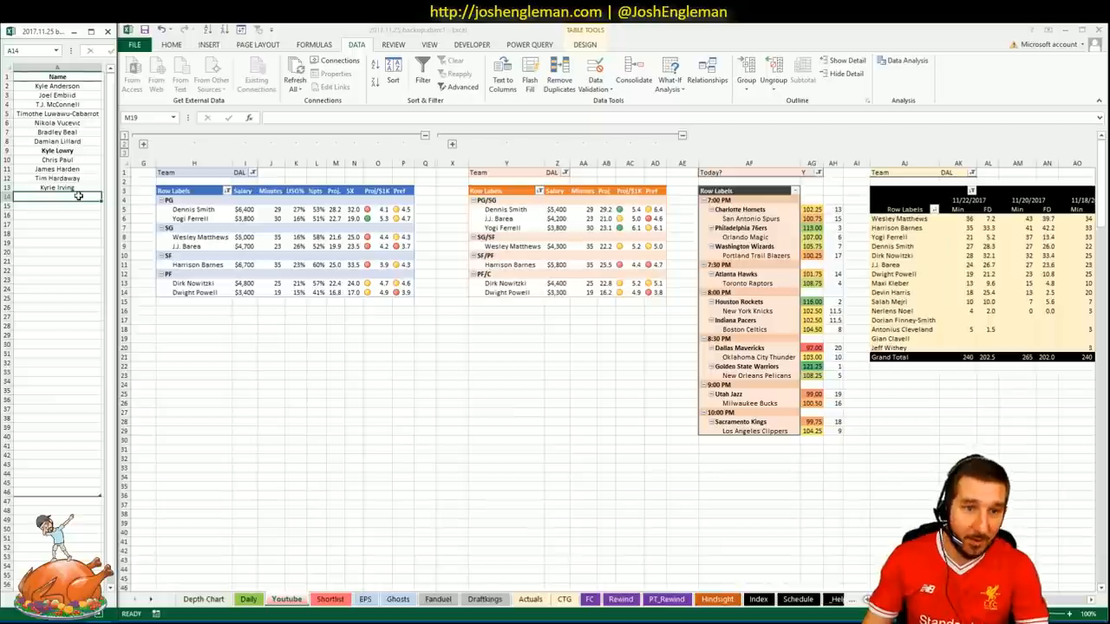
type("Harrison Barnes")
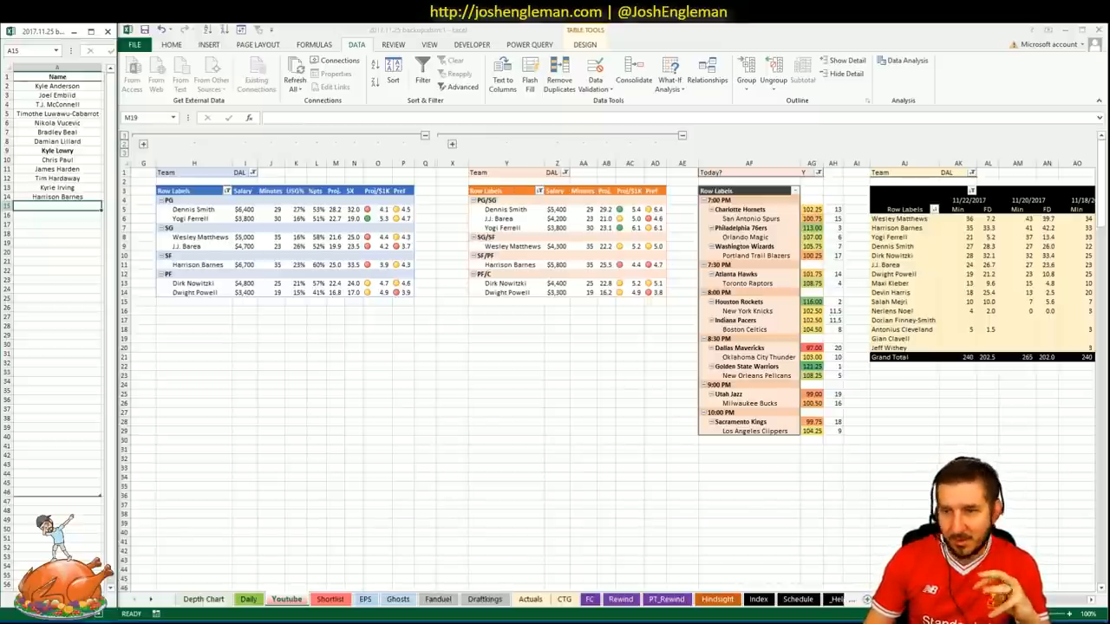
scroll("right", 3)
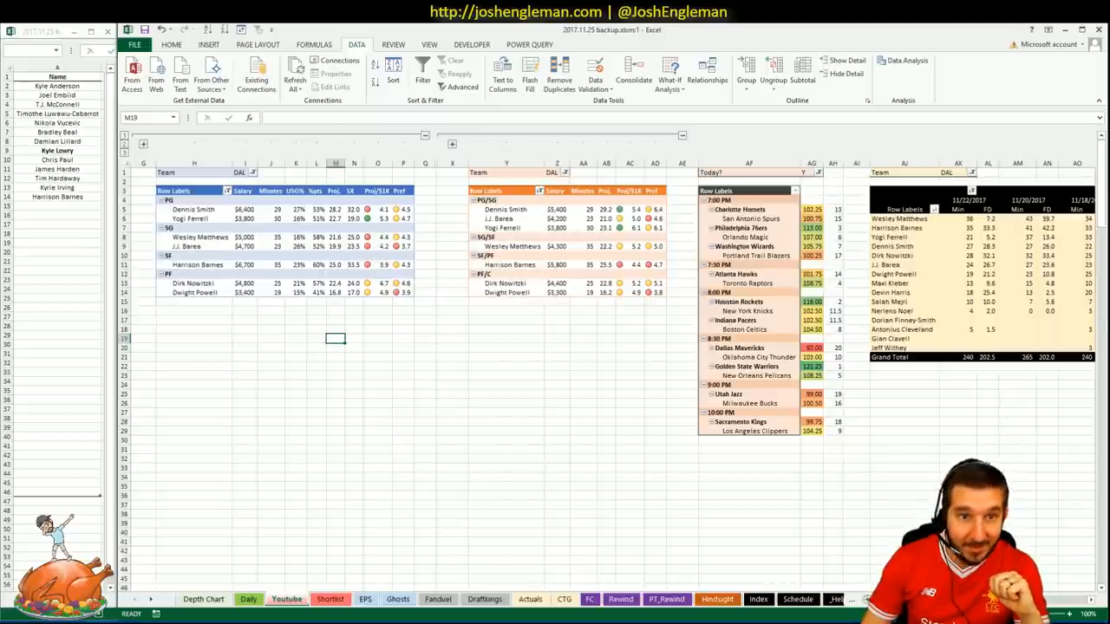
scroll("right", 3)
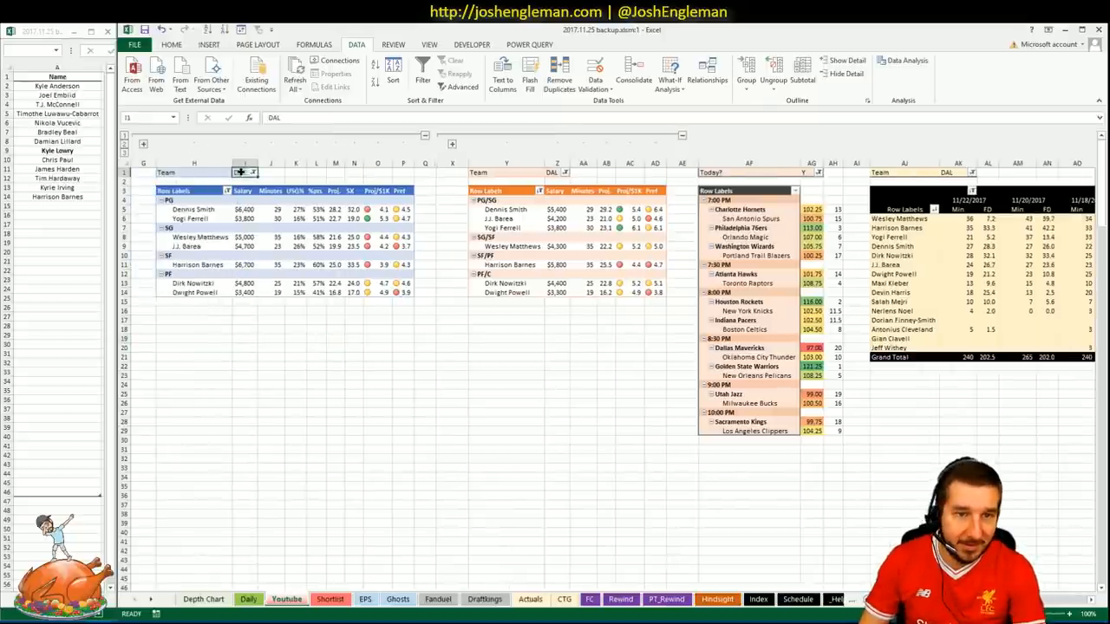
Step: Set the Team filter of both team pivot tables to OKC
left_click(246, 172)
type("OKC")
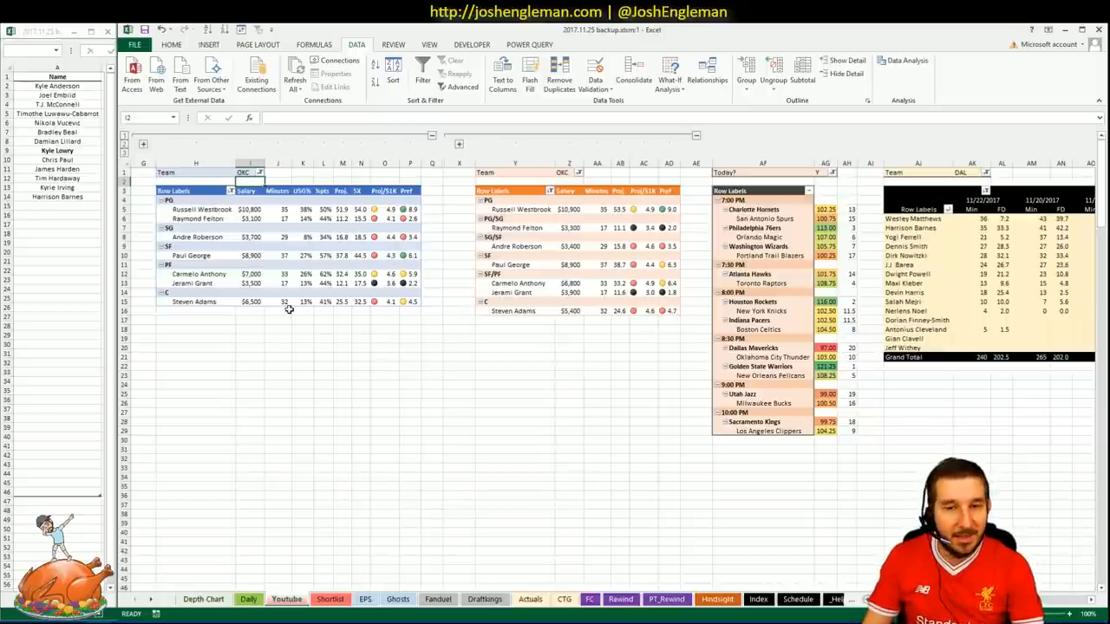
left_click(965, 171)
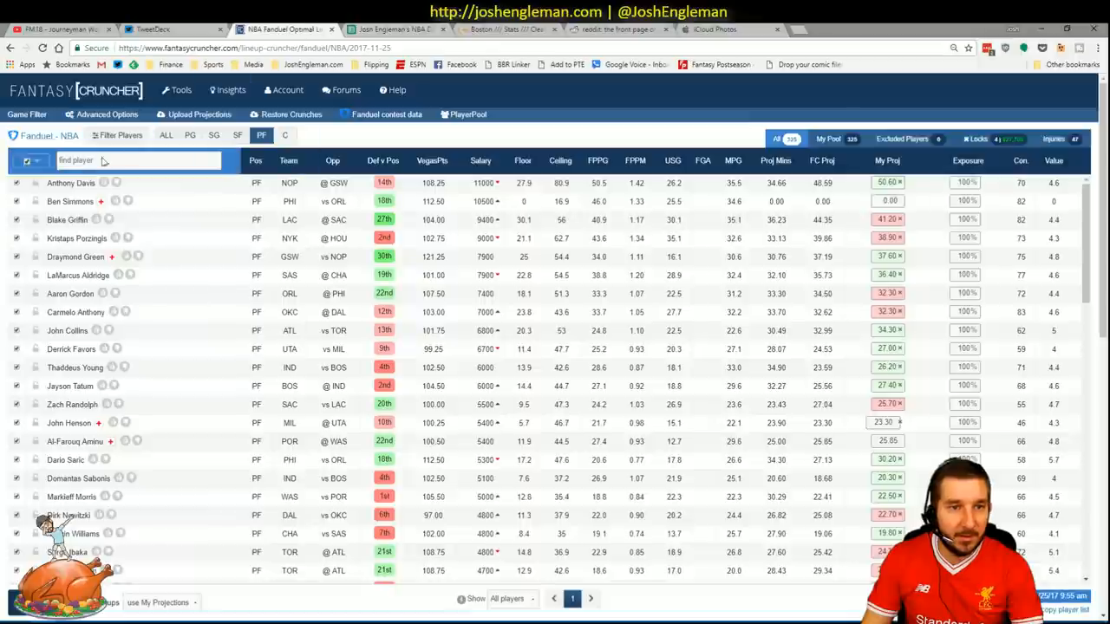
Step: Narrow Russell Westbrook's game log to games against DAL, then close his player window
left_click(189, 135)
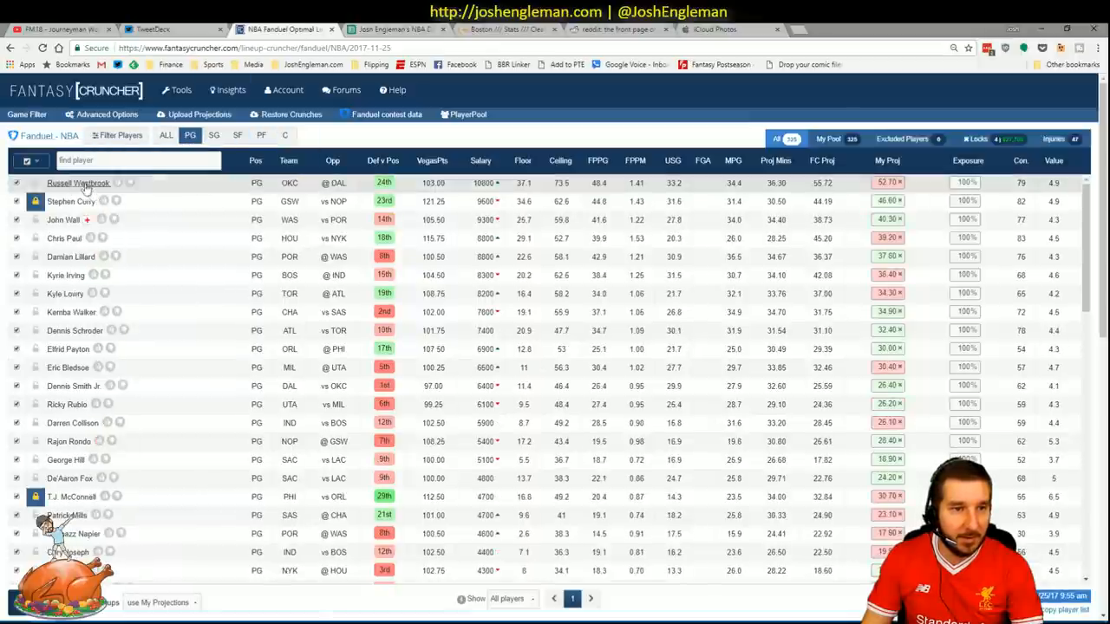
left_click(78, 182)
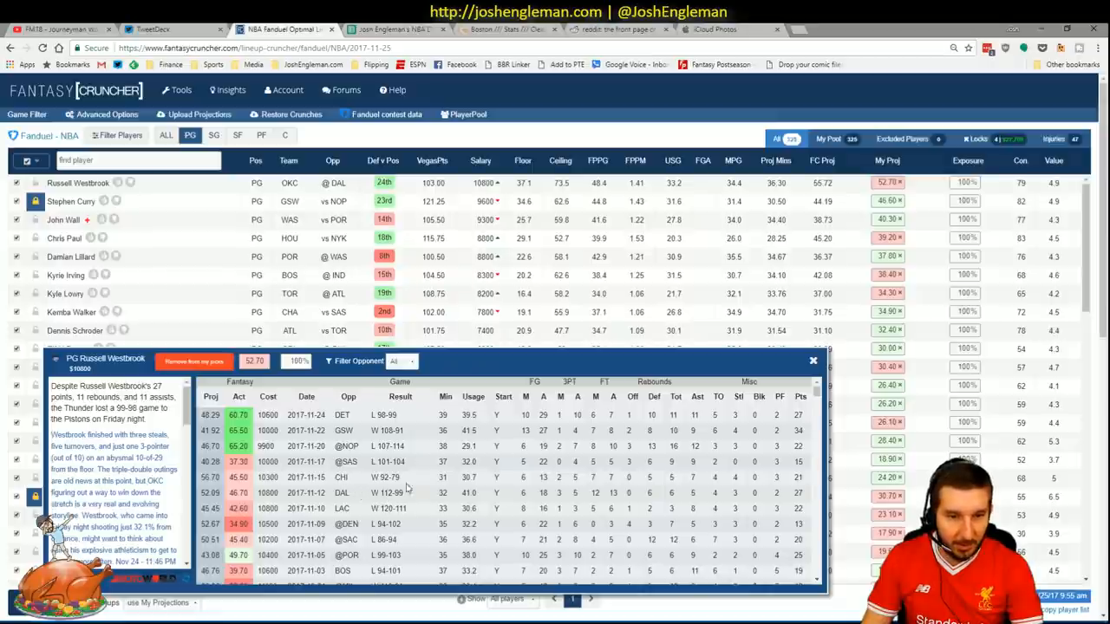
left_click(399, 360)
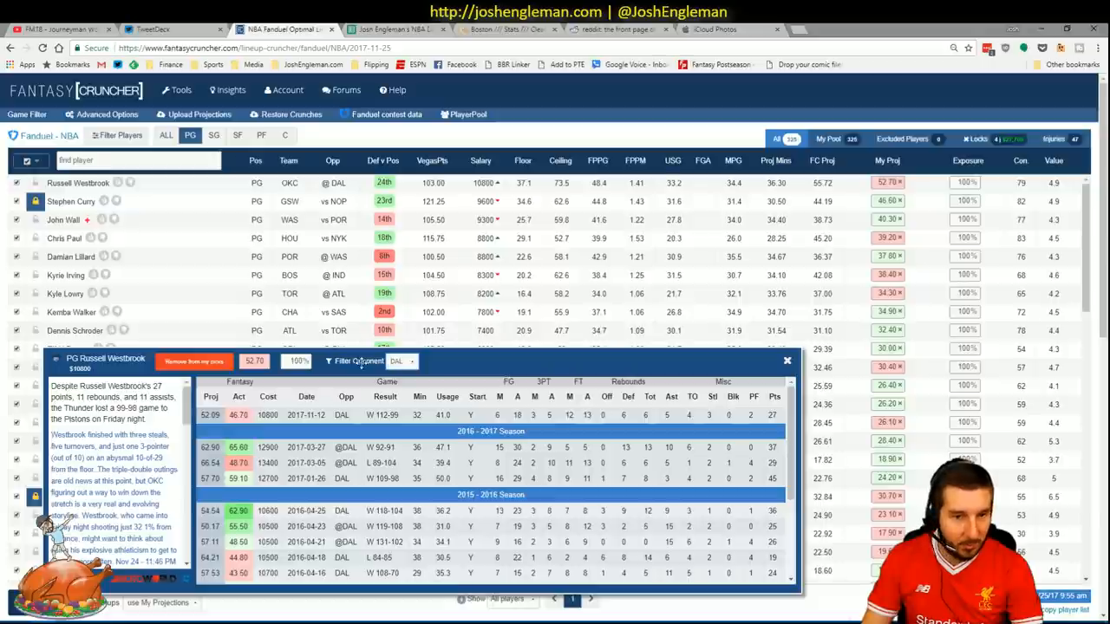
mouse_move(423, 440)
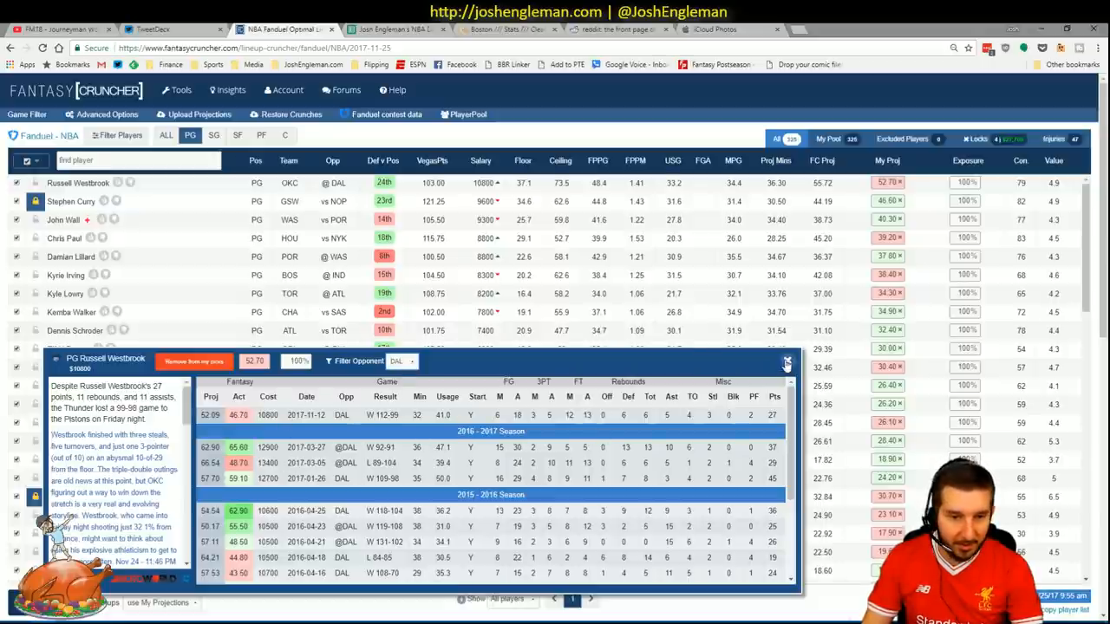
left_click(786, 361)
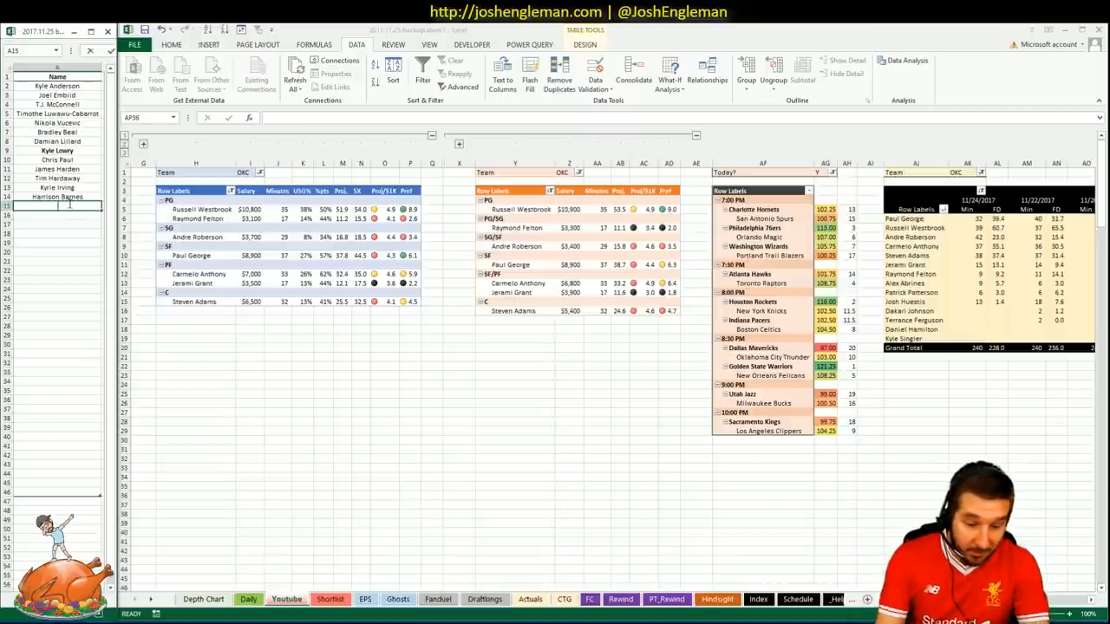
Step: Add Russell Westbrook, Paul George and Carmelo Anthony to the shortlist and set Team to GSW
type("Russell Westbrook")
left_click(58, 215)
type("Paul George")
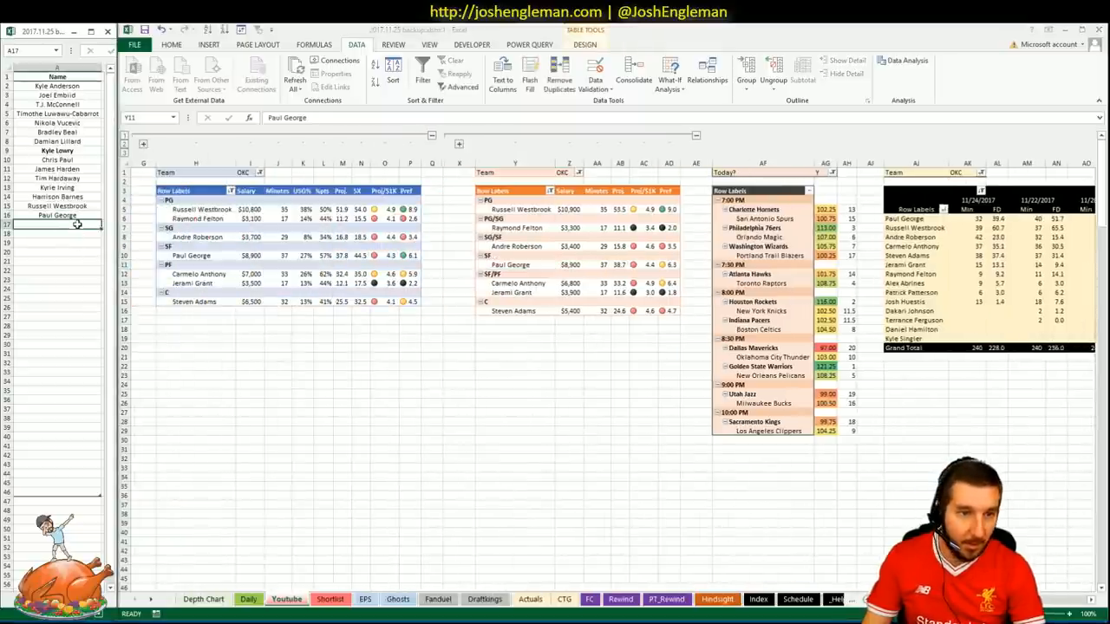
type("Carmelo Anthony")
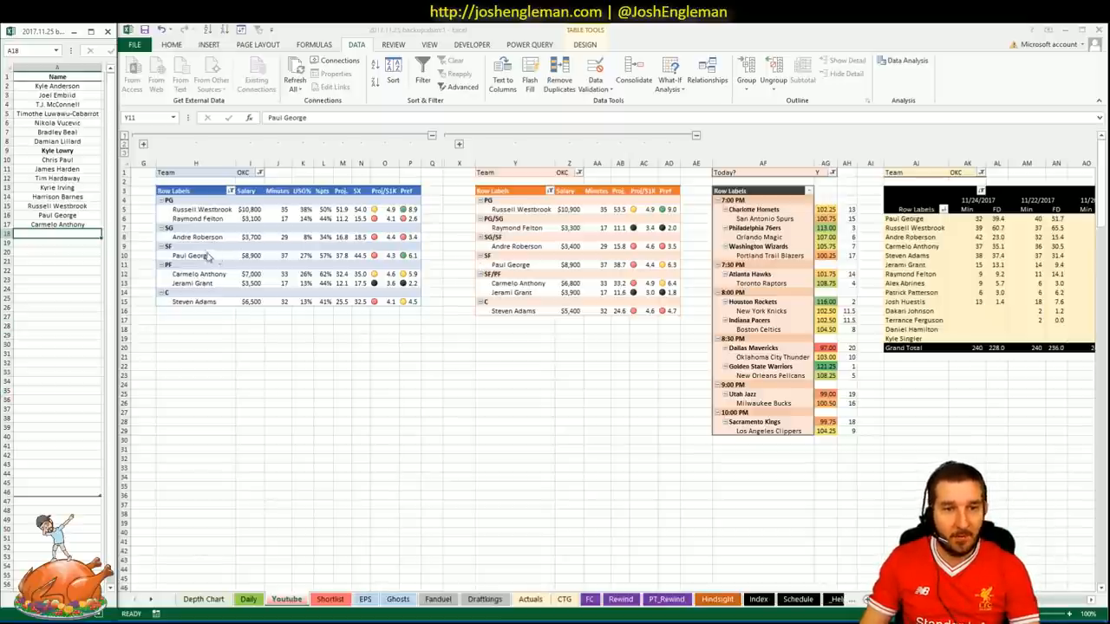
mouse_move(299, 262)
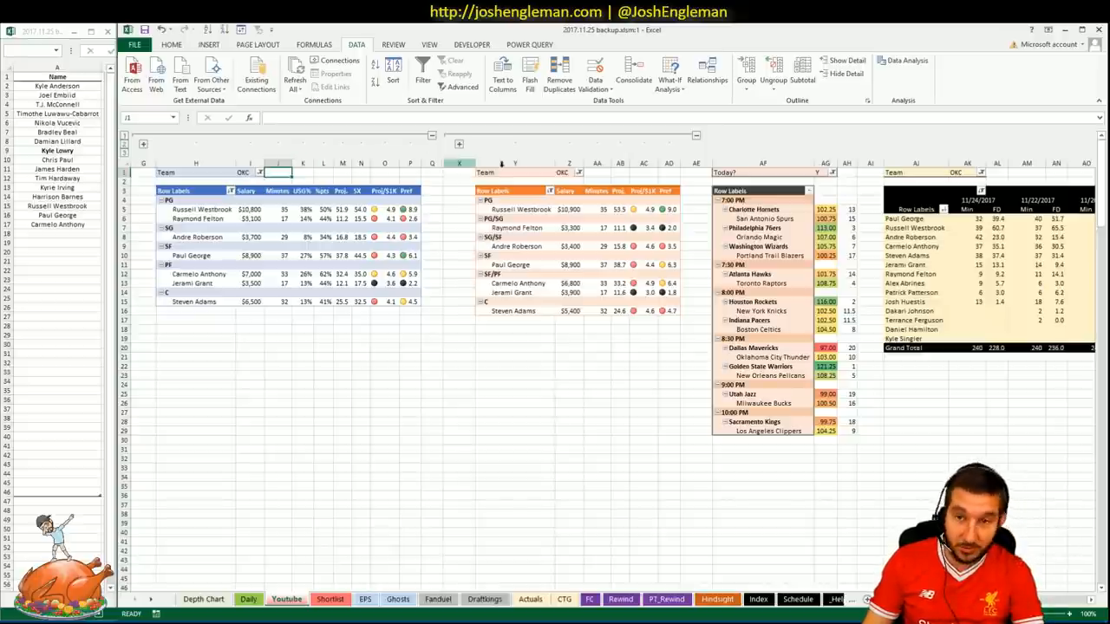
left_click(384, 173)
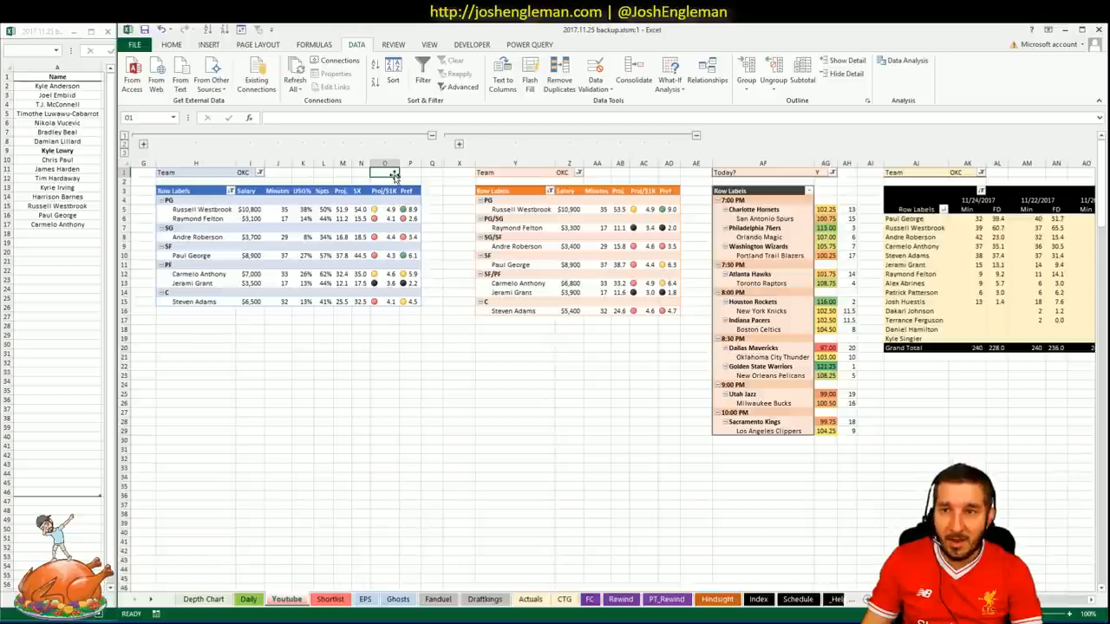
left_click(249, 172)
type("GSW")
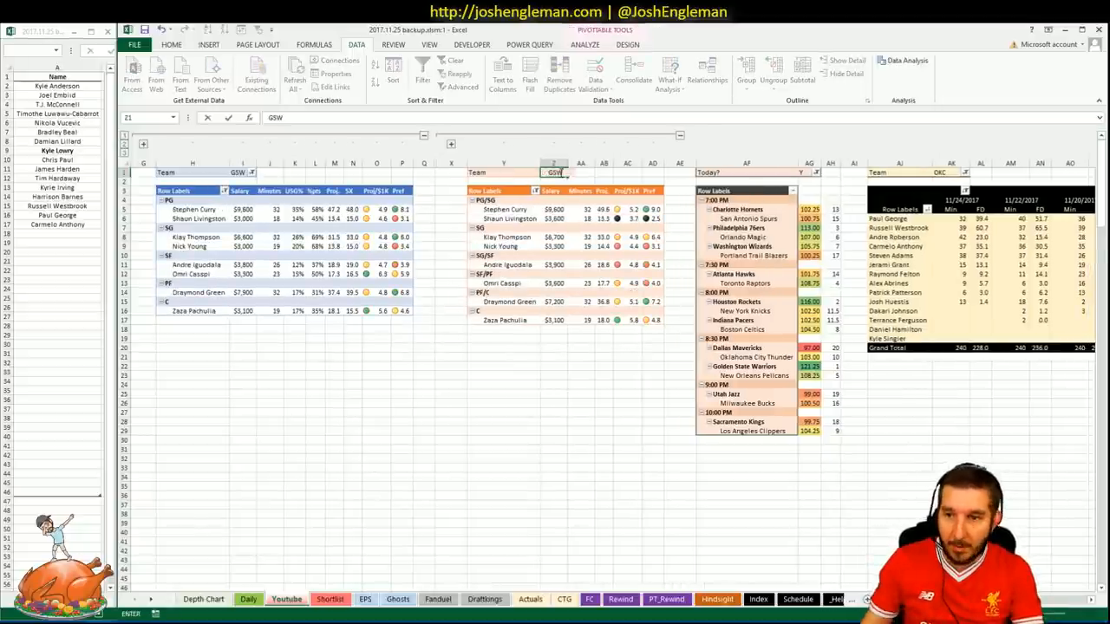
Step: Switch the minutes pivot to GSW, add Stephen Curry, and check Draymond Green's 39.5 value
left_click(580, 172)
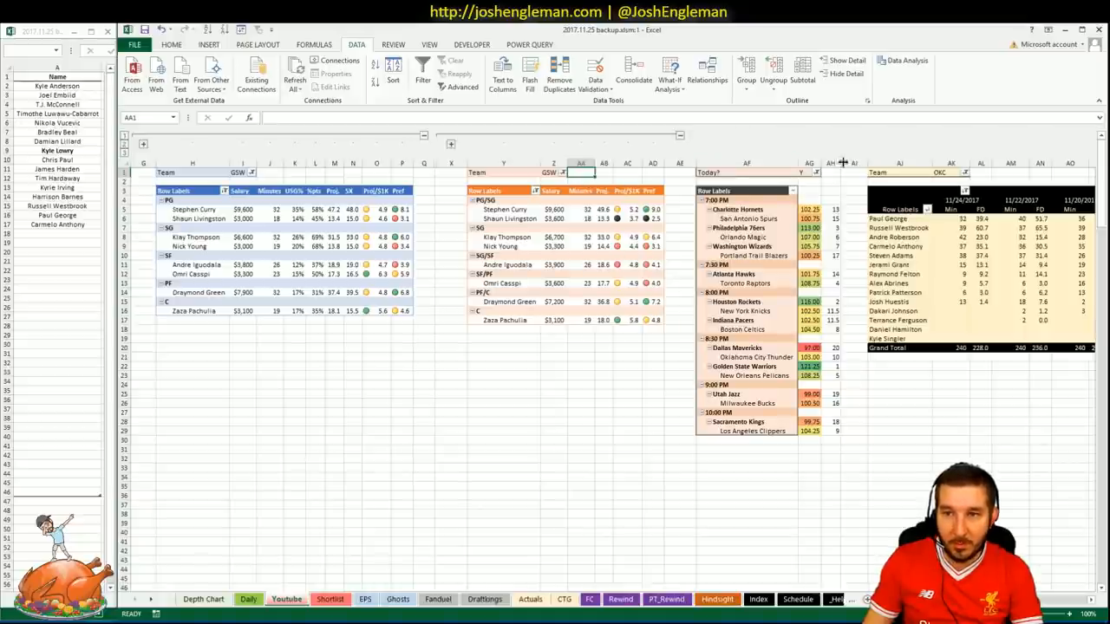
left_click(950, 172)
type("Stephen Curry")
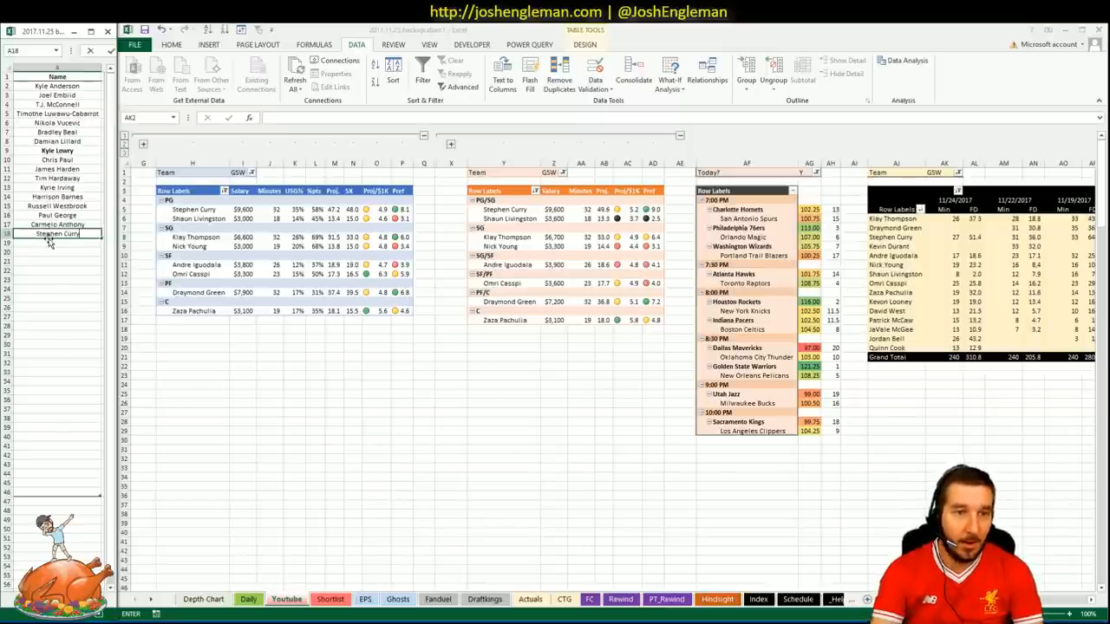
left_click(57, 242)
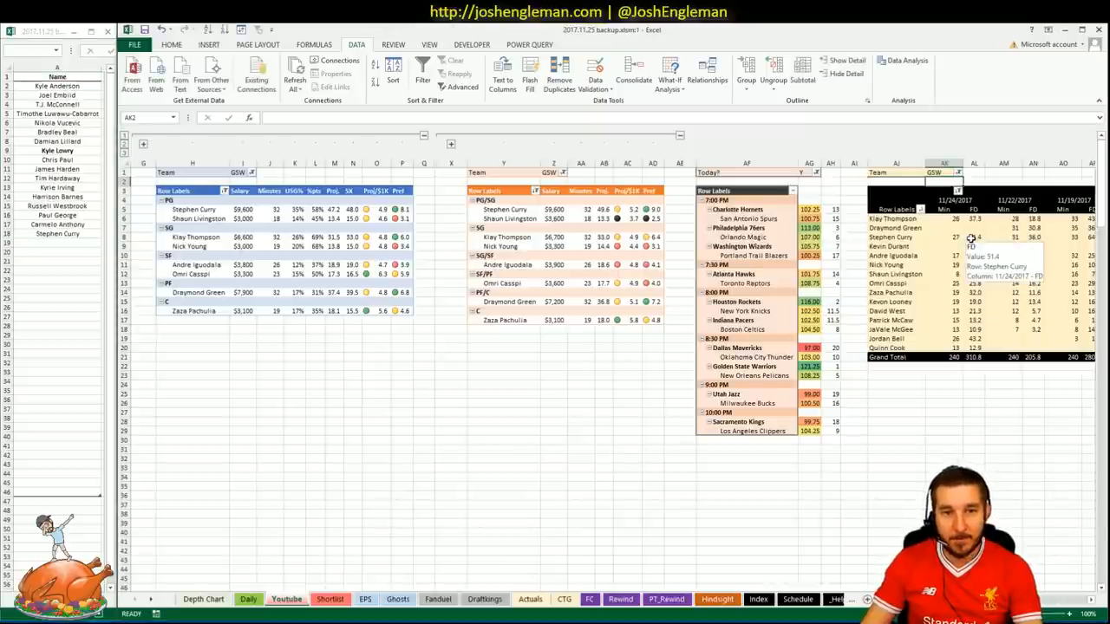
left_click(352, 292)
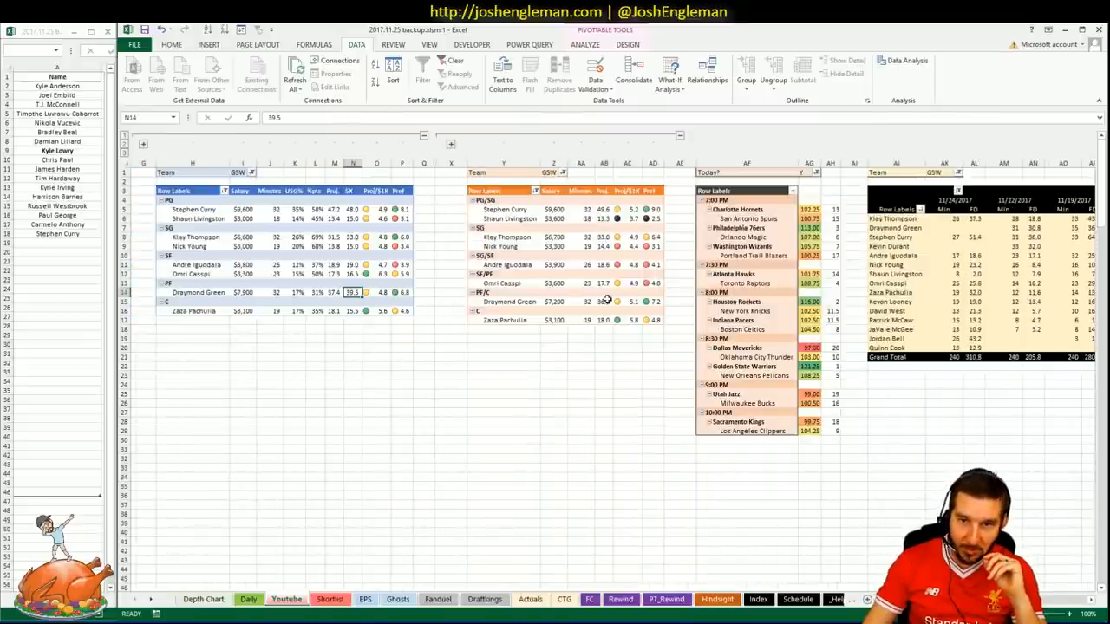
mouse_move(533, 320)
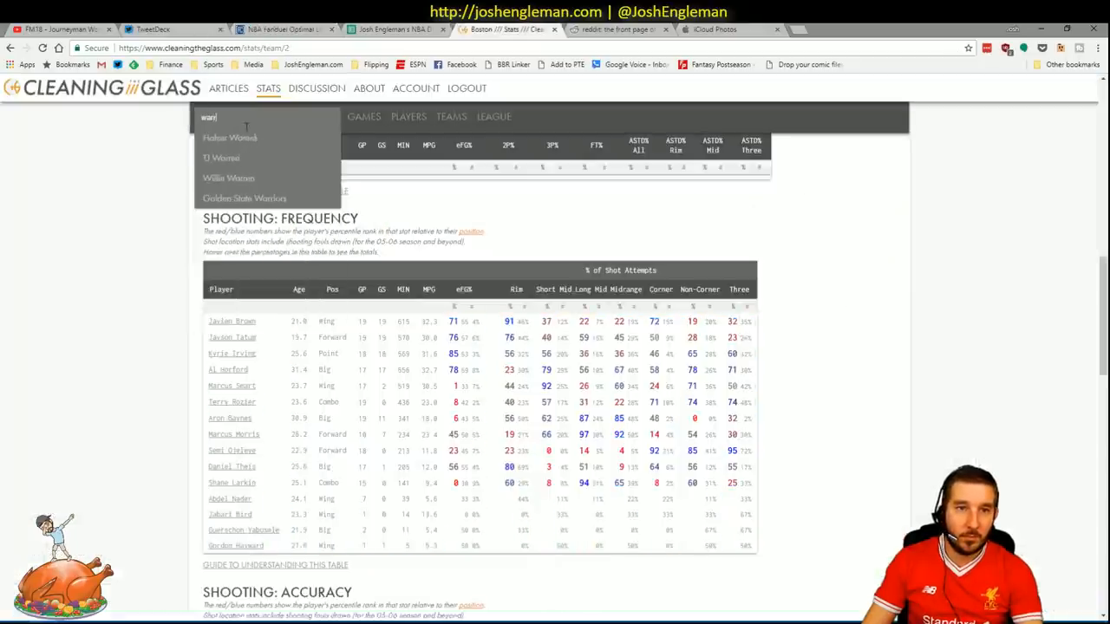
Step: Open the Golden State Warriors stats page and scroll to the Shooting: Frequency table
left_click(244, 198)
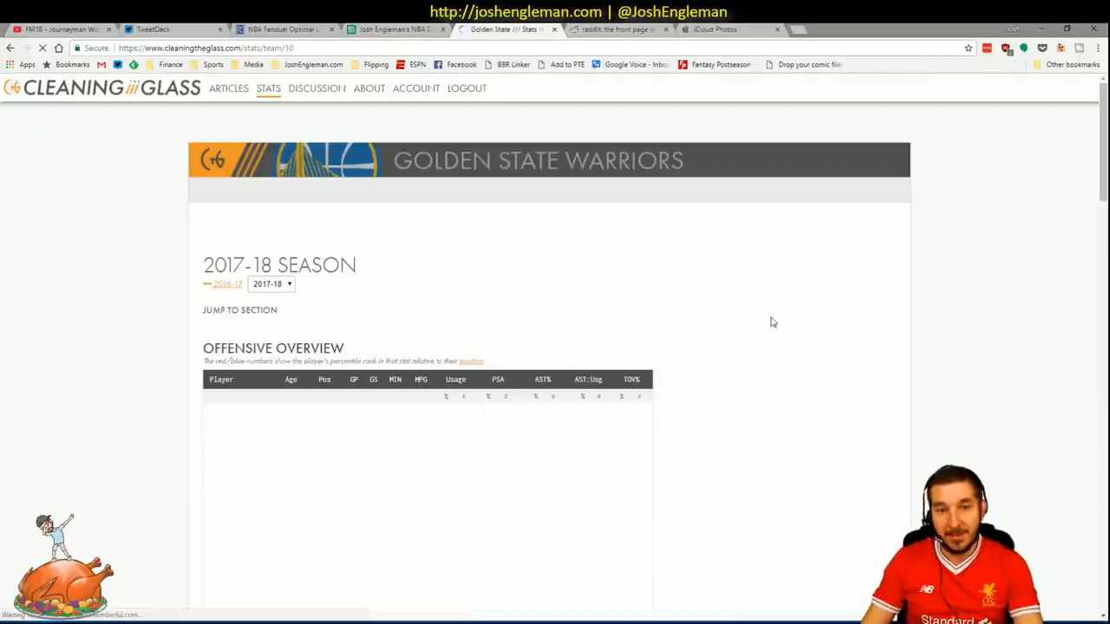
scroll("down", 3)
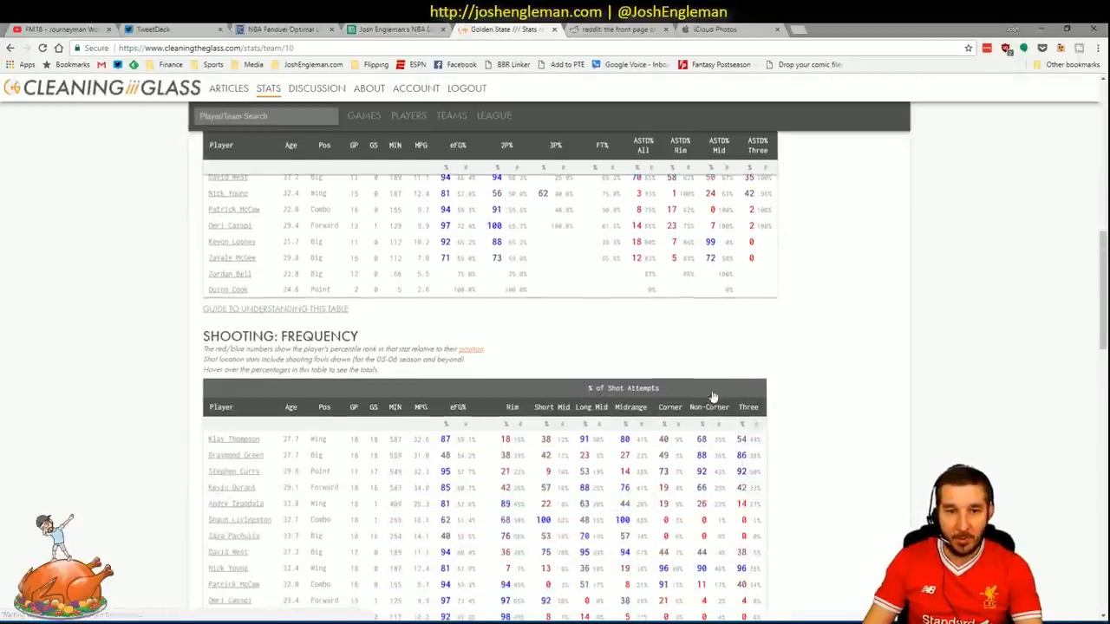
scroll("down", 3)
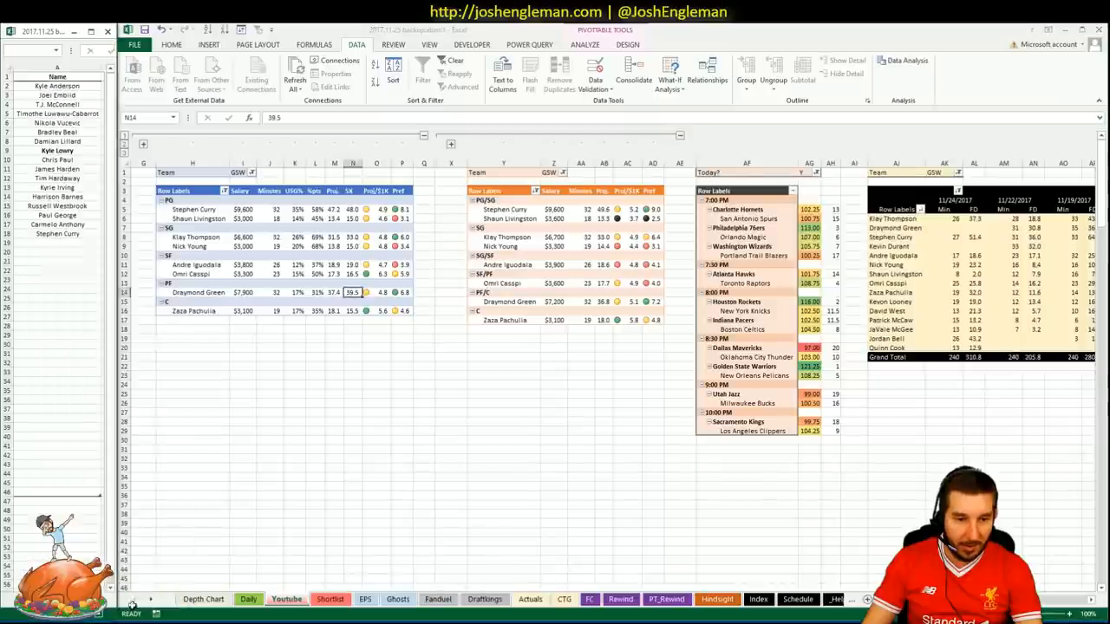
Step: Paste Golden State's shooting ranks into the CTG sheet and add Klay Thompson to the shortlist
left_click(563, 599)
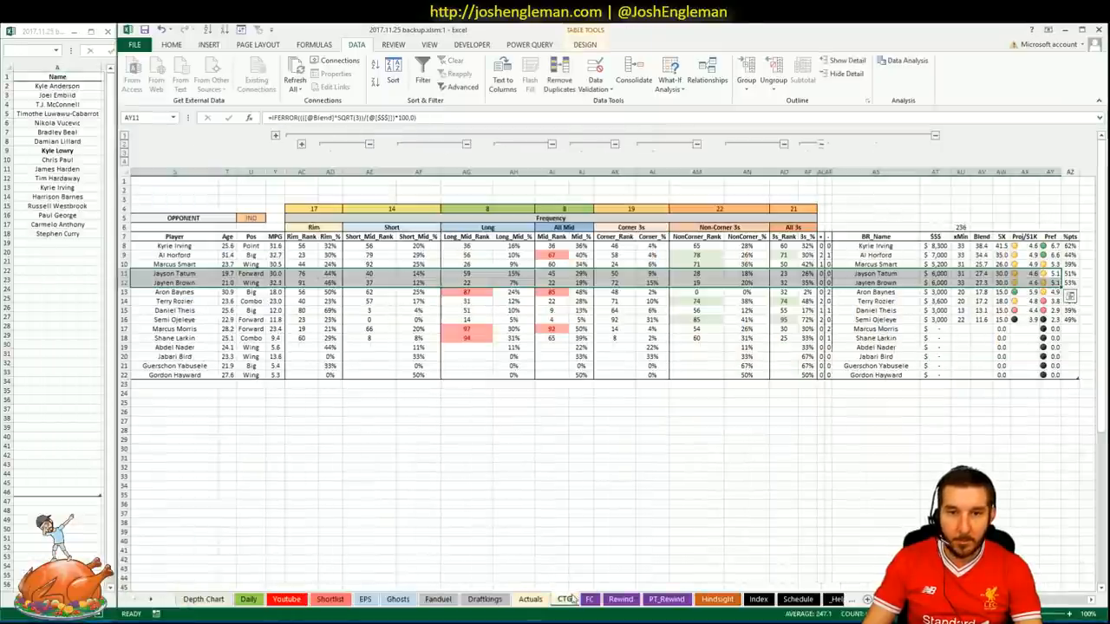
right_click(174, 245)
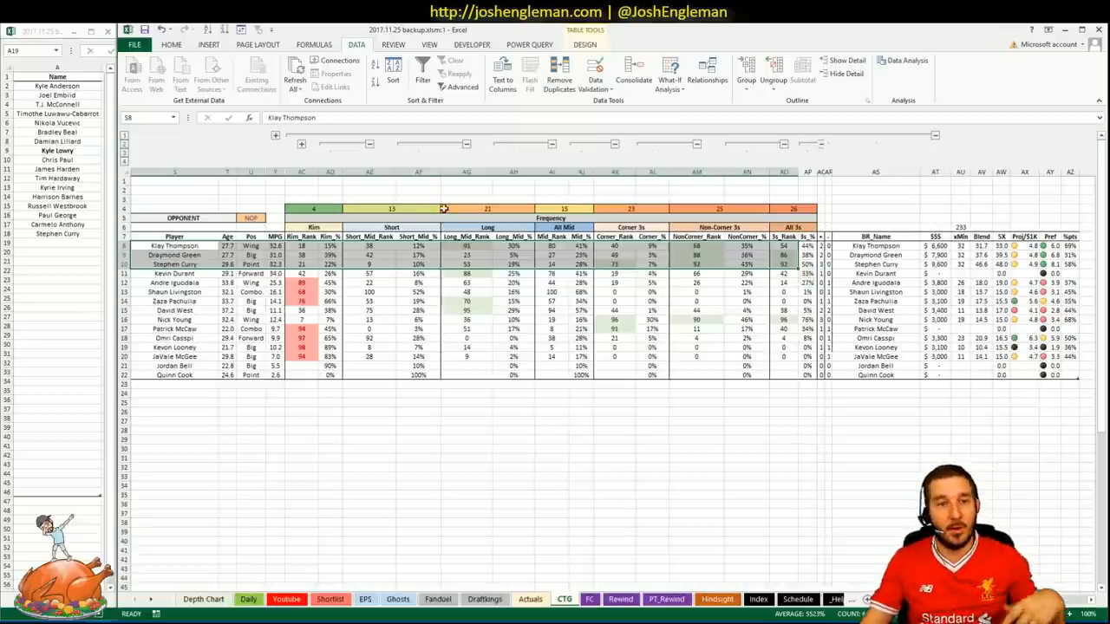
type("Kl")
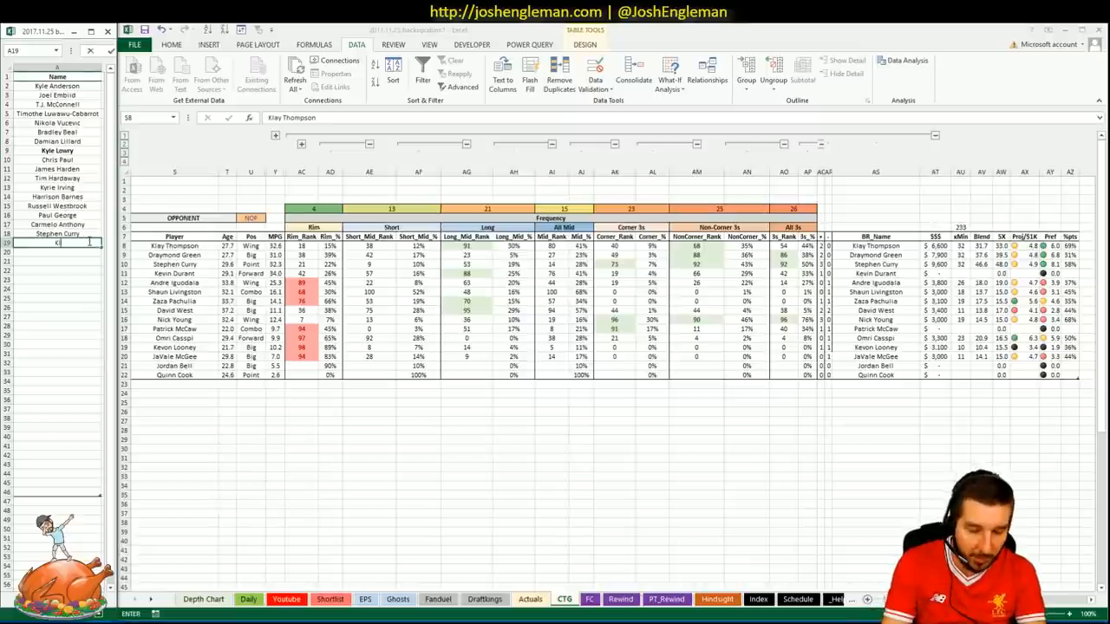
type("Klay Thompso")
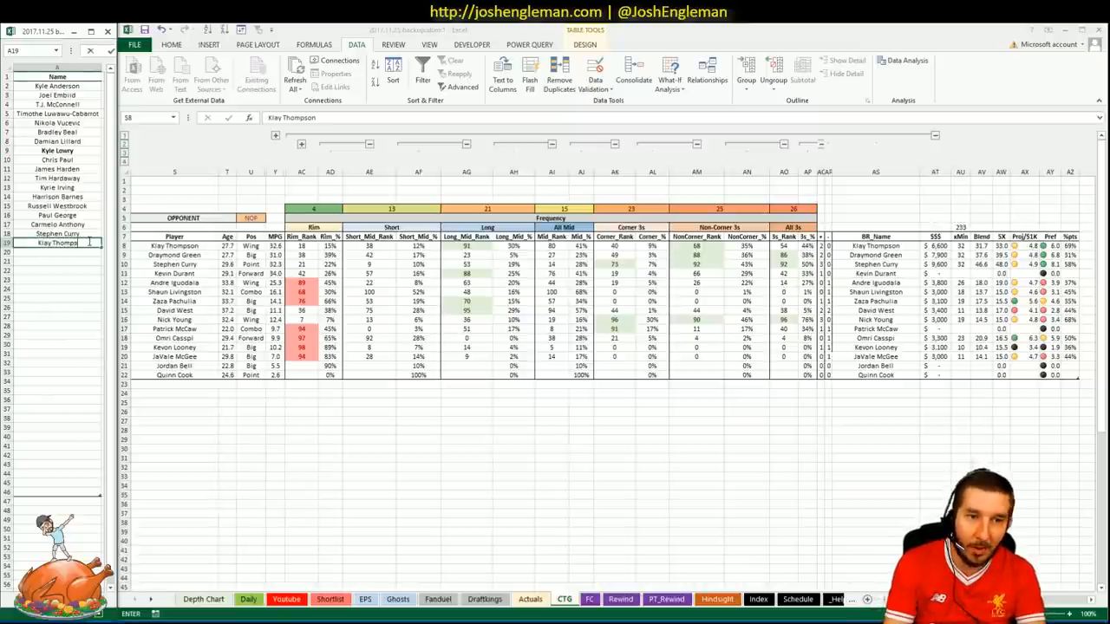
left_click(57, 242)
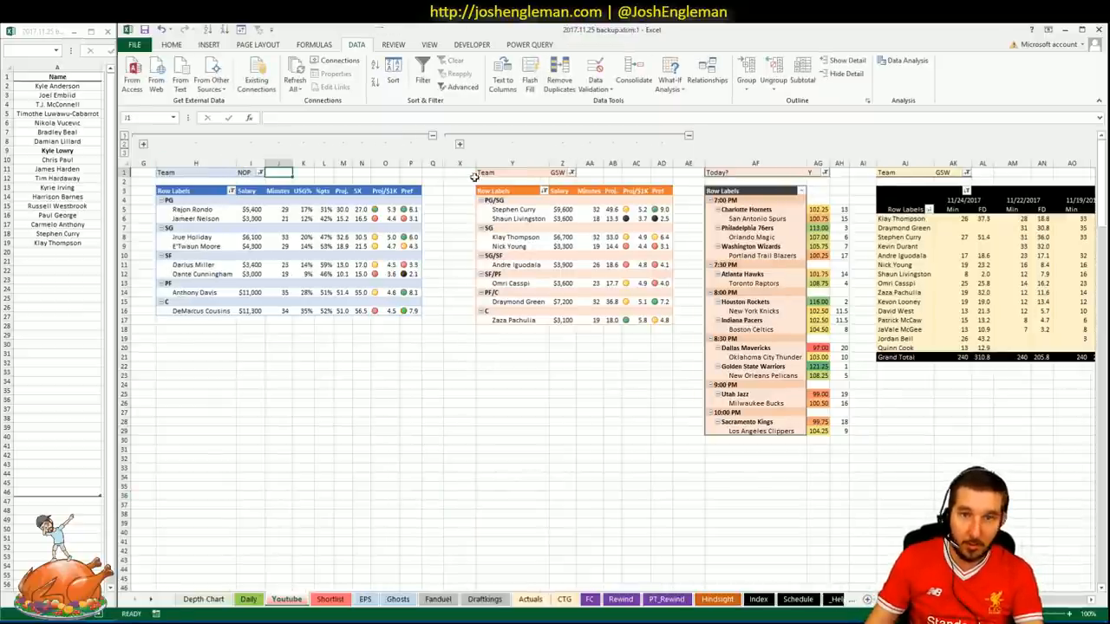
Step: Set the remaining Team filters, including minutes by date, to NOP
left_click(562, 172)
type("NOP")
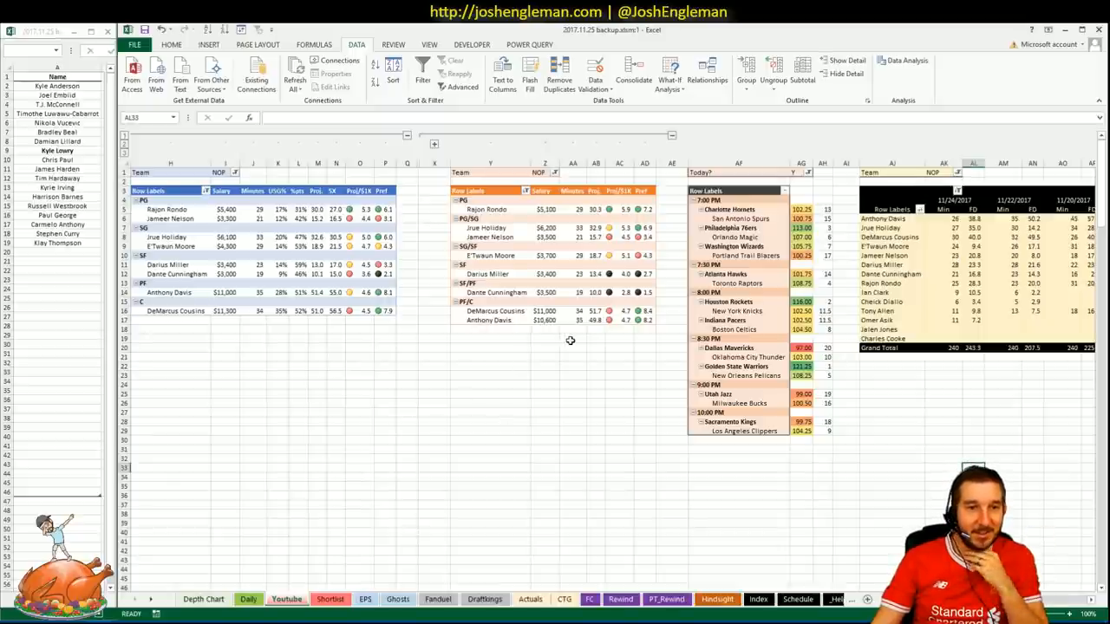
mouse_move(572, 381)
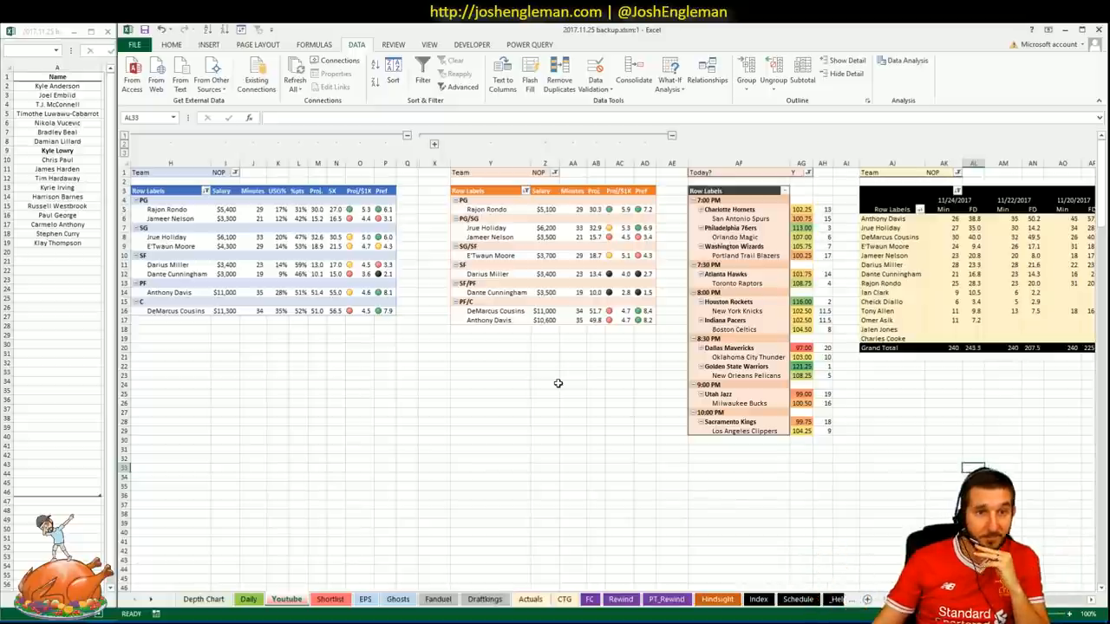
mouse_move(511, 471)
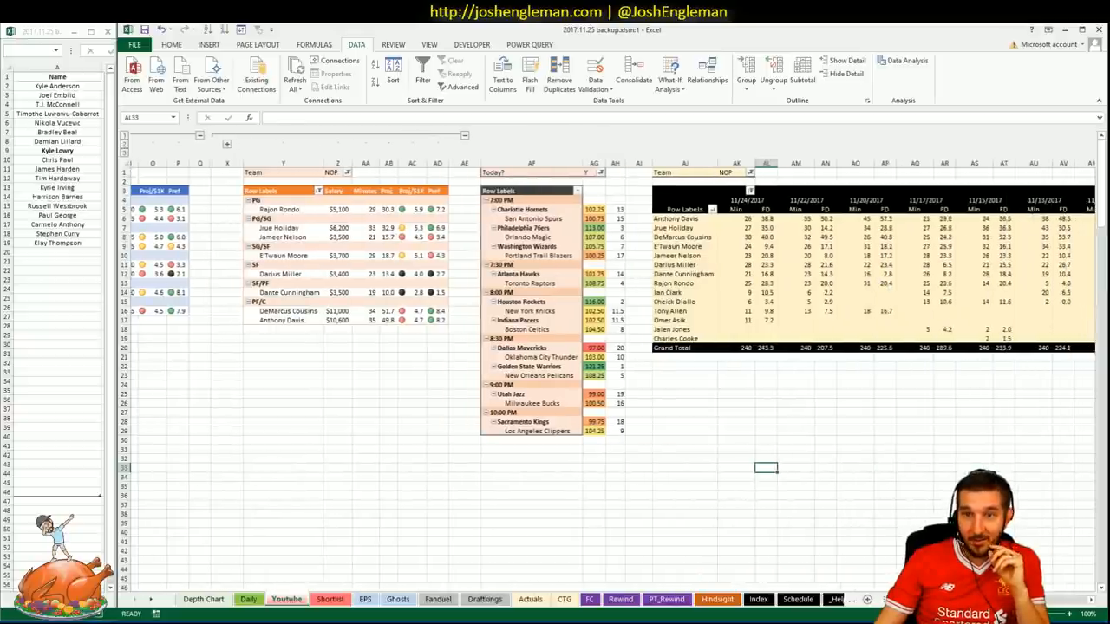
Step: Review Anthony Davis in the breakdown, then switch the Youtube sheet tables to UTA
scroll("right", 3)
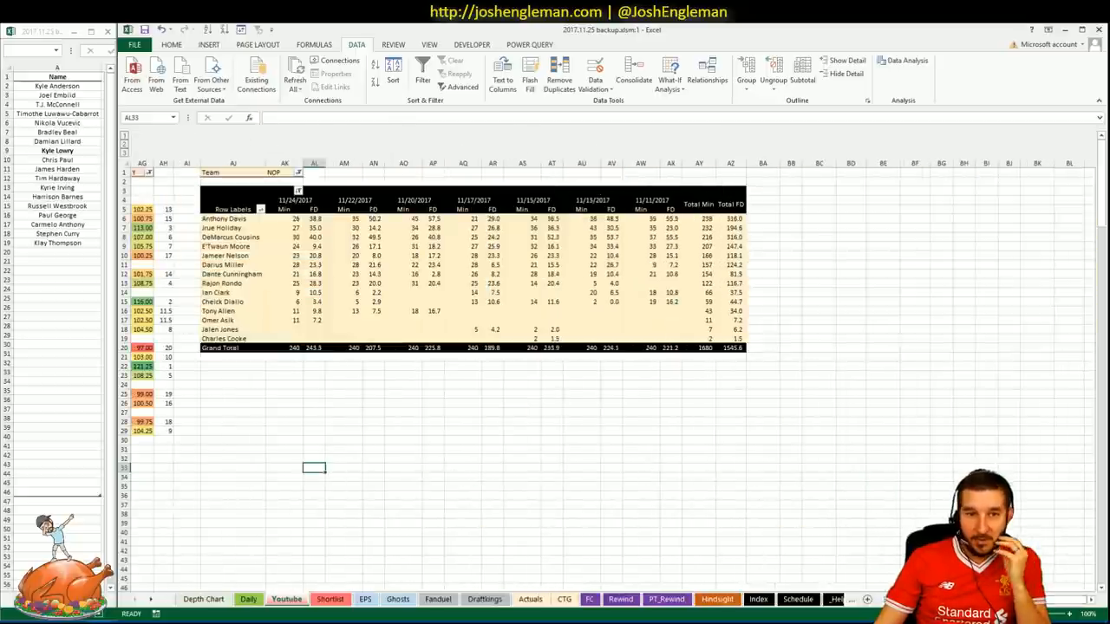
mouse_move(524, 452)
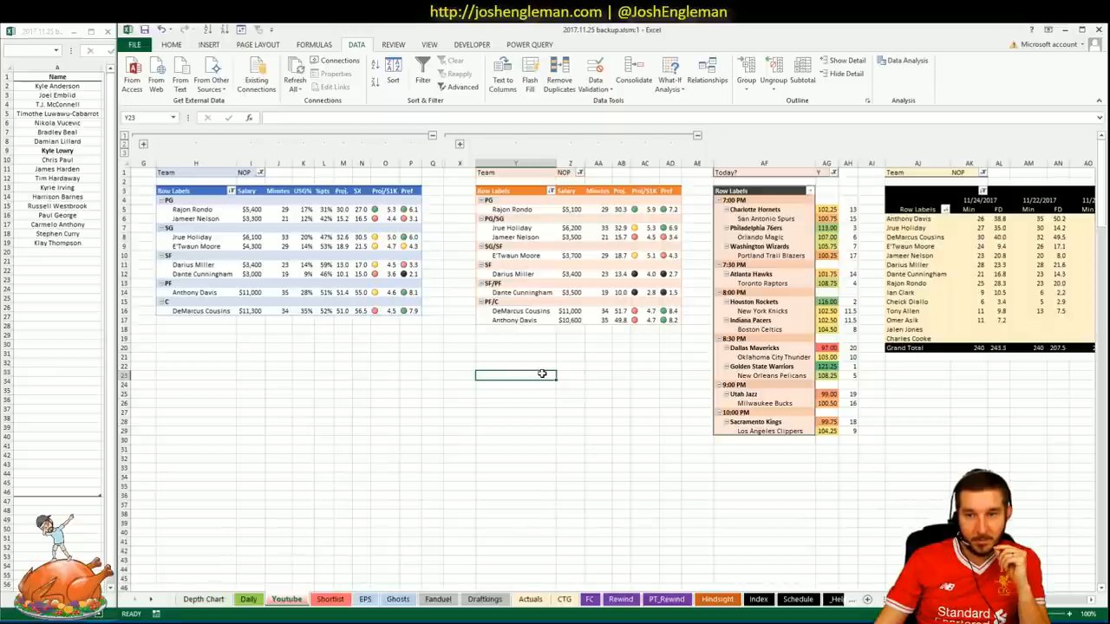
mouse_move(457, 362)
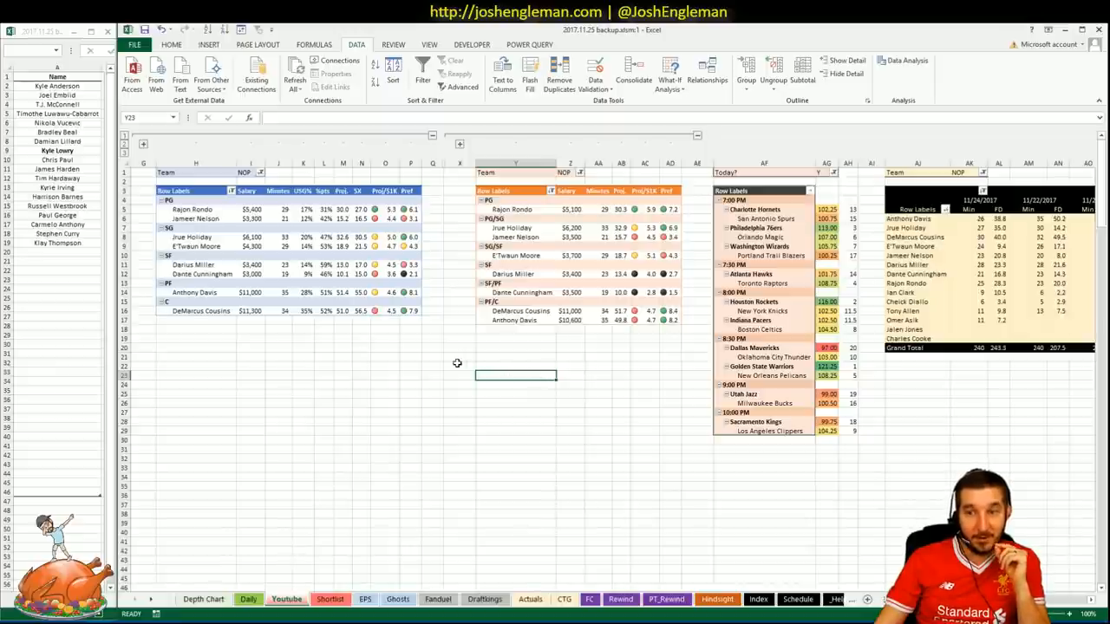
left_click(195, 292)
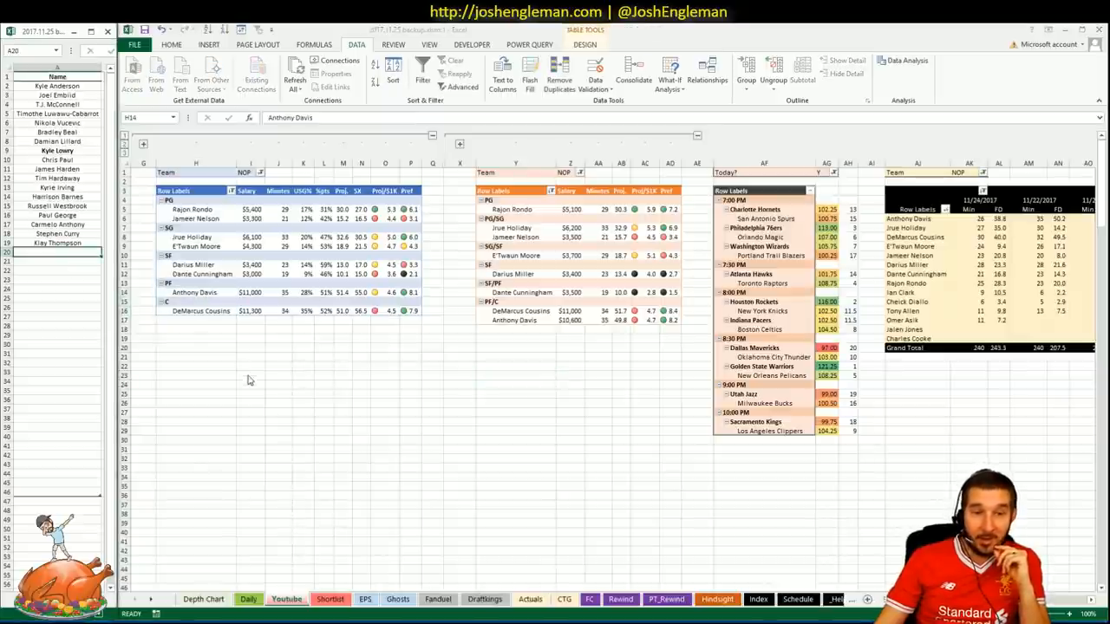
left_click(249, 320)
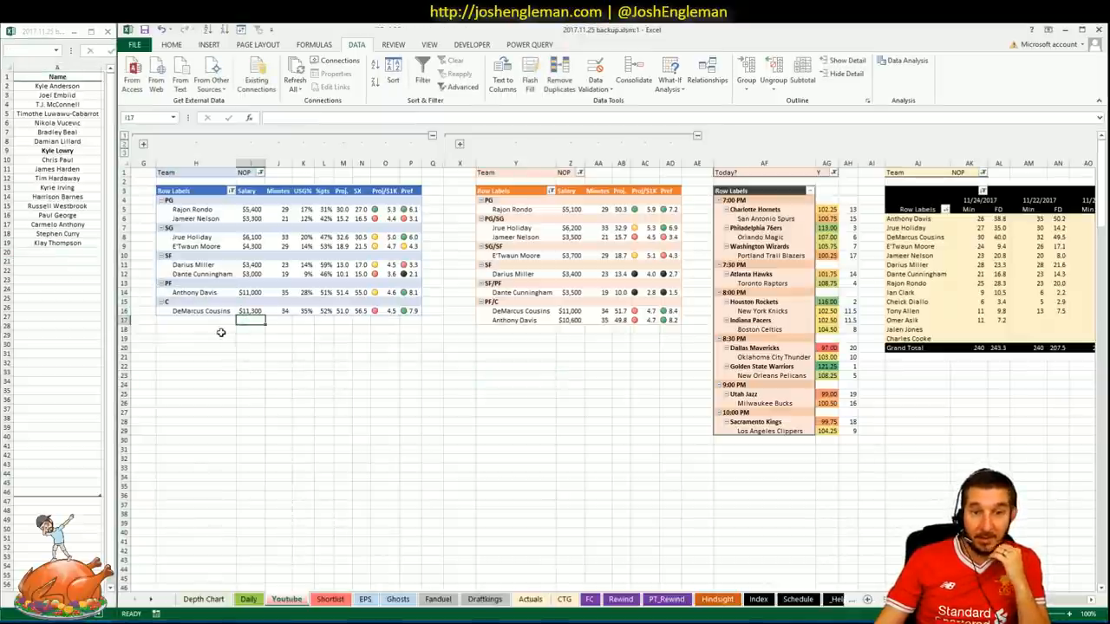
left_click(196, 330)
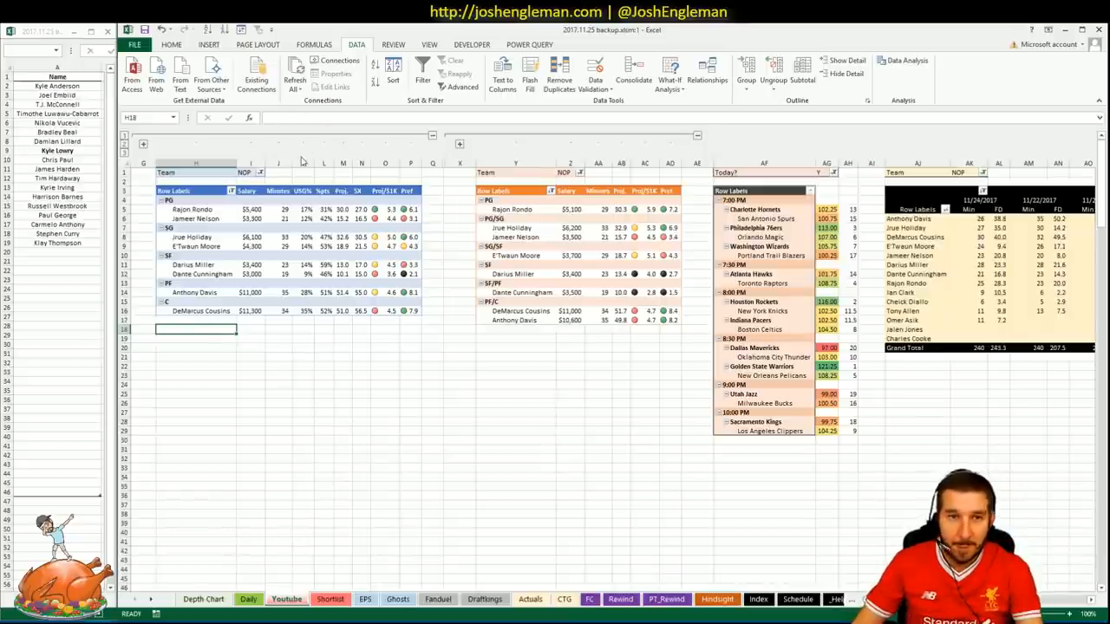
left_click(250, 171)
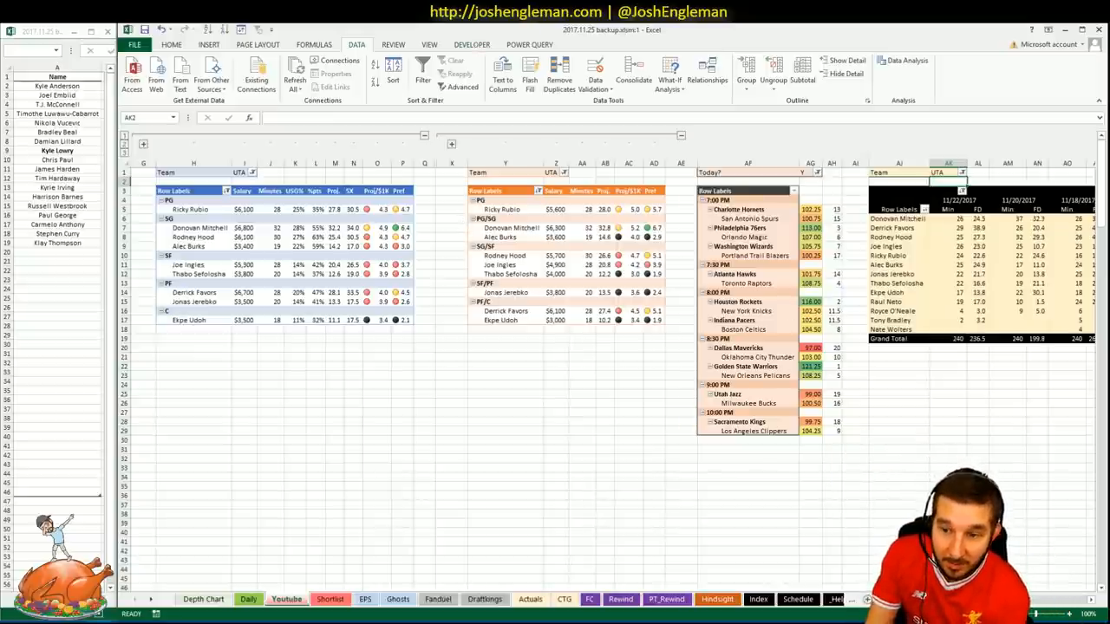
Step: Add Donovan Mitchell to the shortlist and show MIL players in the first team table
scroll("right", 3)
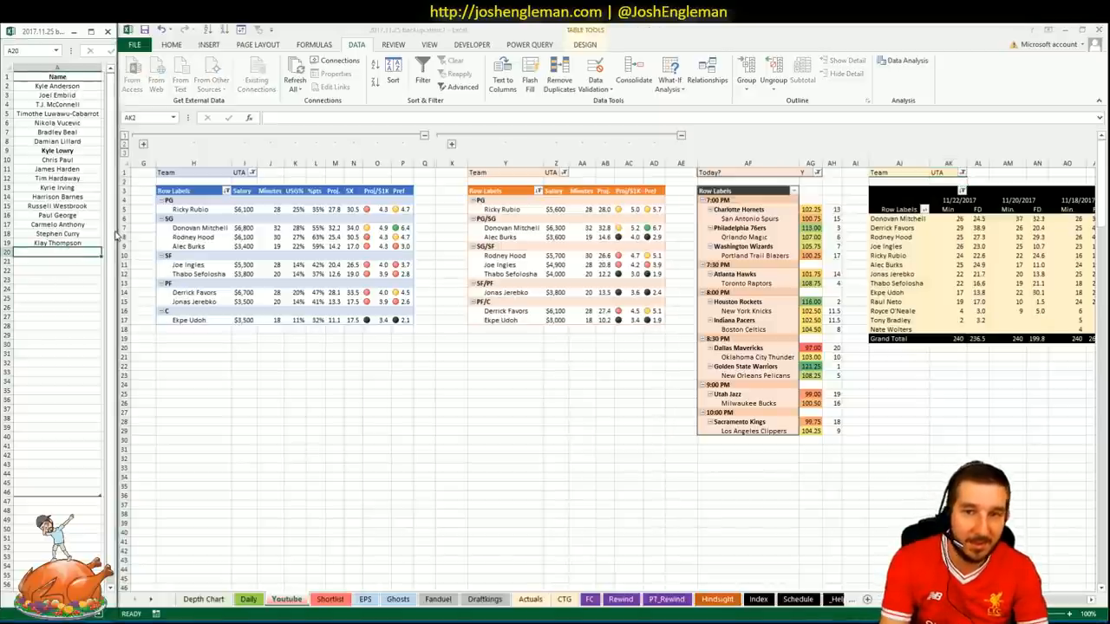
type("Donovan Mitchell")
left_click(243, 173)
type("MIL")
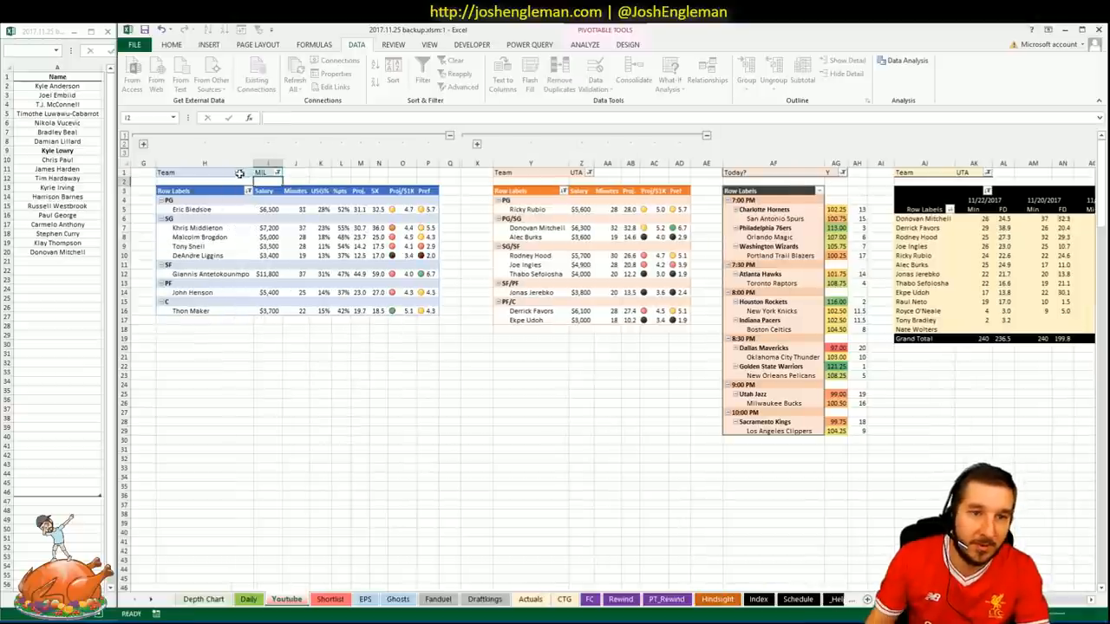
Step: Switch the remaining team tables to MIL and add Eric Bledsoe to the shortlist
left_click(581, 172)
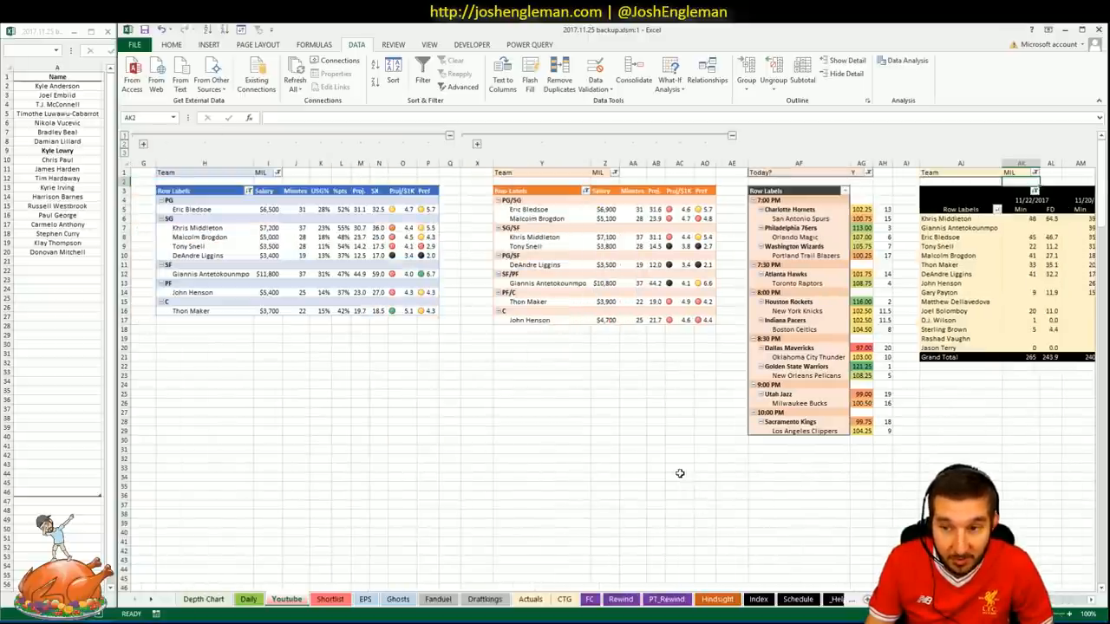
mouse_move(666, 462)
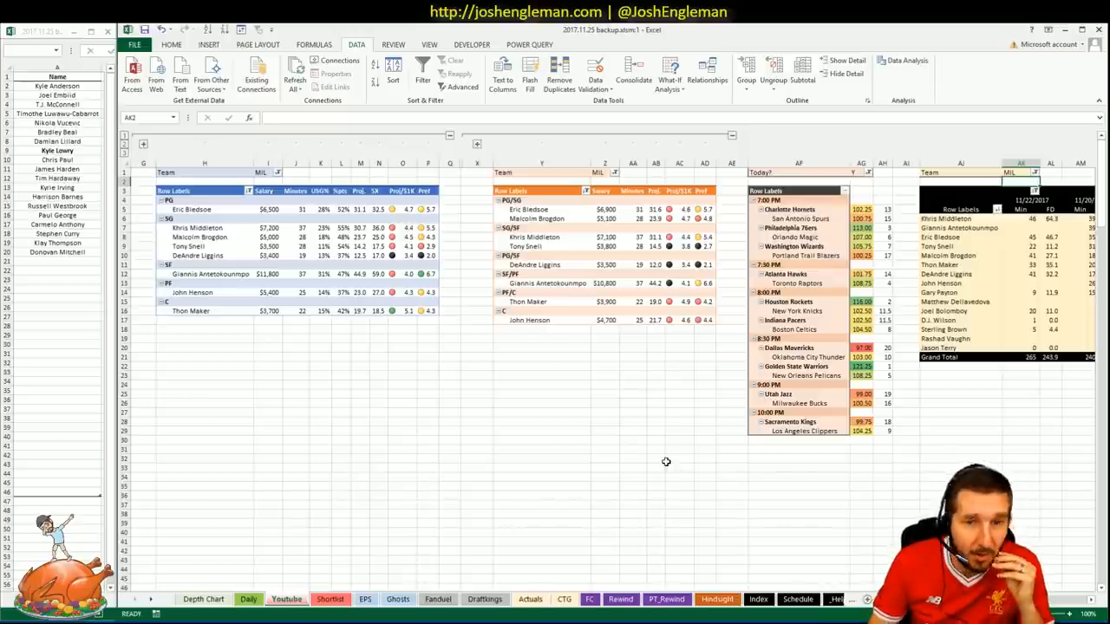
mouse_move(598, 416)
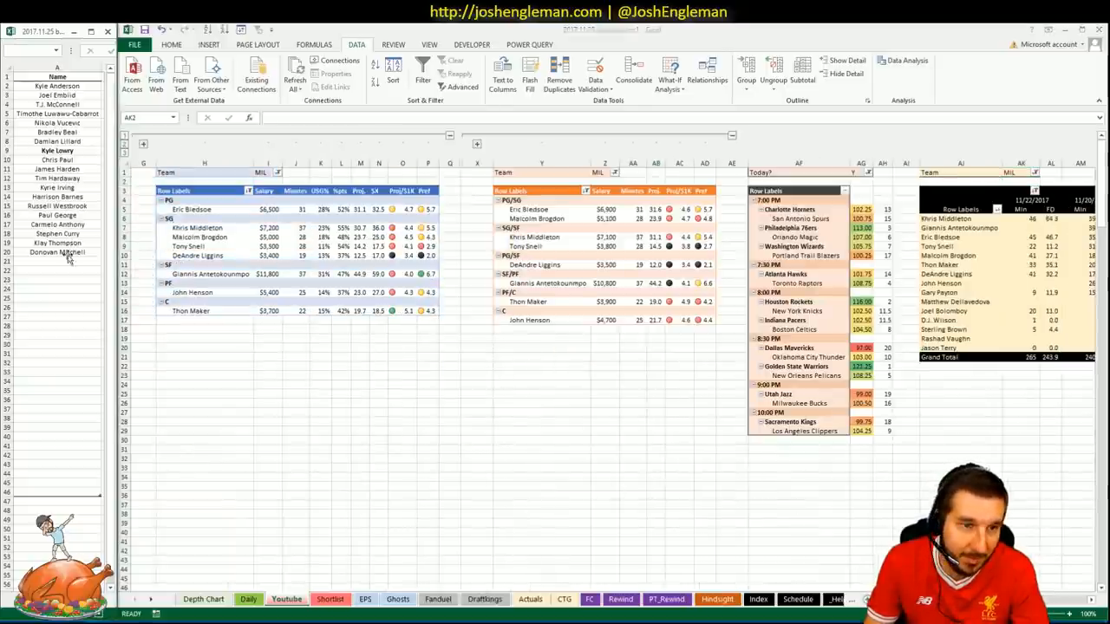
type("Eric Bla")
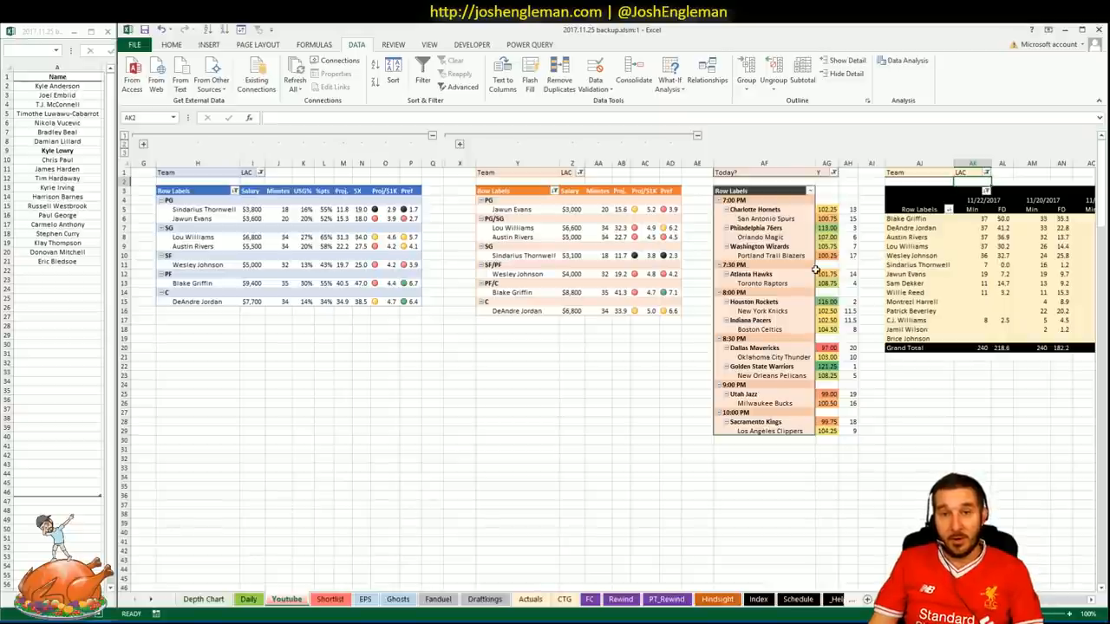
mouse_move(709, 243)
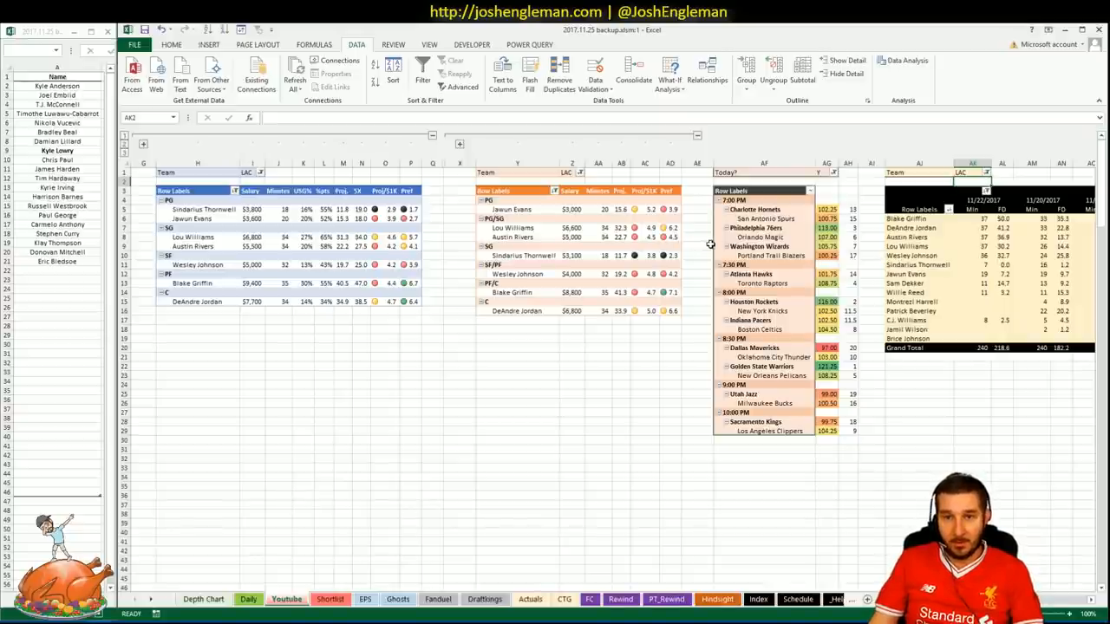
mouse_move(420, 300)
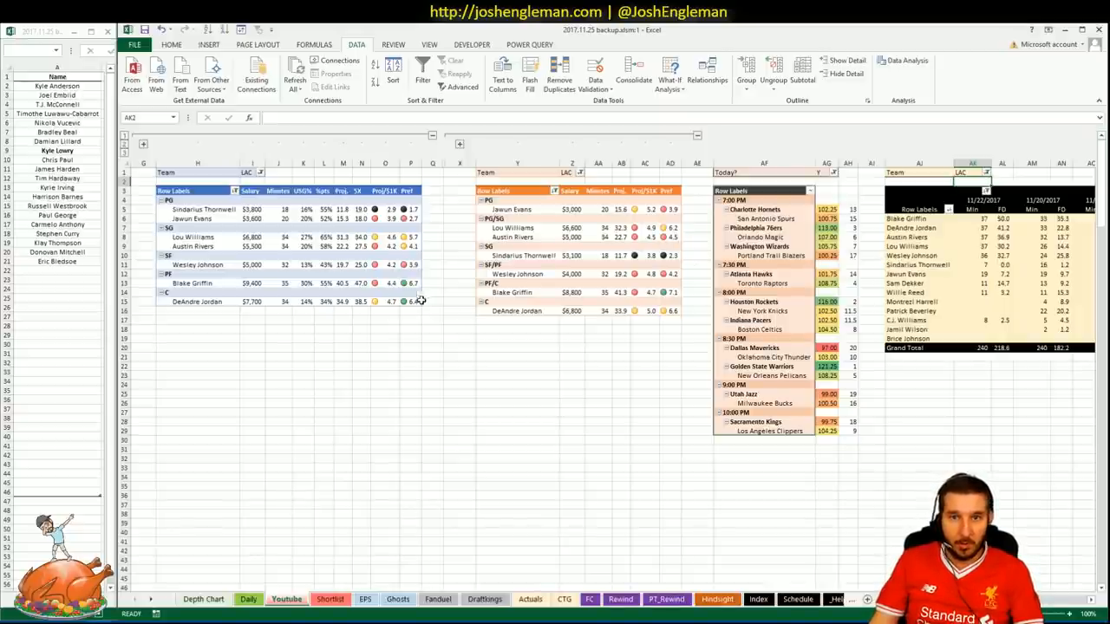
Step: Set the pivot Team filters to LAC to review Clippers salaries, projections and minutes
left_click(303, 320)
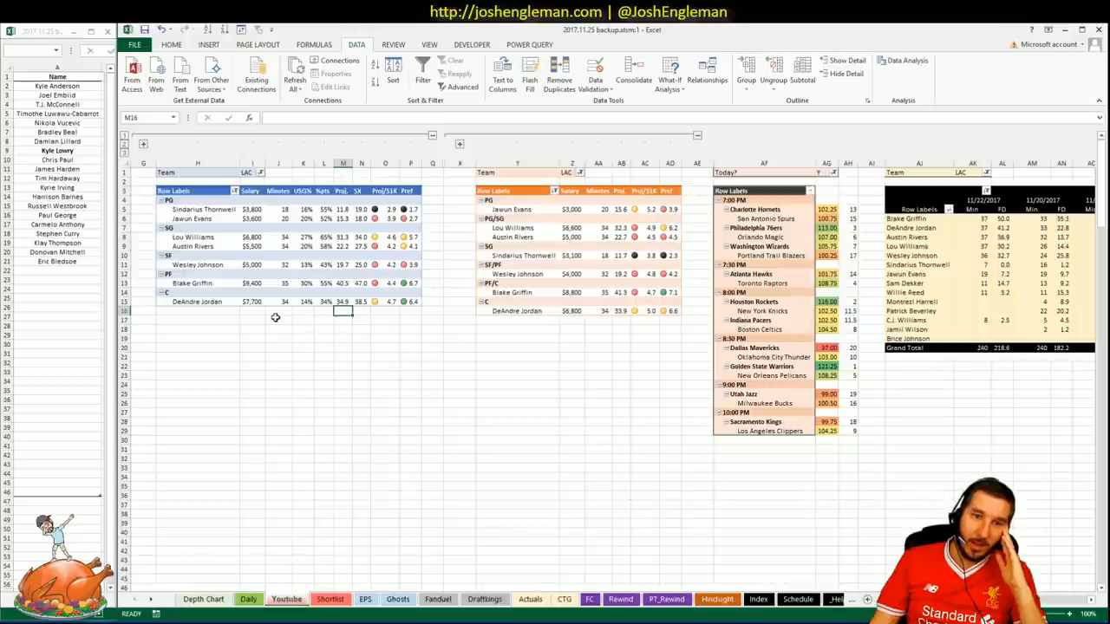
left_click(278, 311)
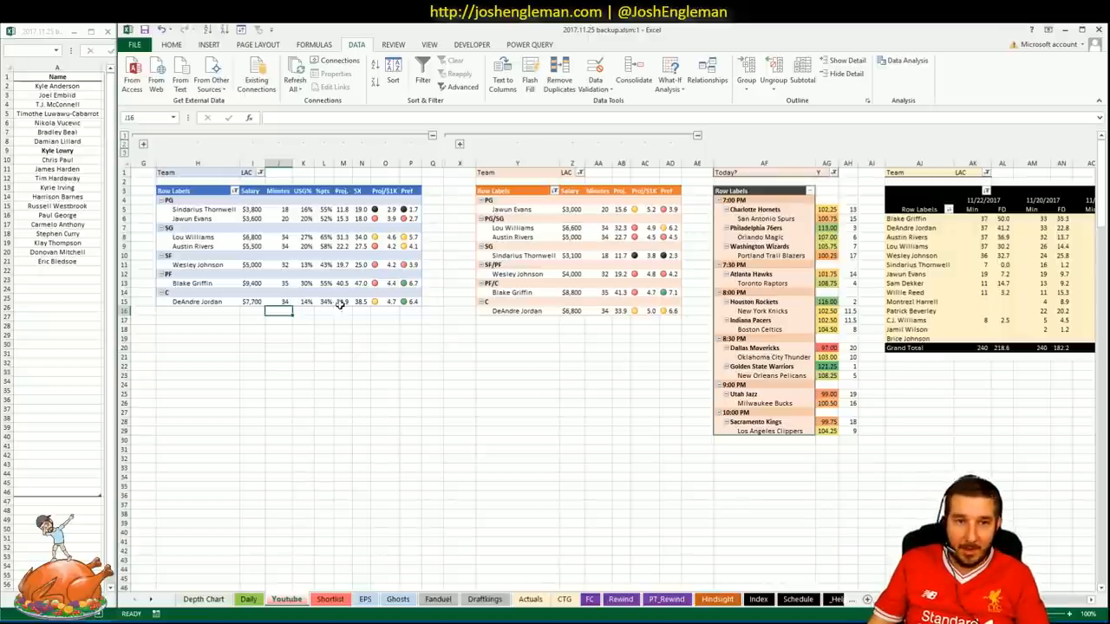
Step: Add Lou Williams to the shortlist below Eric Bledsoe
left_click(57, 269)
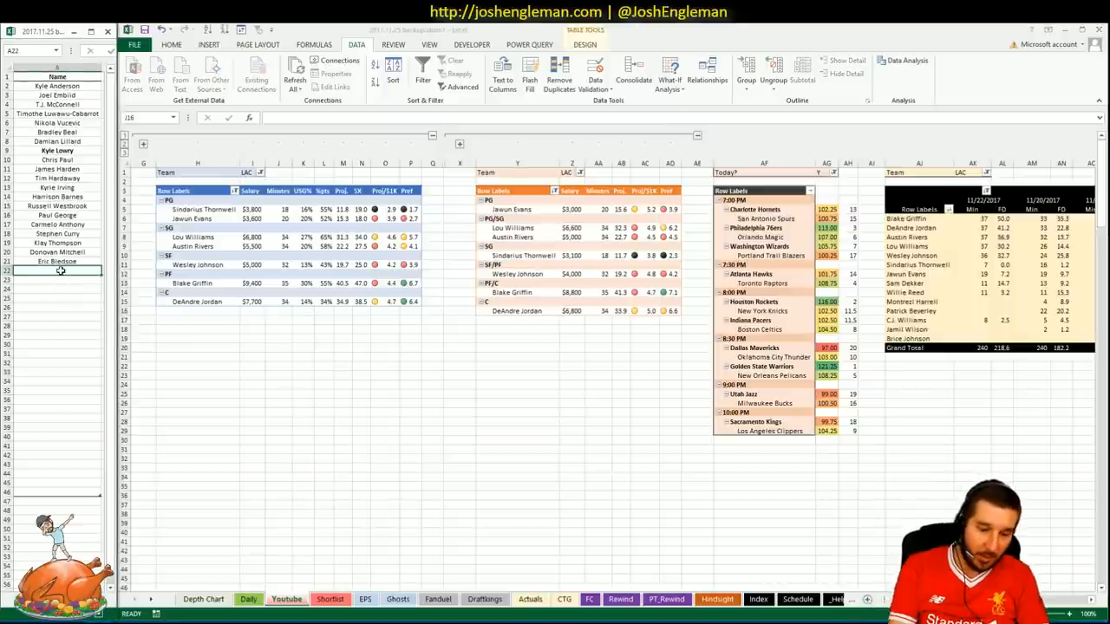
type("Lou Williams")
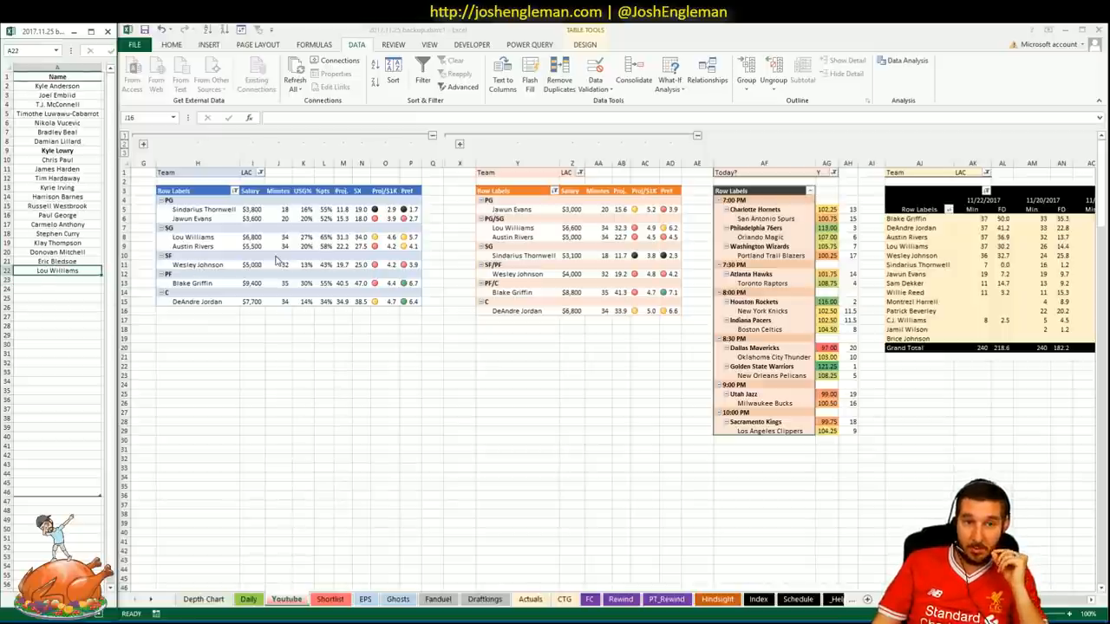
left_click(278, 311)
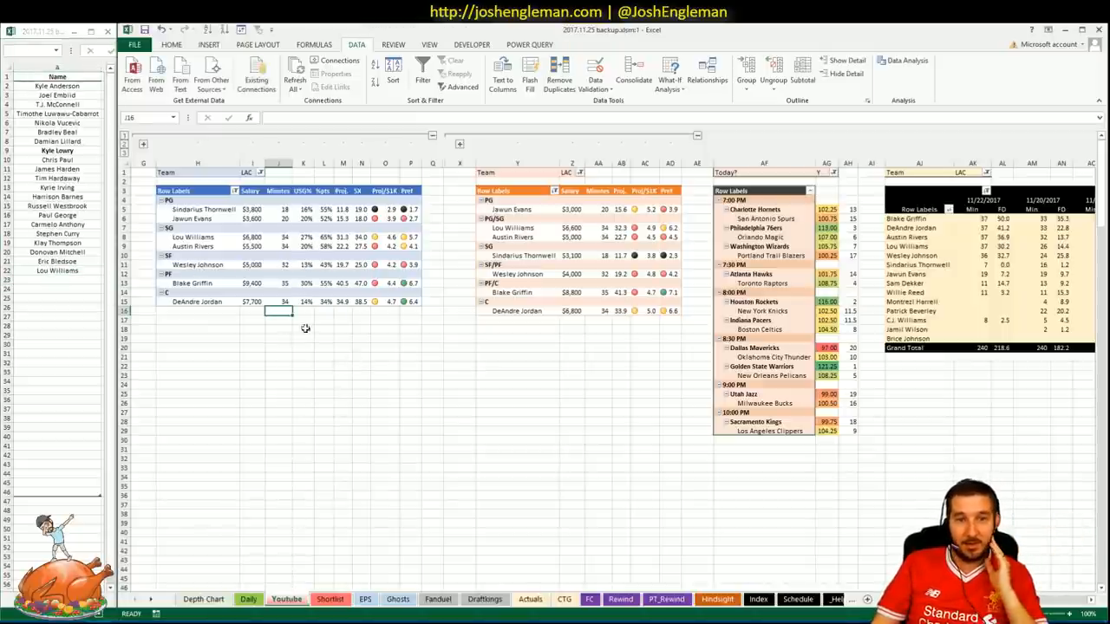
mouse_move(230, 312)
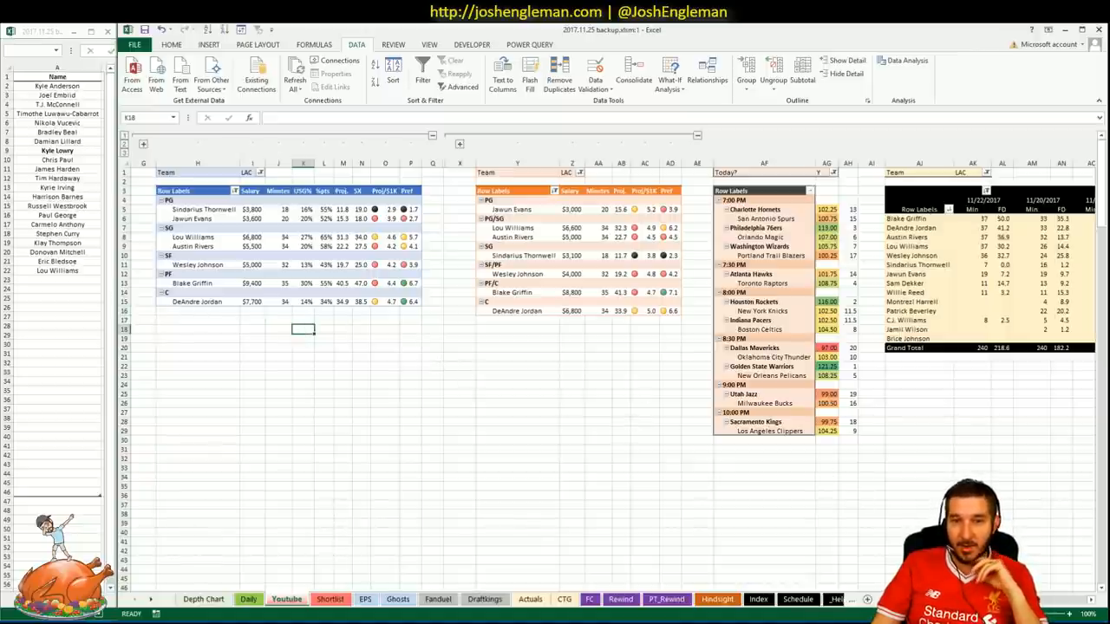
scroll("right", 3)
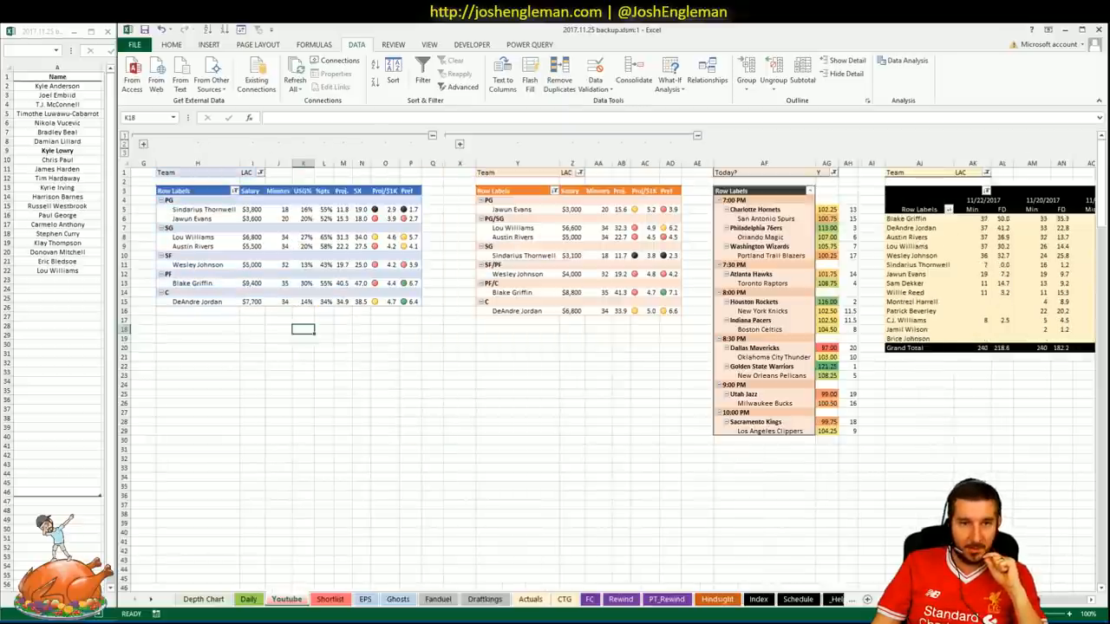
scroll("right", 3)
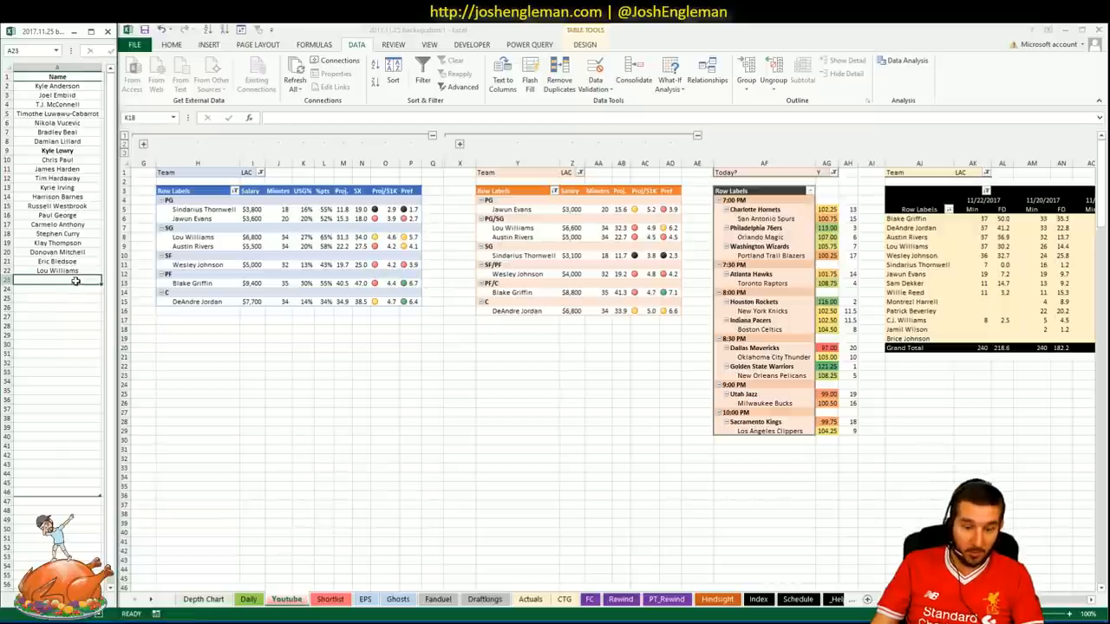
Step: Add Blake Griffin and DeAndre Jordan to the next shortlist rows
type("Blake Hri")
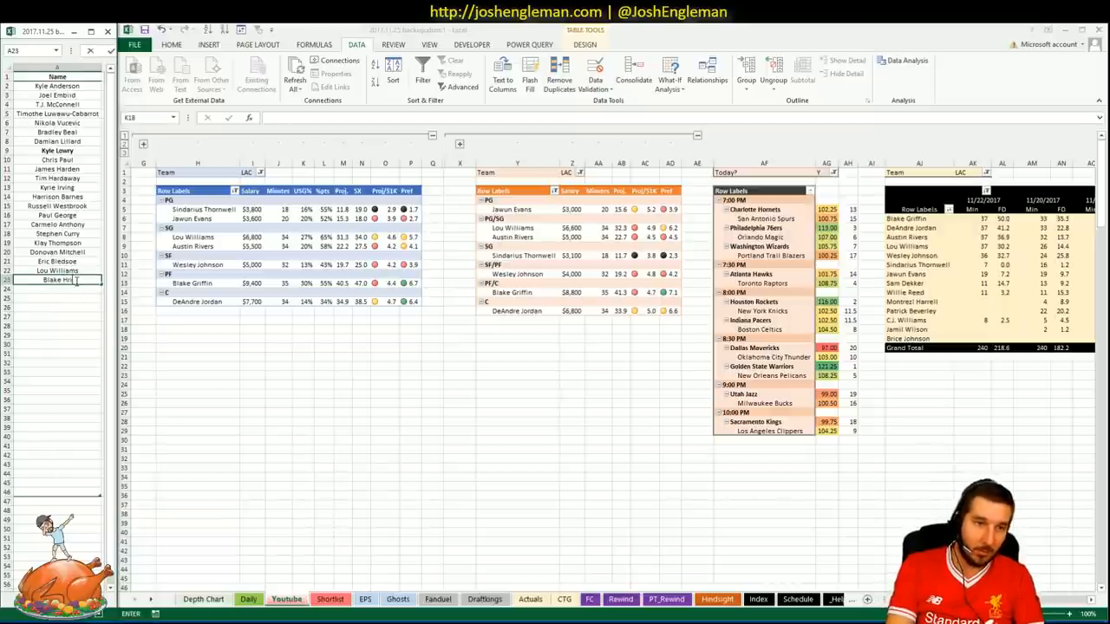
type("Blake Griffin")
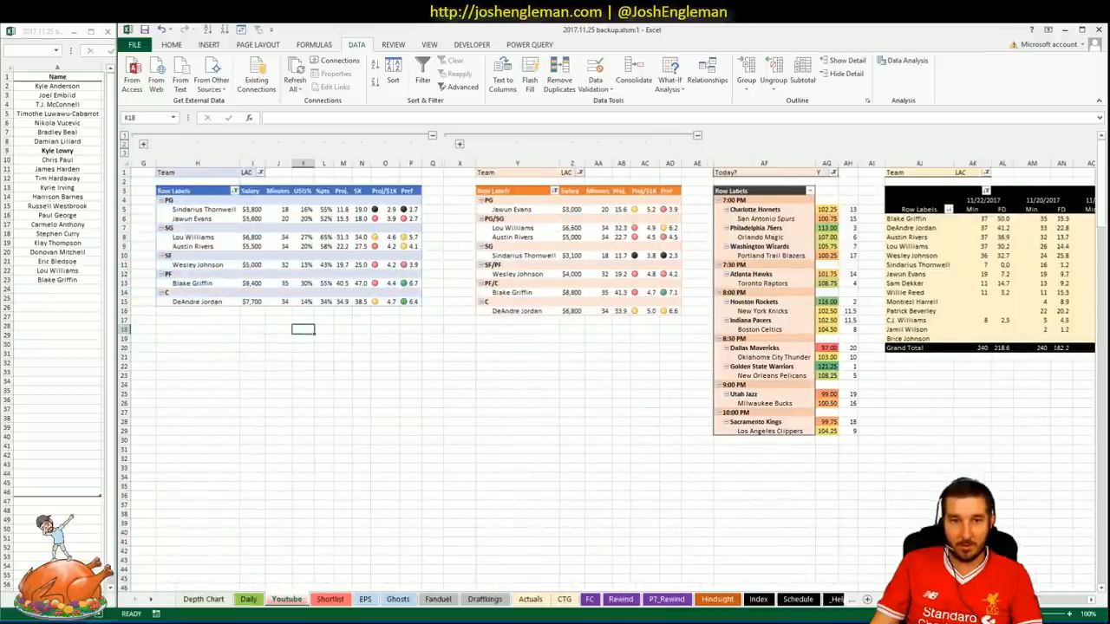
left_click(57, 288)
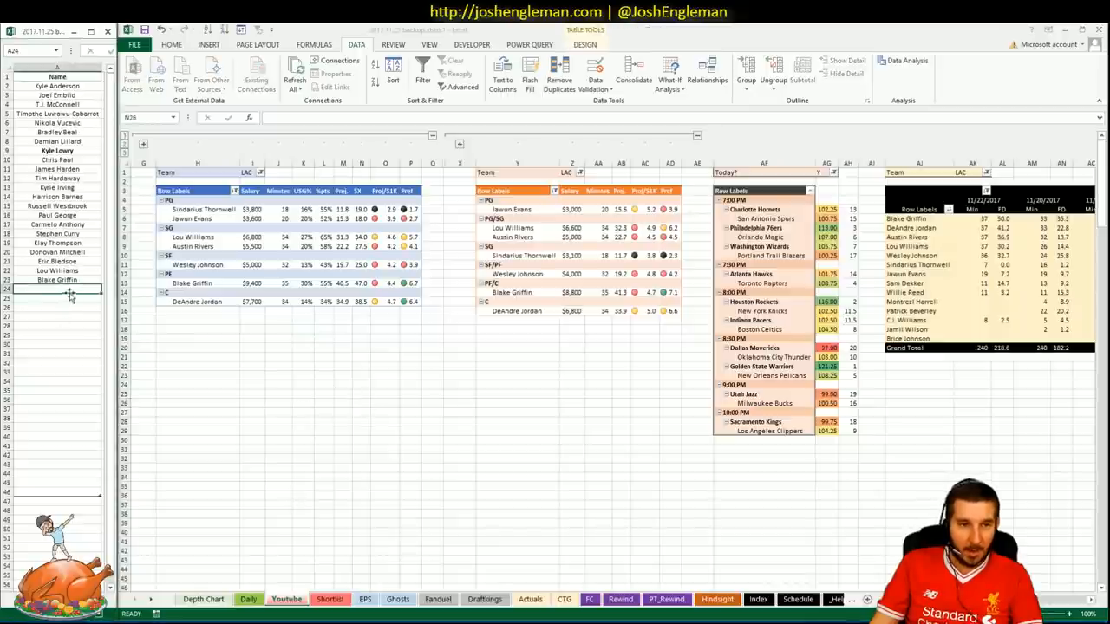
type("DeAndre Jordan")
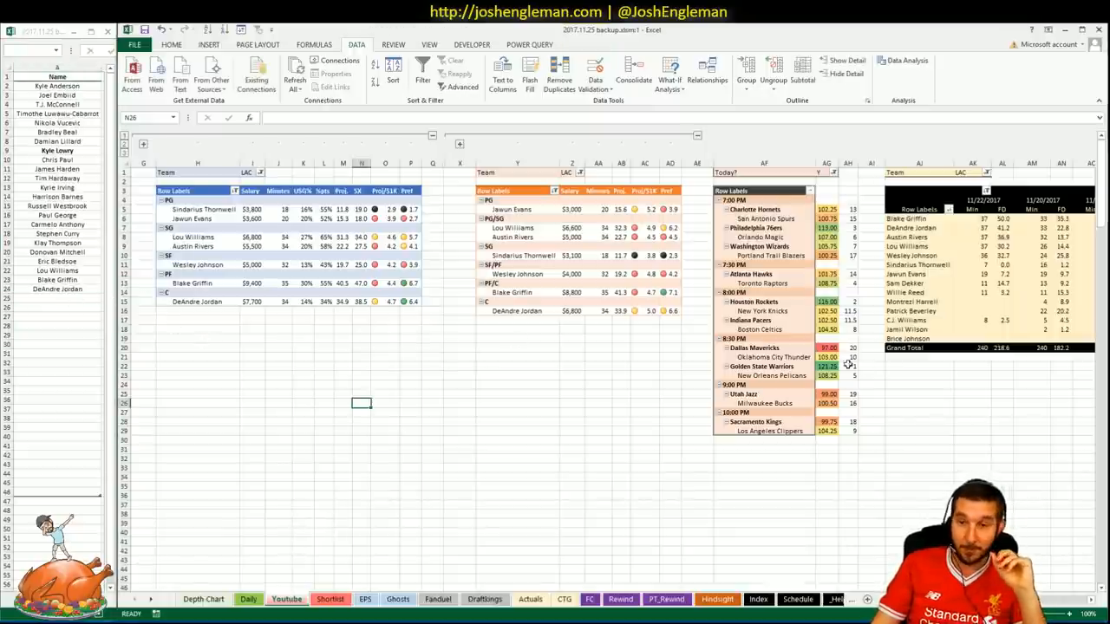
mouse_move(620, 364)
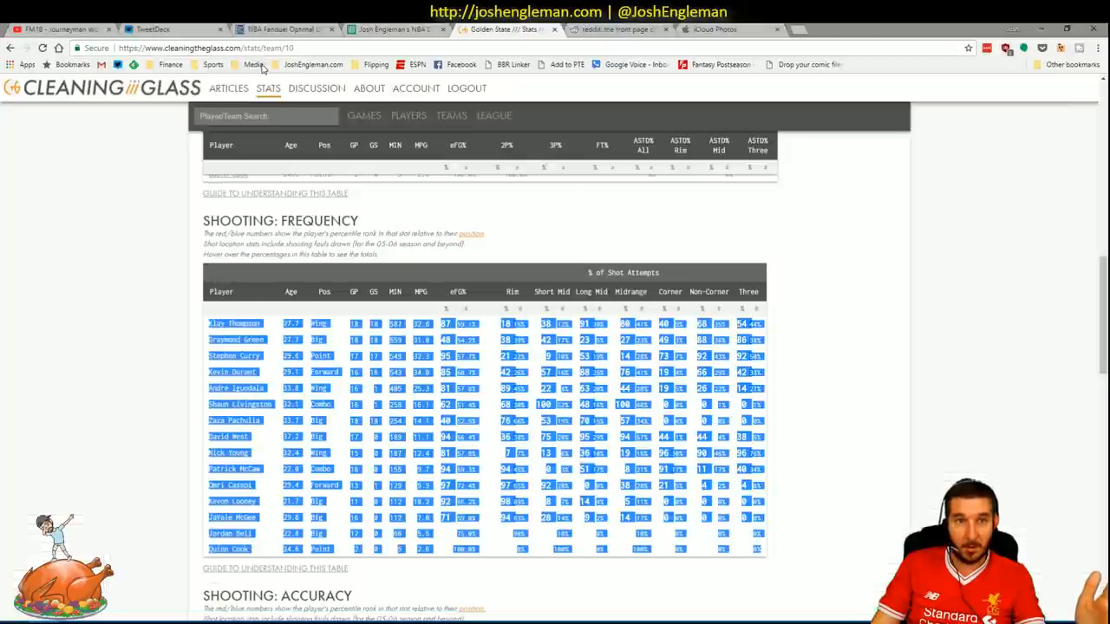
Step: Review the Crunch_4 results: three FanDuel lineups led by a 312.40 projection
left_click(280, 29)
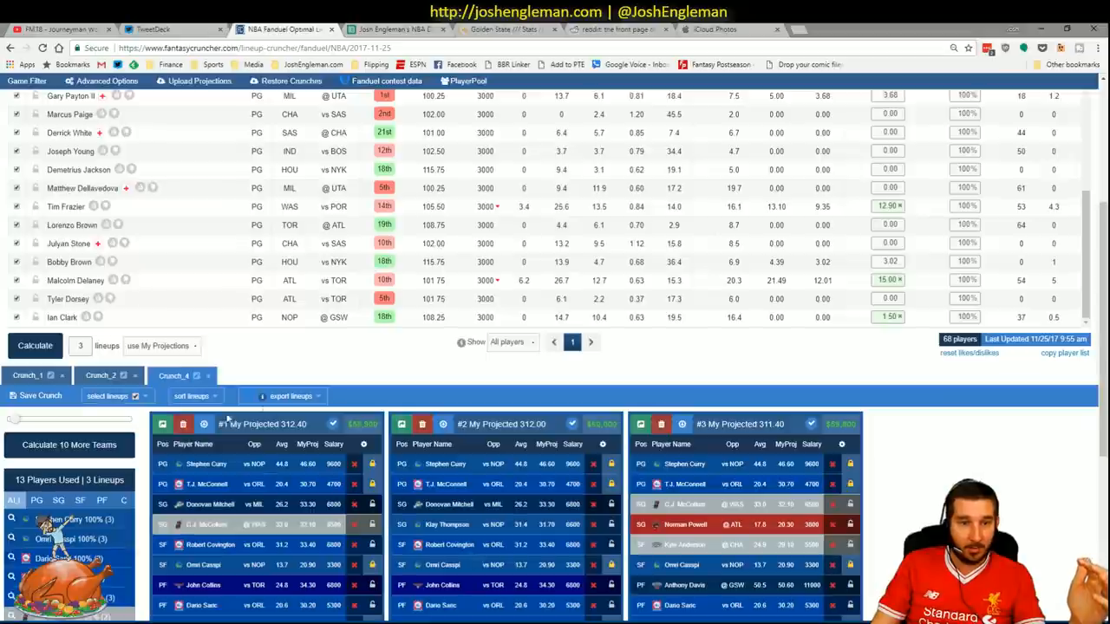
scroll("down", 3)
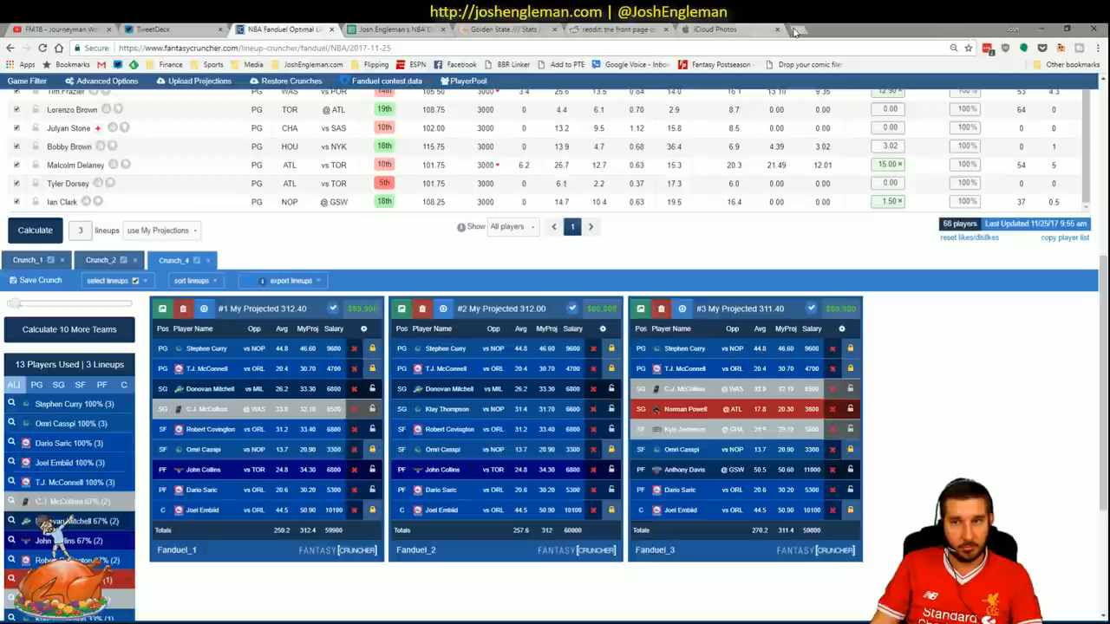
mouse_move(792, 30)
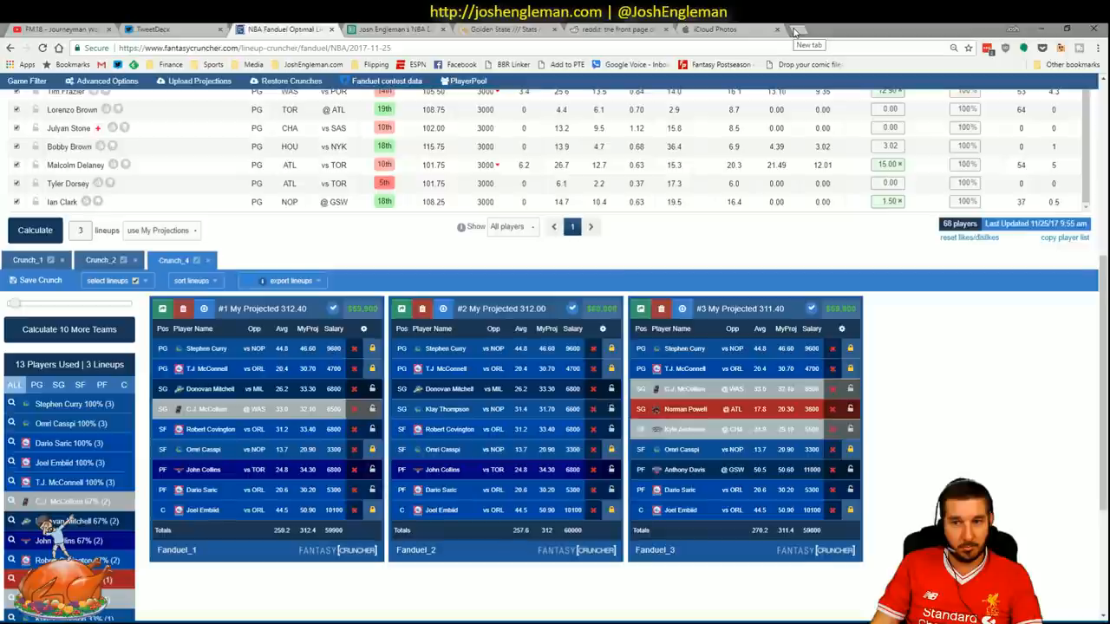
mouse_move(951, 359)
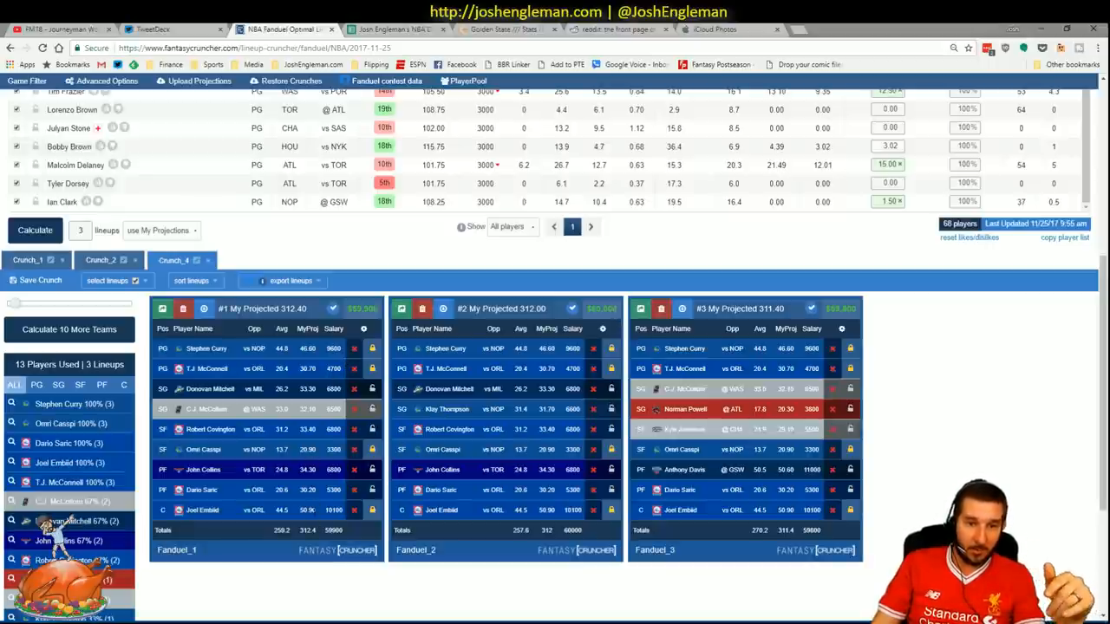
mouse_move(925, 469)
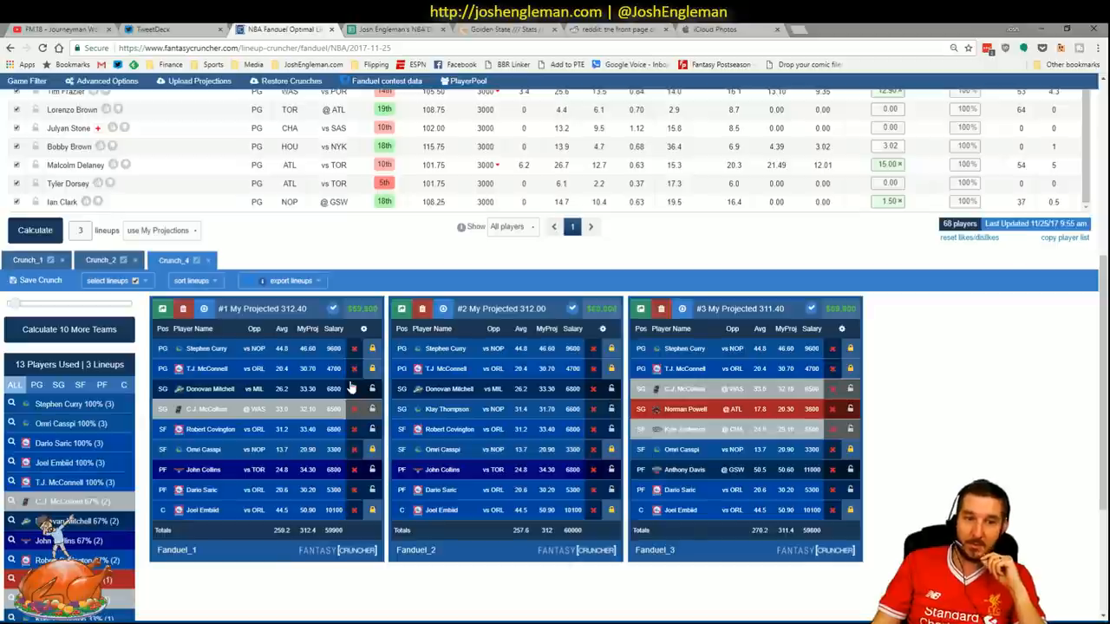
mouse_move(160, 584)
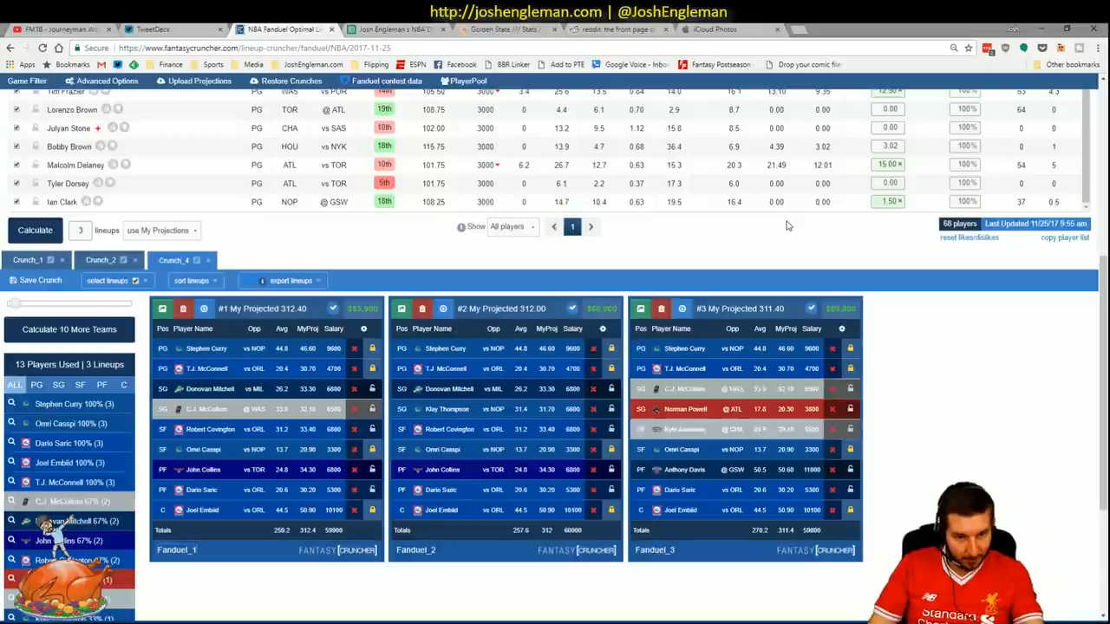
mouse_move(801, 228)
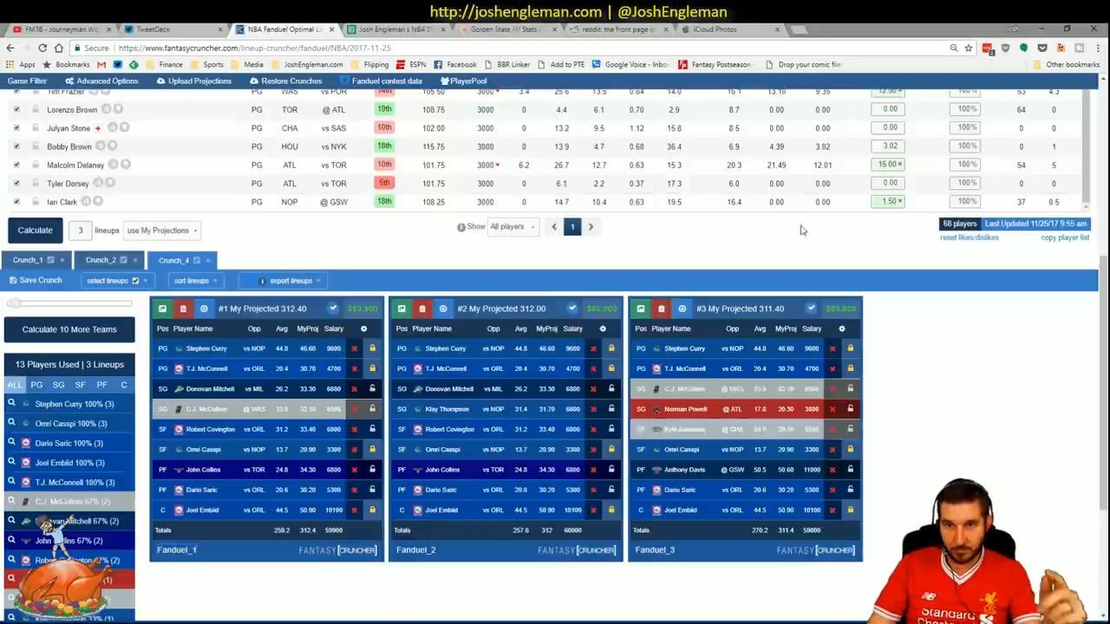
mouse_move(731, 240)
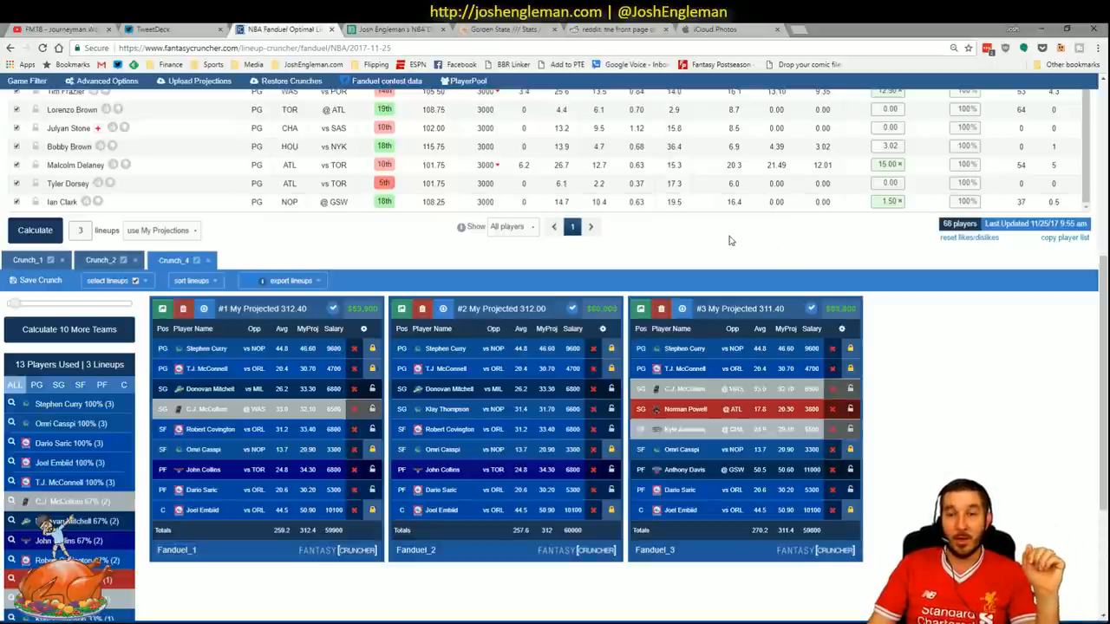